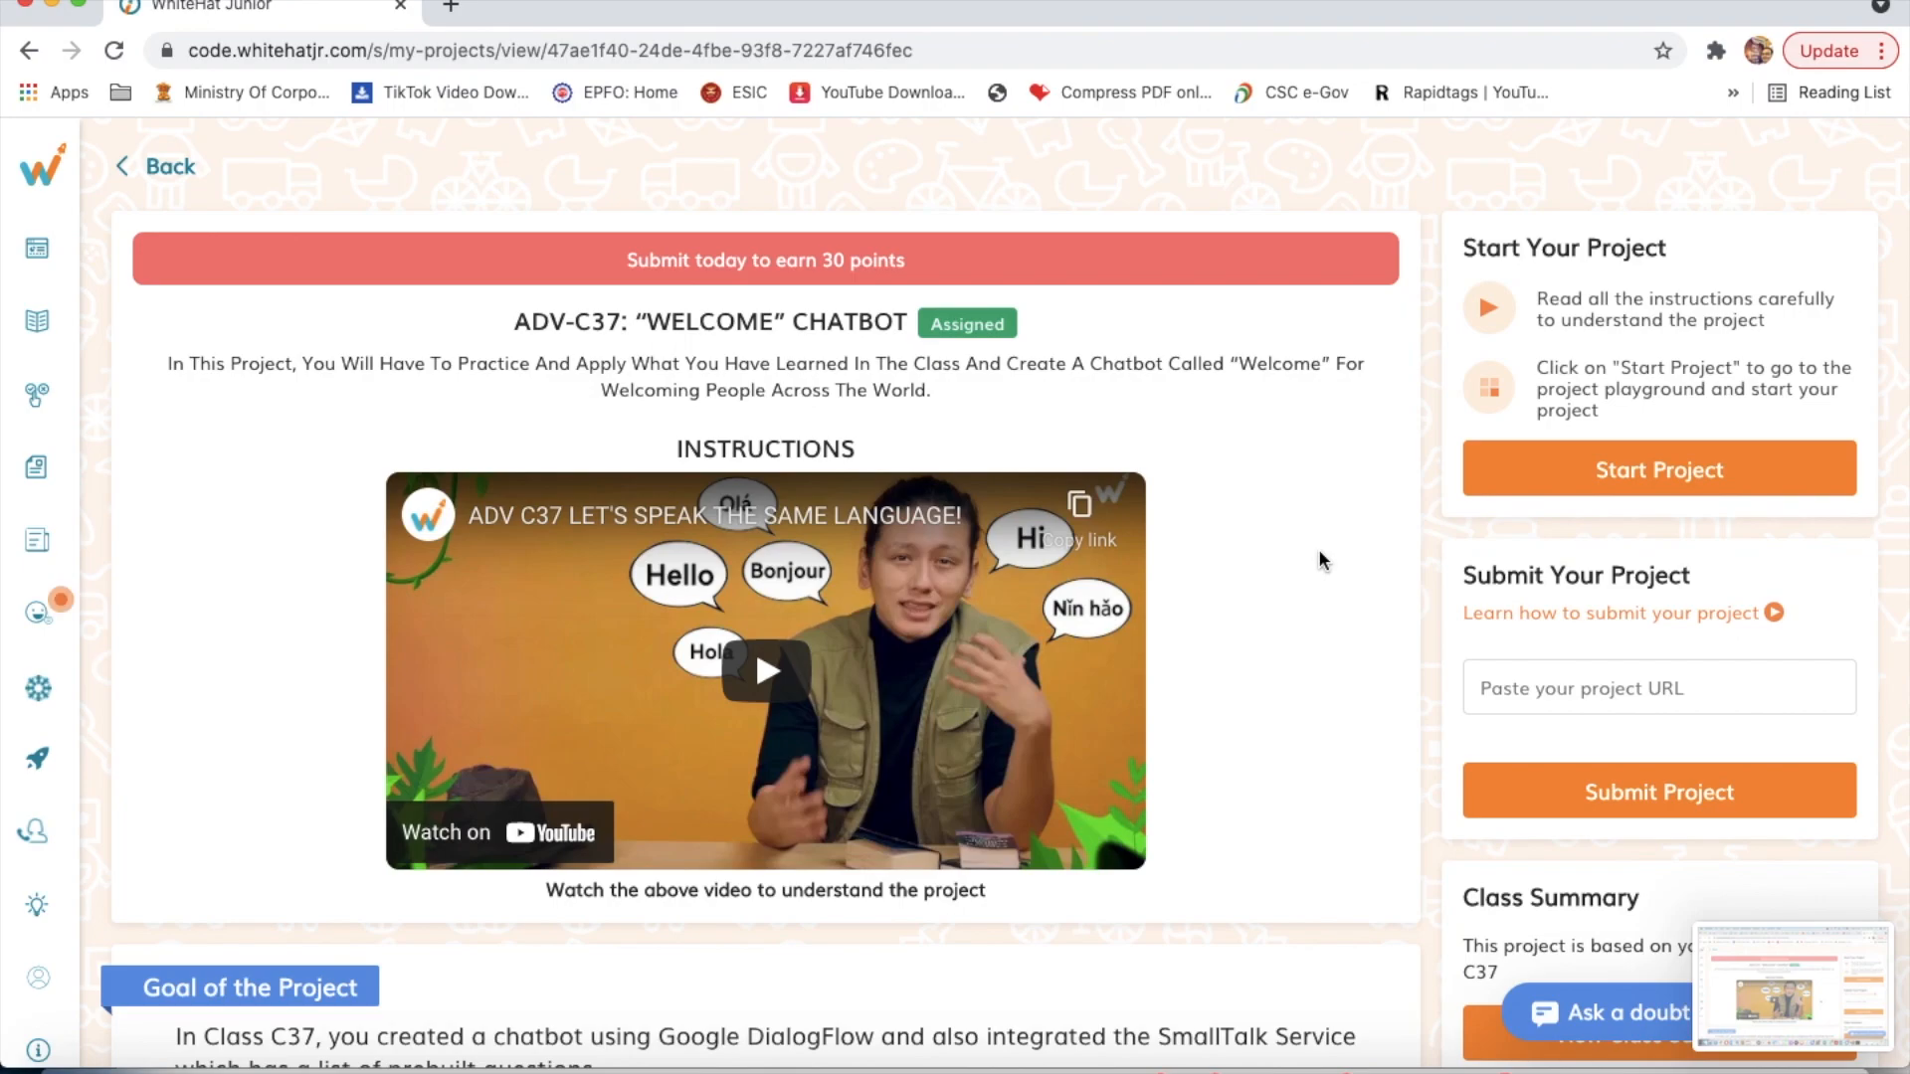
pyautogui.moveTo(911, 378)
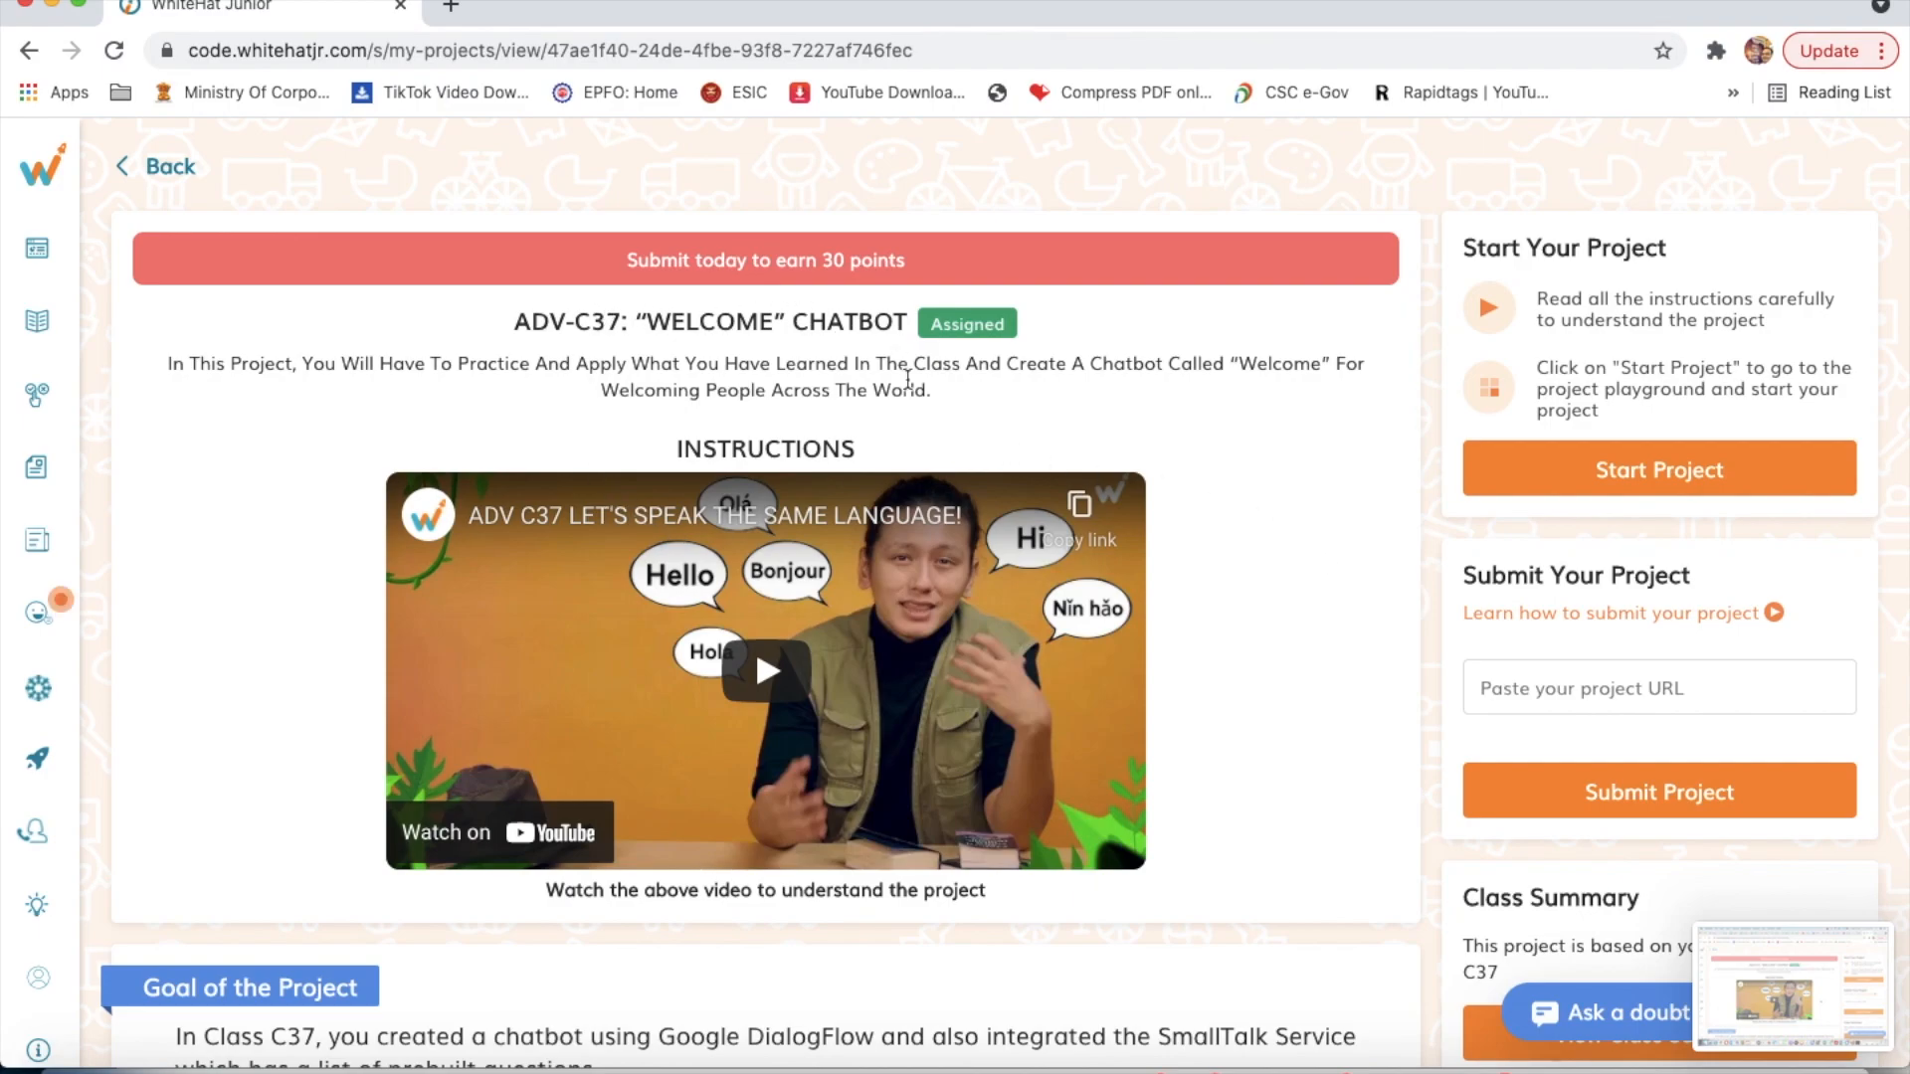
# Step: Create a new agent named GreetingBot from the agent dropdown, landing on its default intents list
pyautogui.scroll(-3)
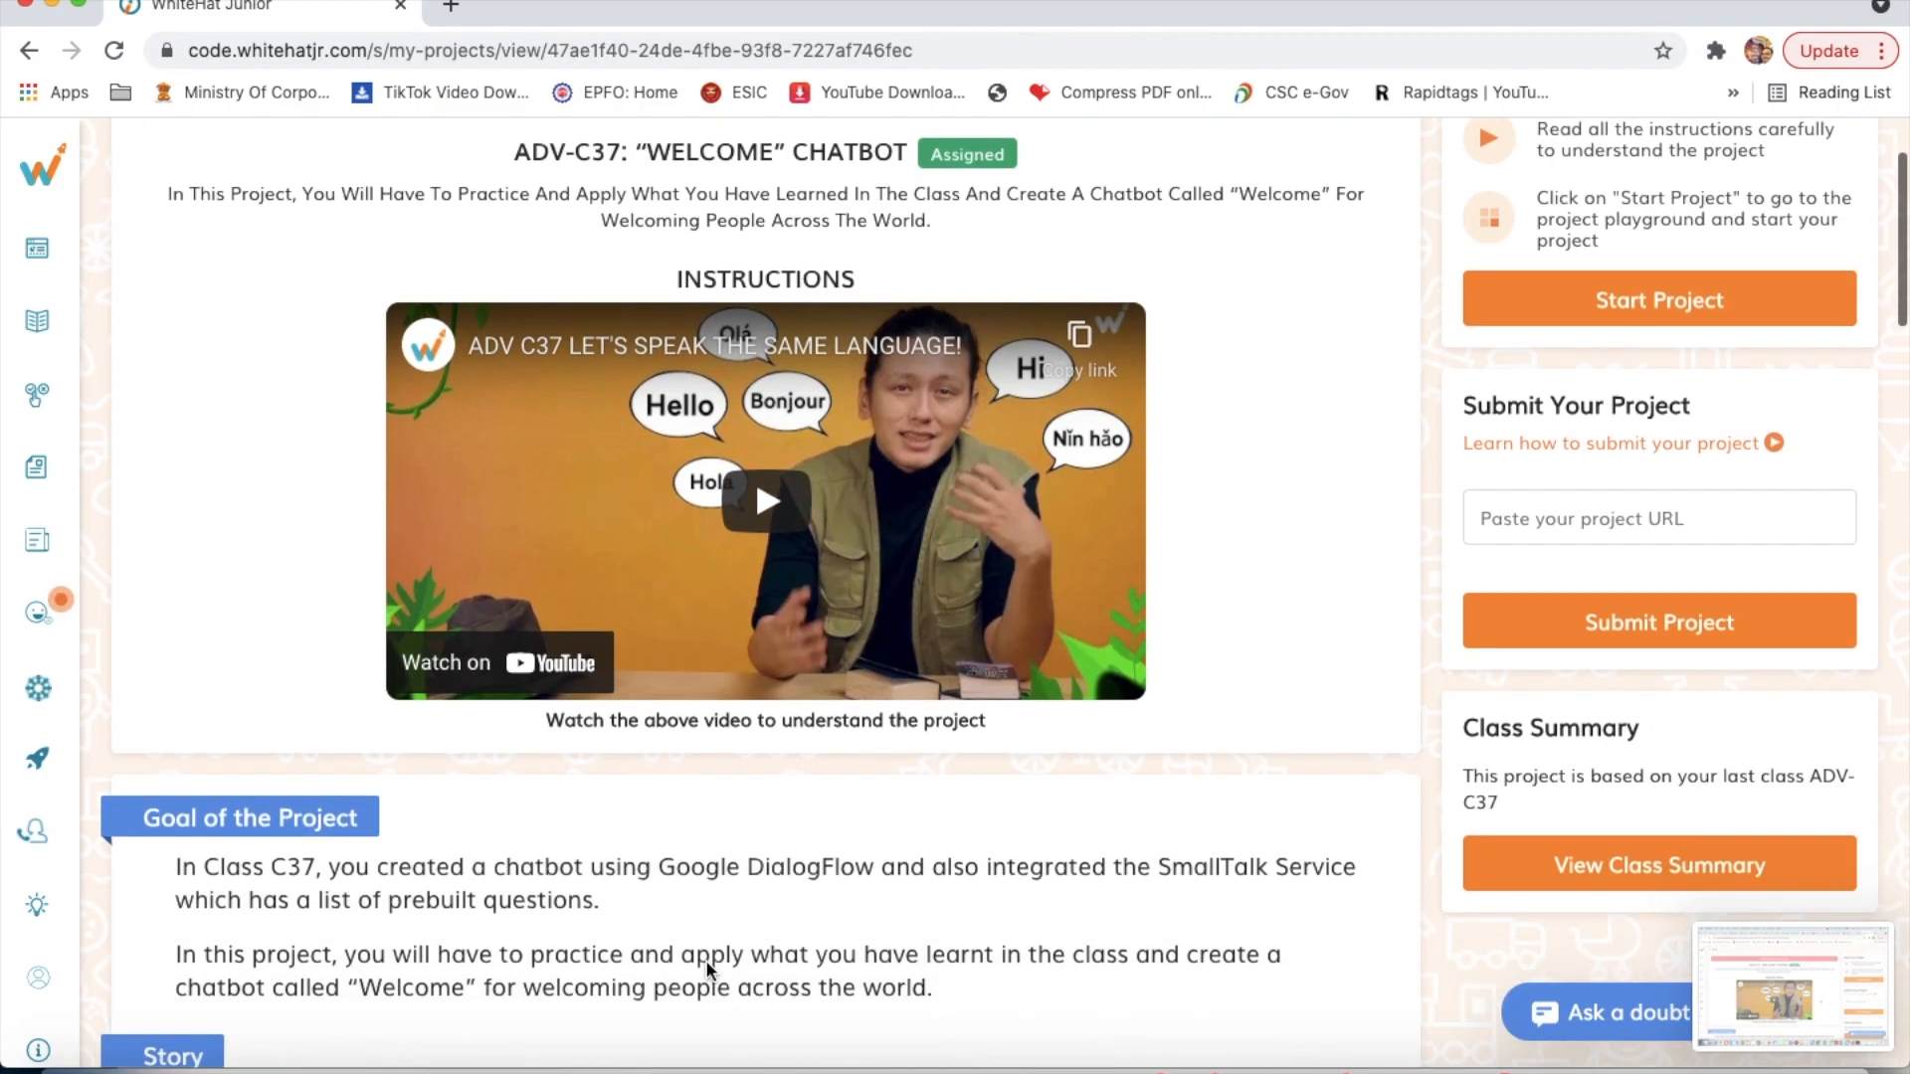
pyautogui.scroll(-3)
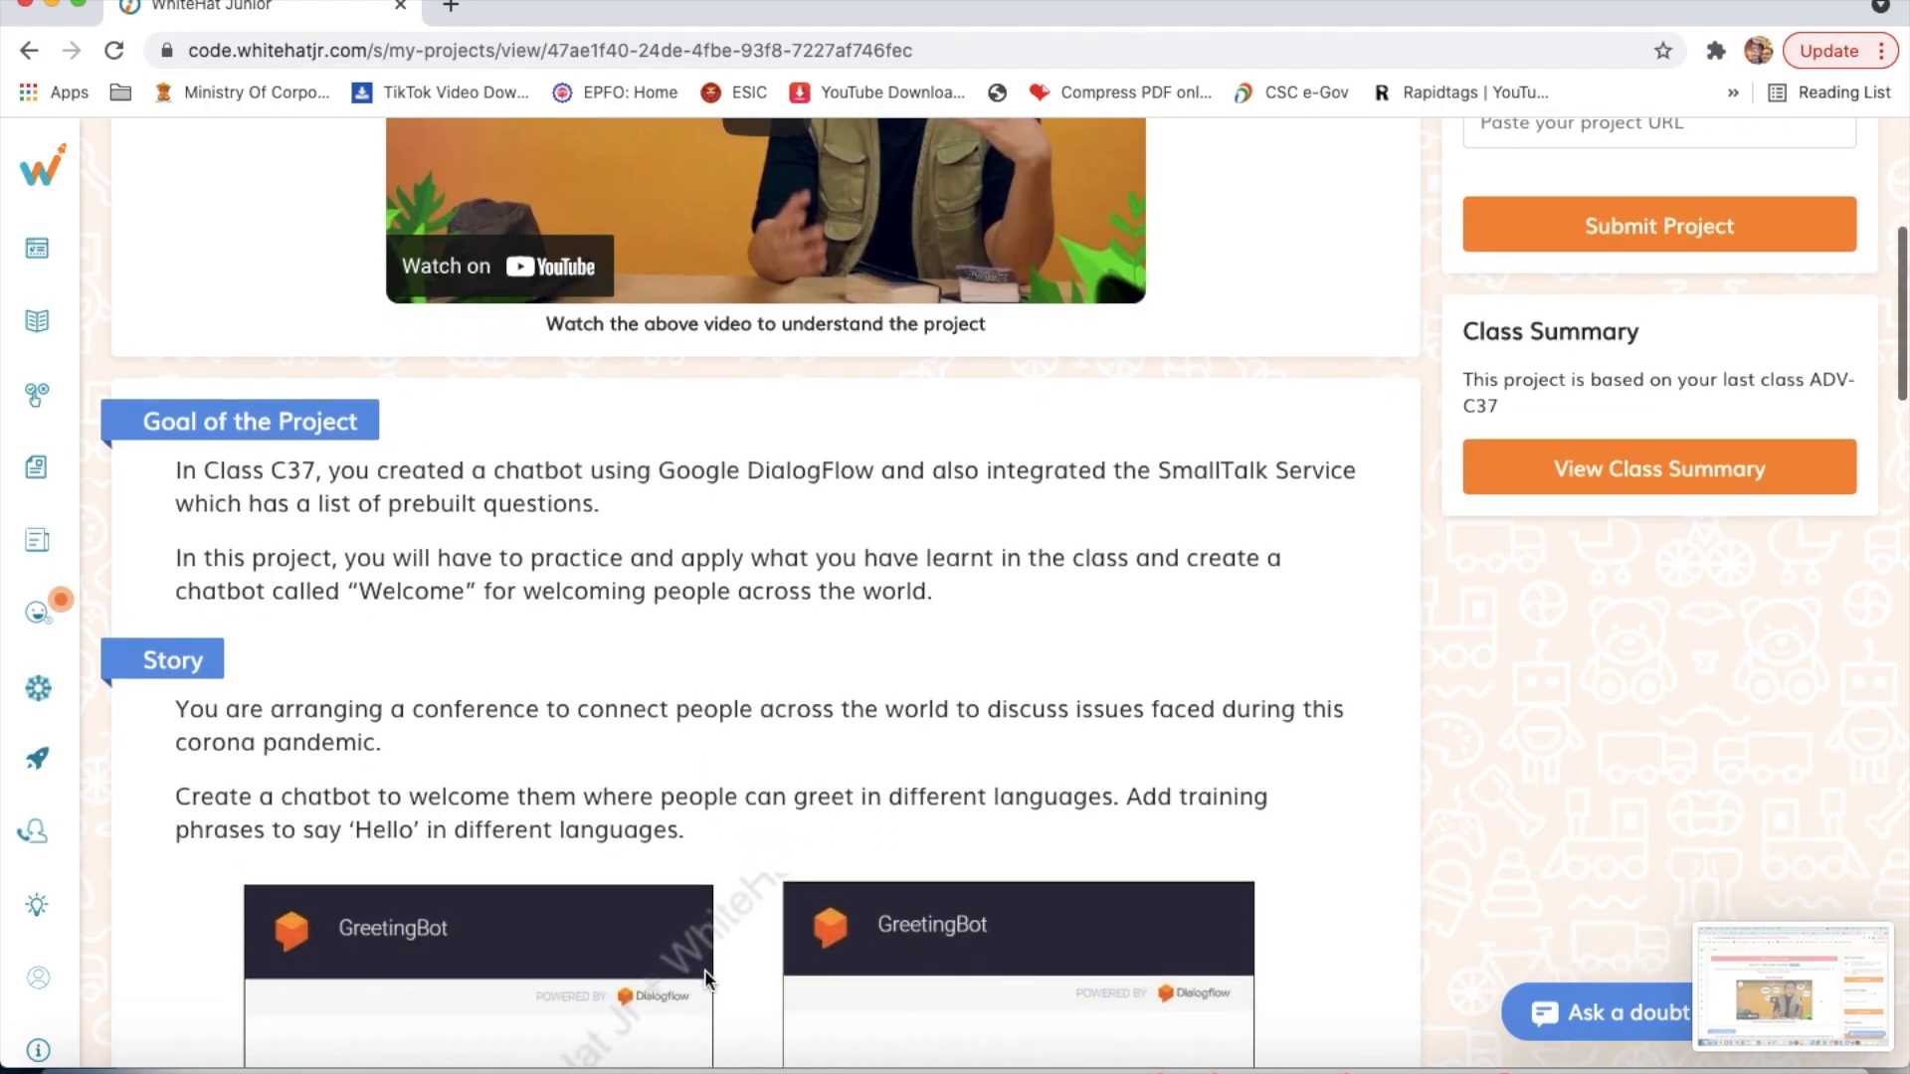
pyautogui.scroll(-3)
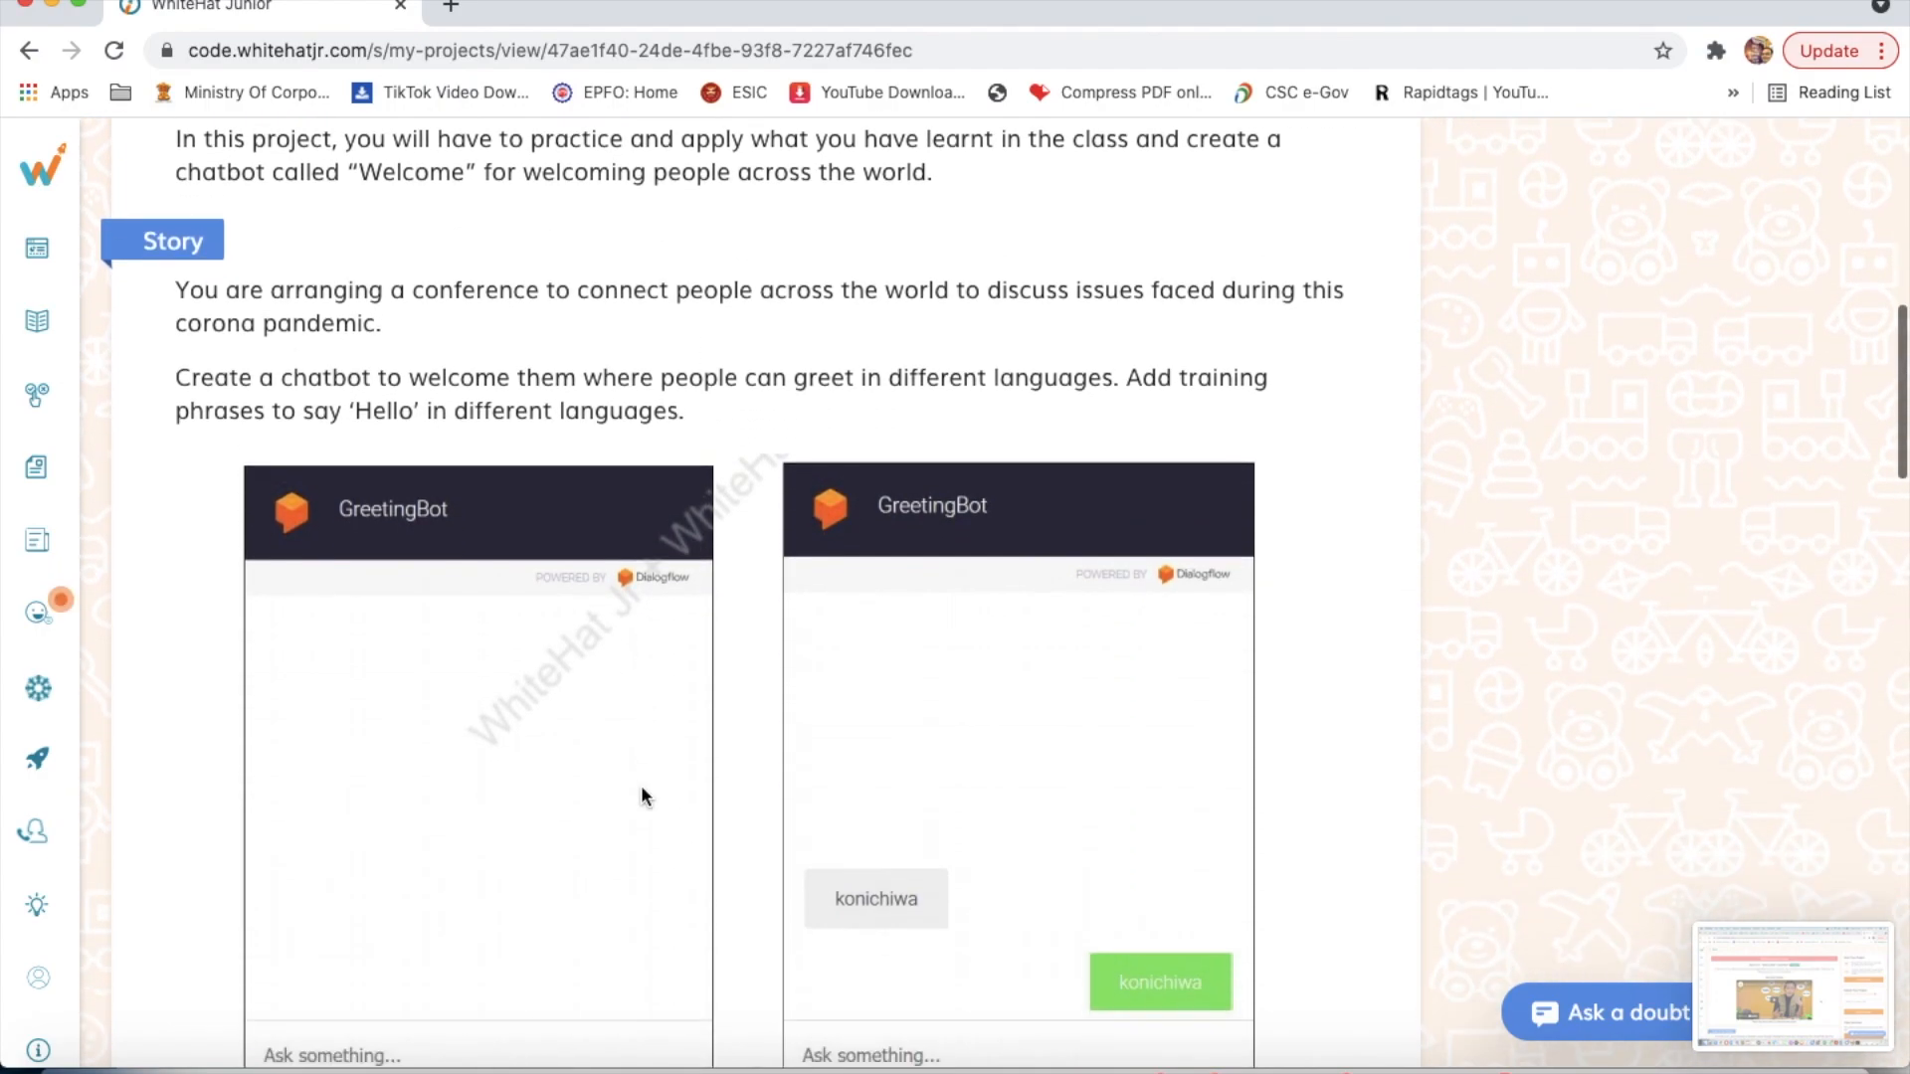
pyautogui.scroll(-3)
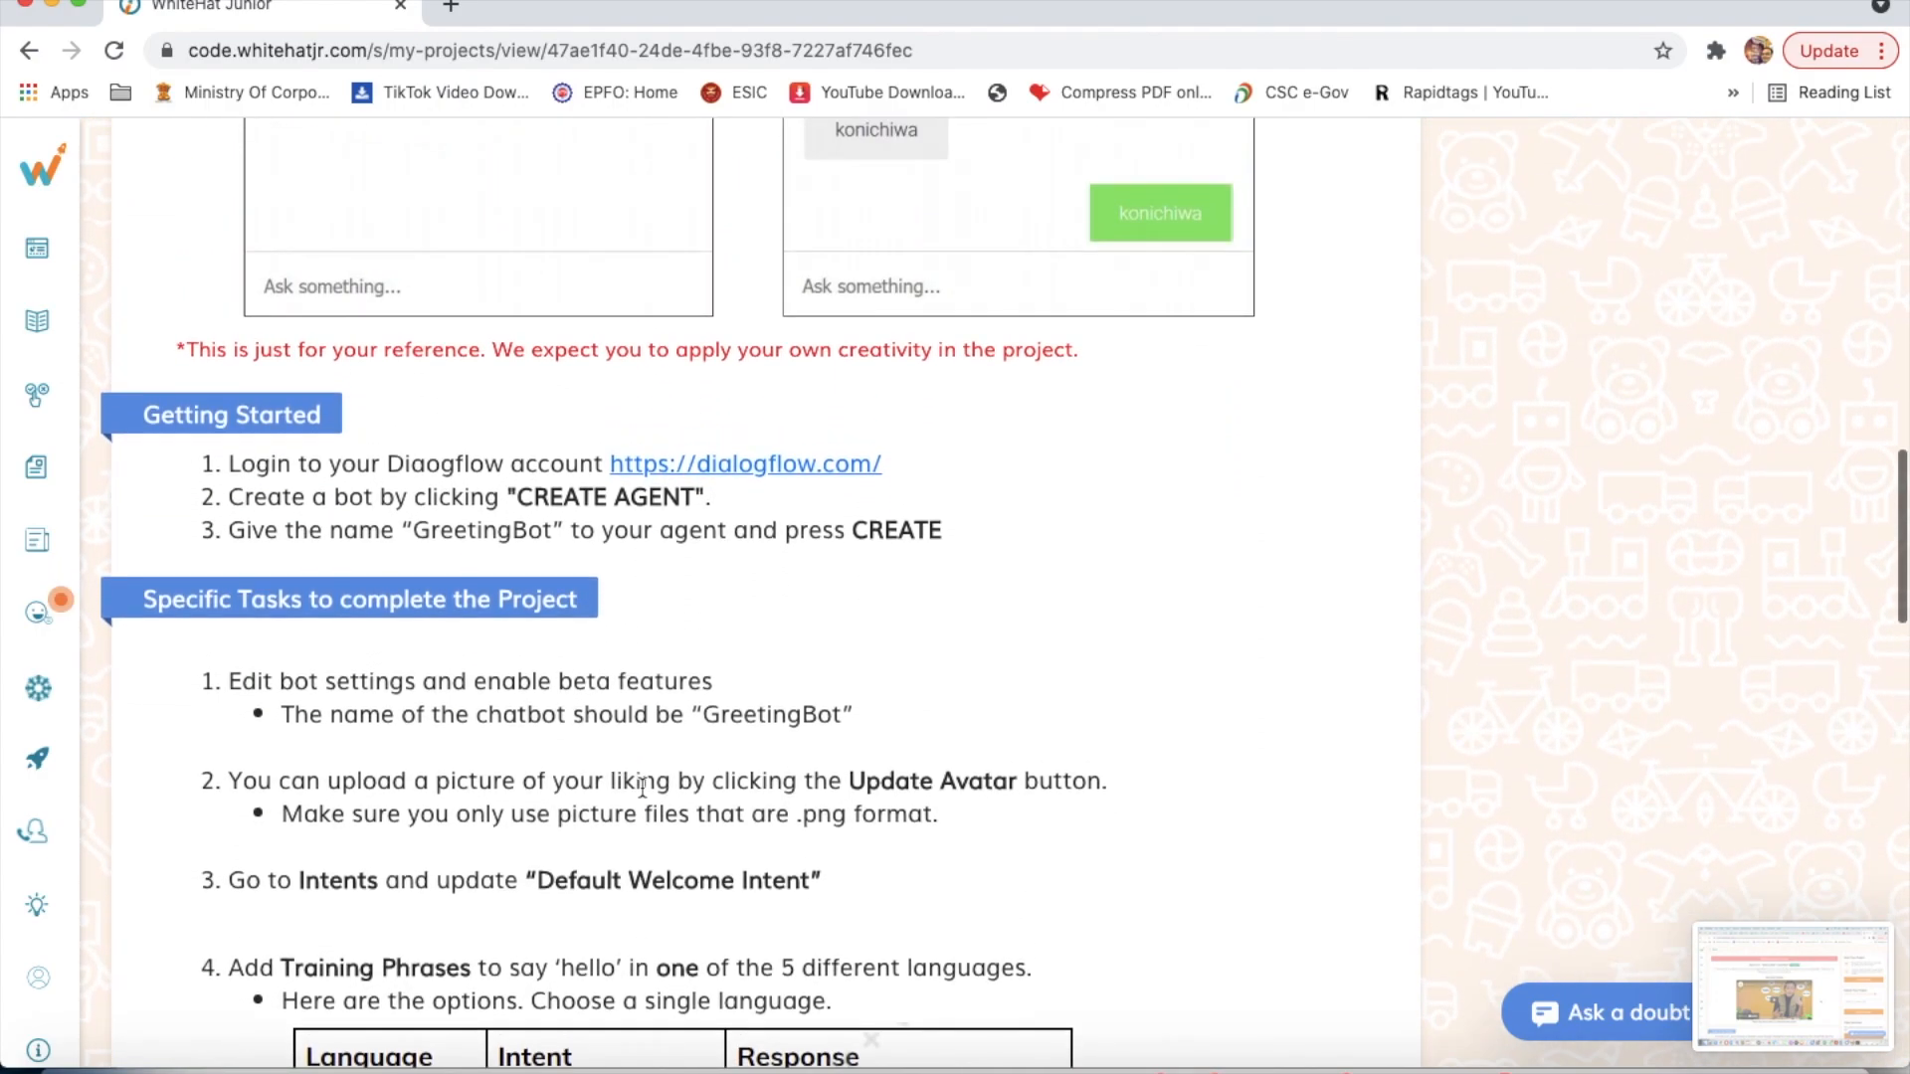
pyautogui.scroll(3)
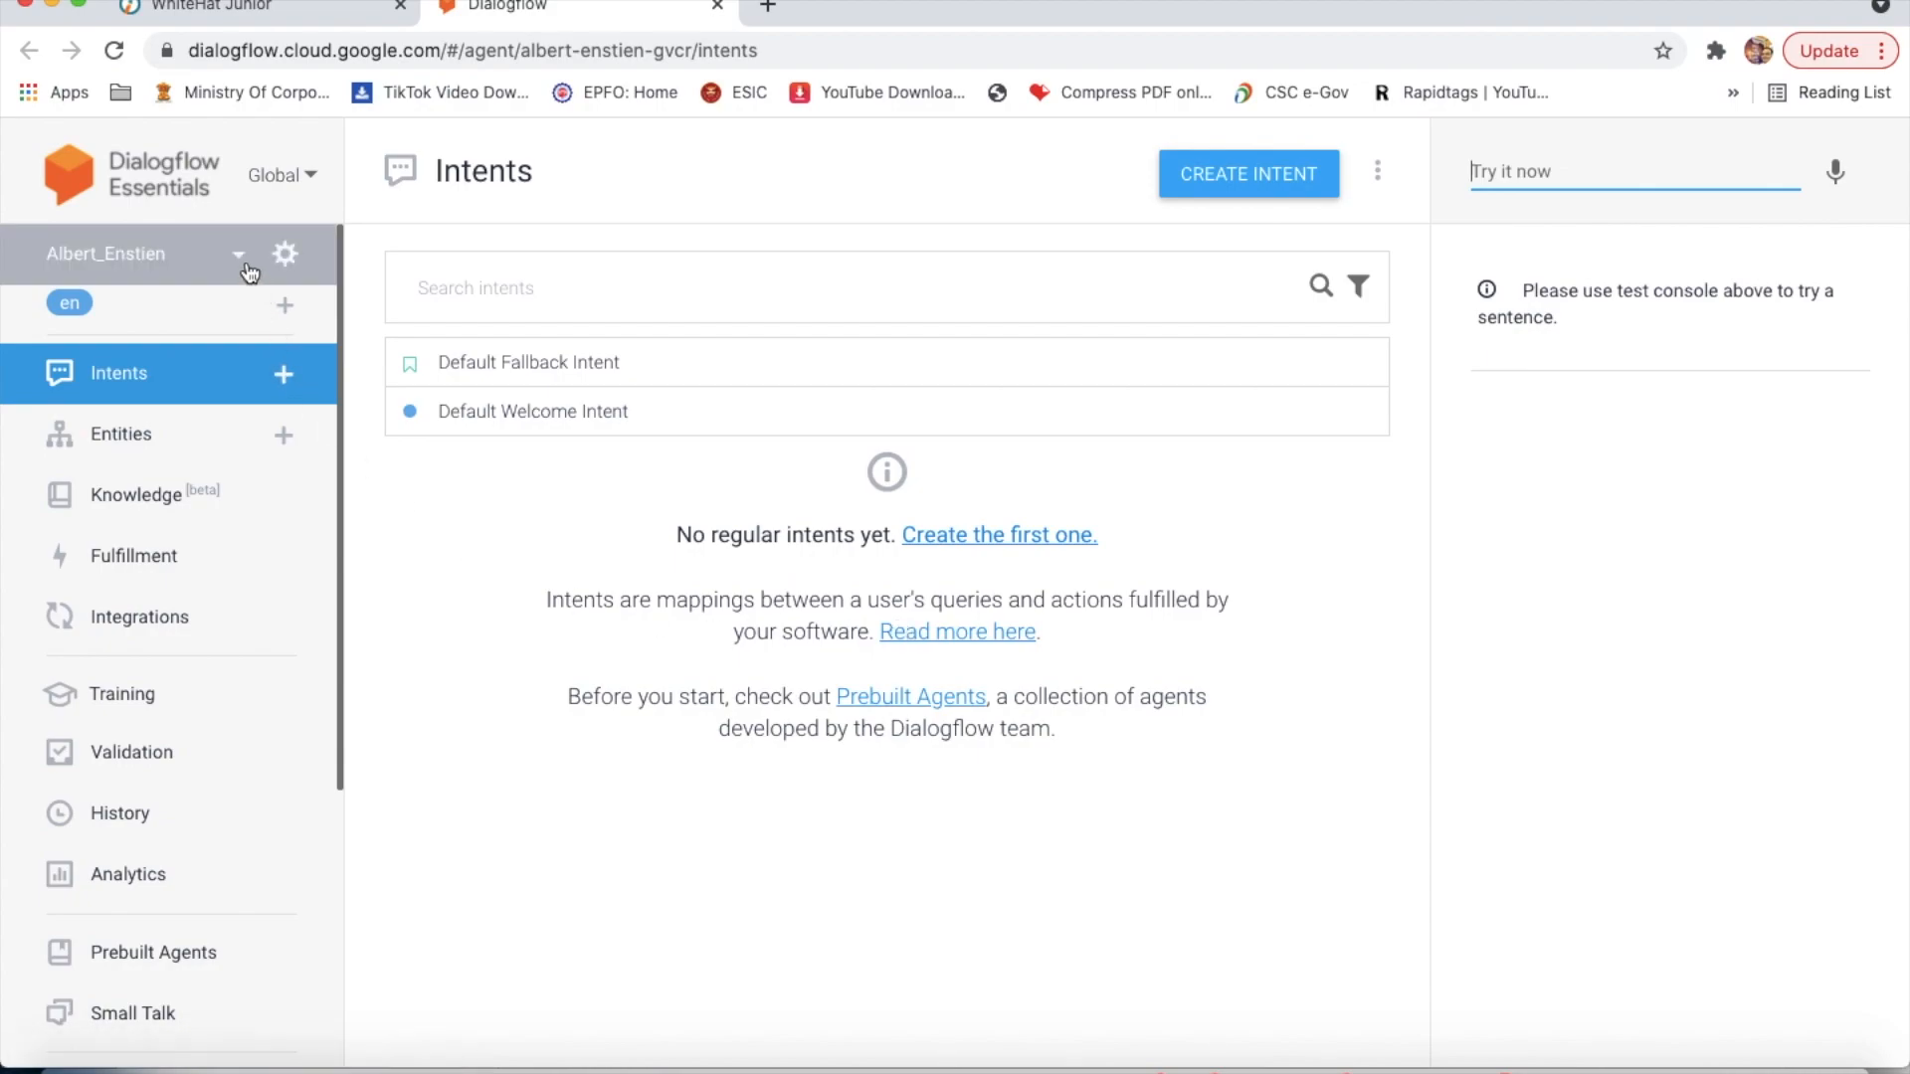
pyautogui.click(239, 255)
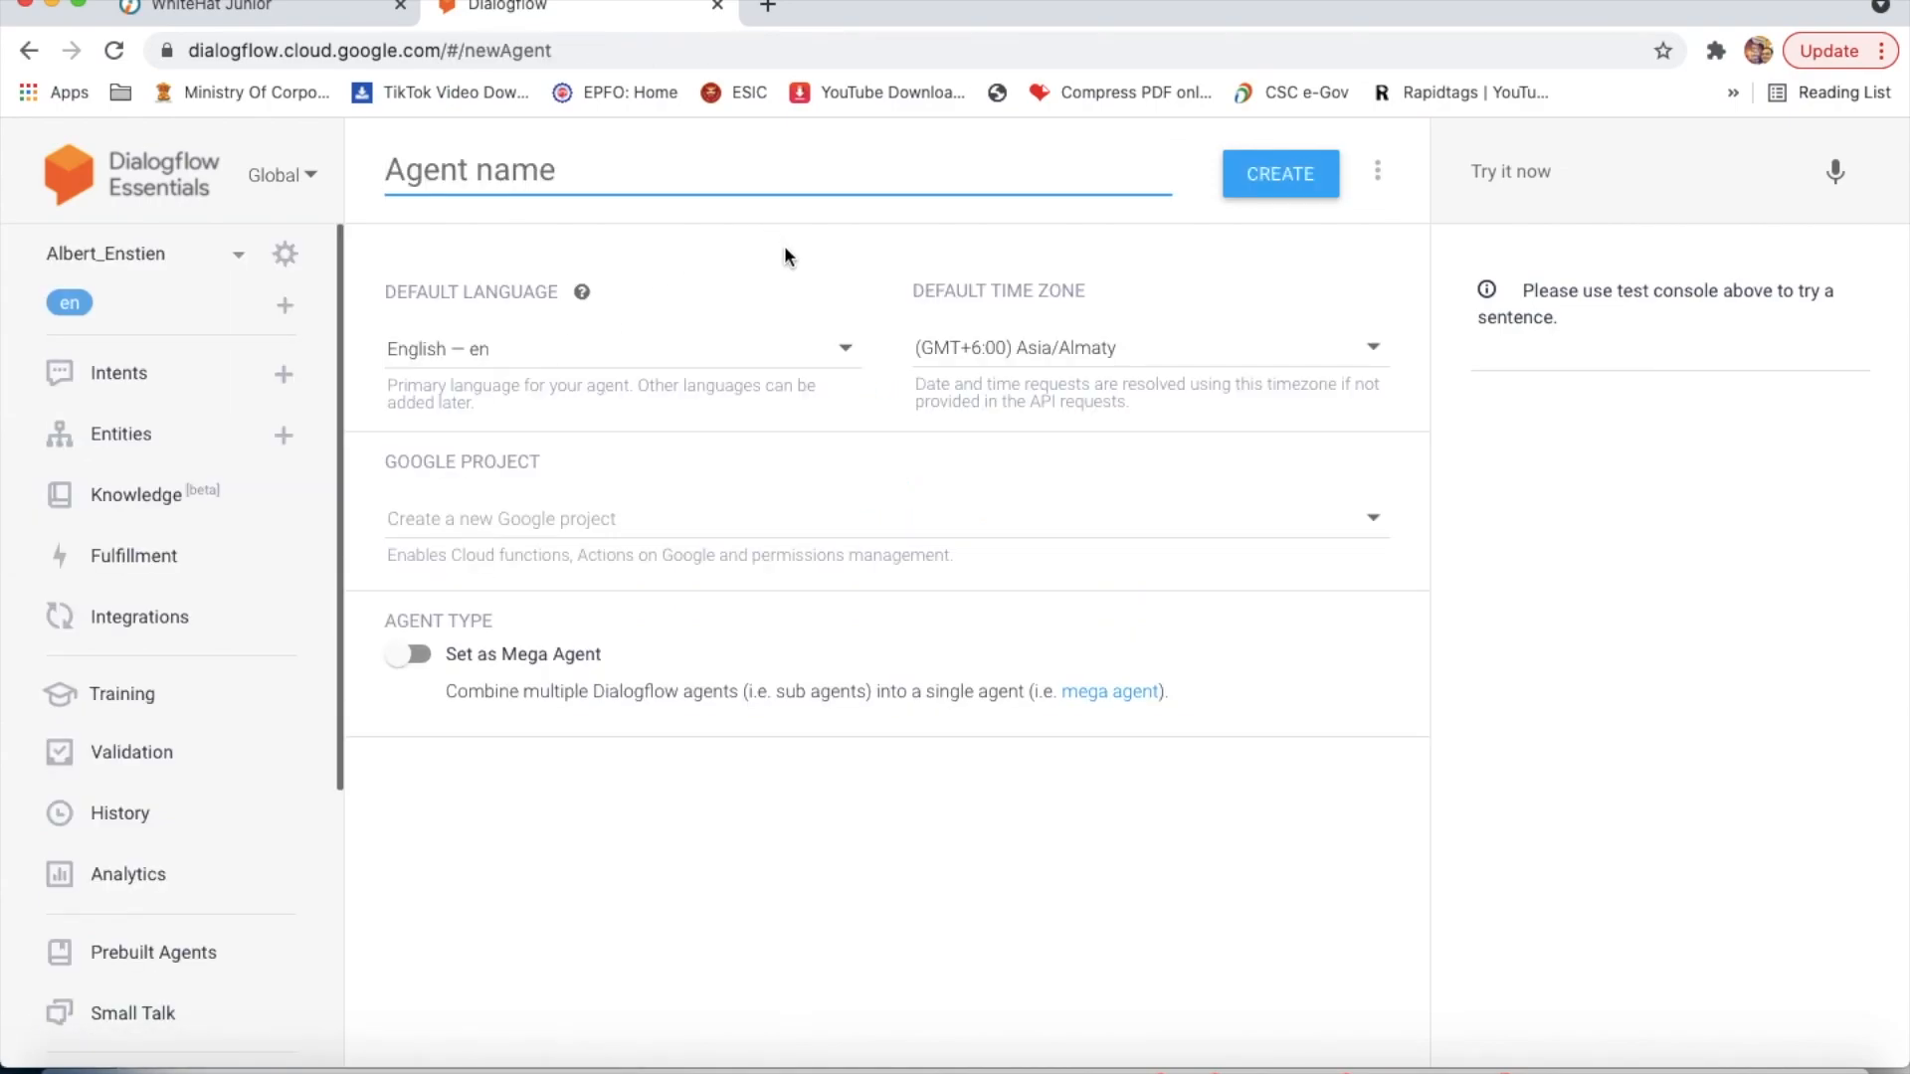
pyautogui.click(209, 8)
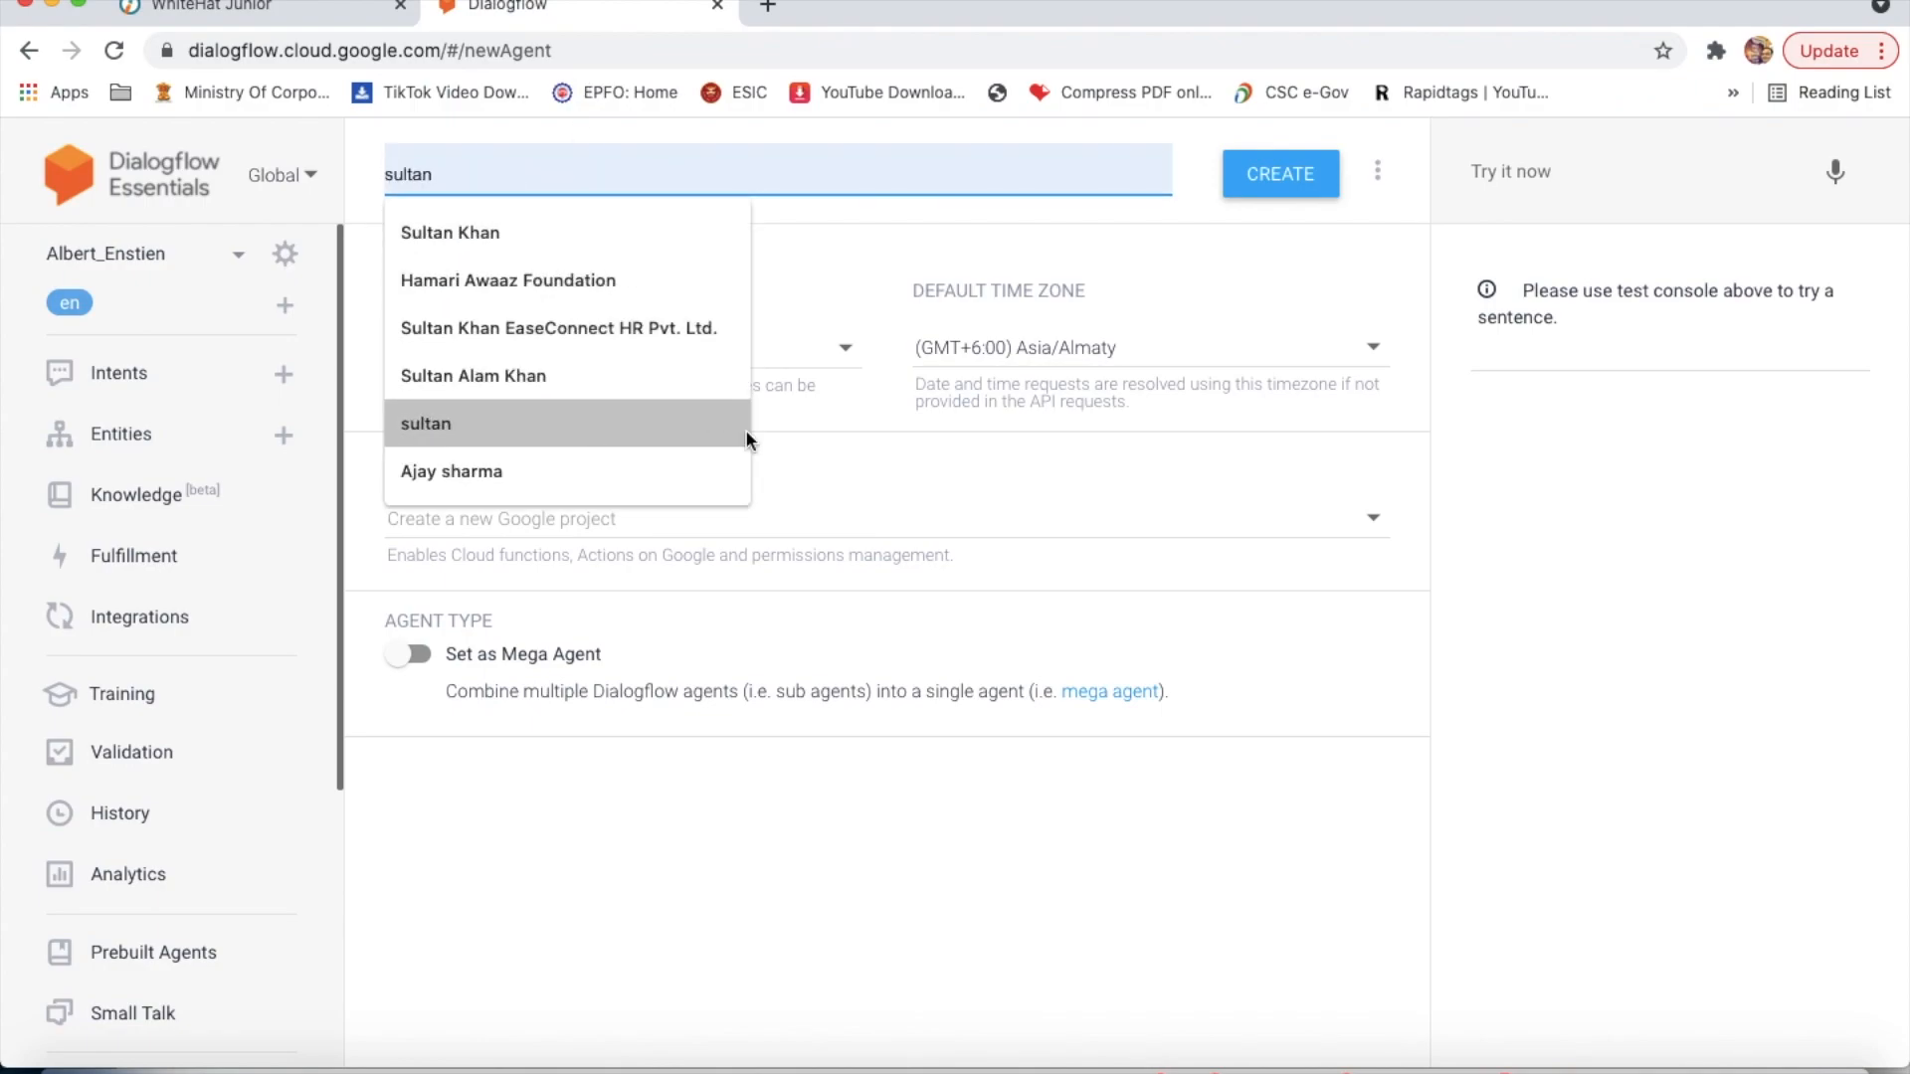
pyautogui.write('Ge')
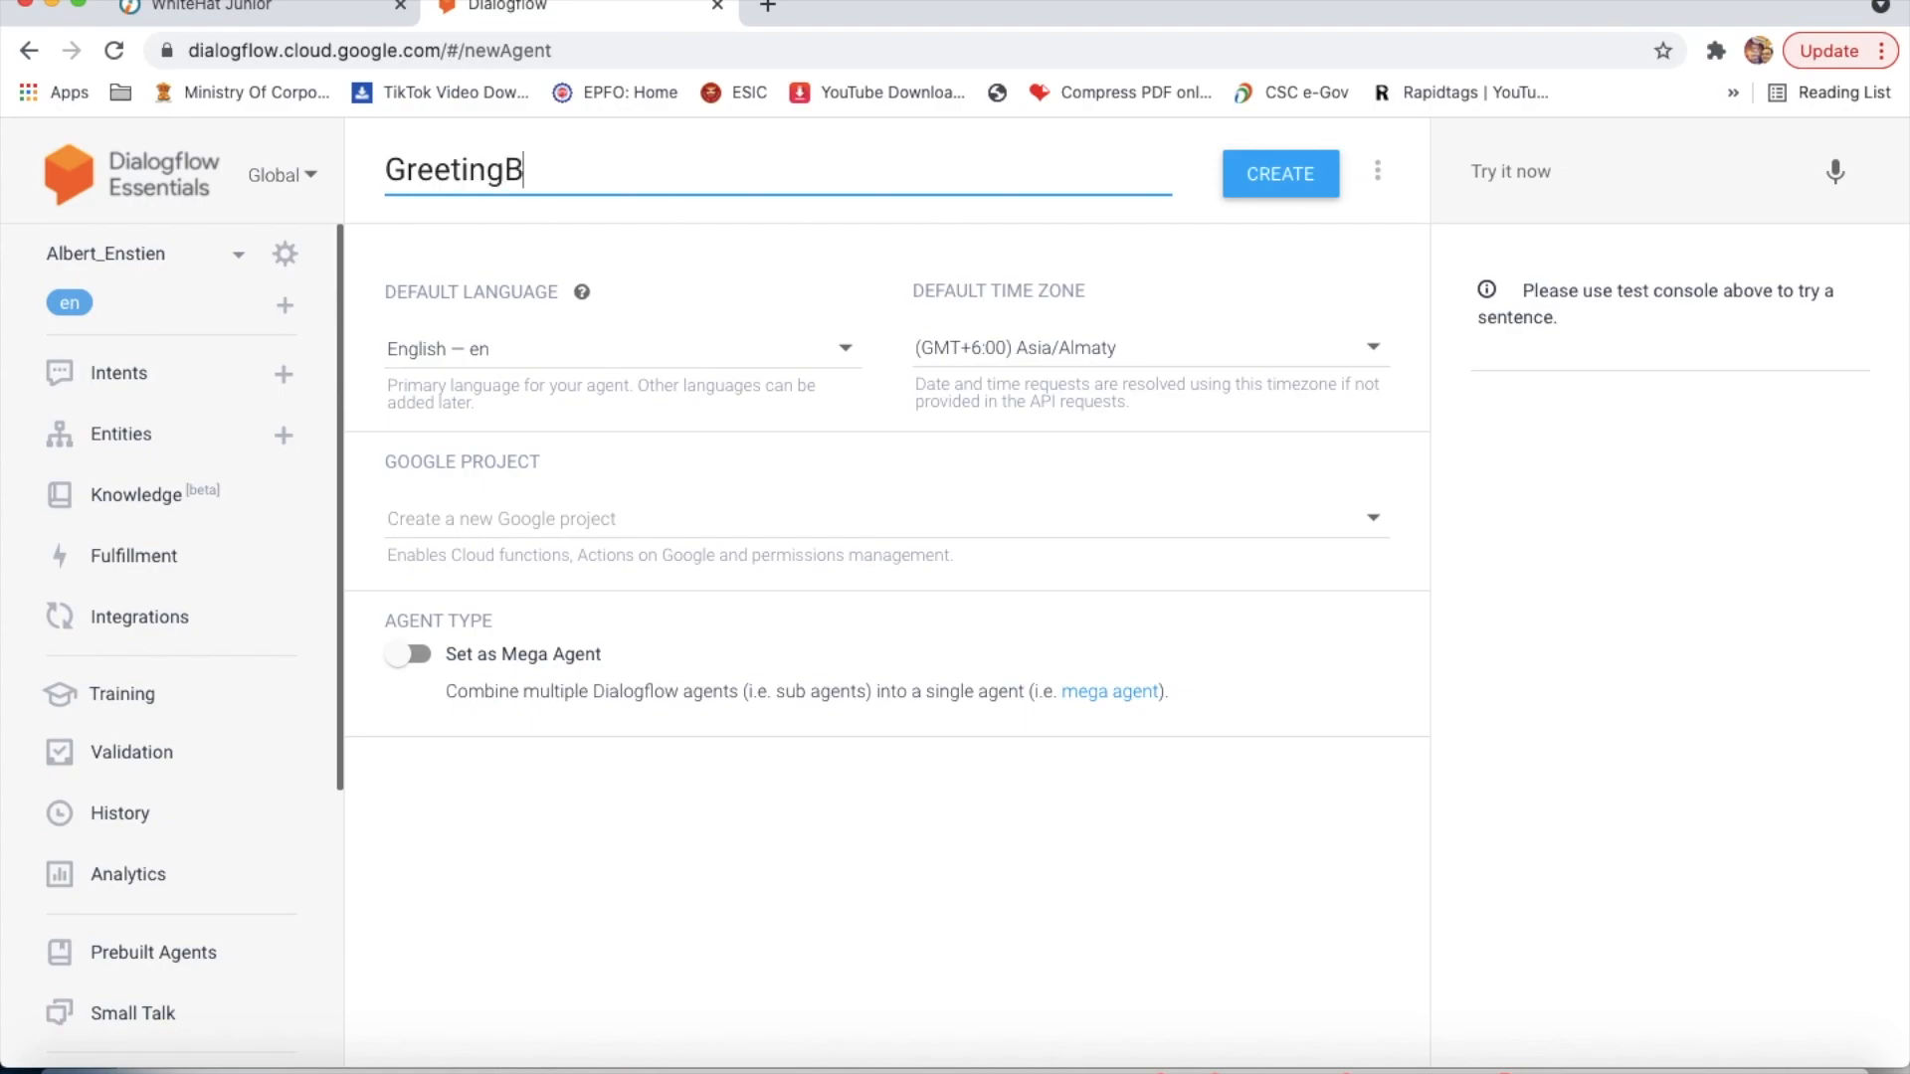
pyautogui.write('ot')
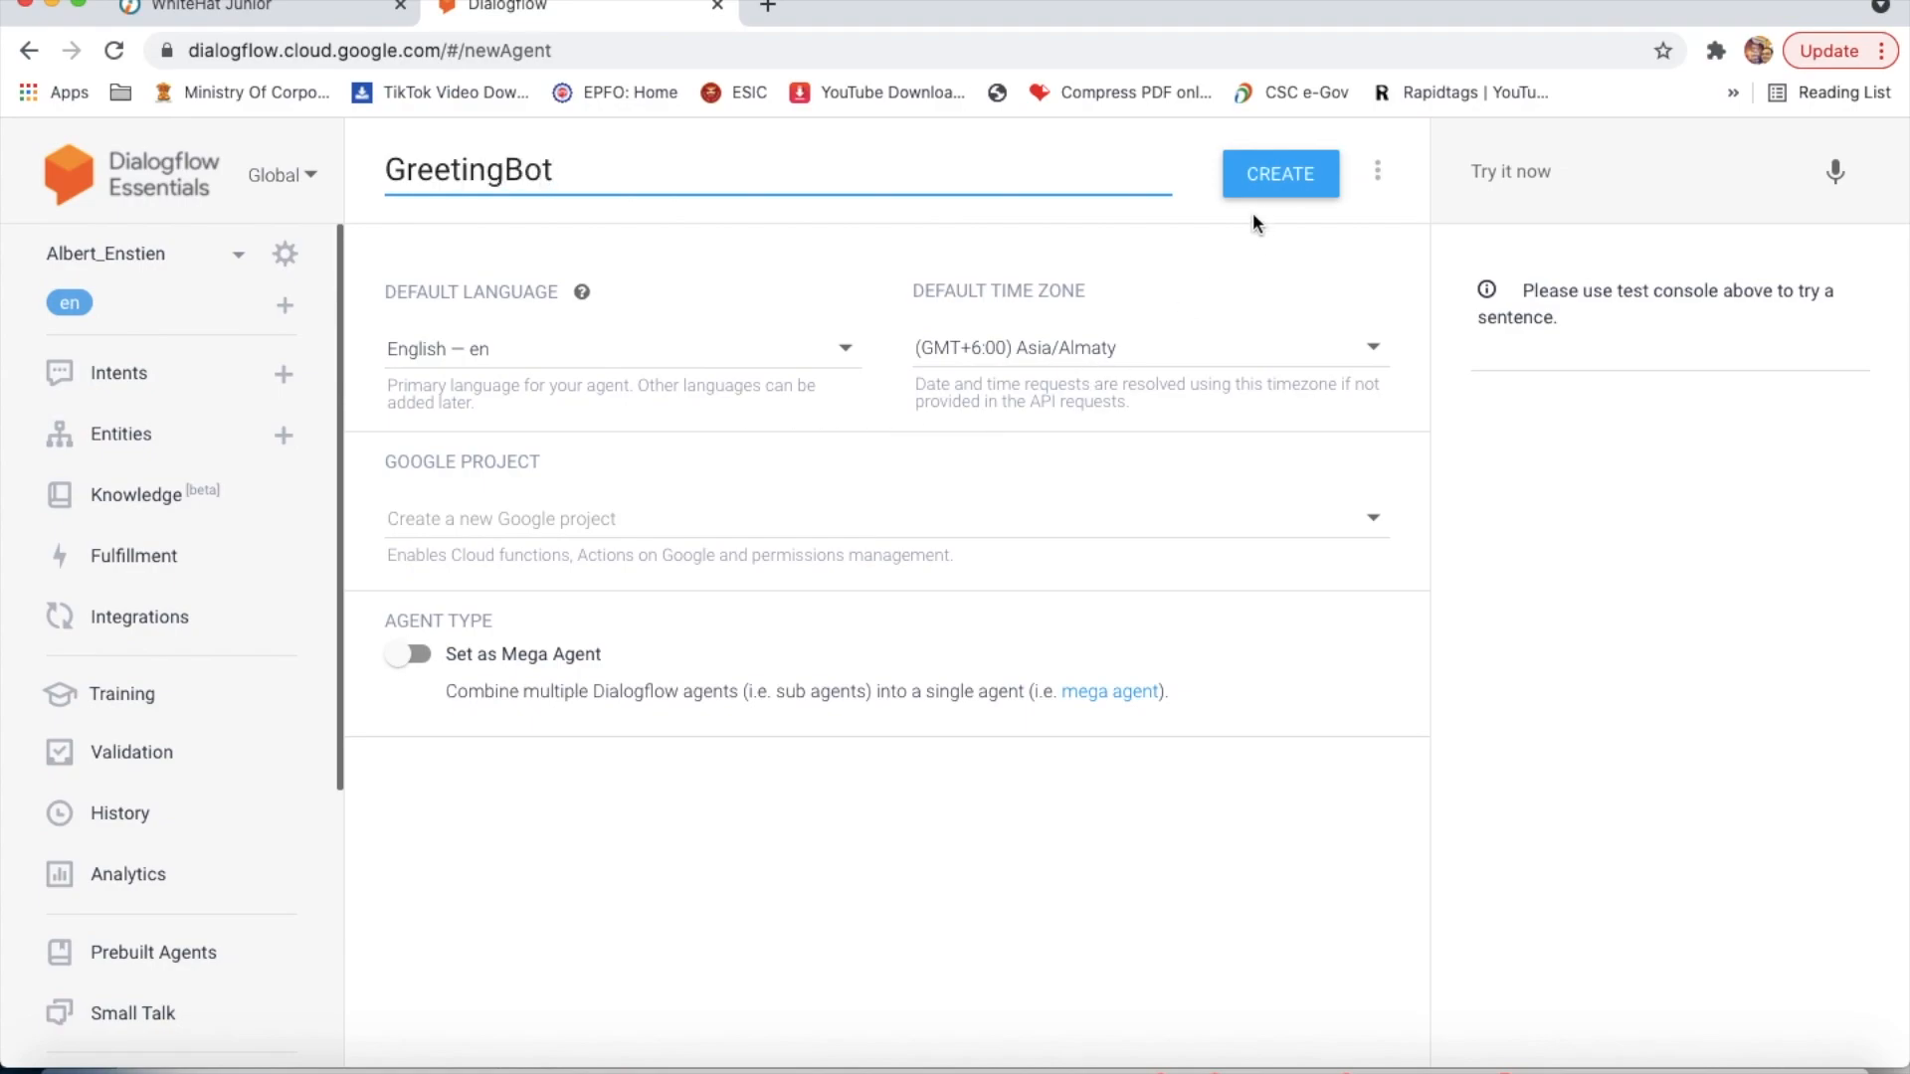
pyautogui.click(1281, 175)
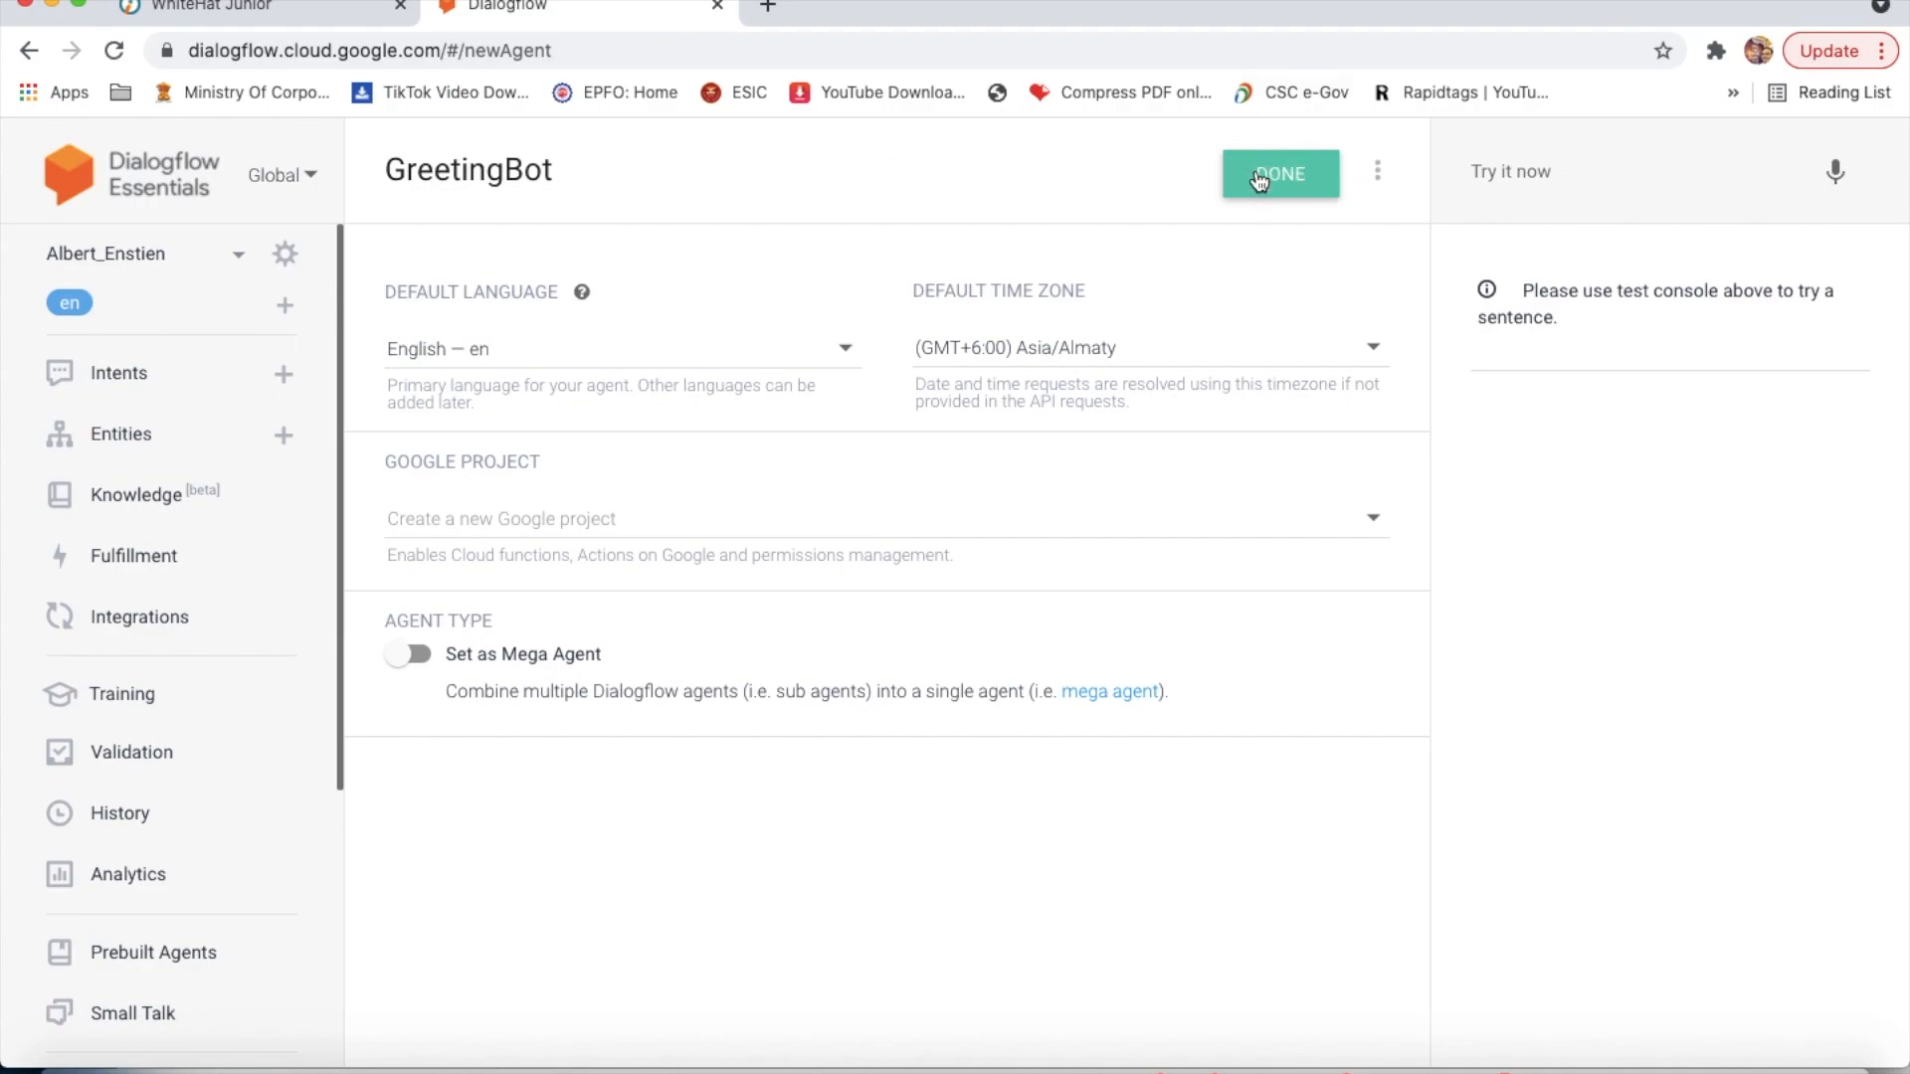
pyautogui.click(1279, 175)
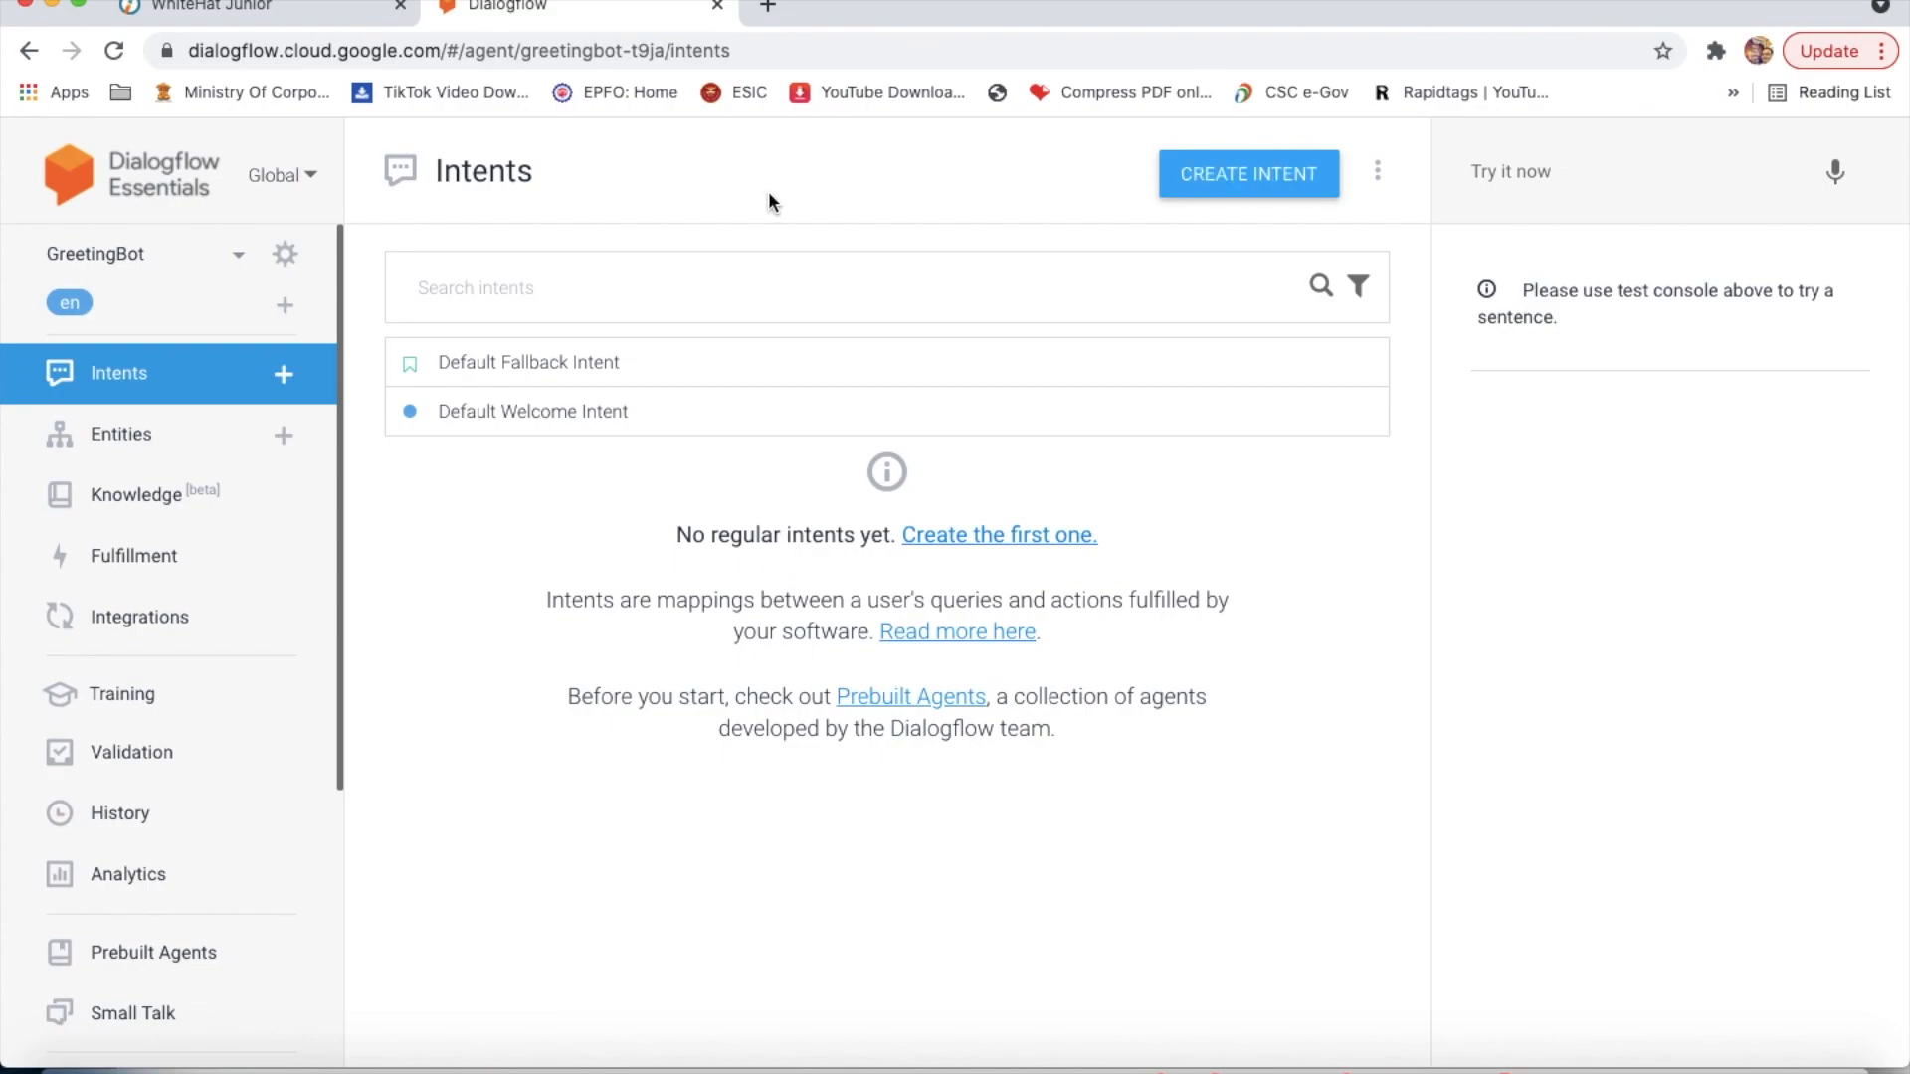
pyautogui.moveTo(1165, 286)
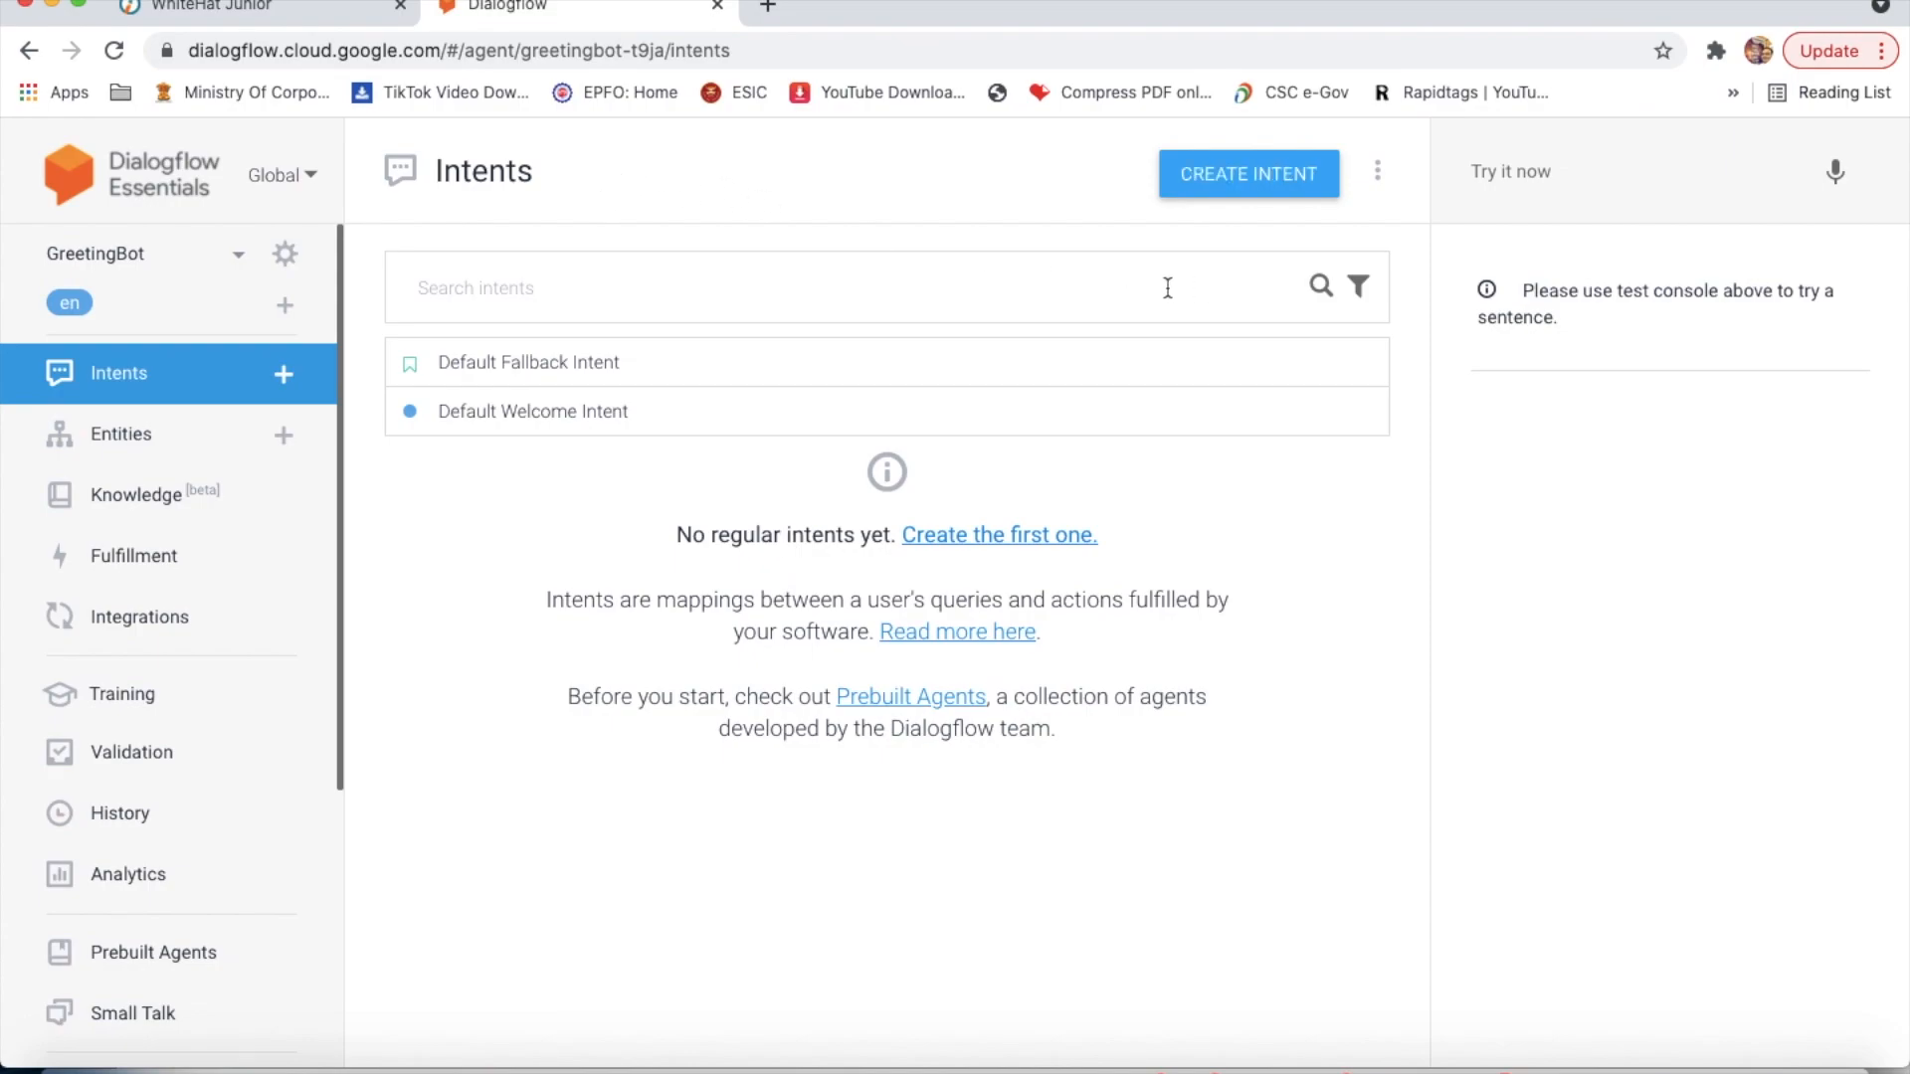
pyautogui.moveTo(1229, 183)
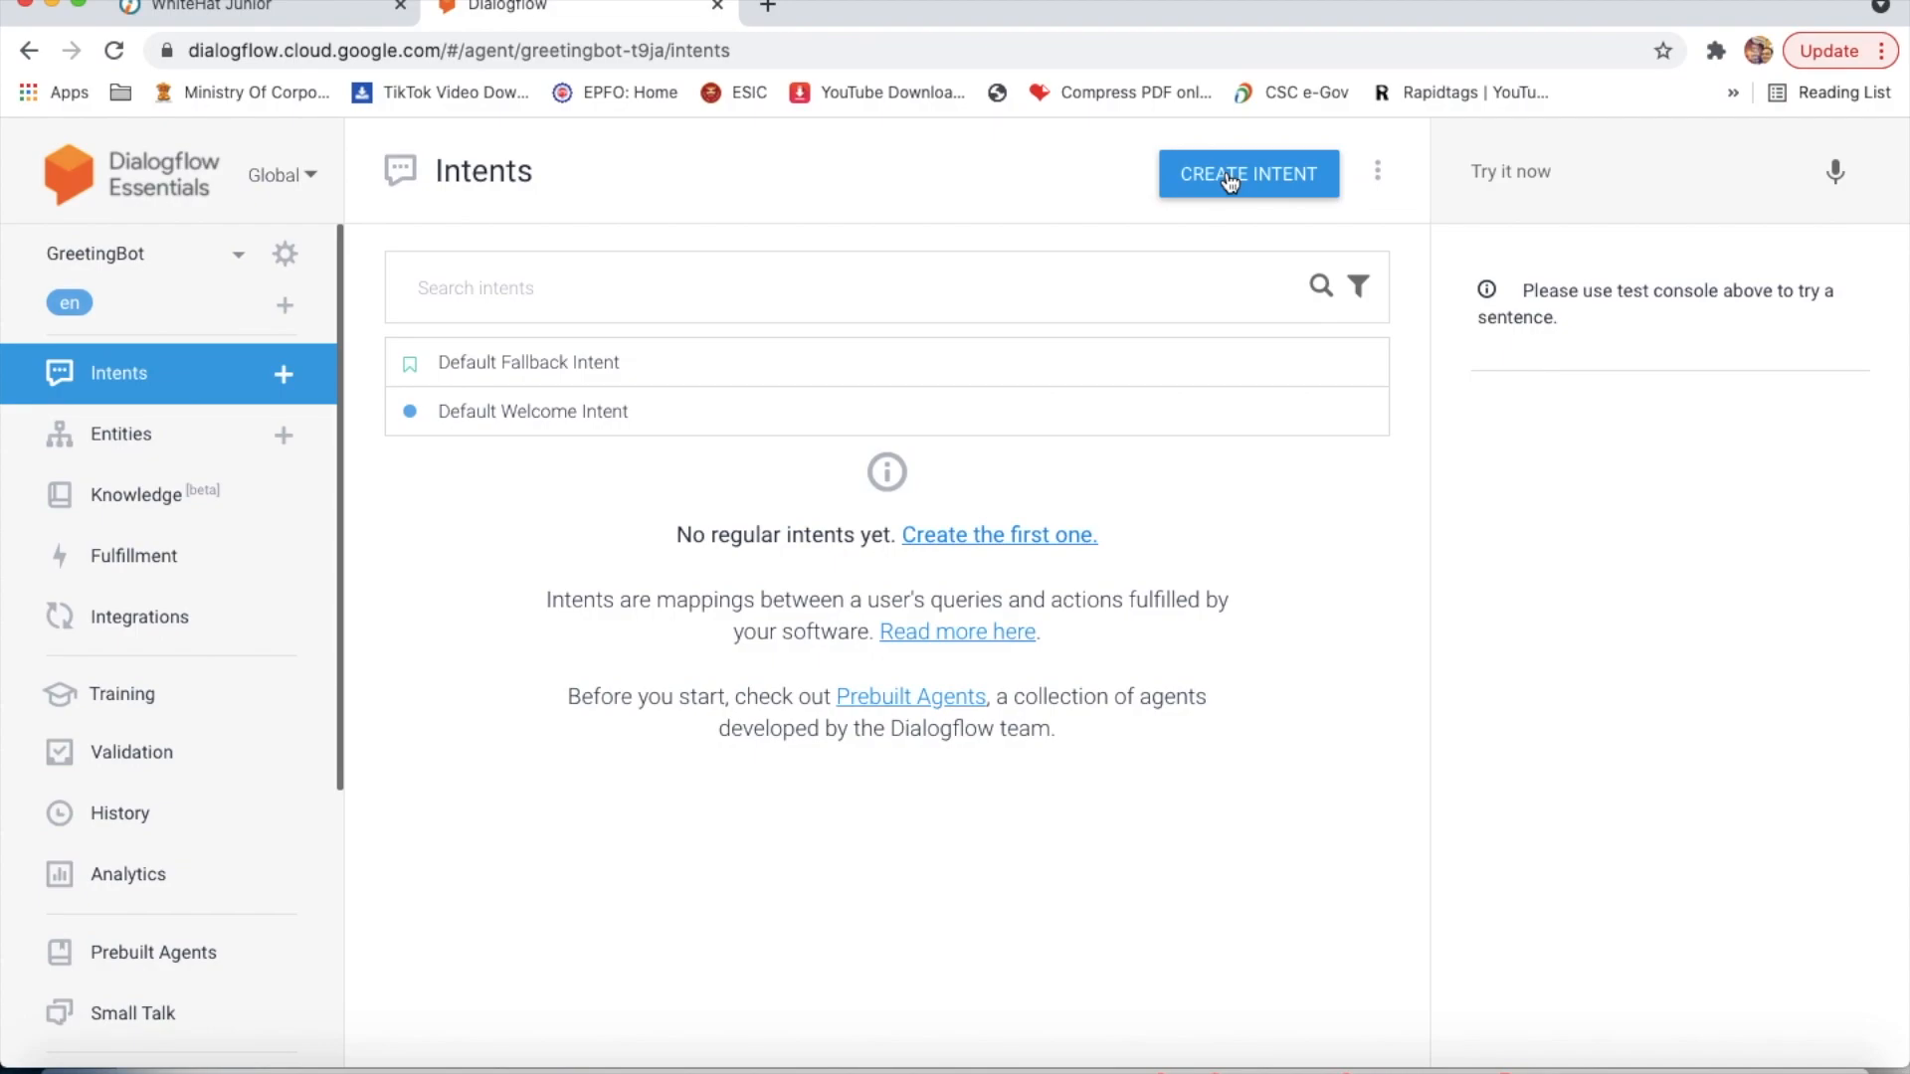
# Step: Add a new intent named GreetingBot with empty training phrases and save it
pyautogui.click(1249, 173)
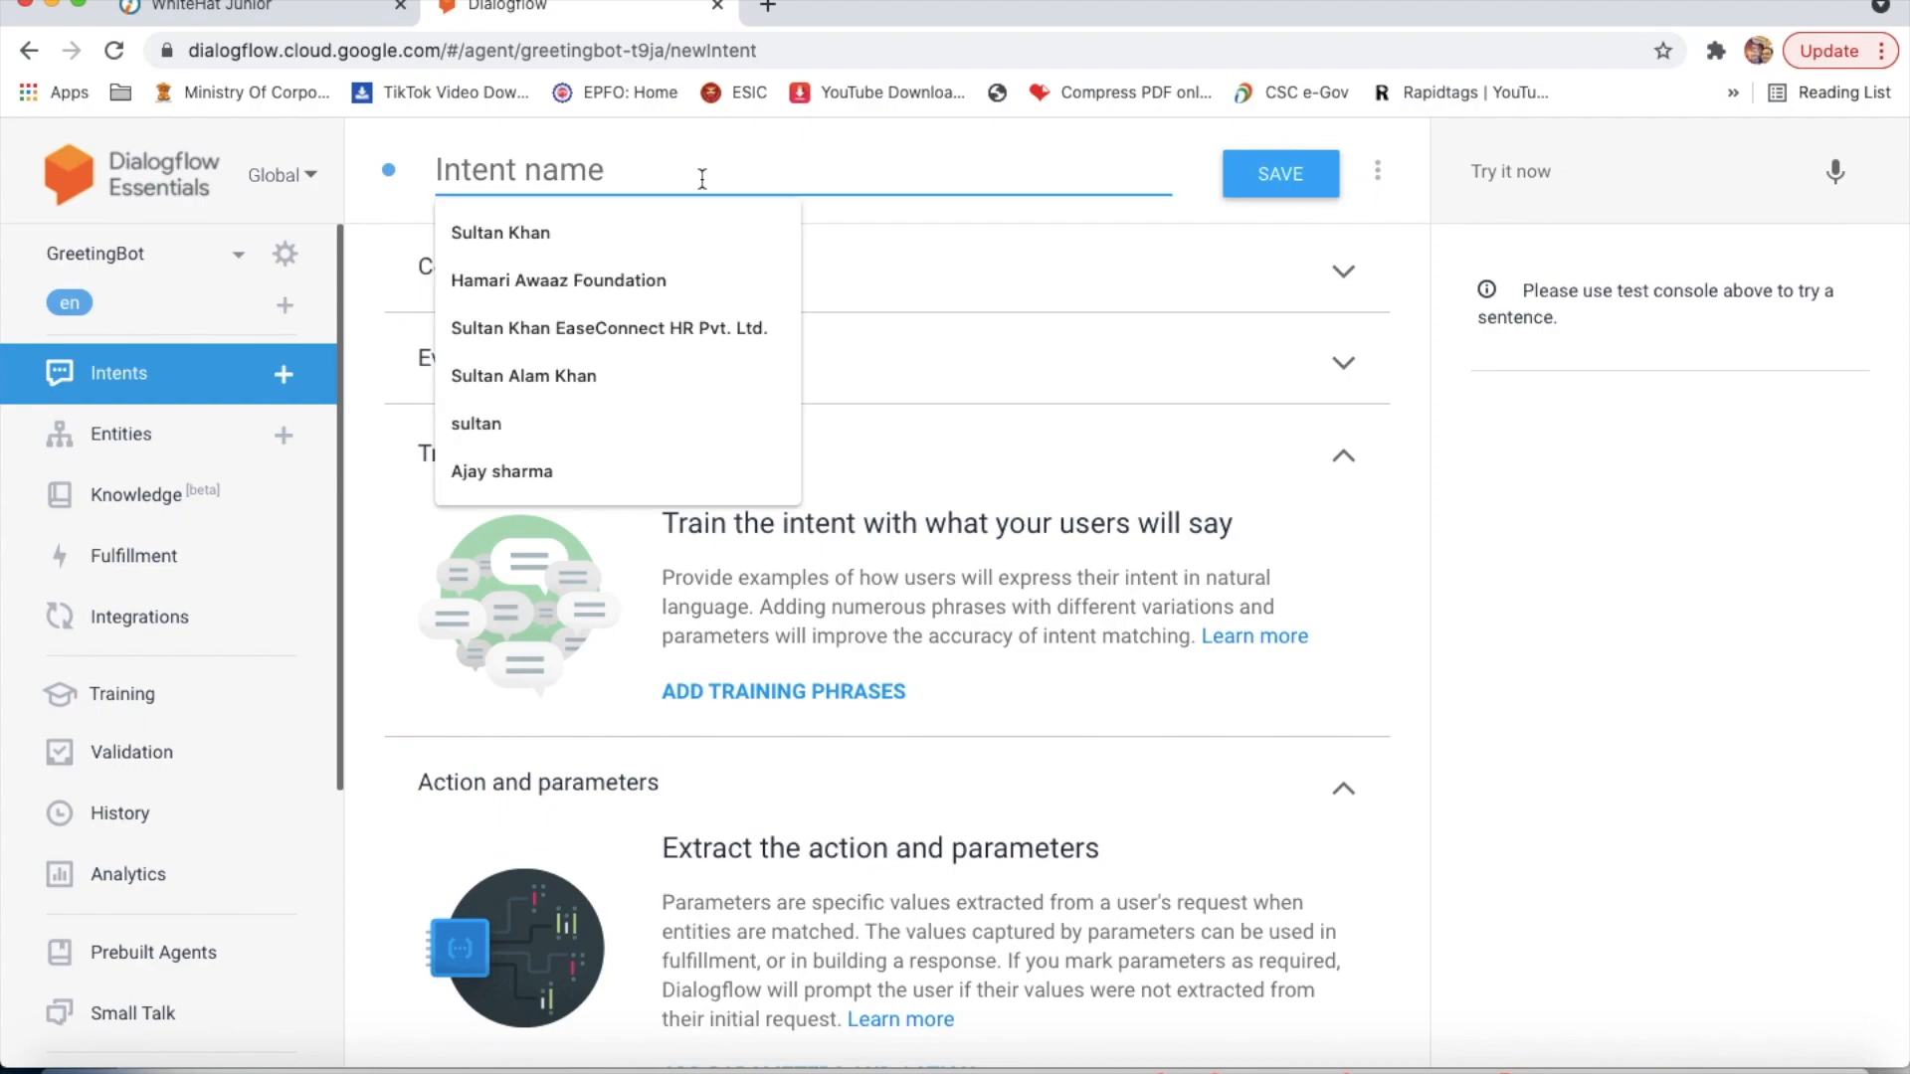
pyautogui.moveTo(1341, 640)
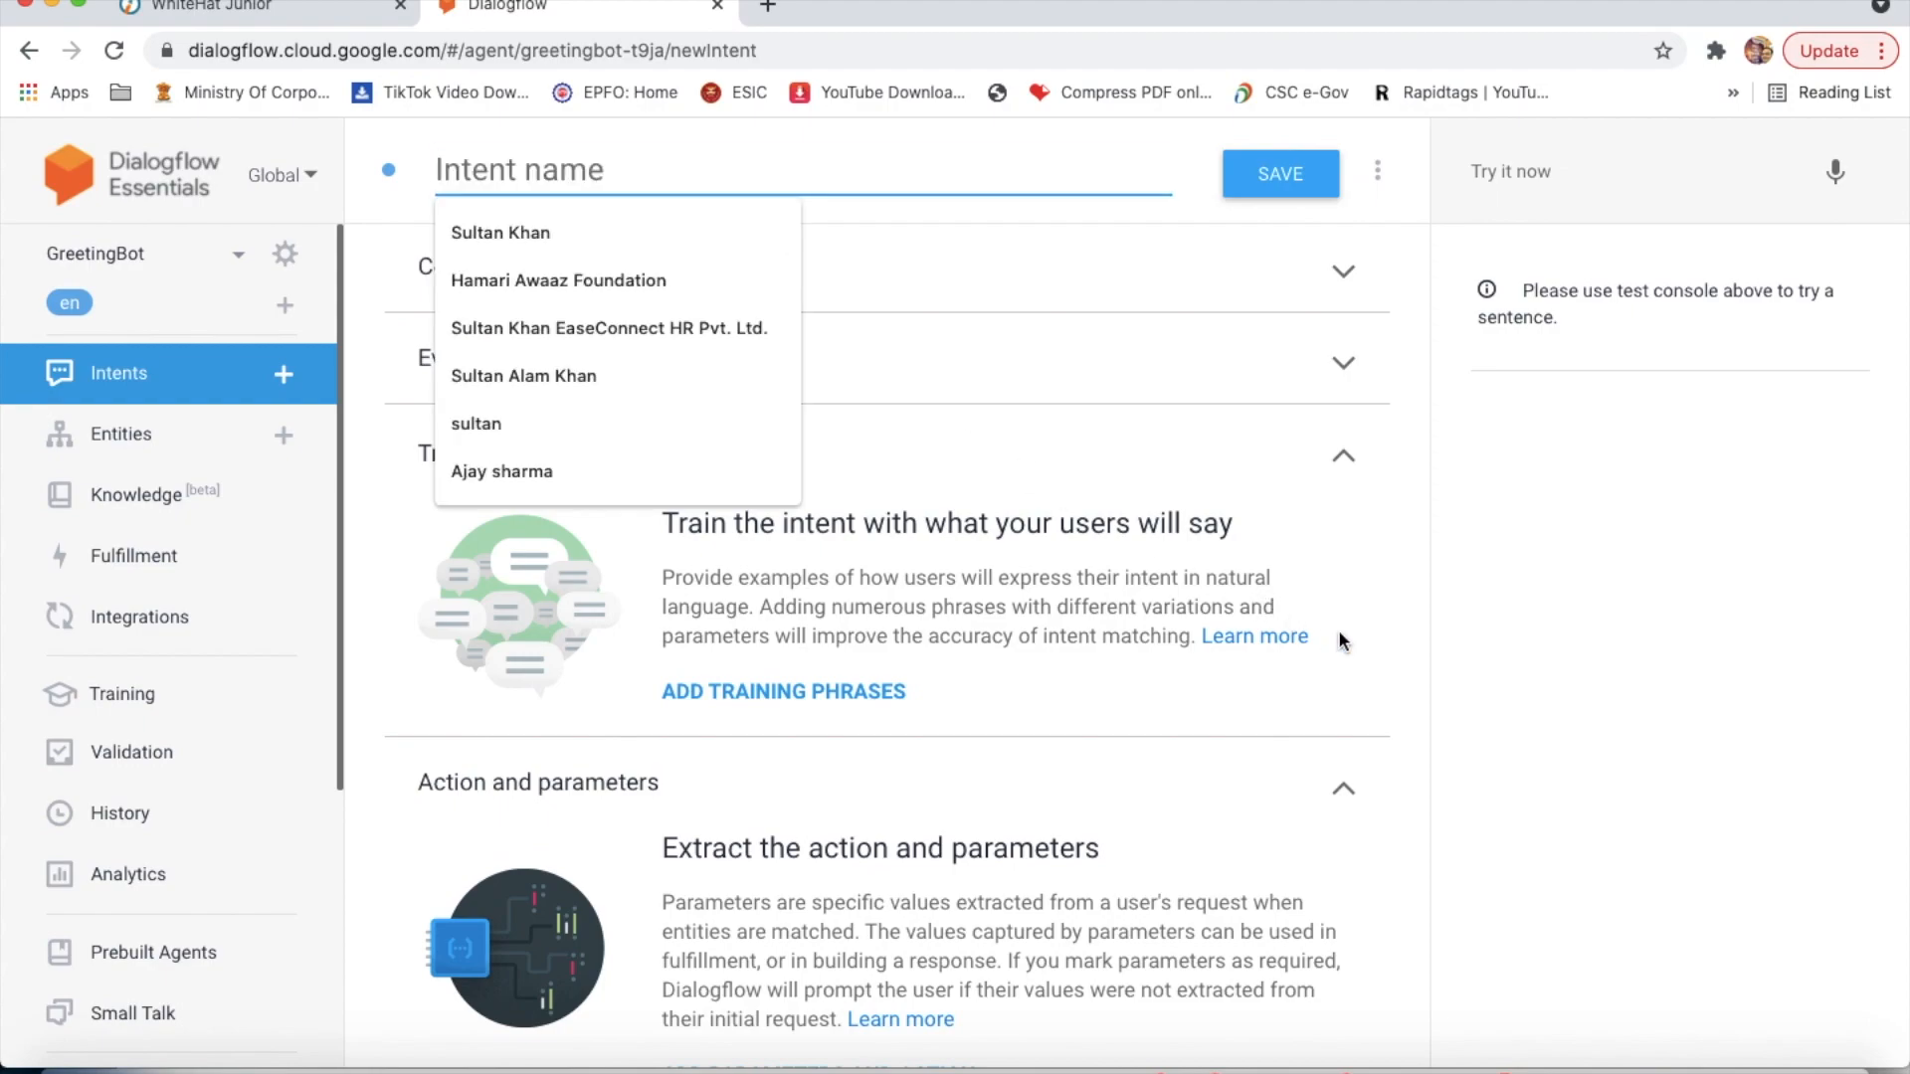
pyautogui.write('GreetingBot')
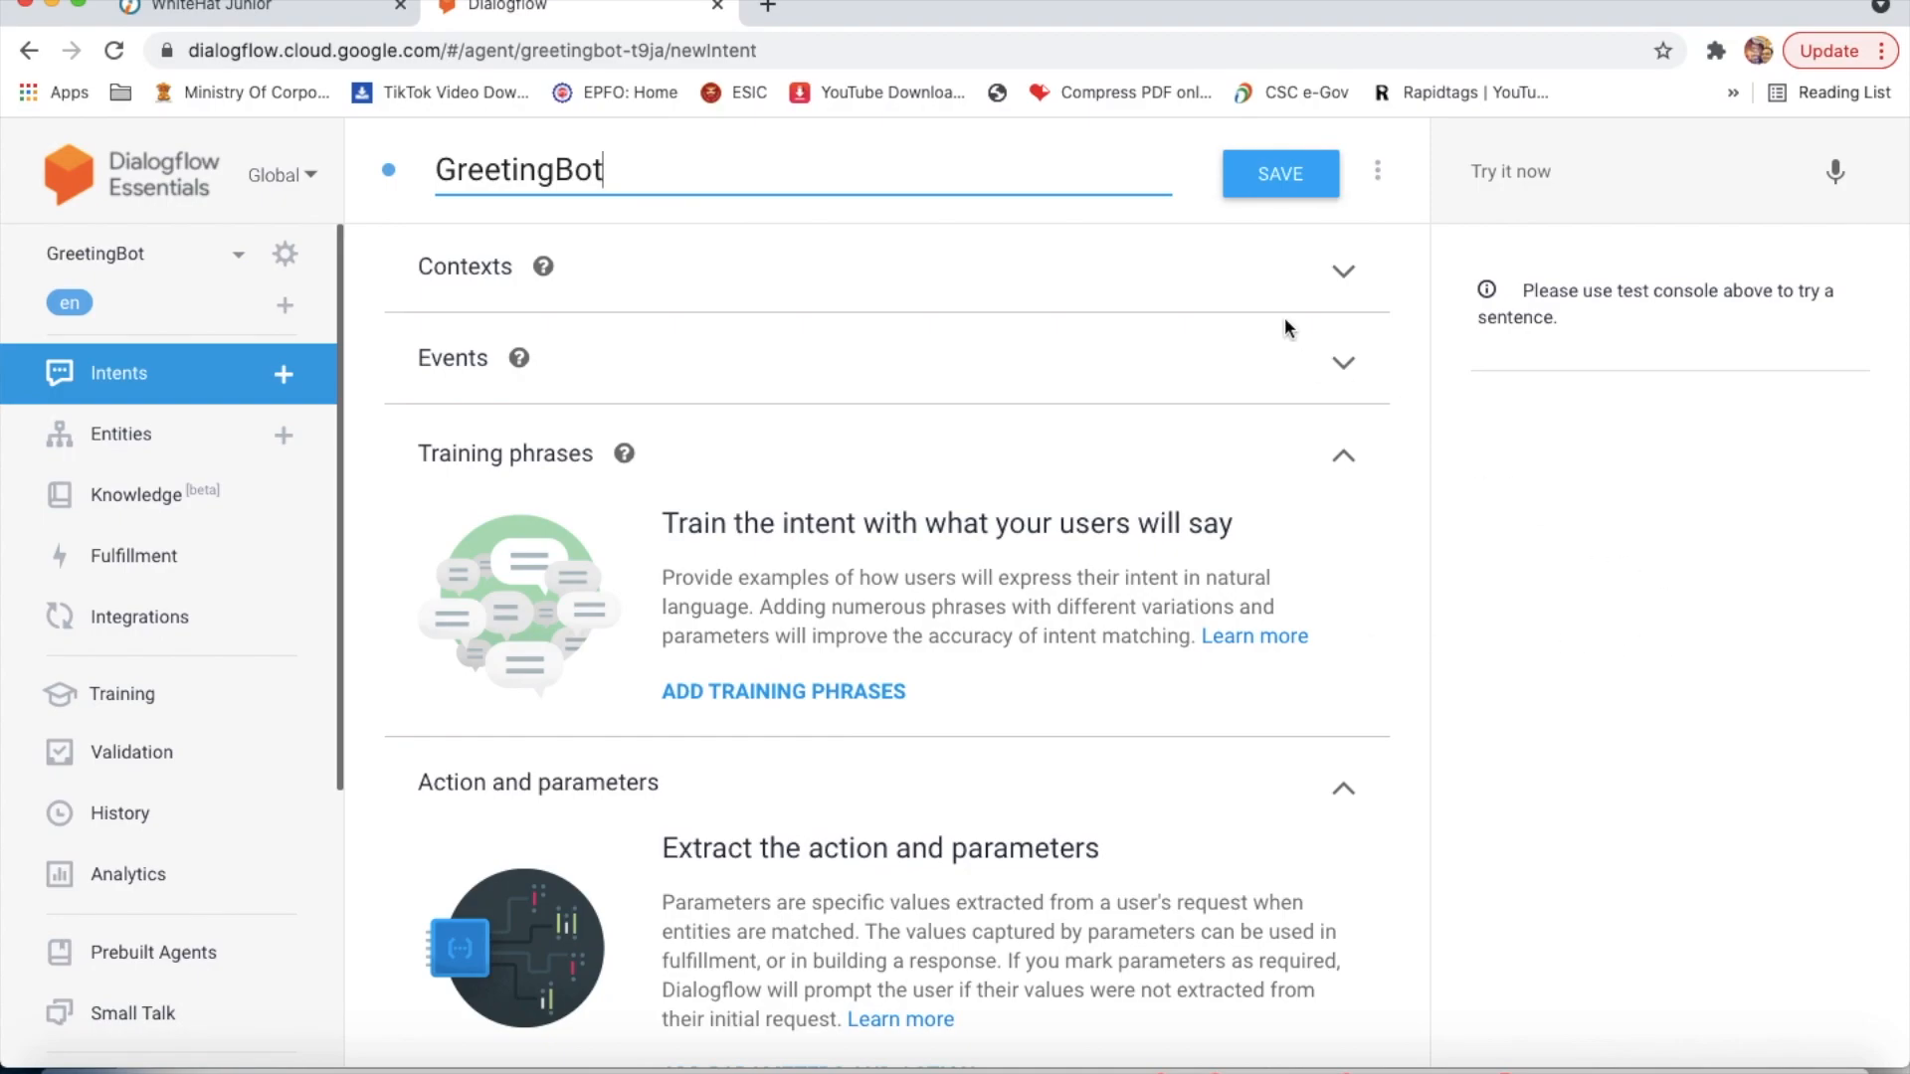
pyautogui.click(1281, 173)
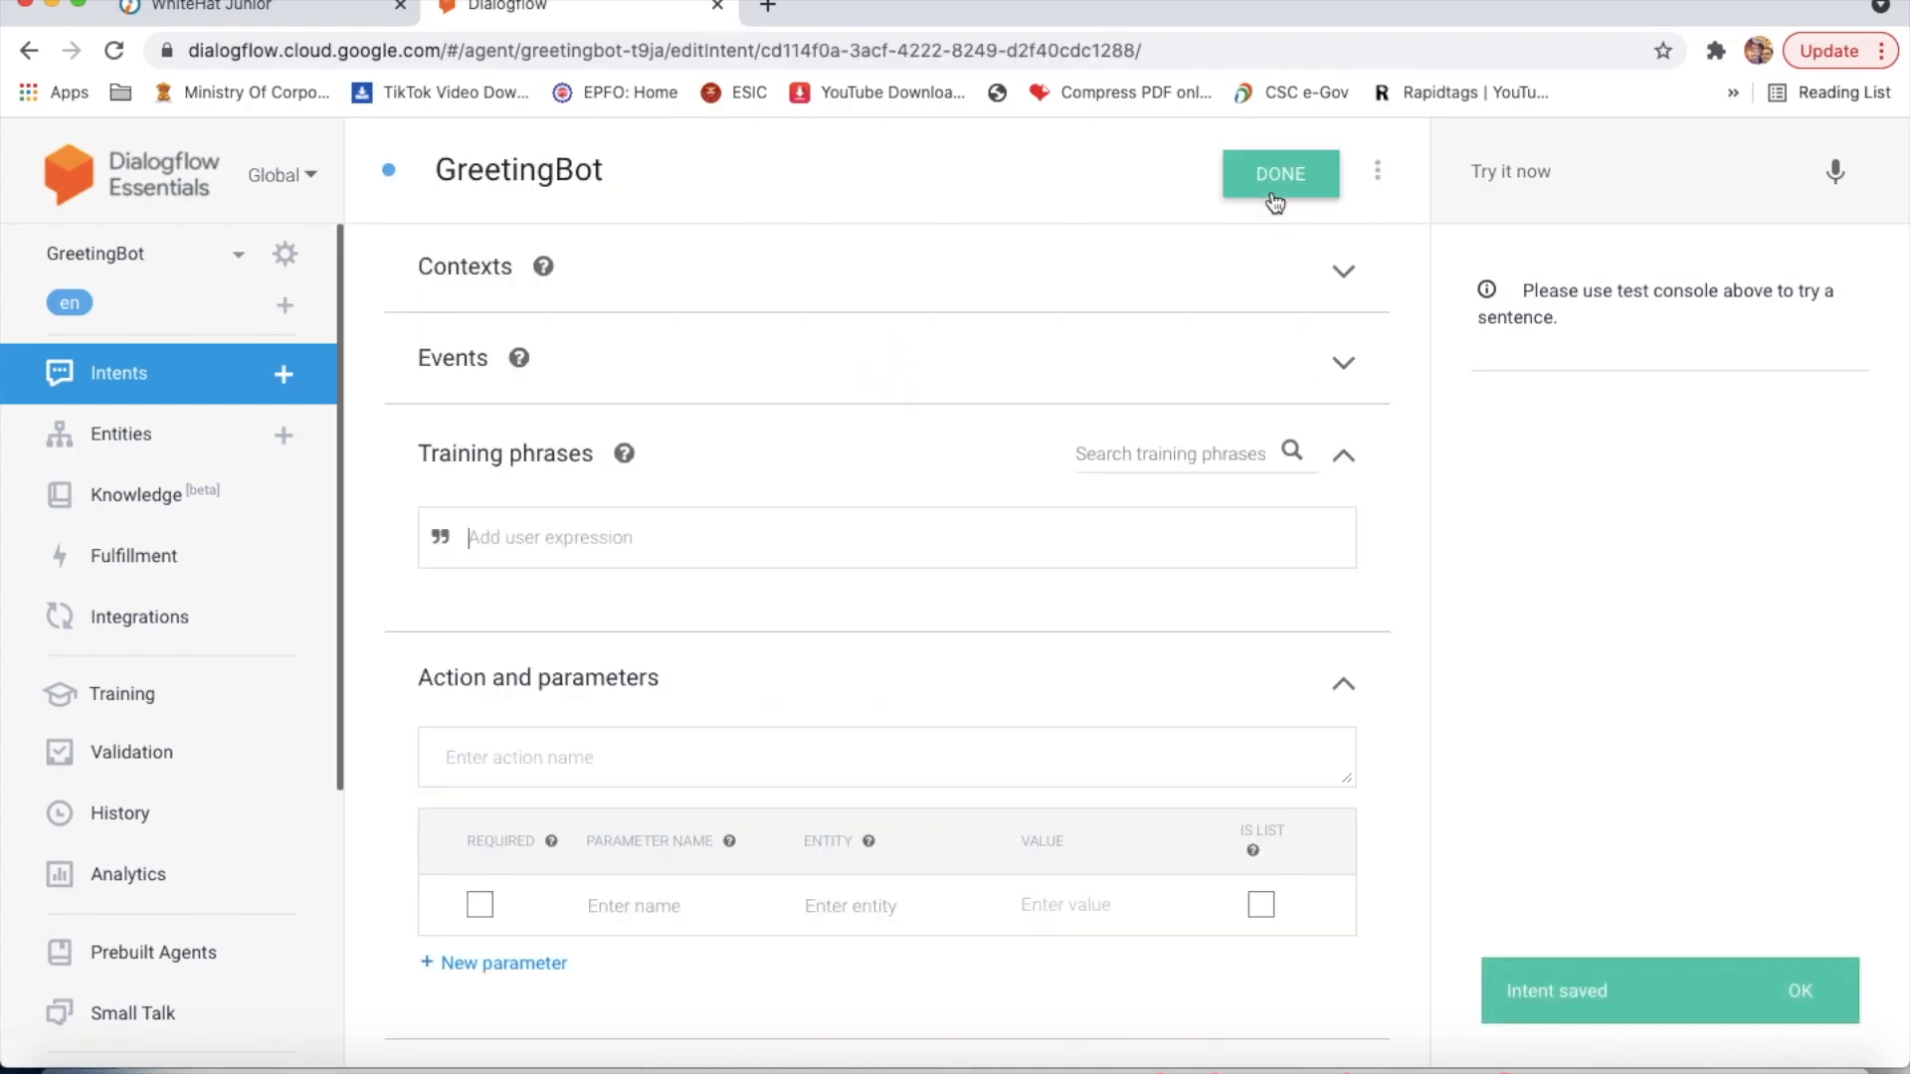
# Step: Turn on 'Set this intent as end of conversation' under Responses
pyautogui.scroll(-3)
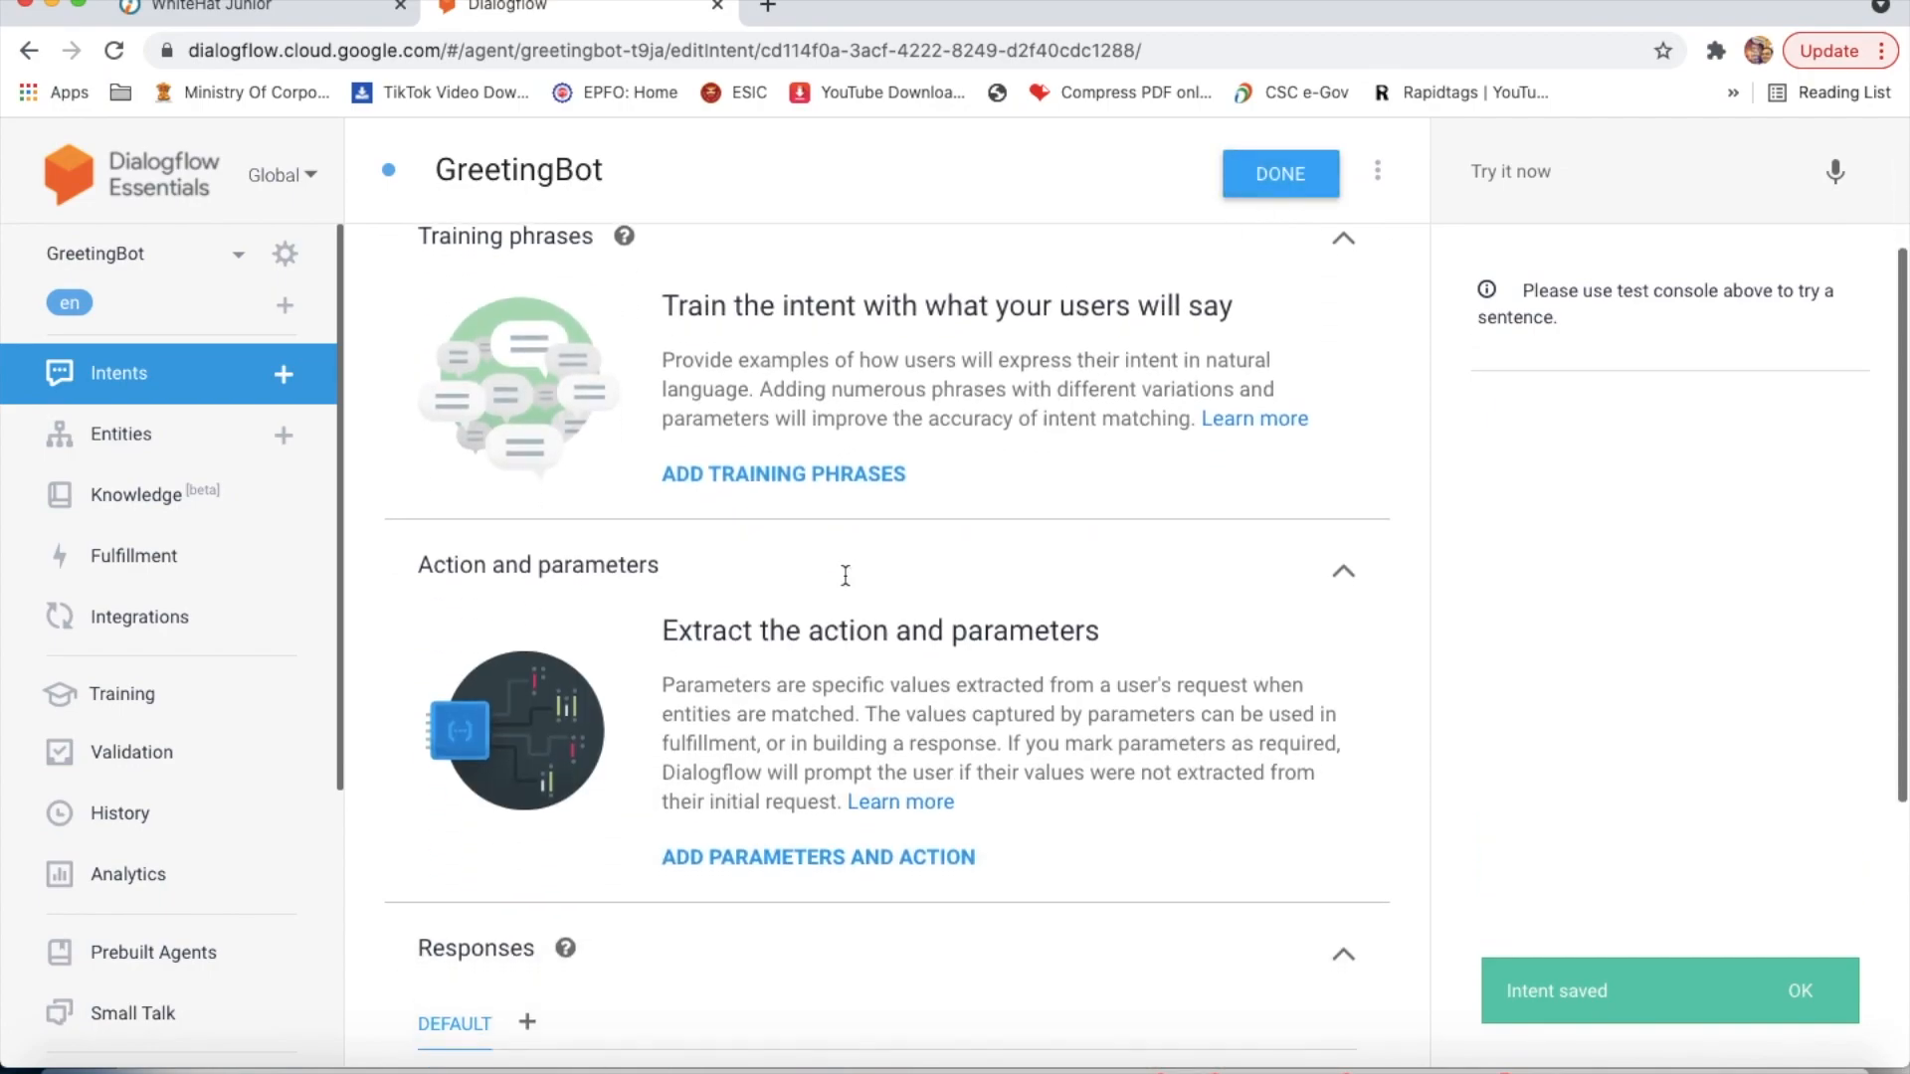
pyautogui.scroll(-3)
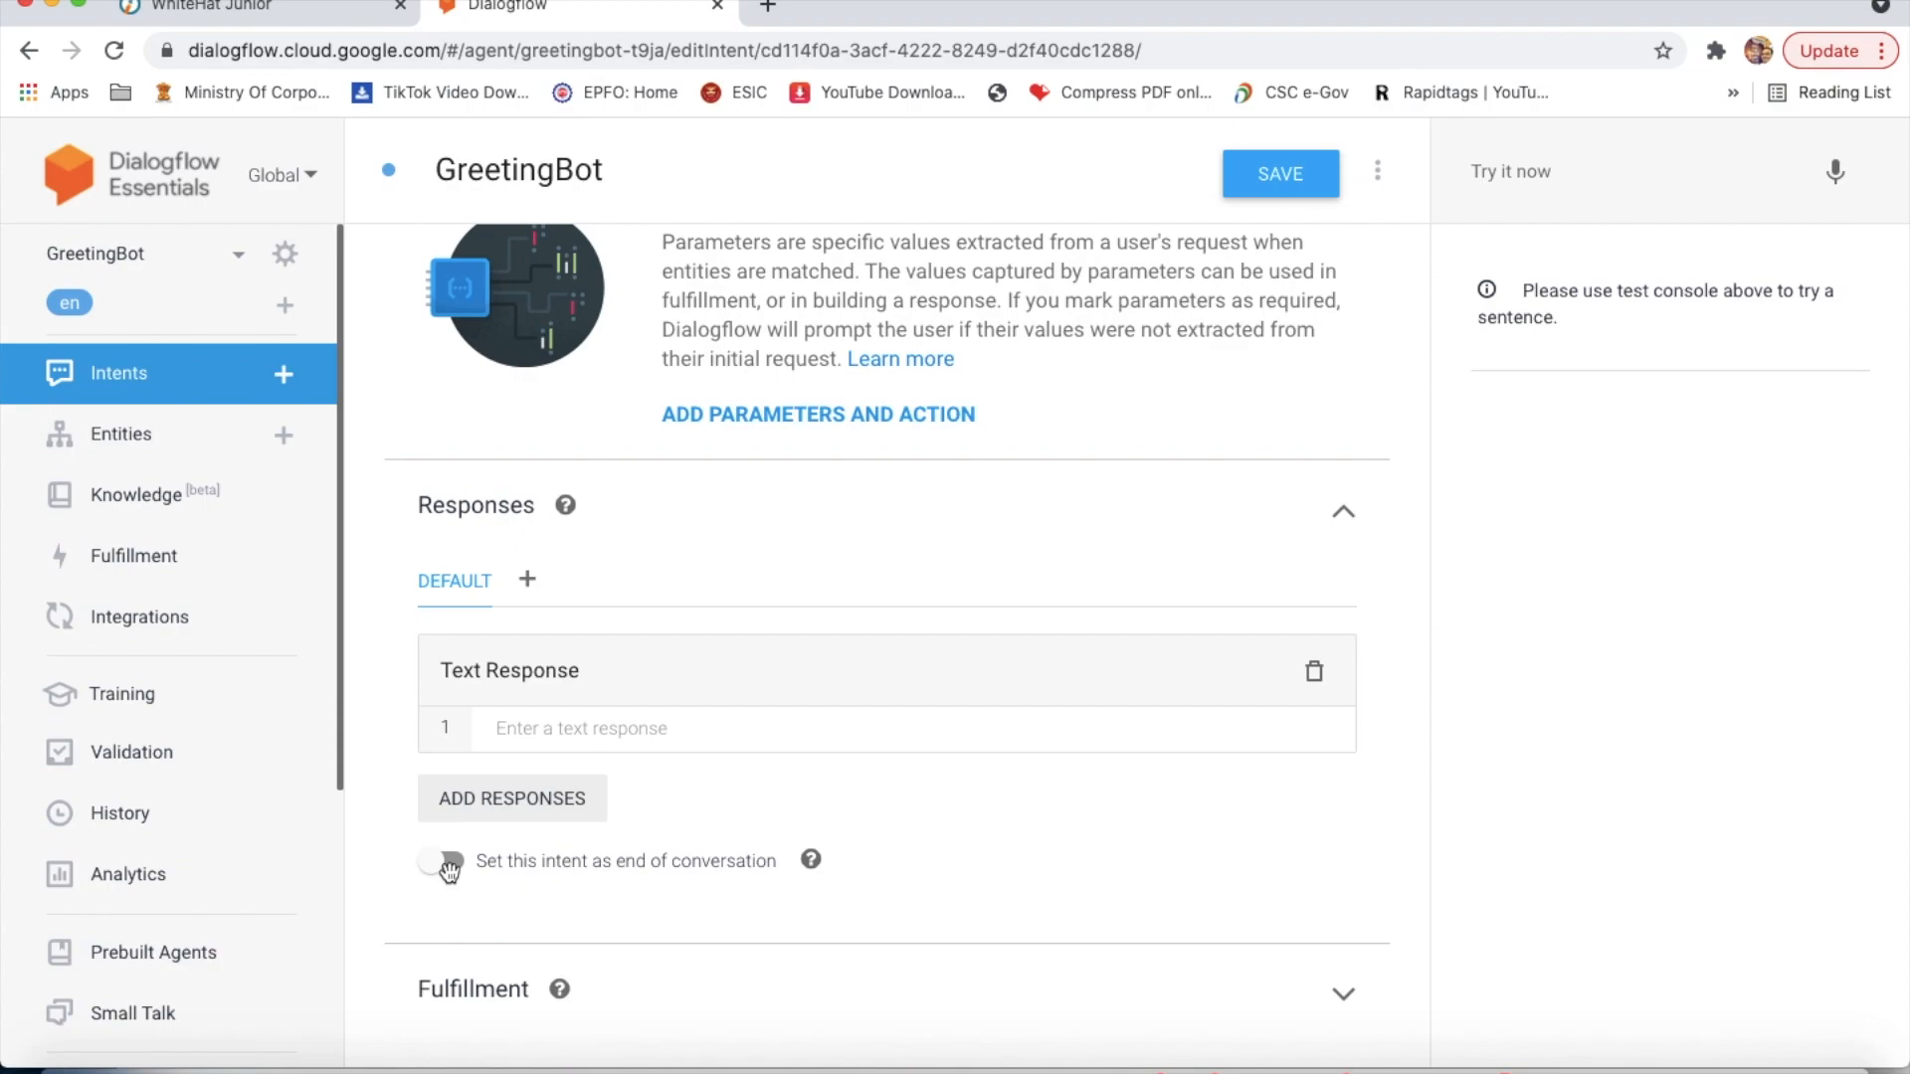
pyautogui.click(442, 861)
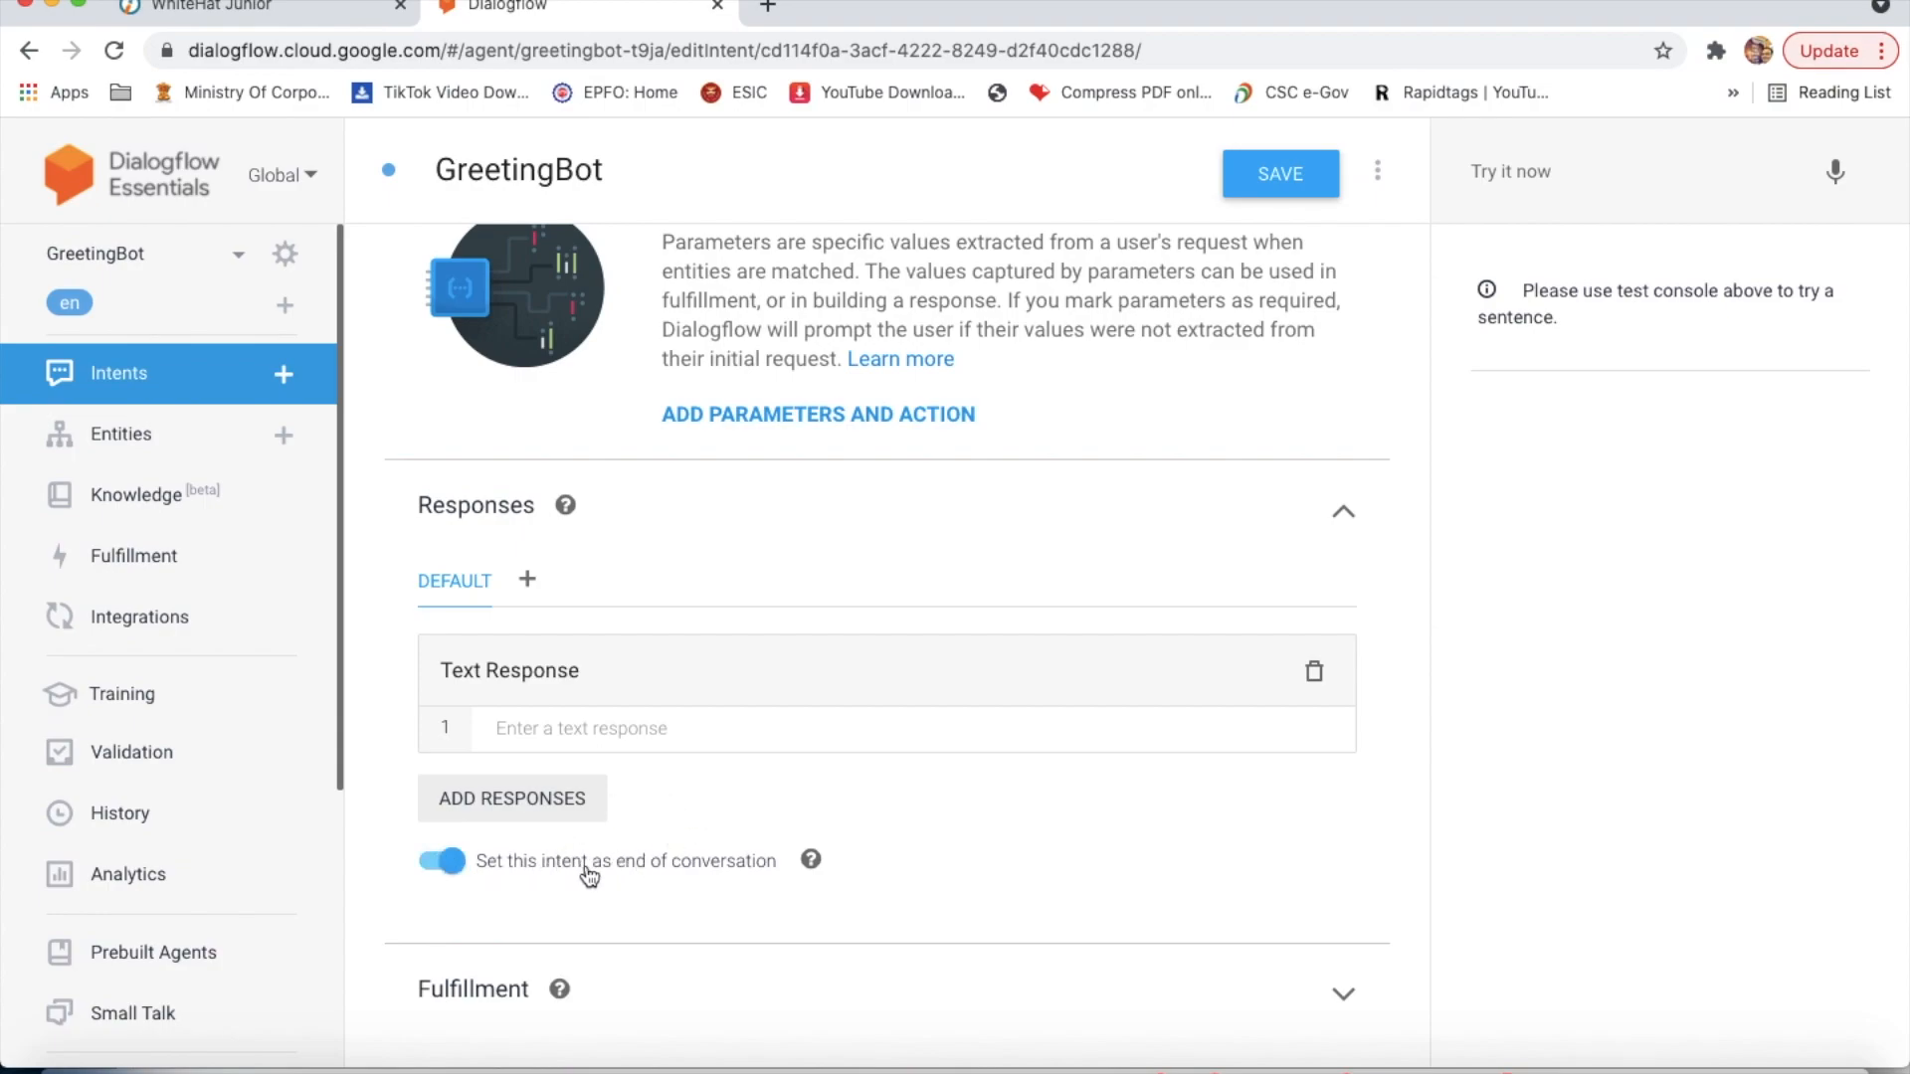
pyautogui.moveTo(693, 704)
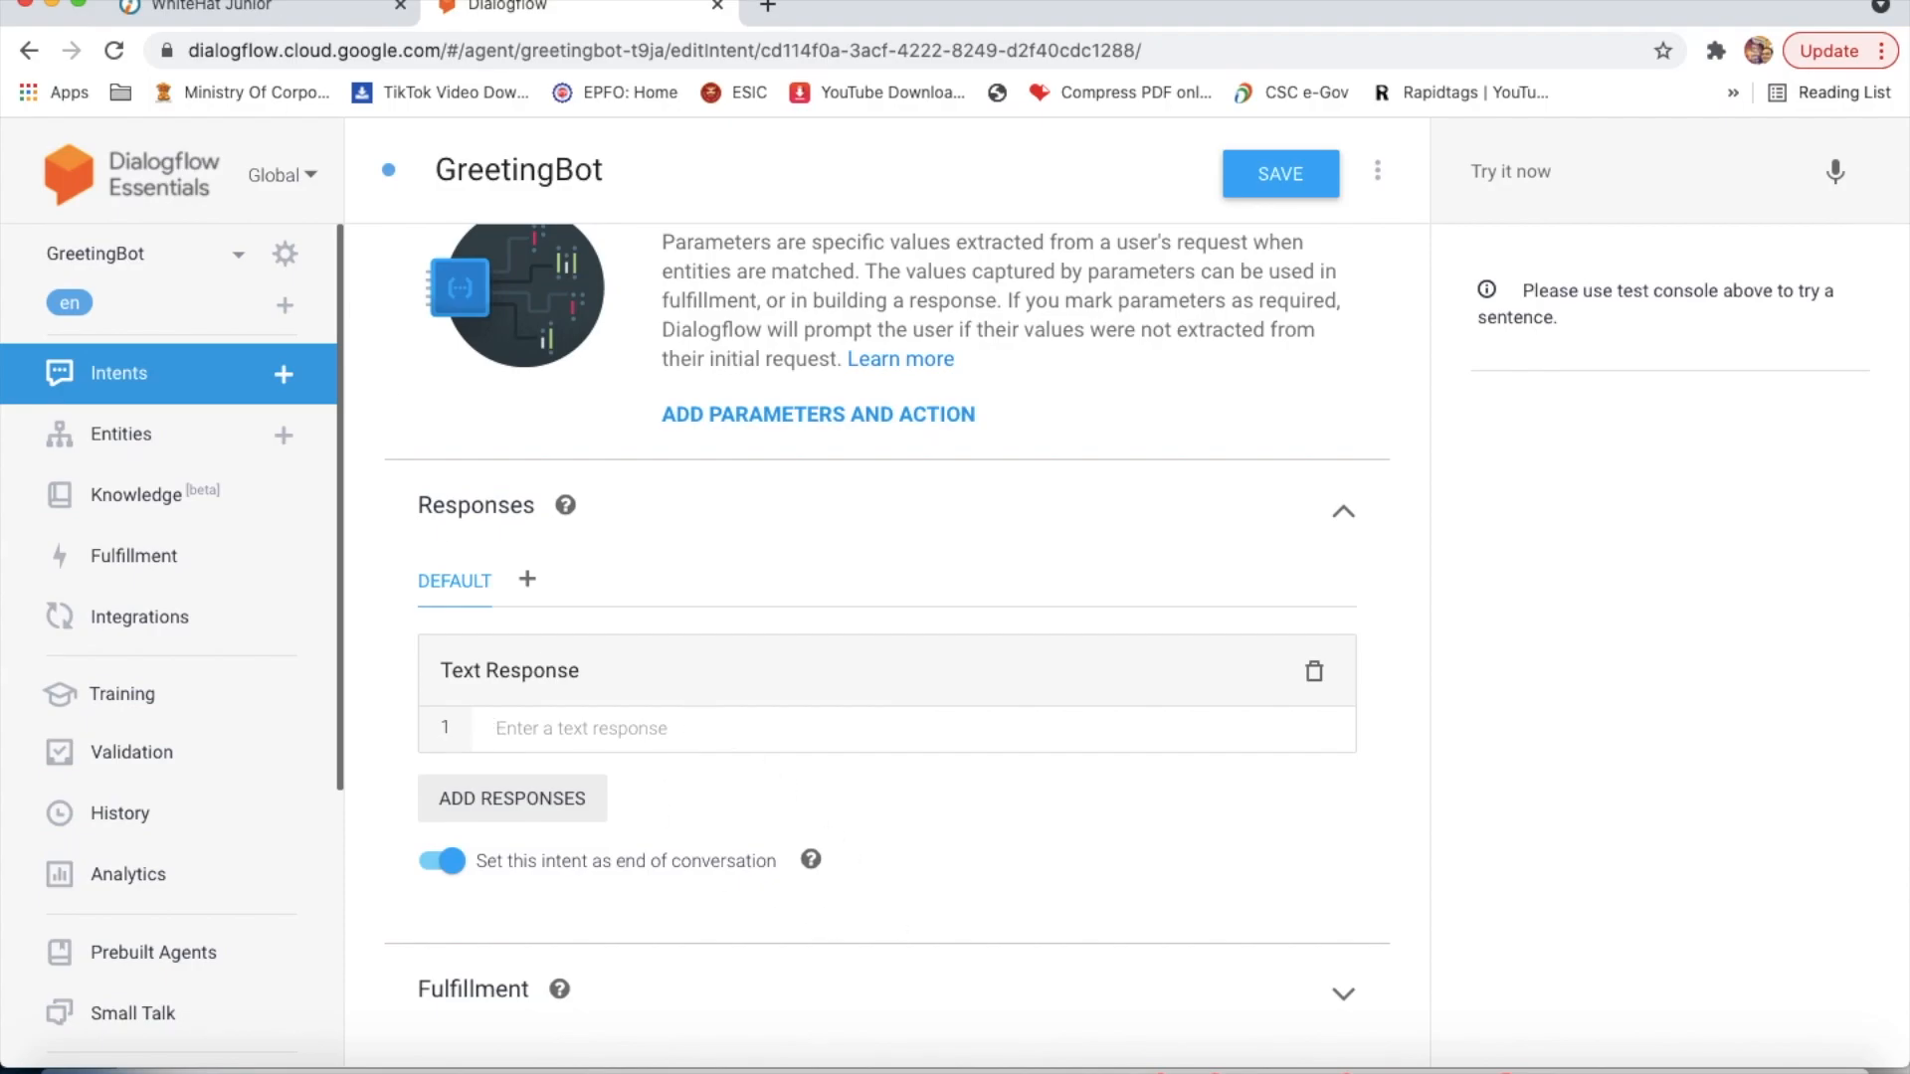
# Step: Review the 'Specific Tasks to complete the Project' section in the WhiteHat Jr tab
pyautogui.click(229, 6)
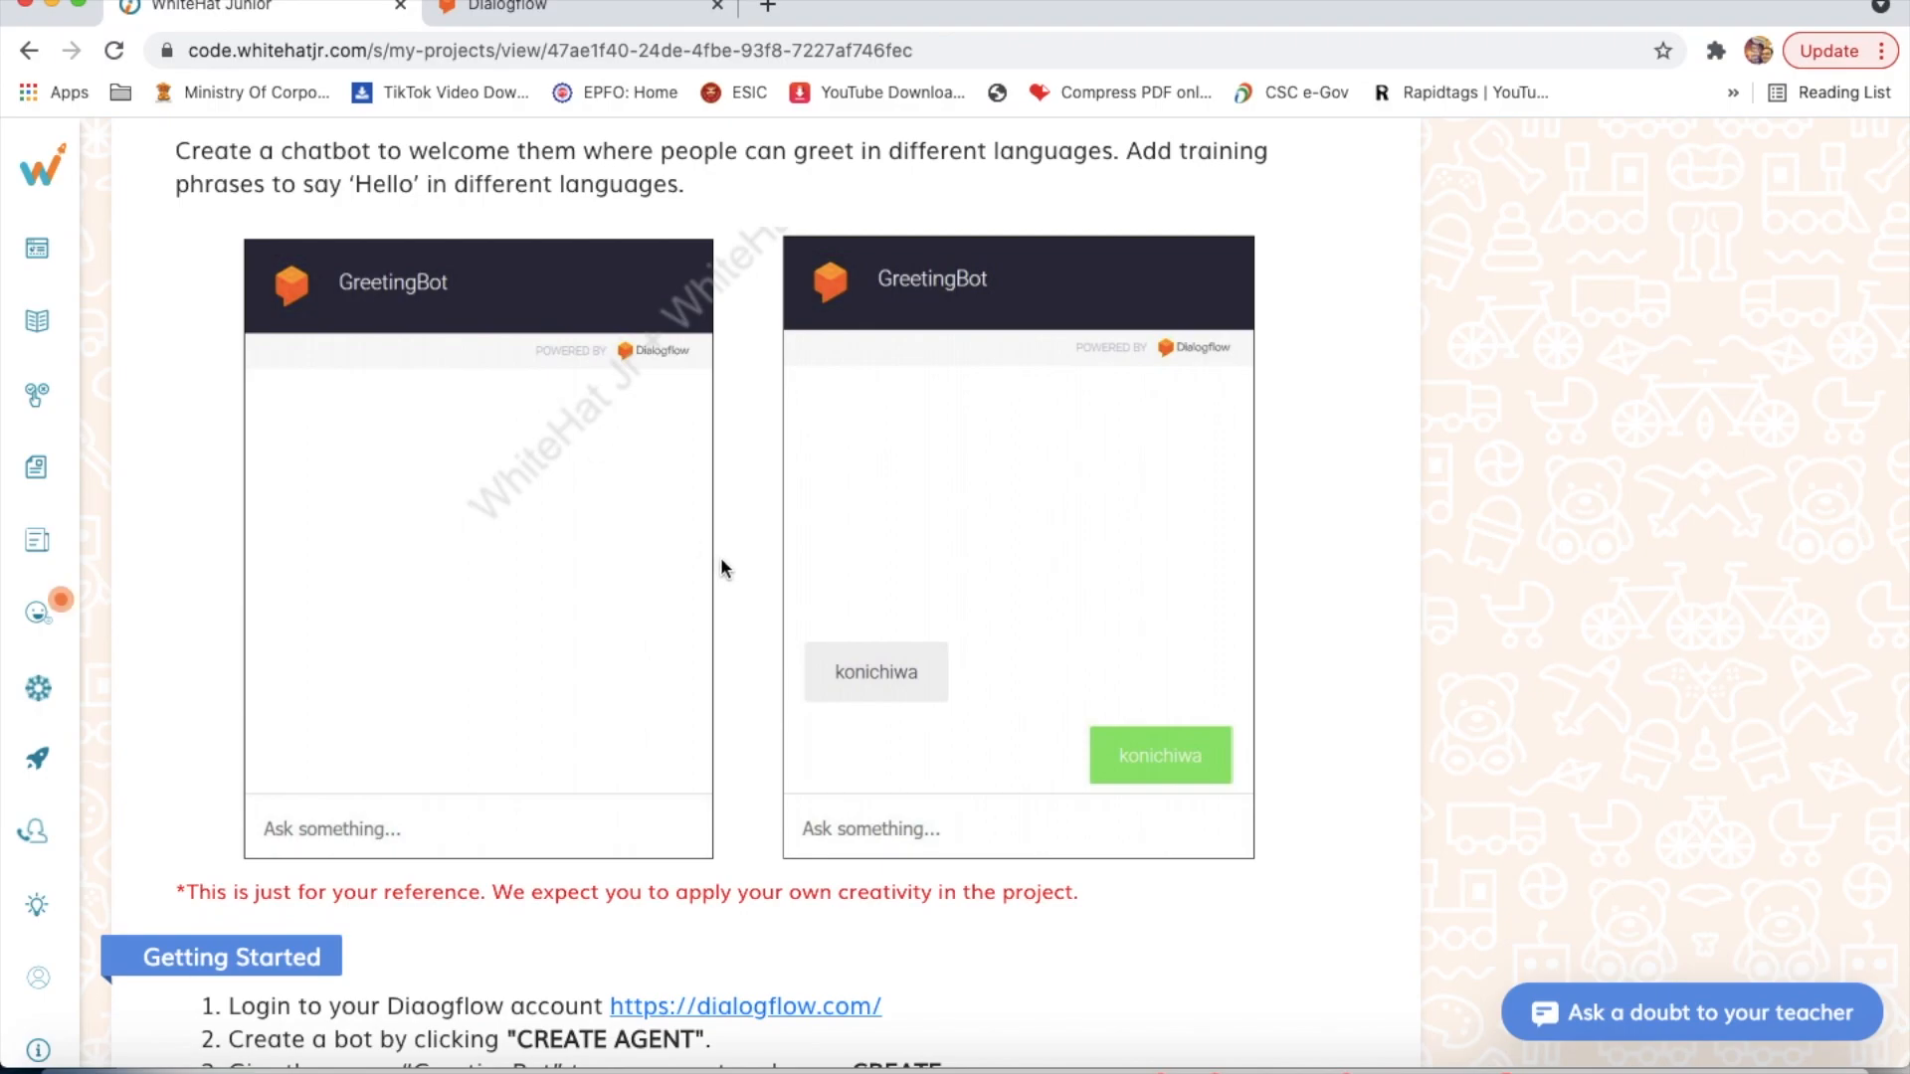
pyautogui.scroll(-3)
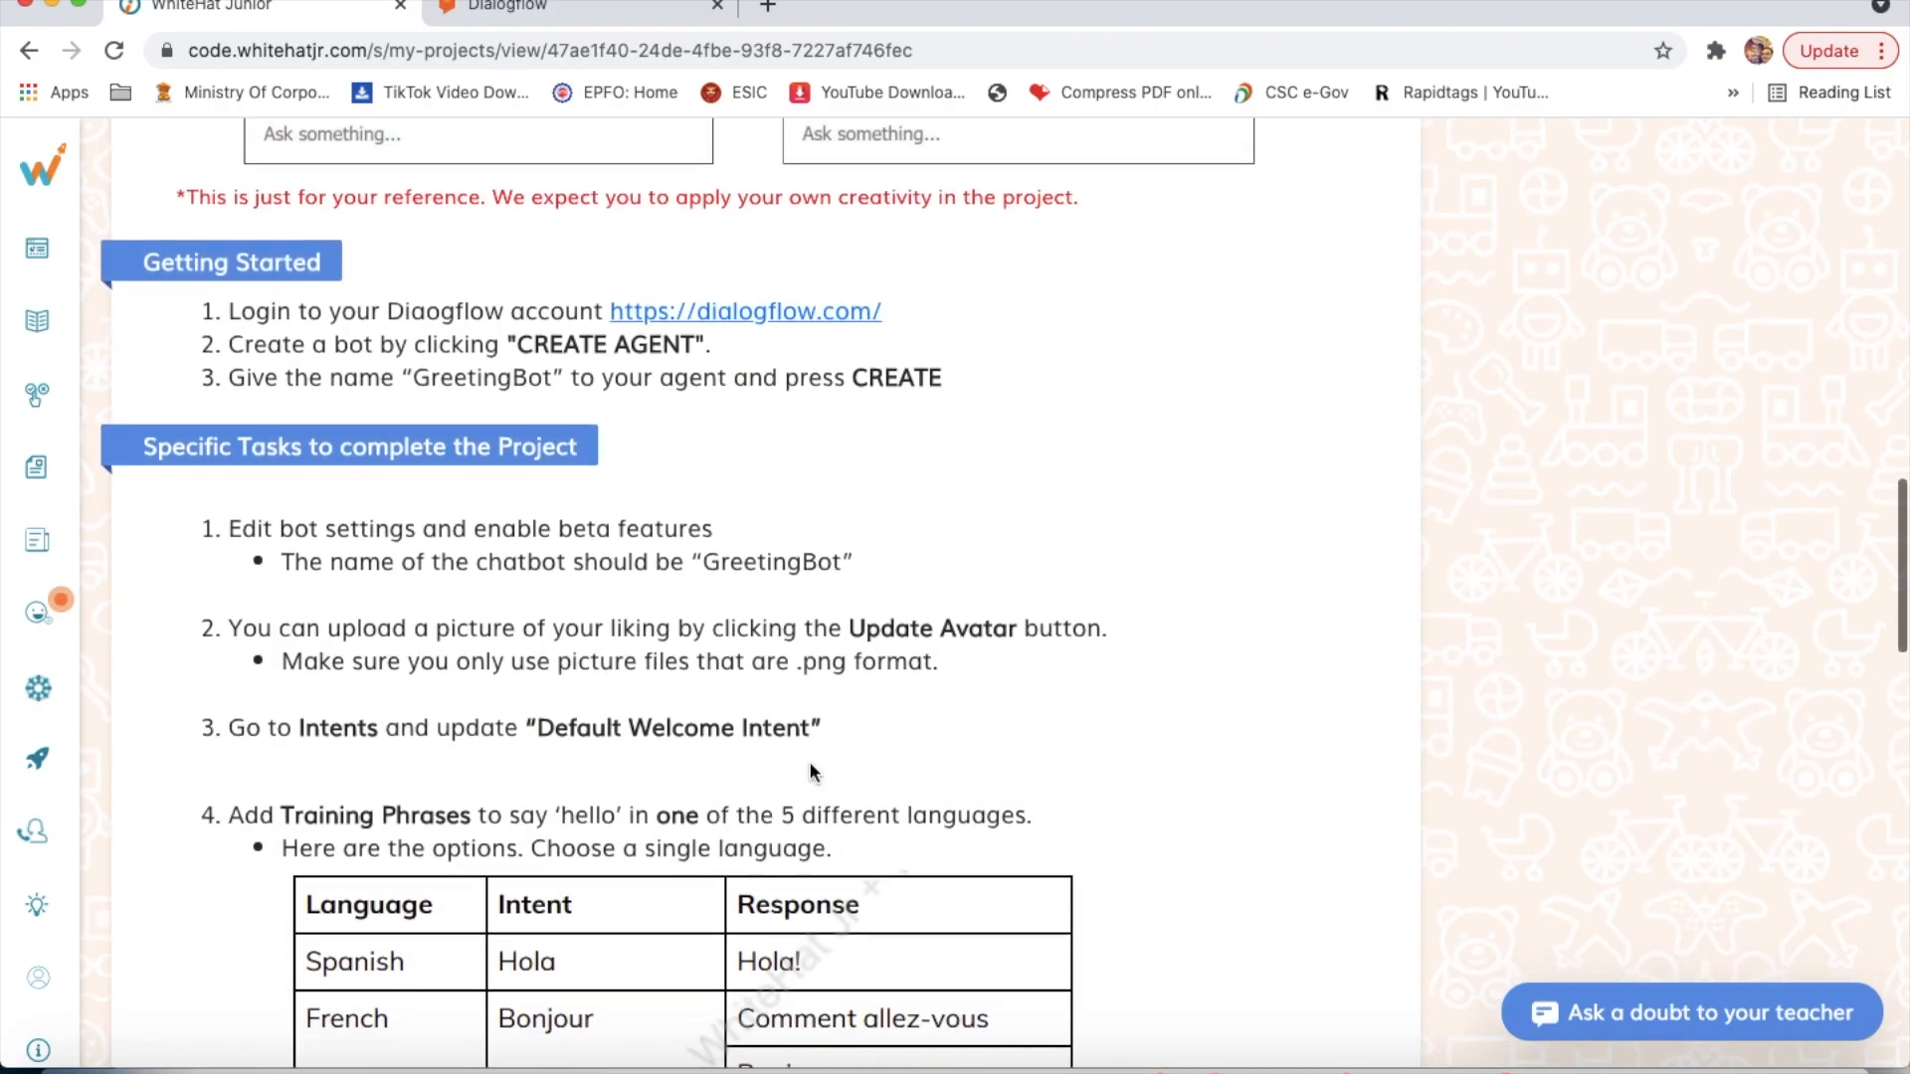
pyautogui.scroll(-3)
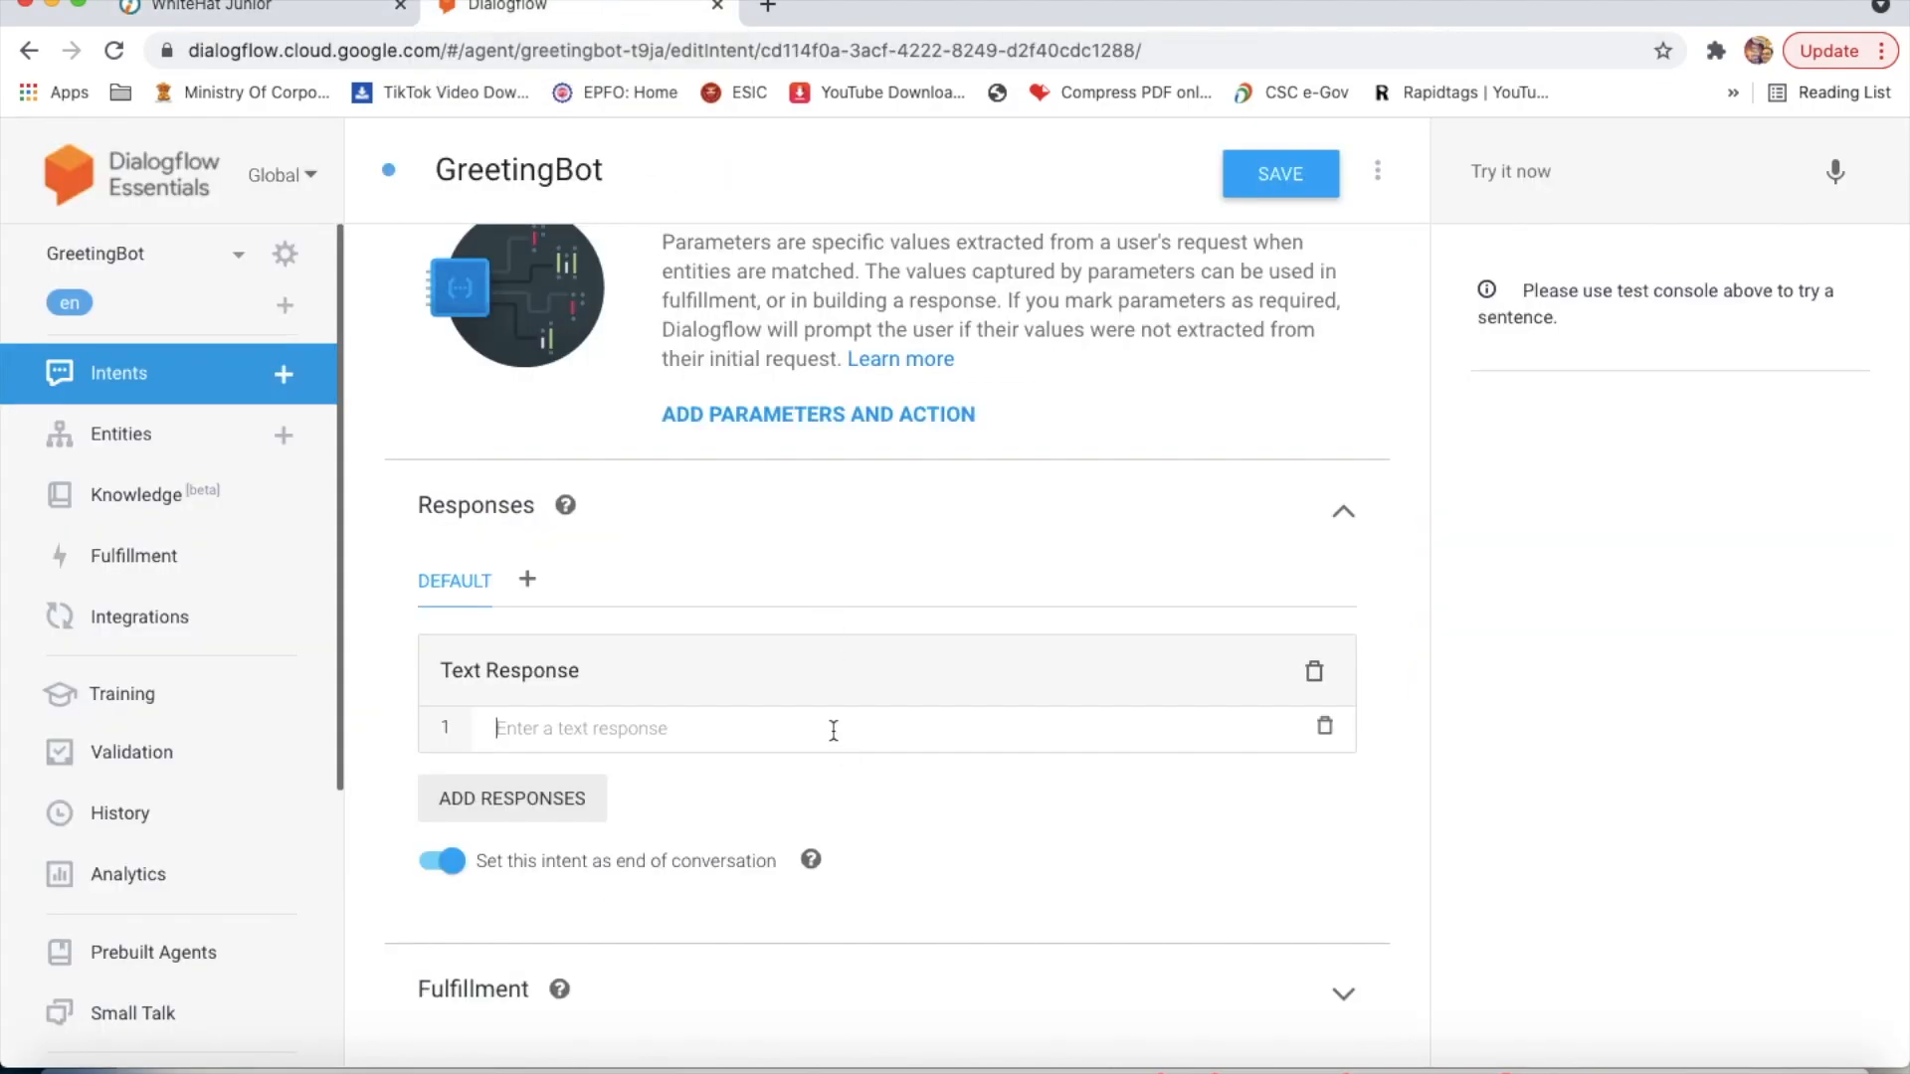
pyautogui.moveTo(911, 846)
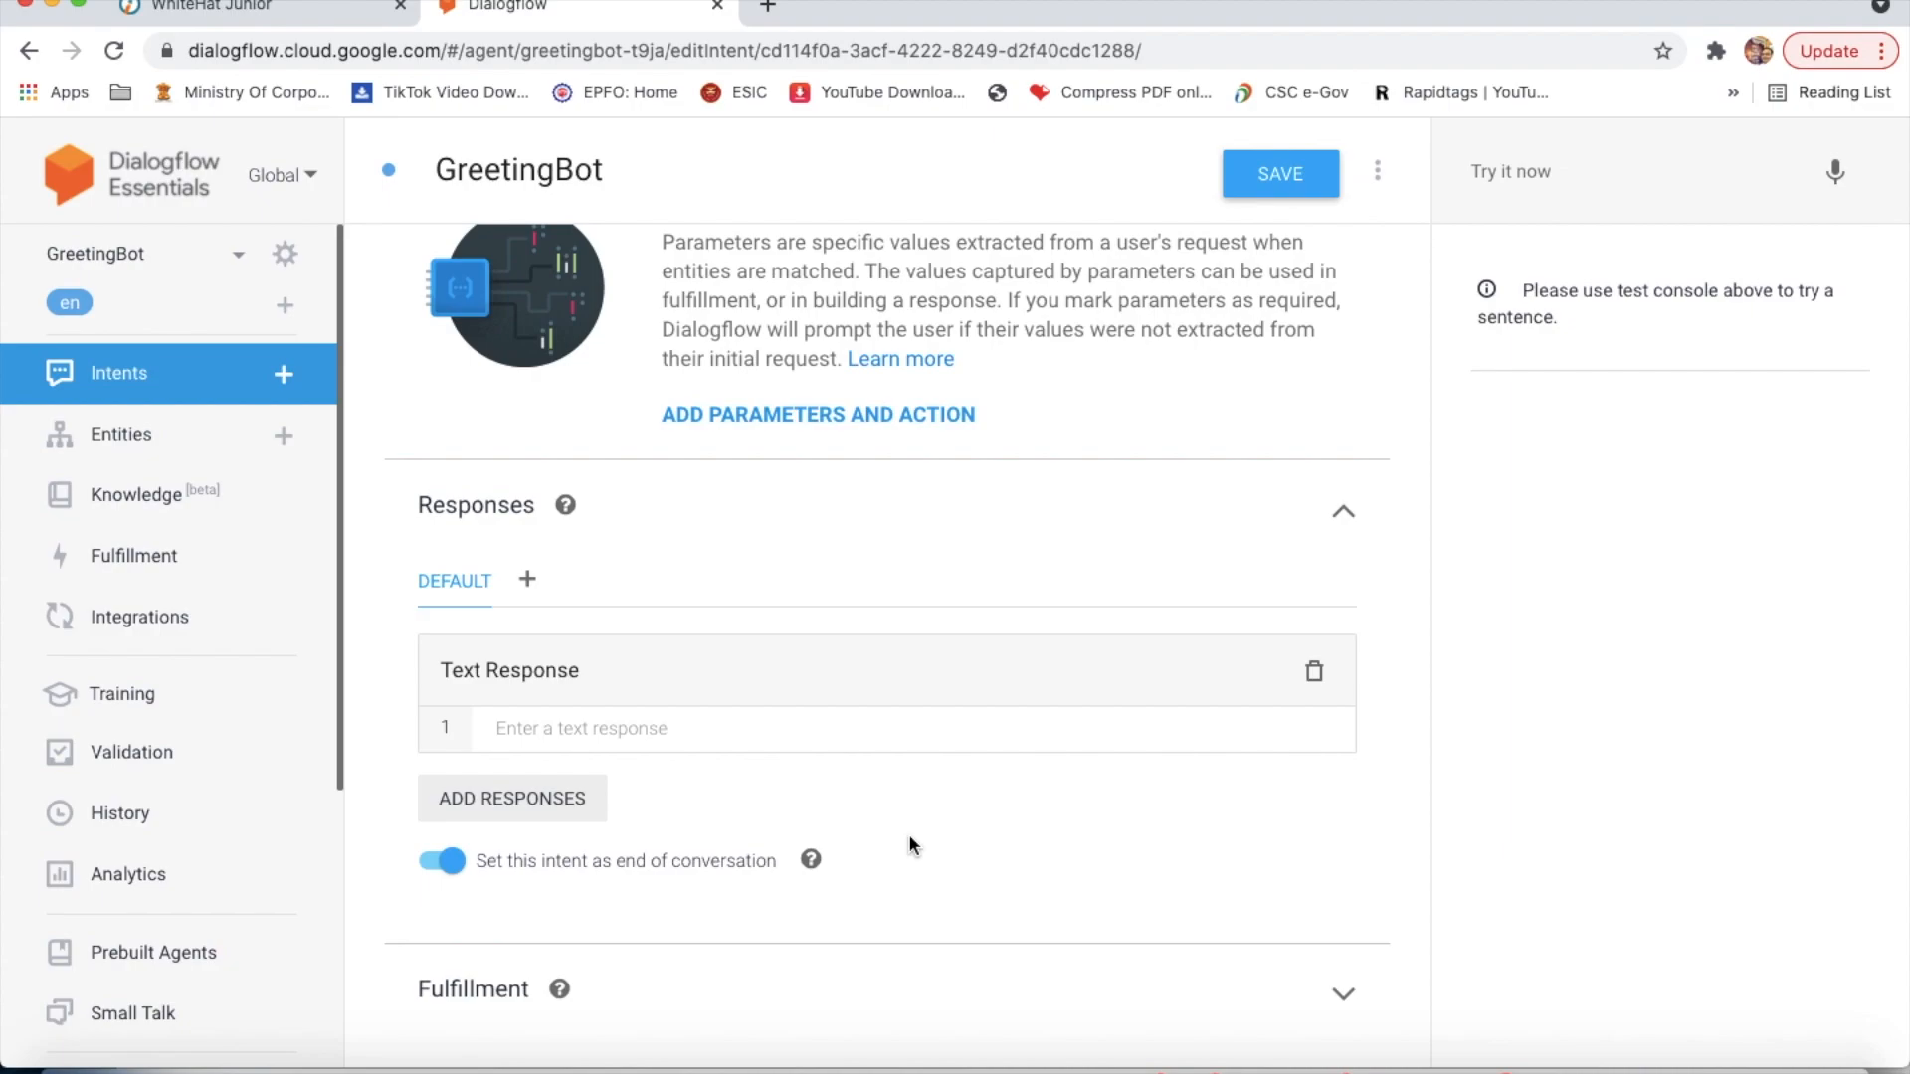
pyautogui.moveTo(883, 764)
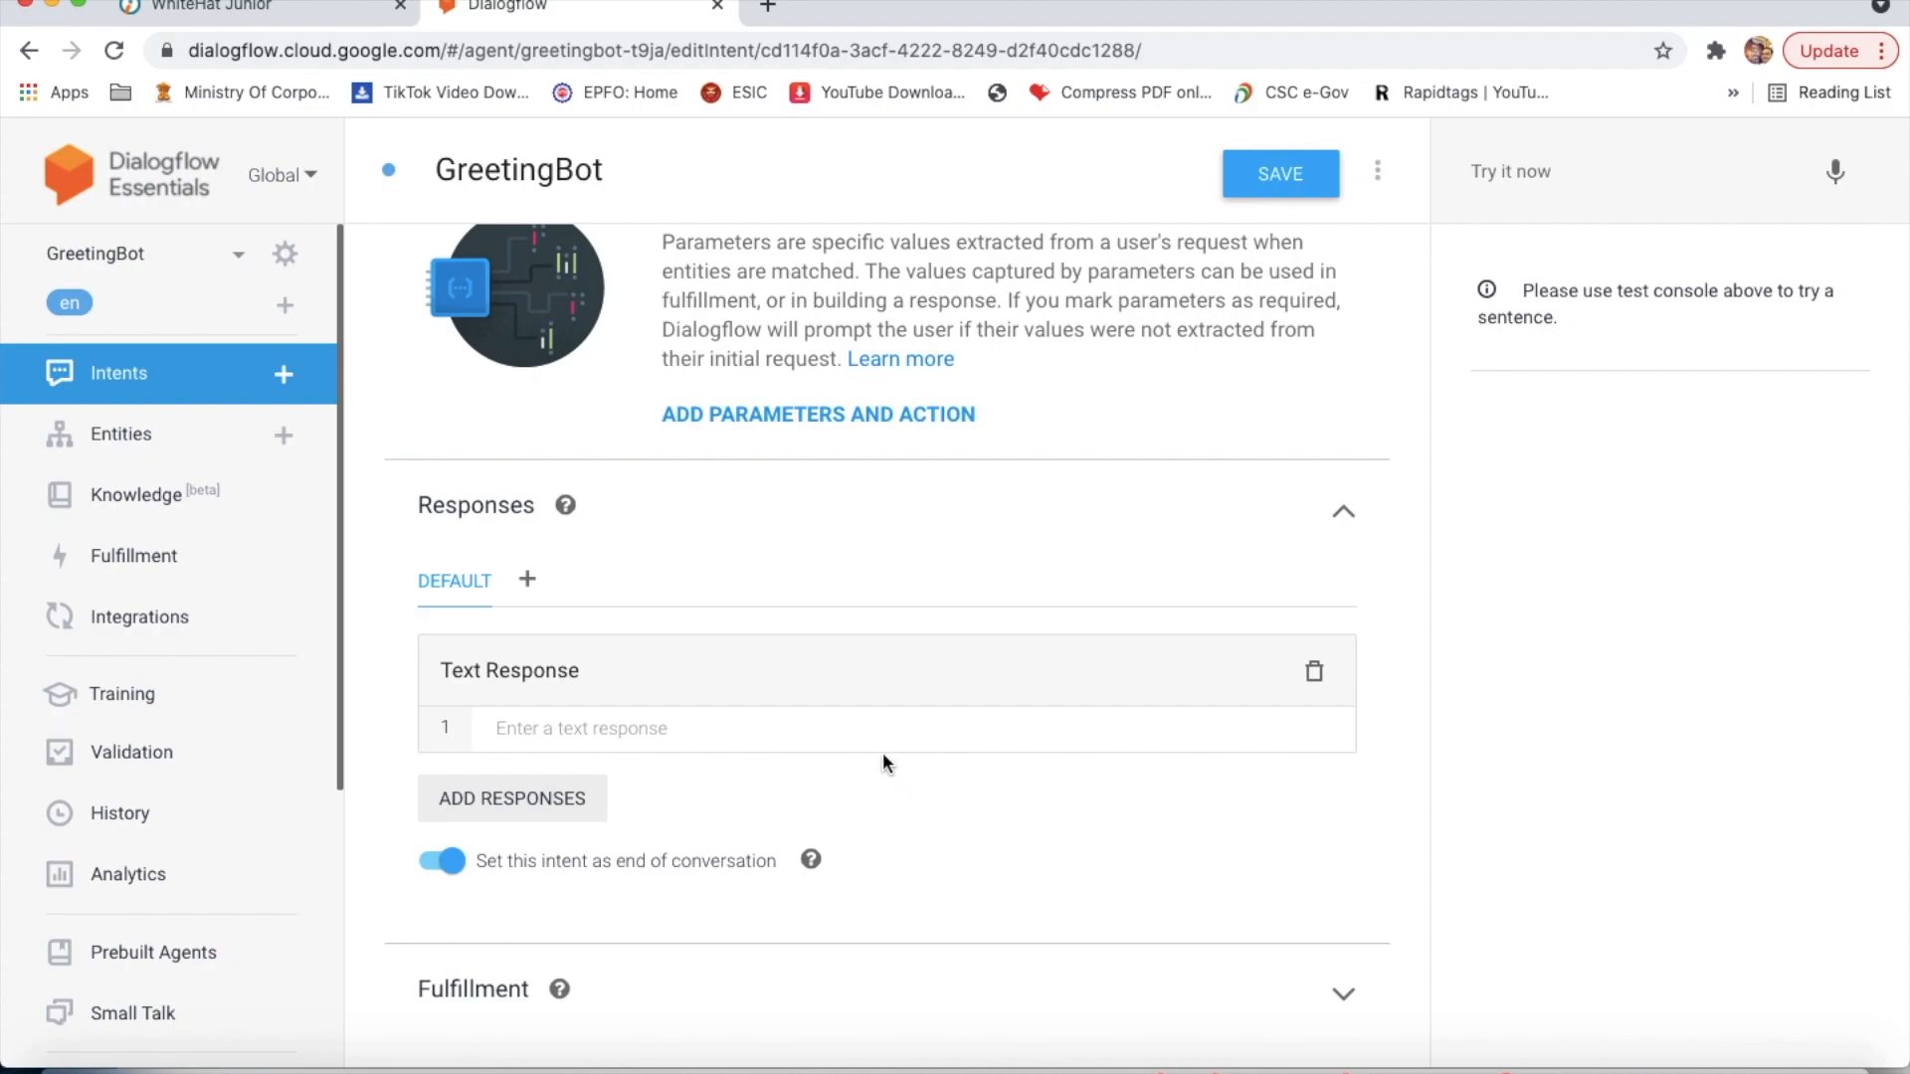
# Step: Enter Hola and Bonjour as the first two text responses, checking the WhiteHat Jr greeting table
pyautogui.write('H')
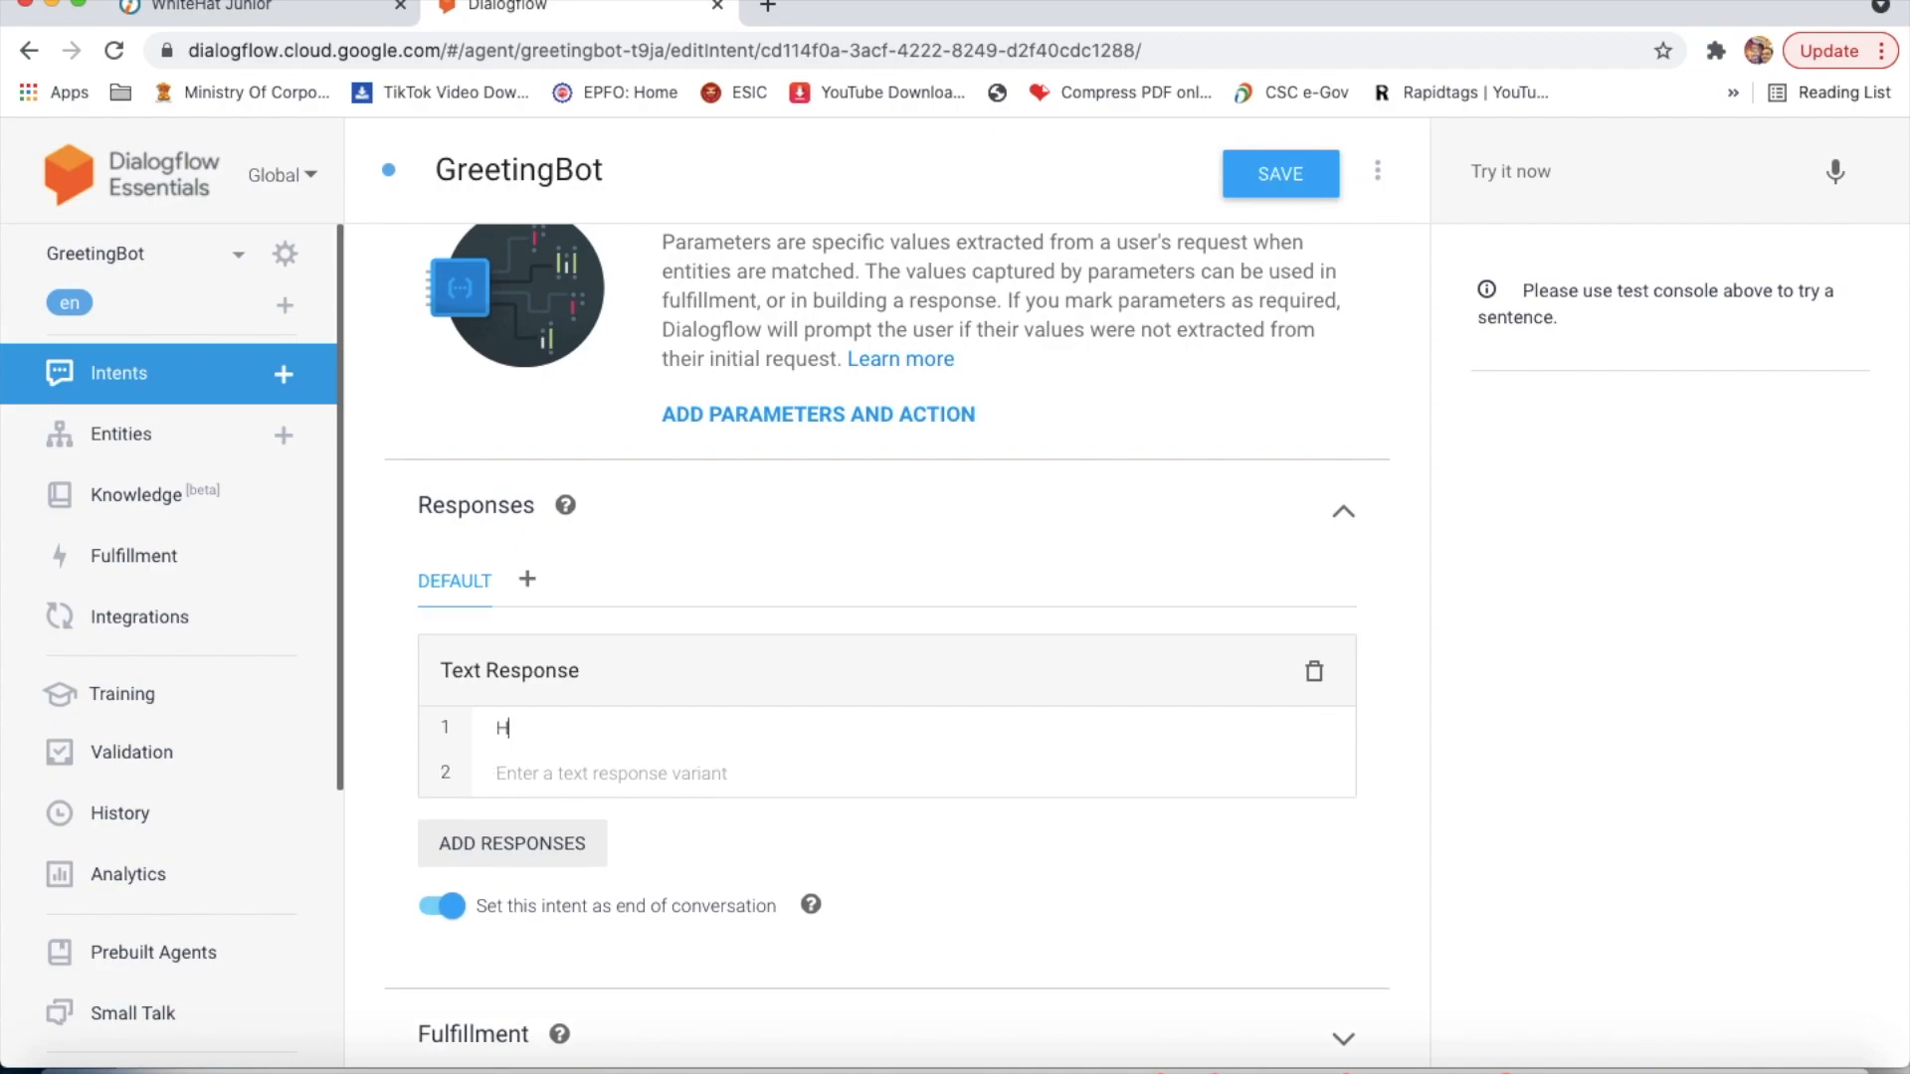
pyautogui.write('ola')
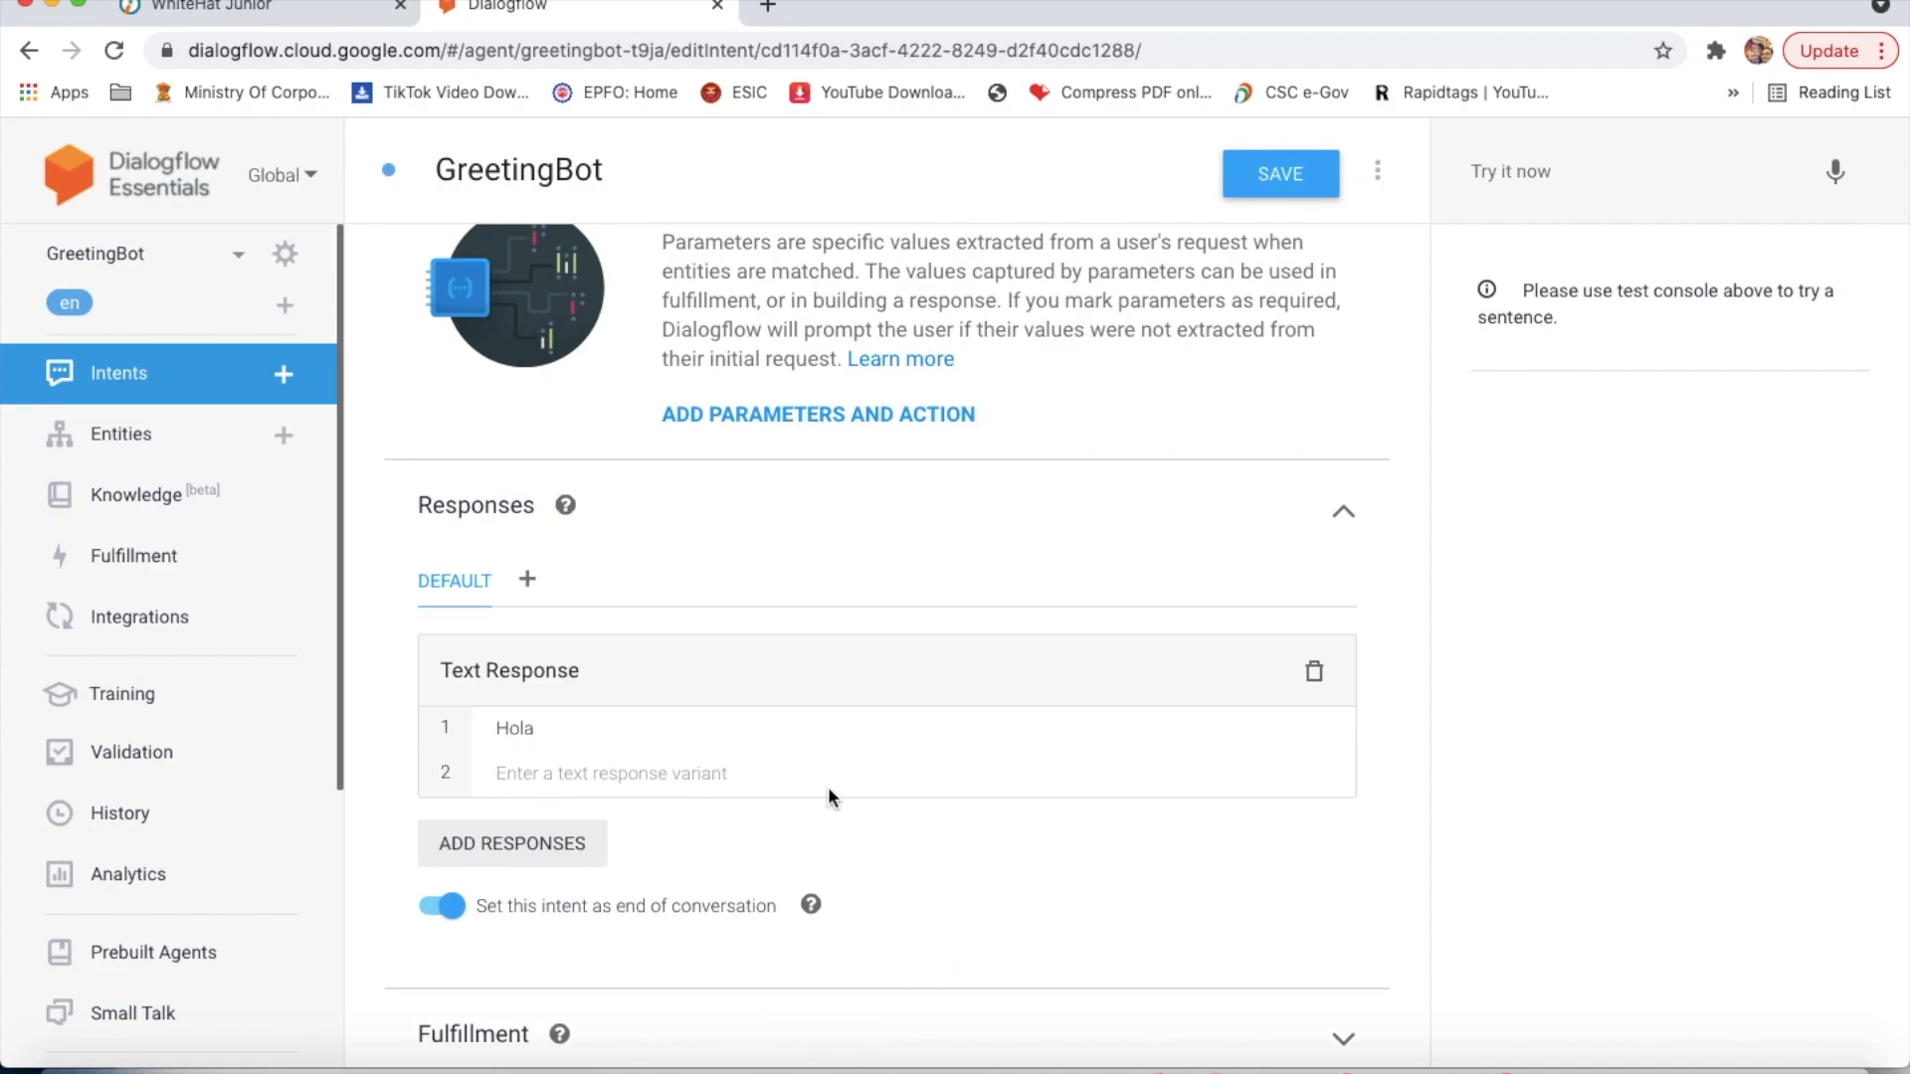
pyautogui.click(649, 774)
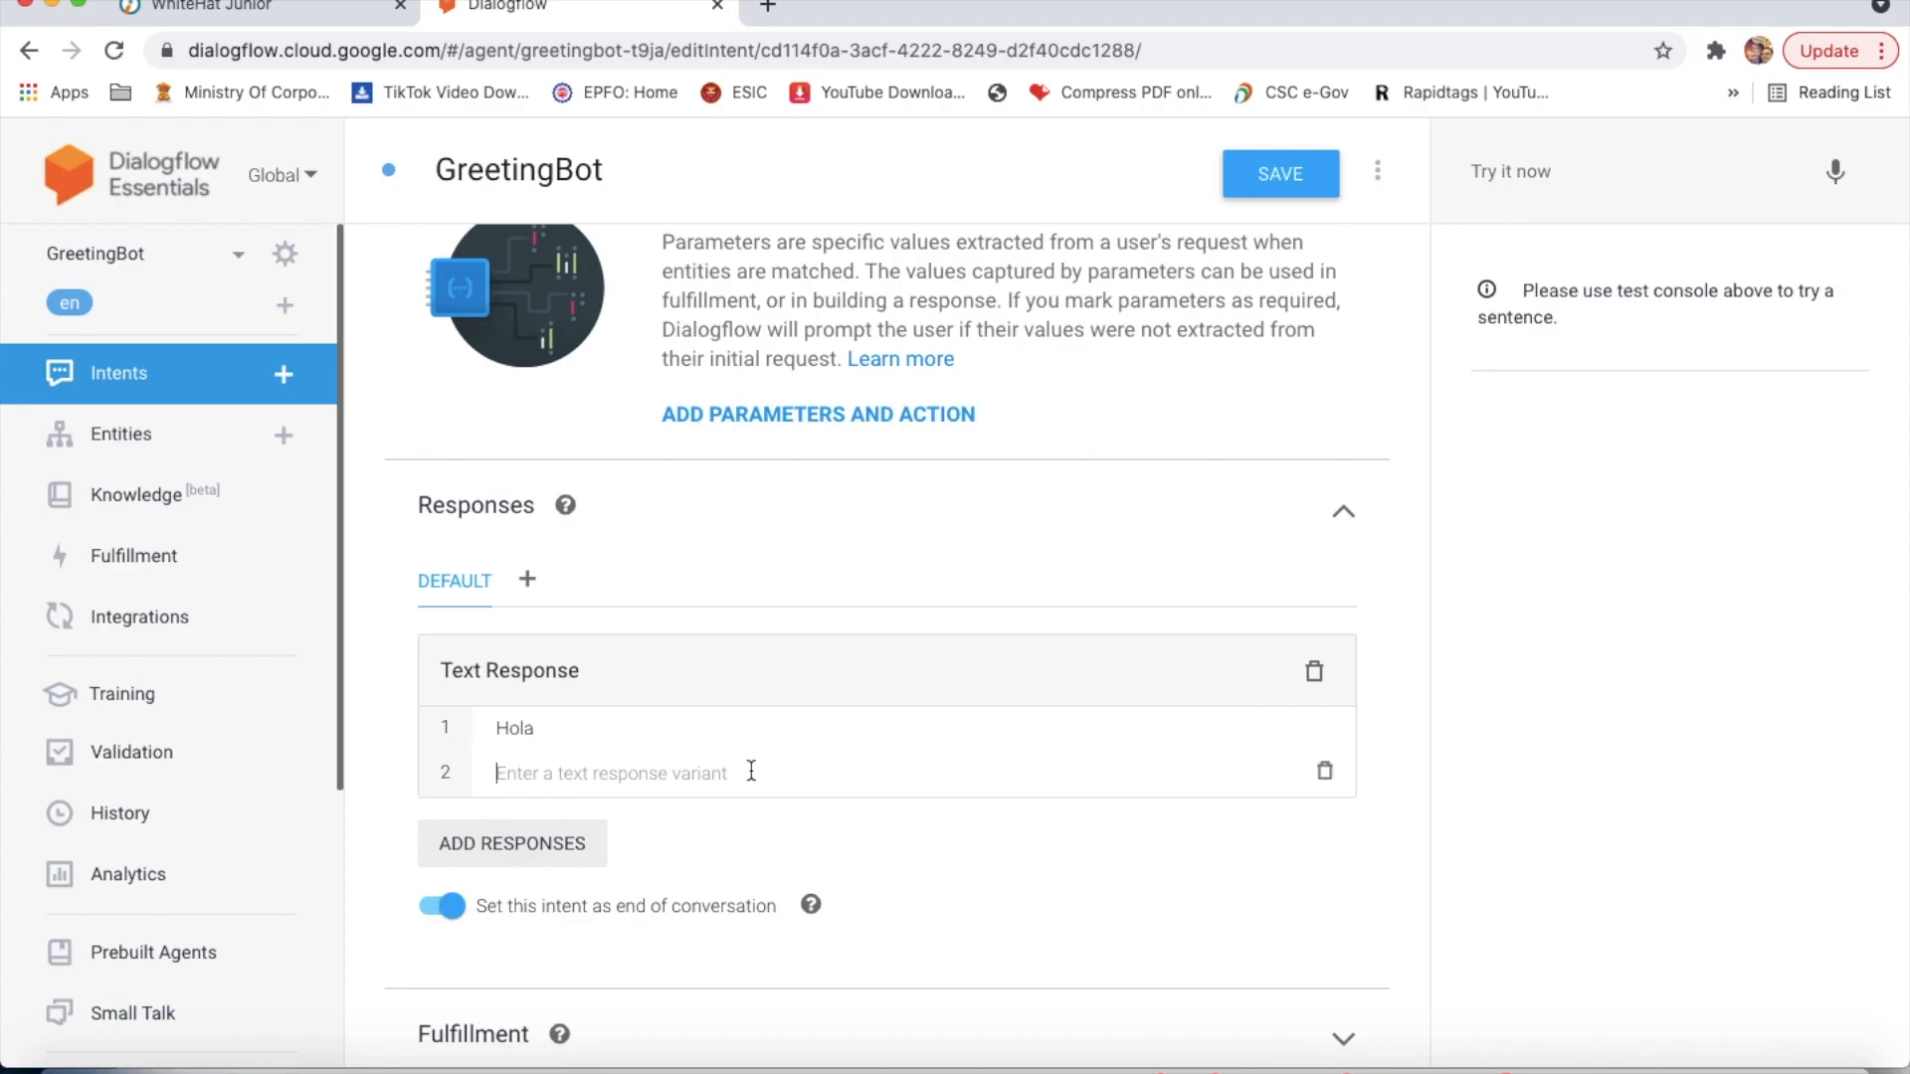
pyautogui.click(215, 8)
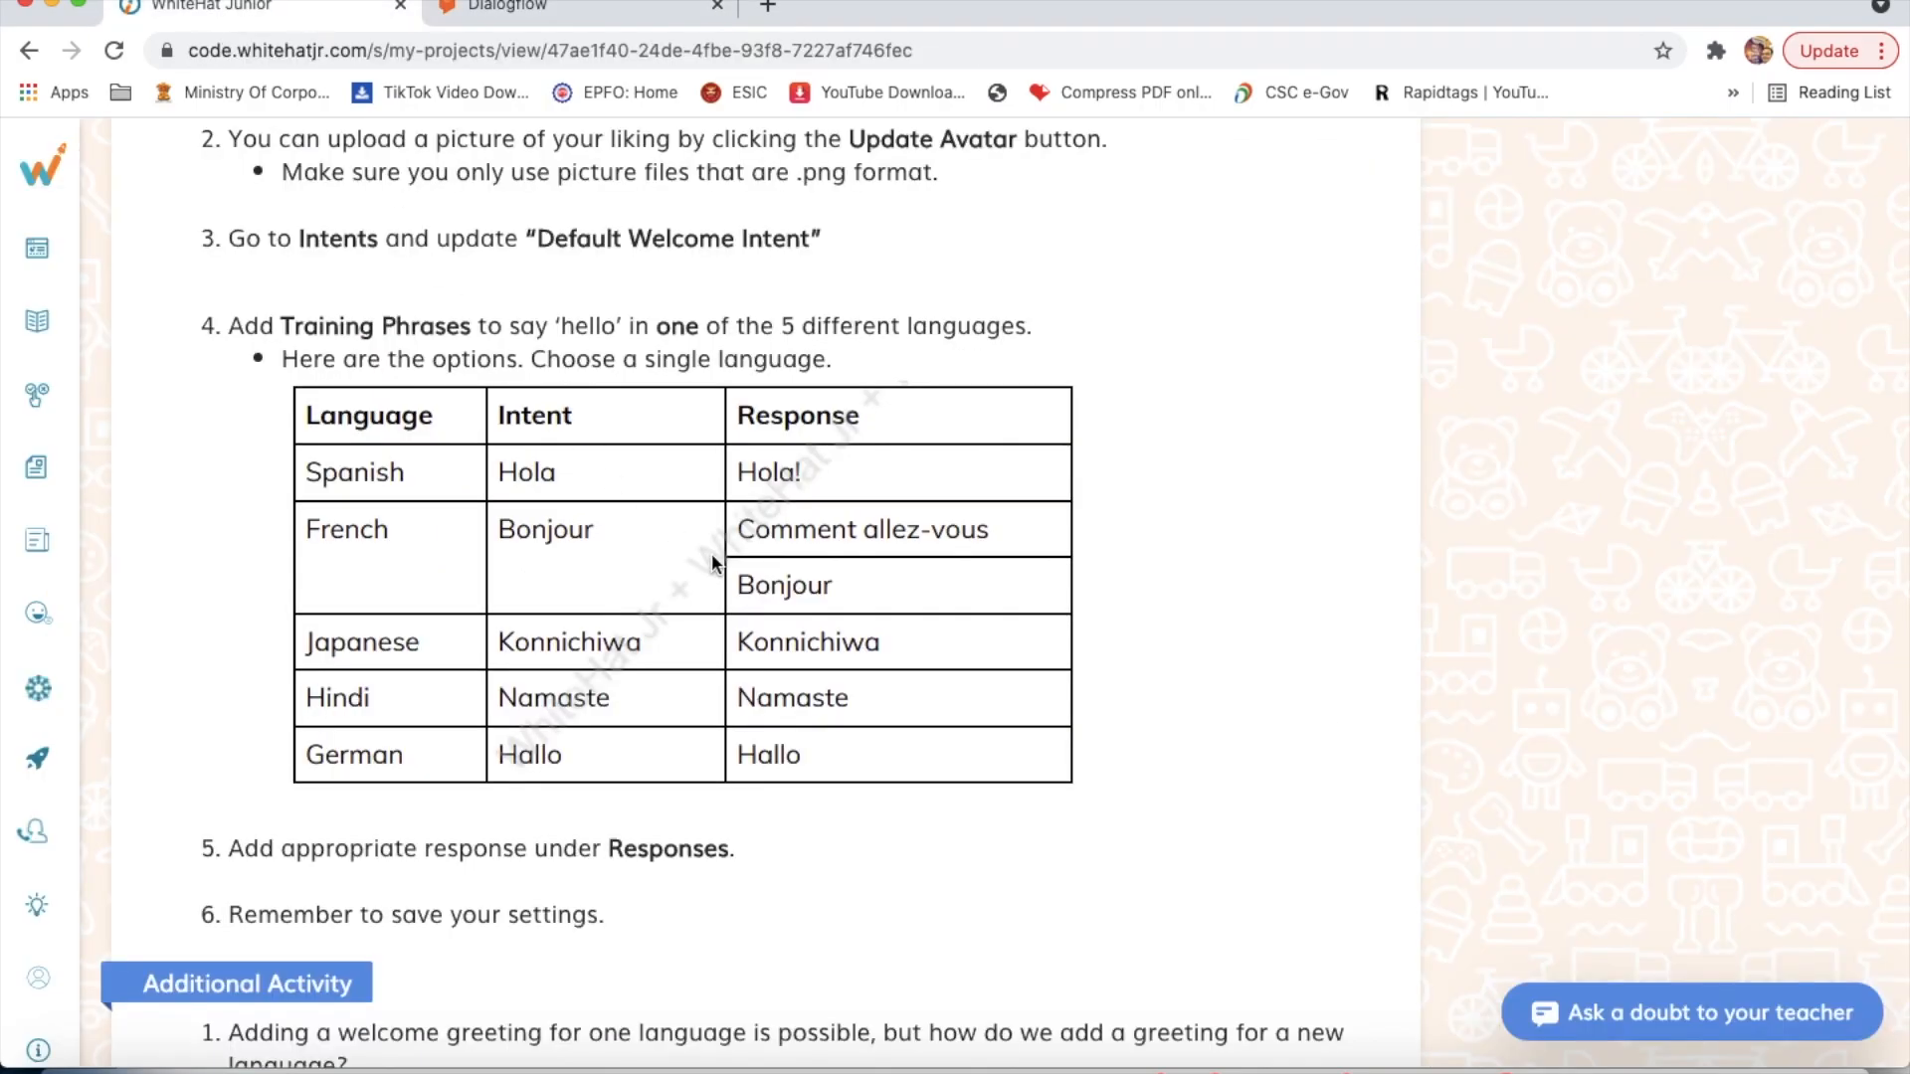
pyautogui.moveTo(569, 299)
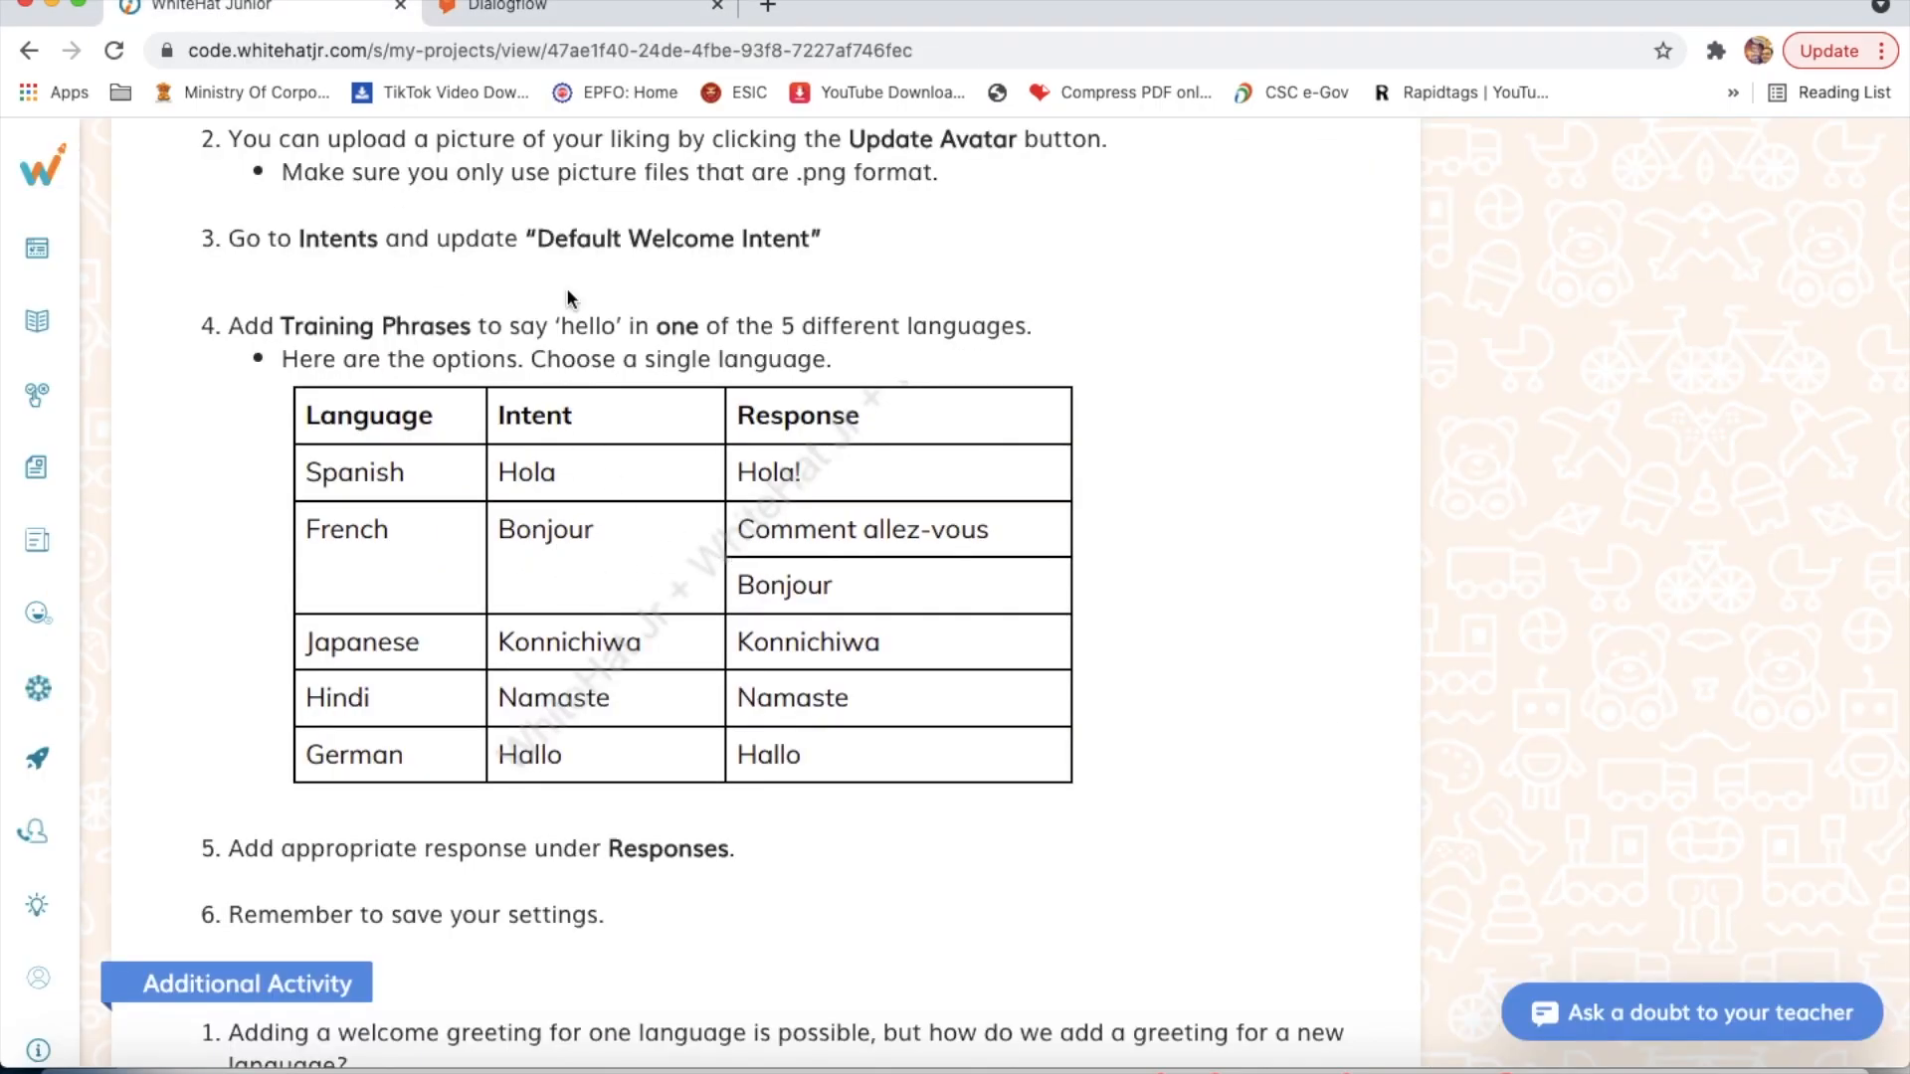
pyautogui.click(553, 8)
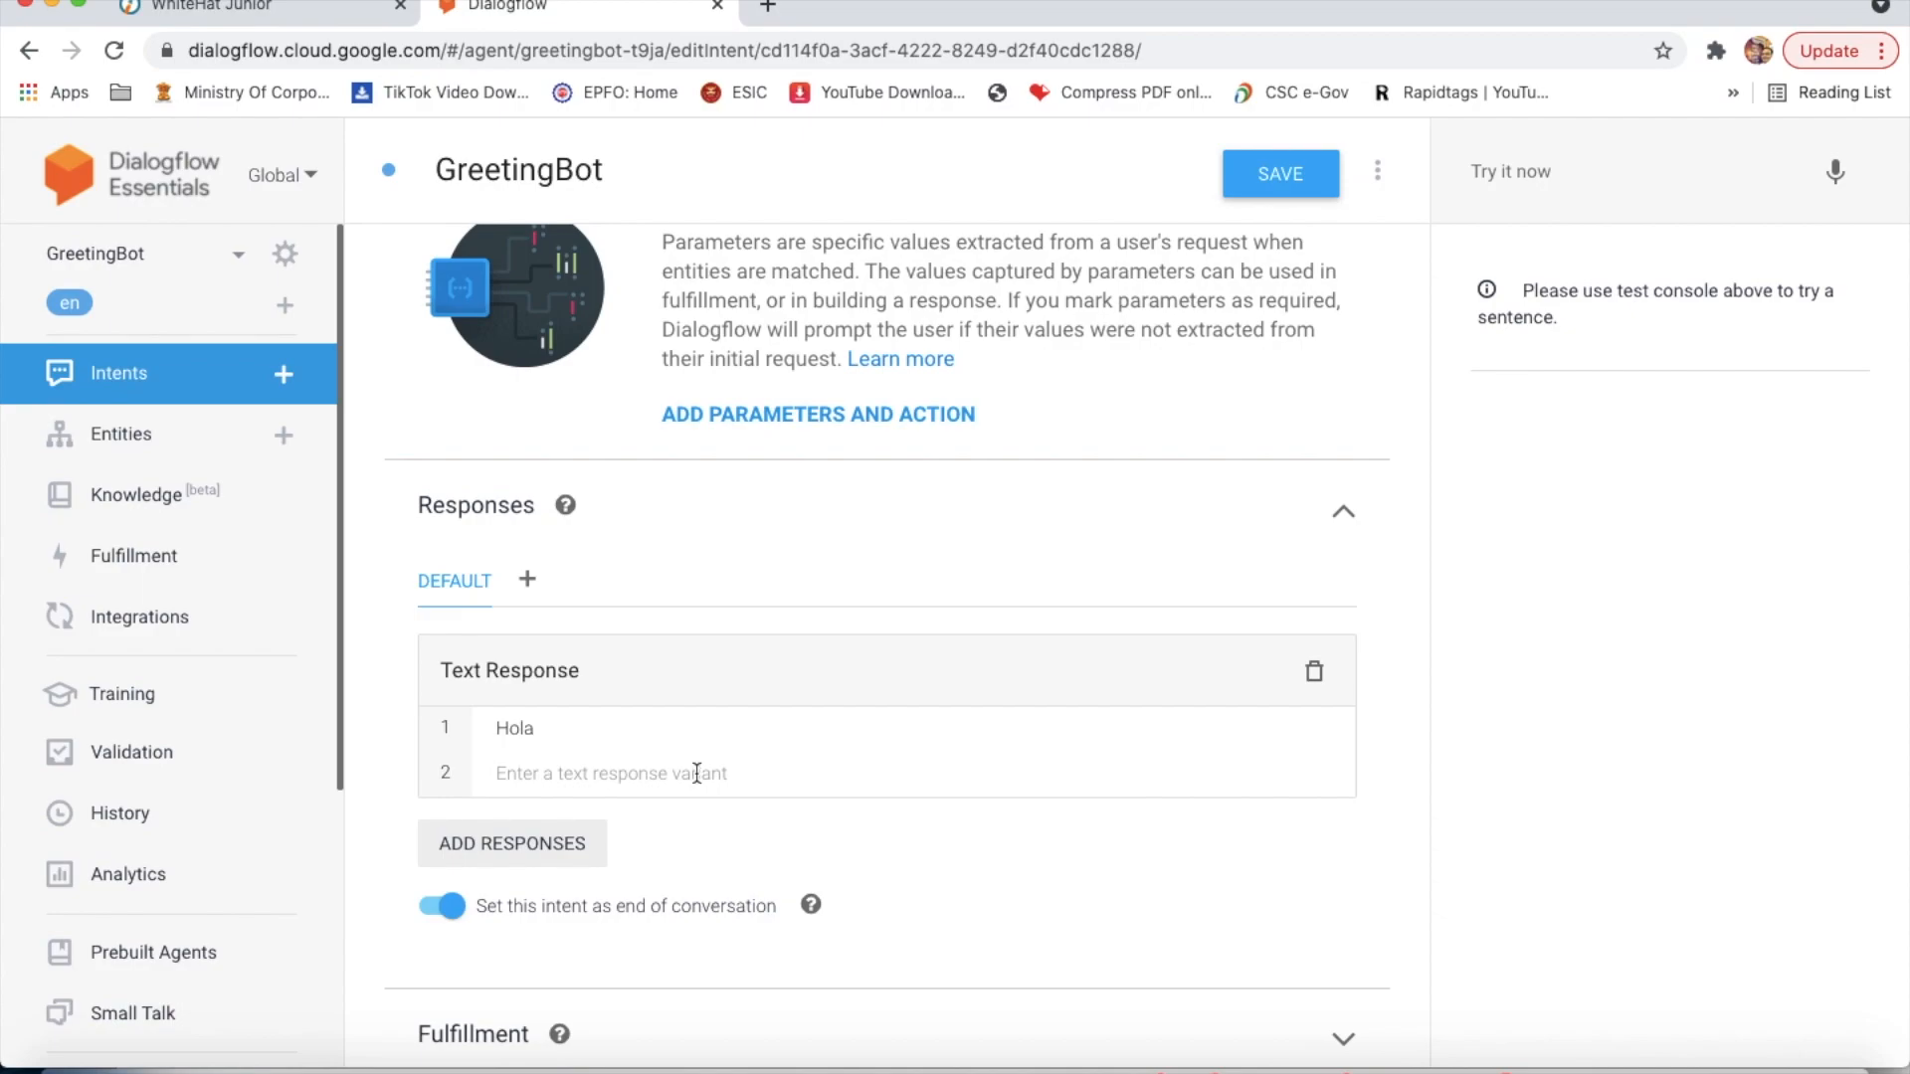
pyautogui.write('Bonjour')
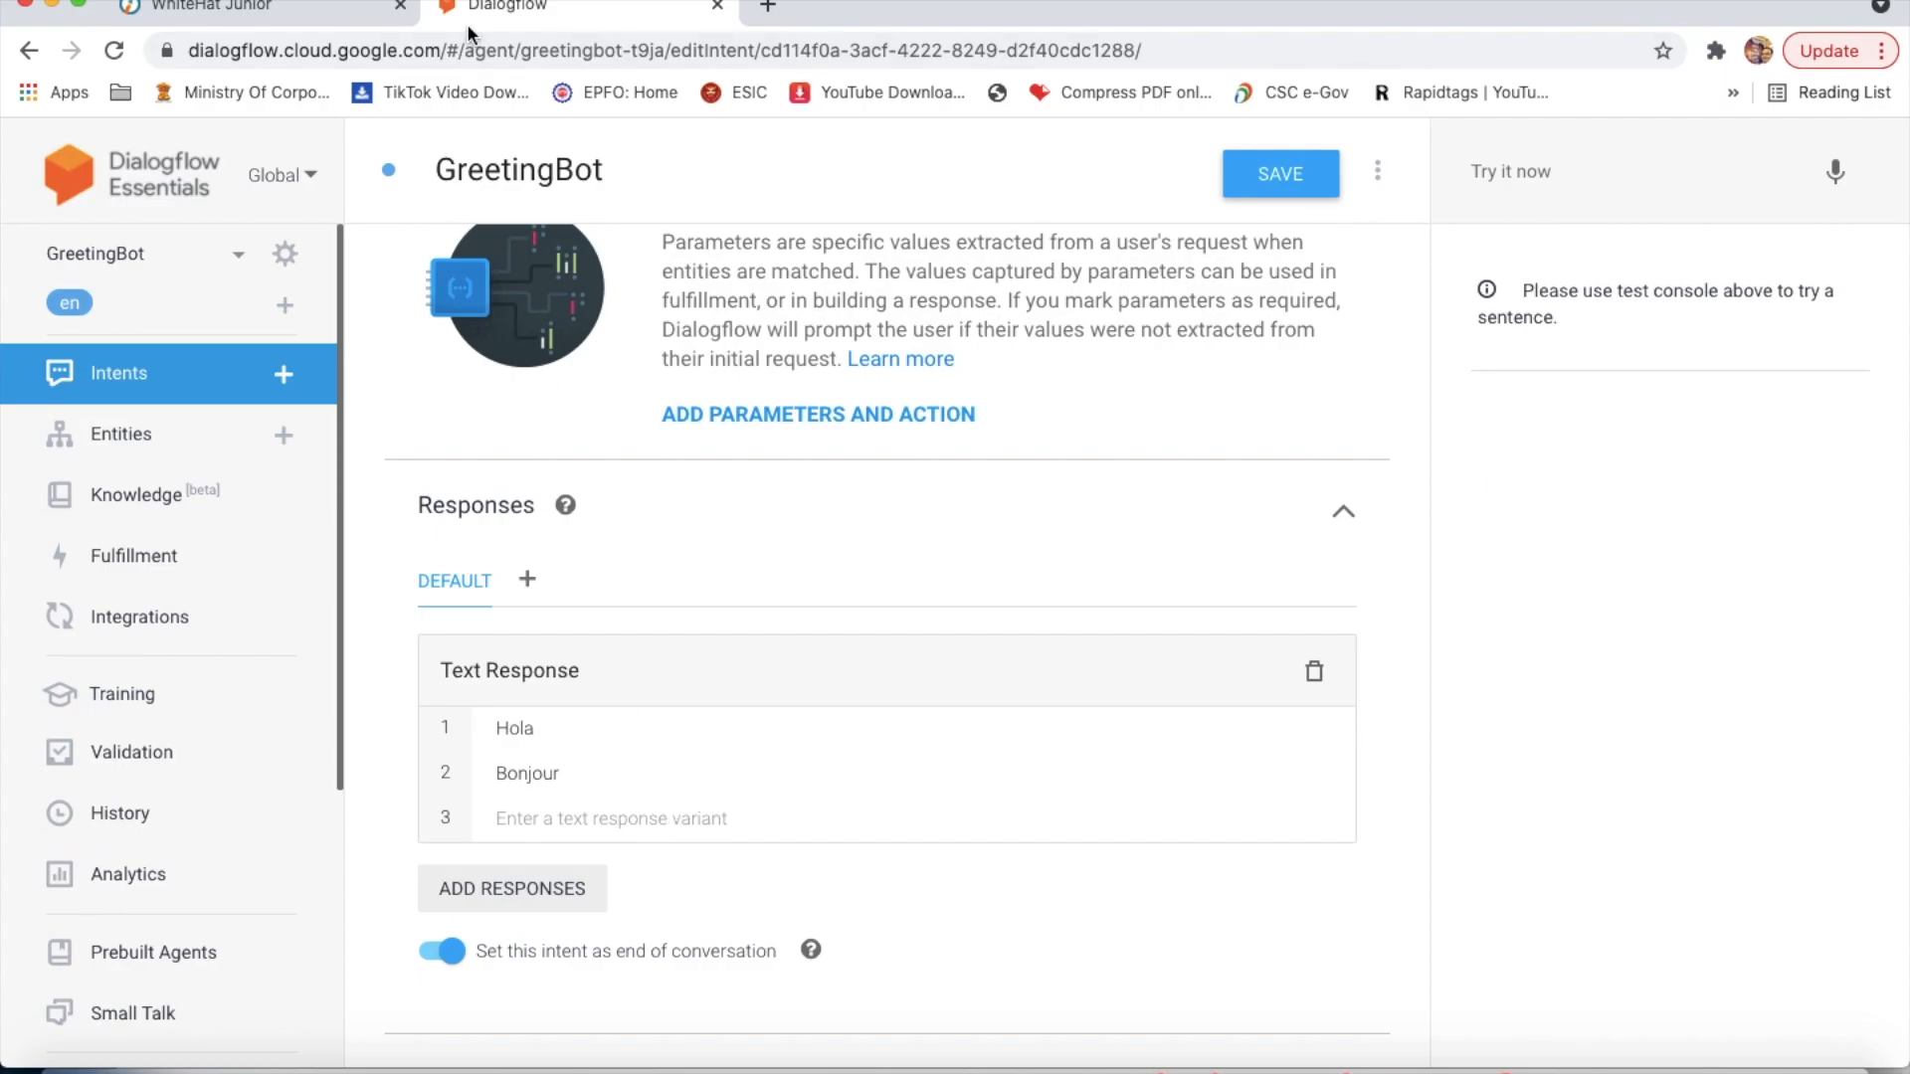
pyautogui.click(229, 6)
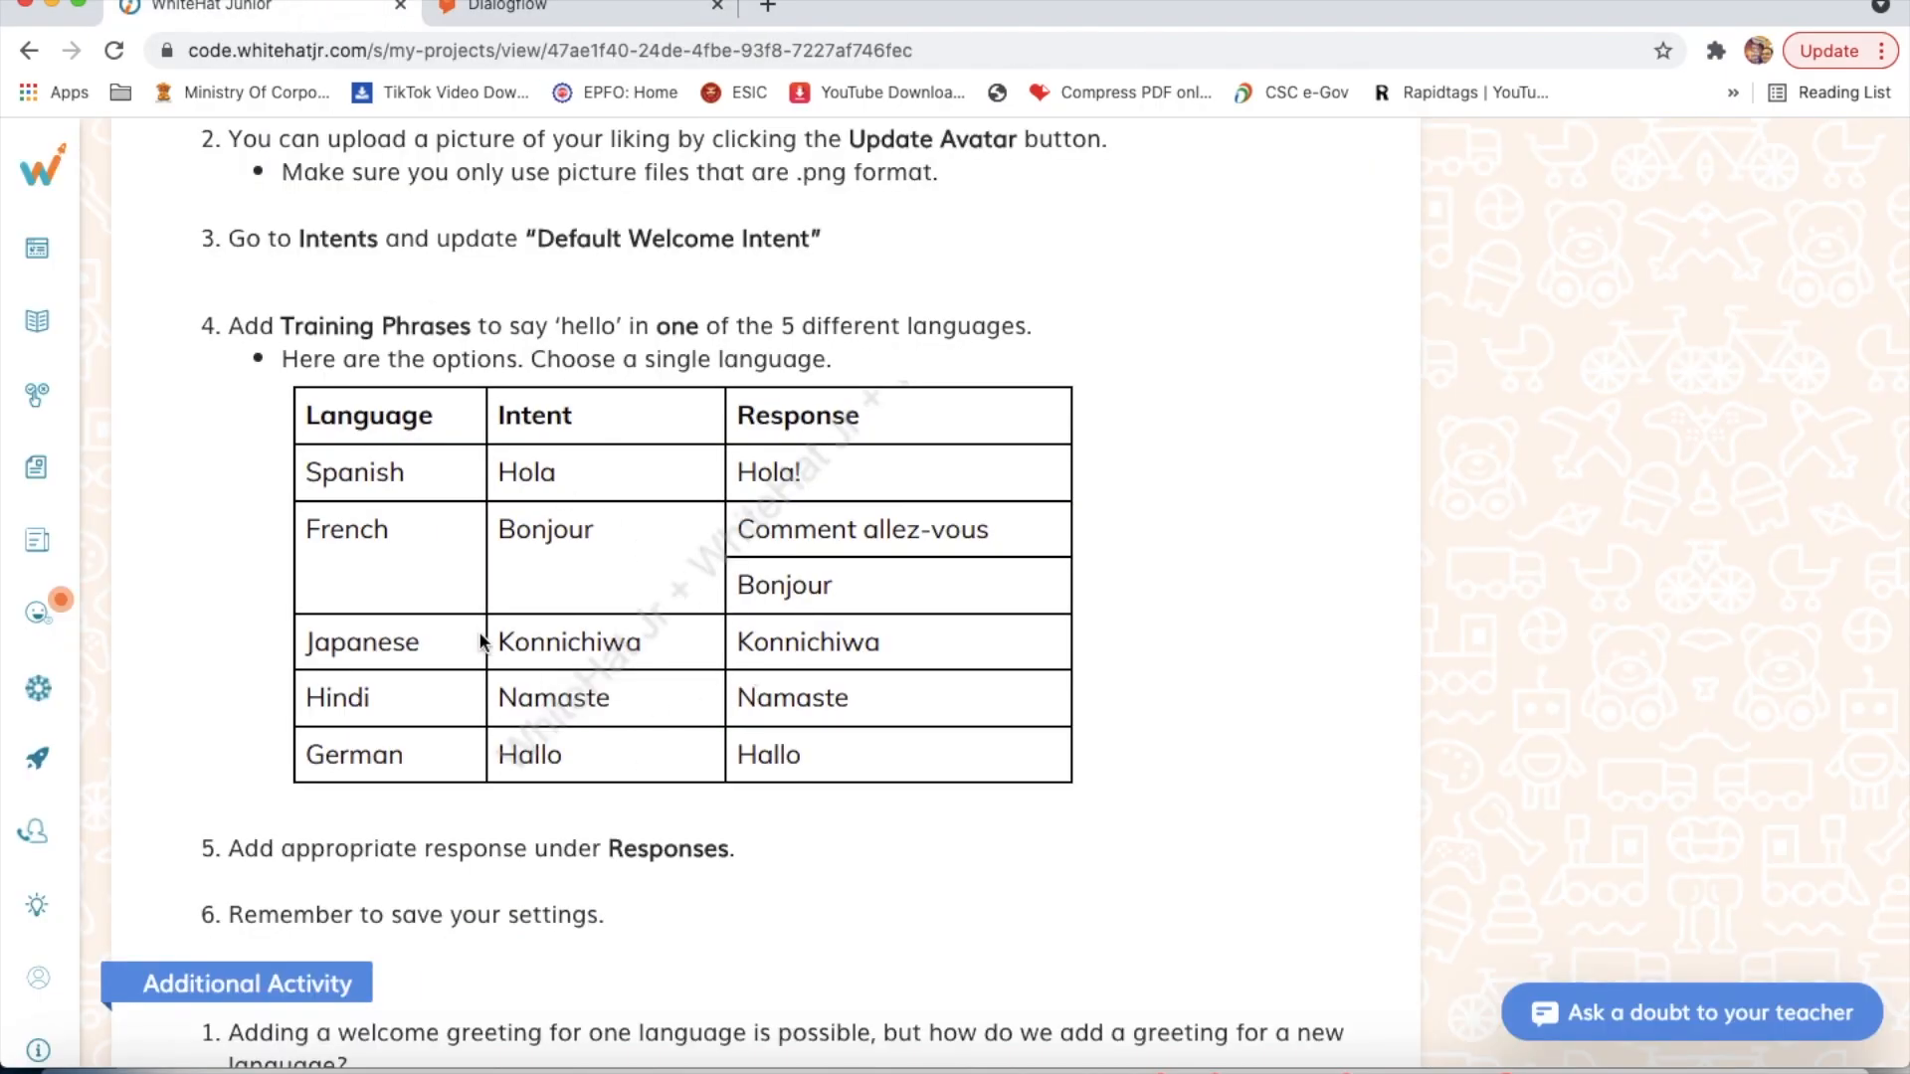
pyautogui.moveTo(573, 676)
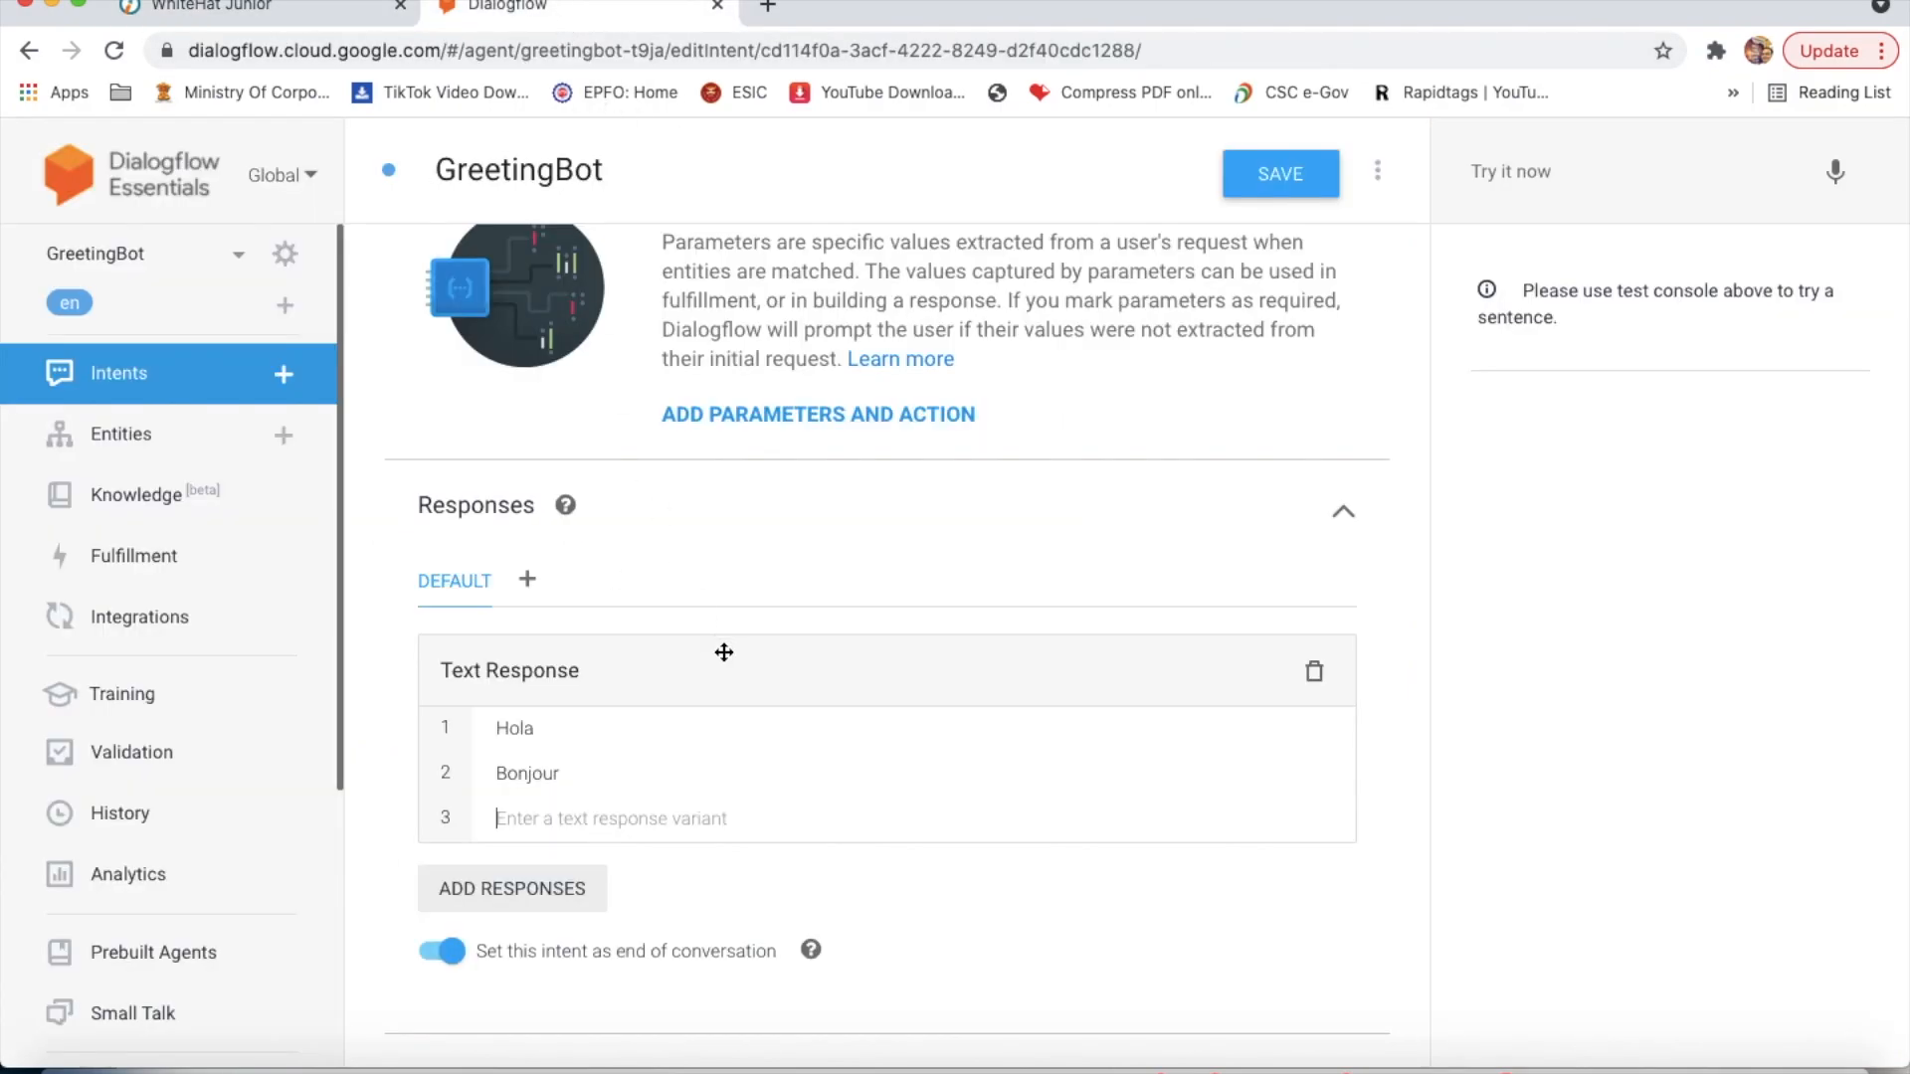
pyautogui.moveTo(718, 901)
pyautogui.write('K')
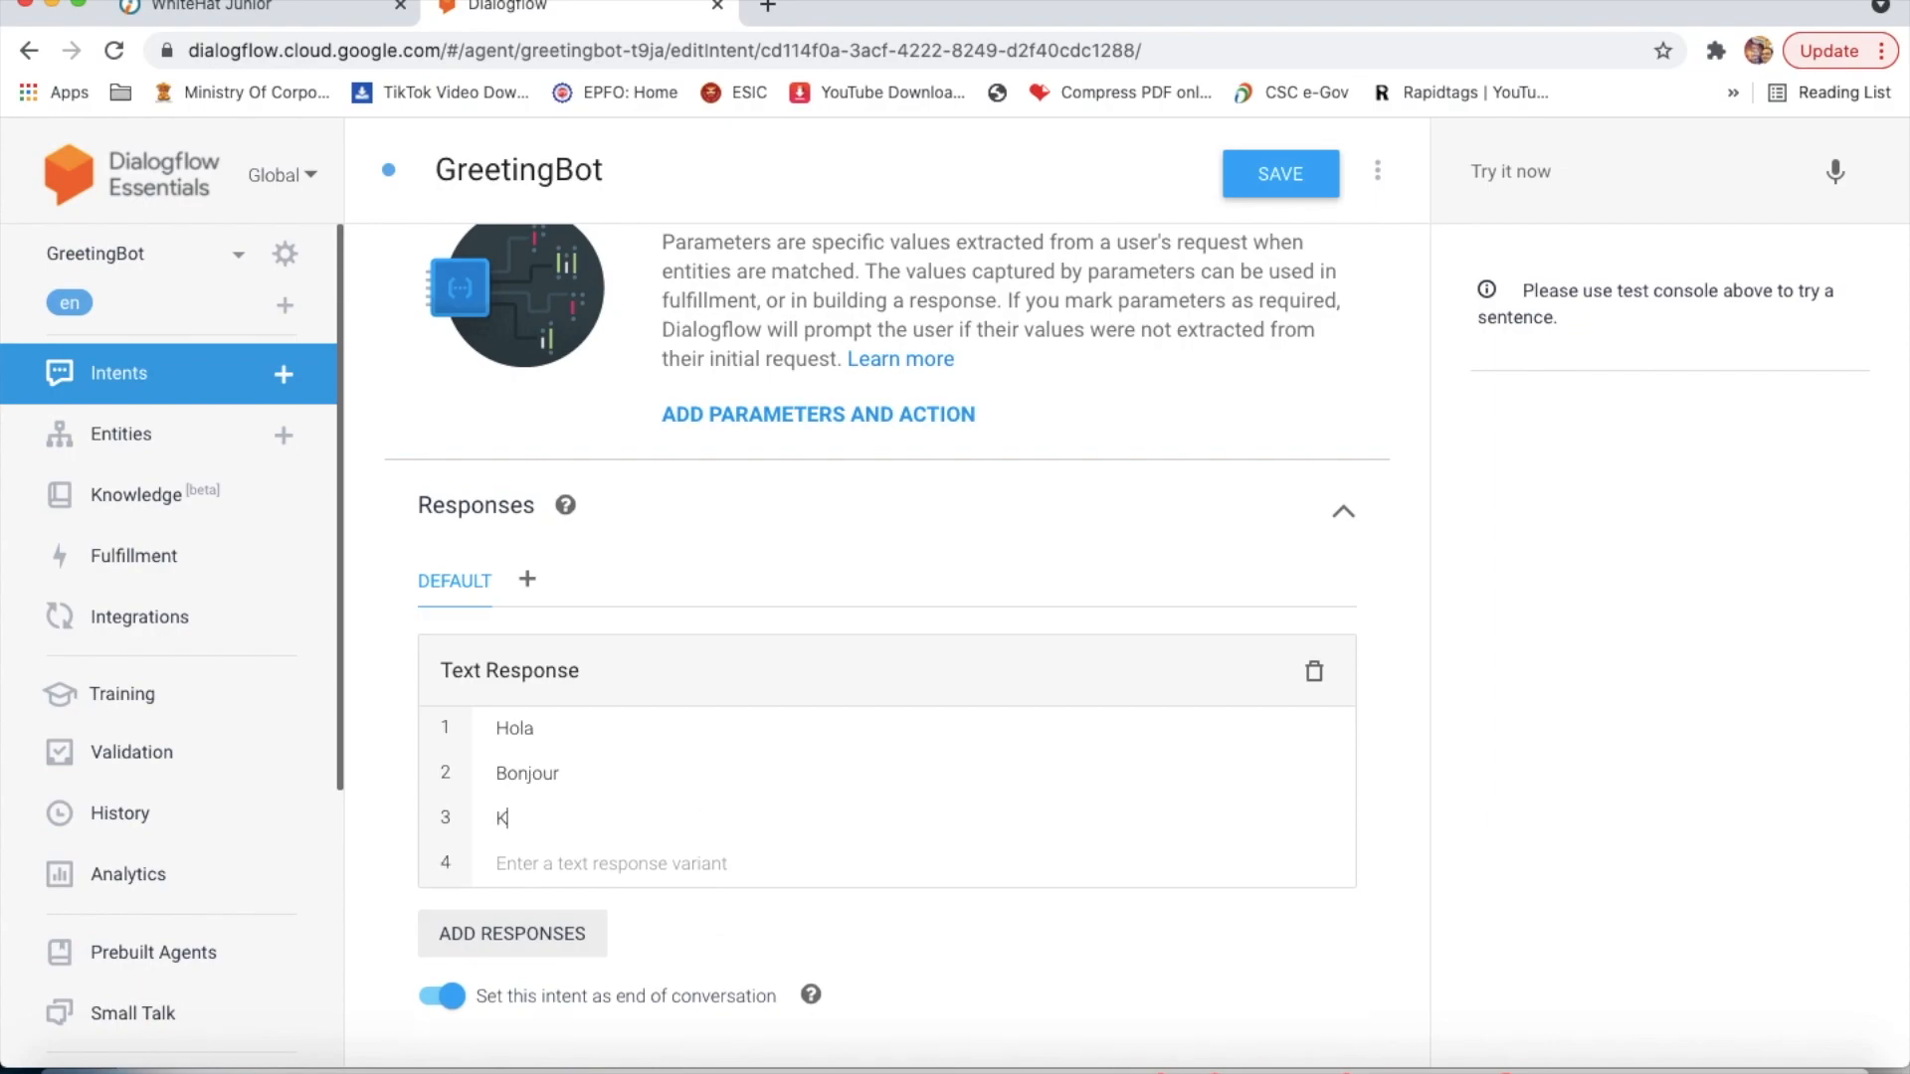
# Step: Add Konnichiwa (spelling fixed), Namaste and Hallo as the remaining text responses
pyautogui.write('onichiwwa')
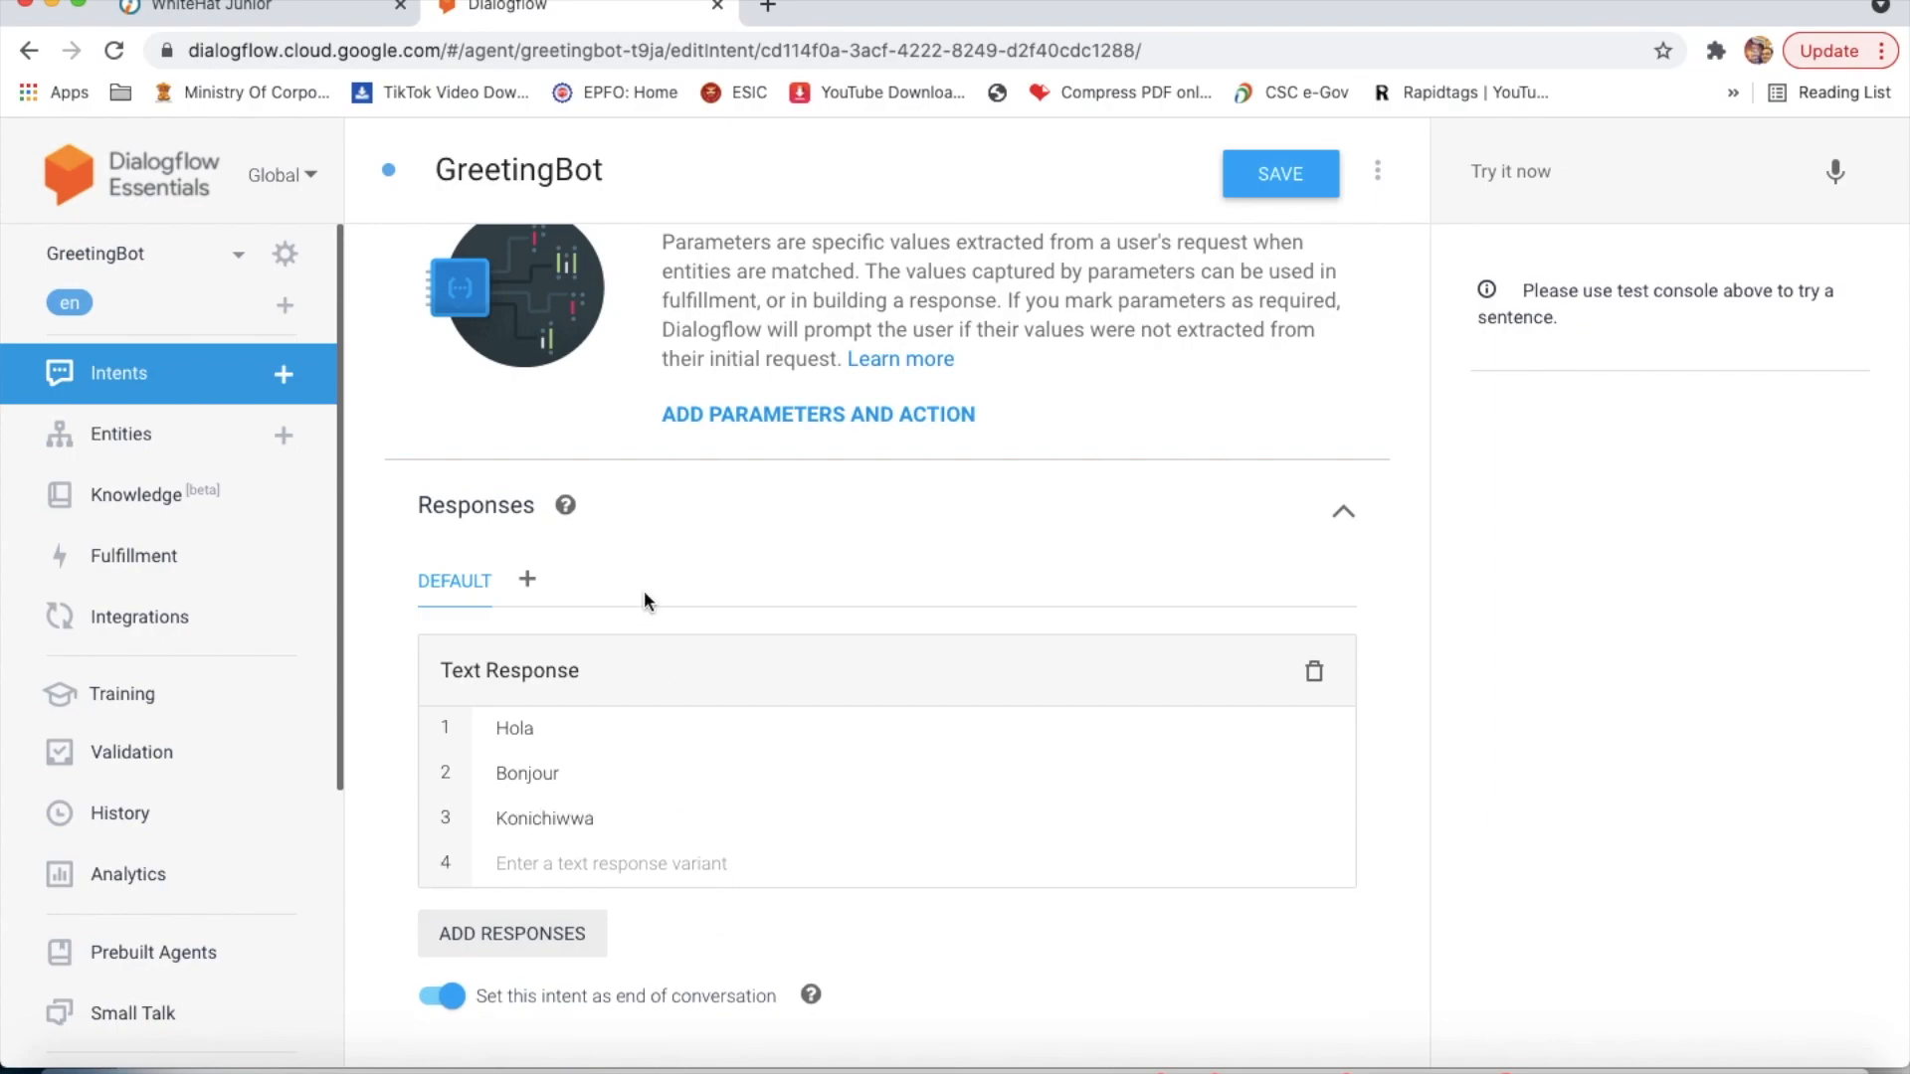
pyautogui.click(199, 8)
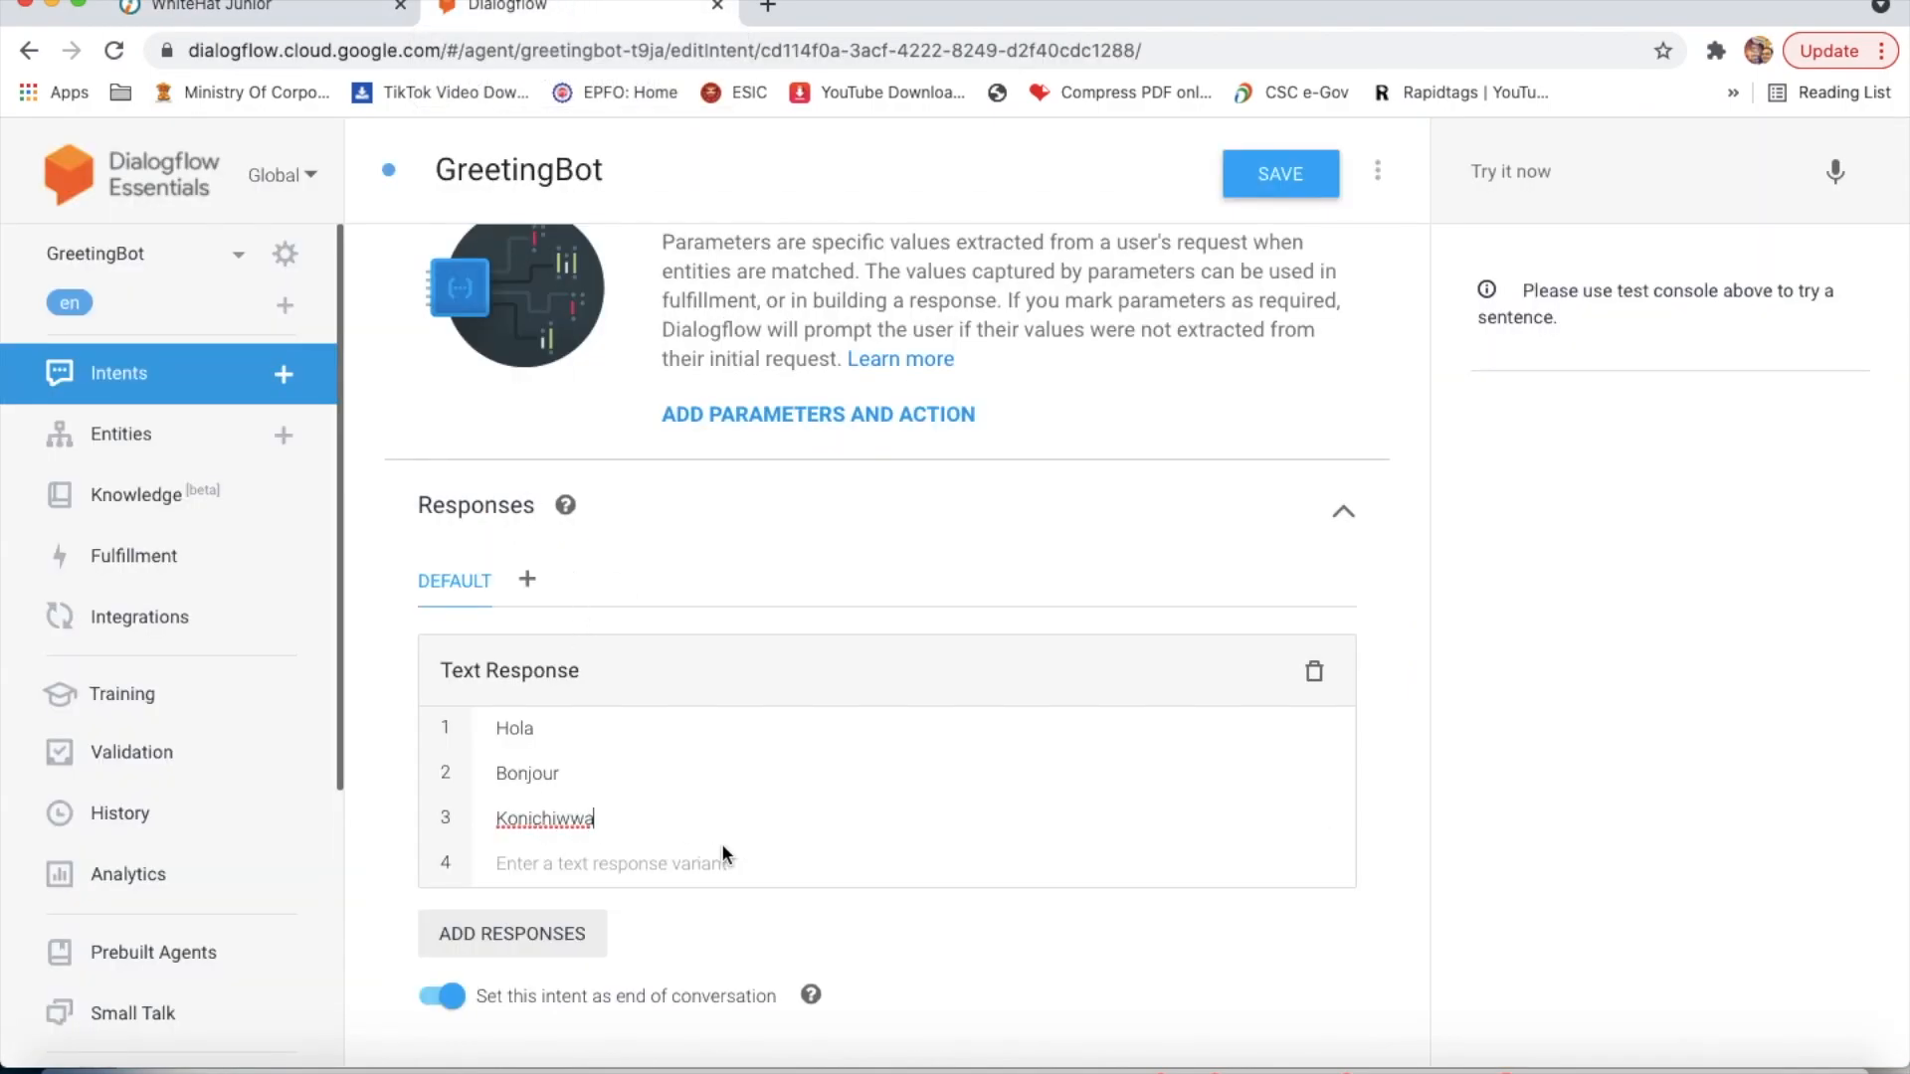
pyautogui.press('Backspace')
pyautogui.write('n')
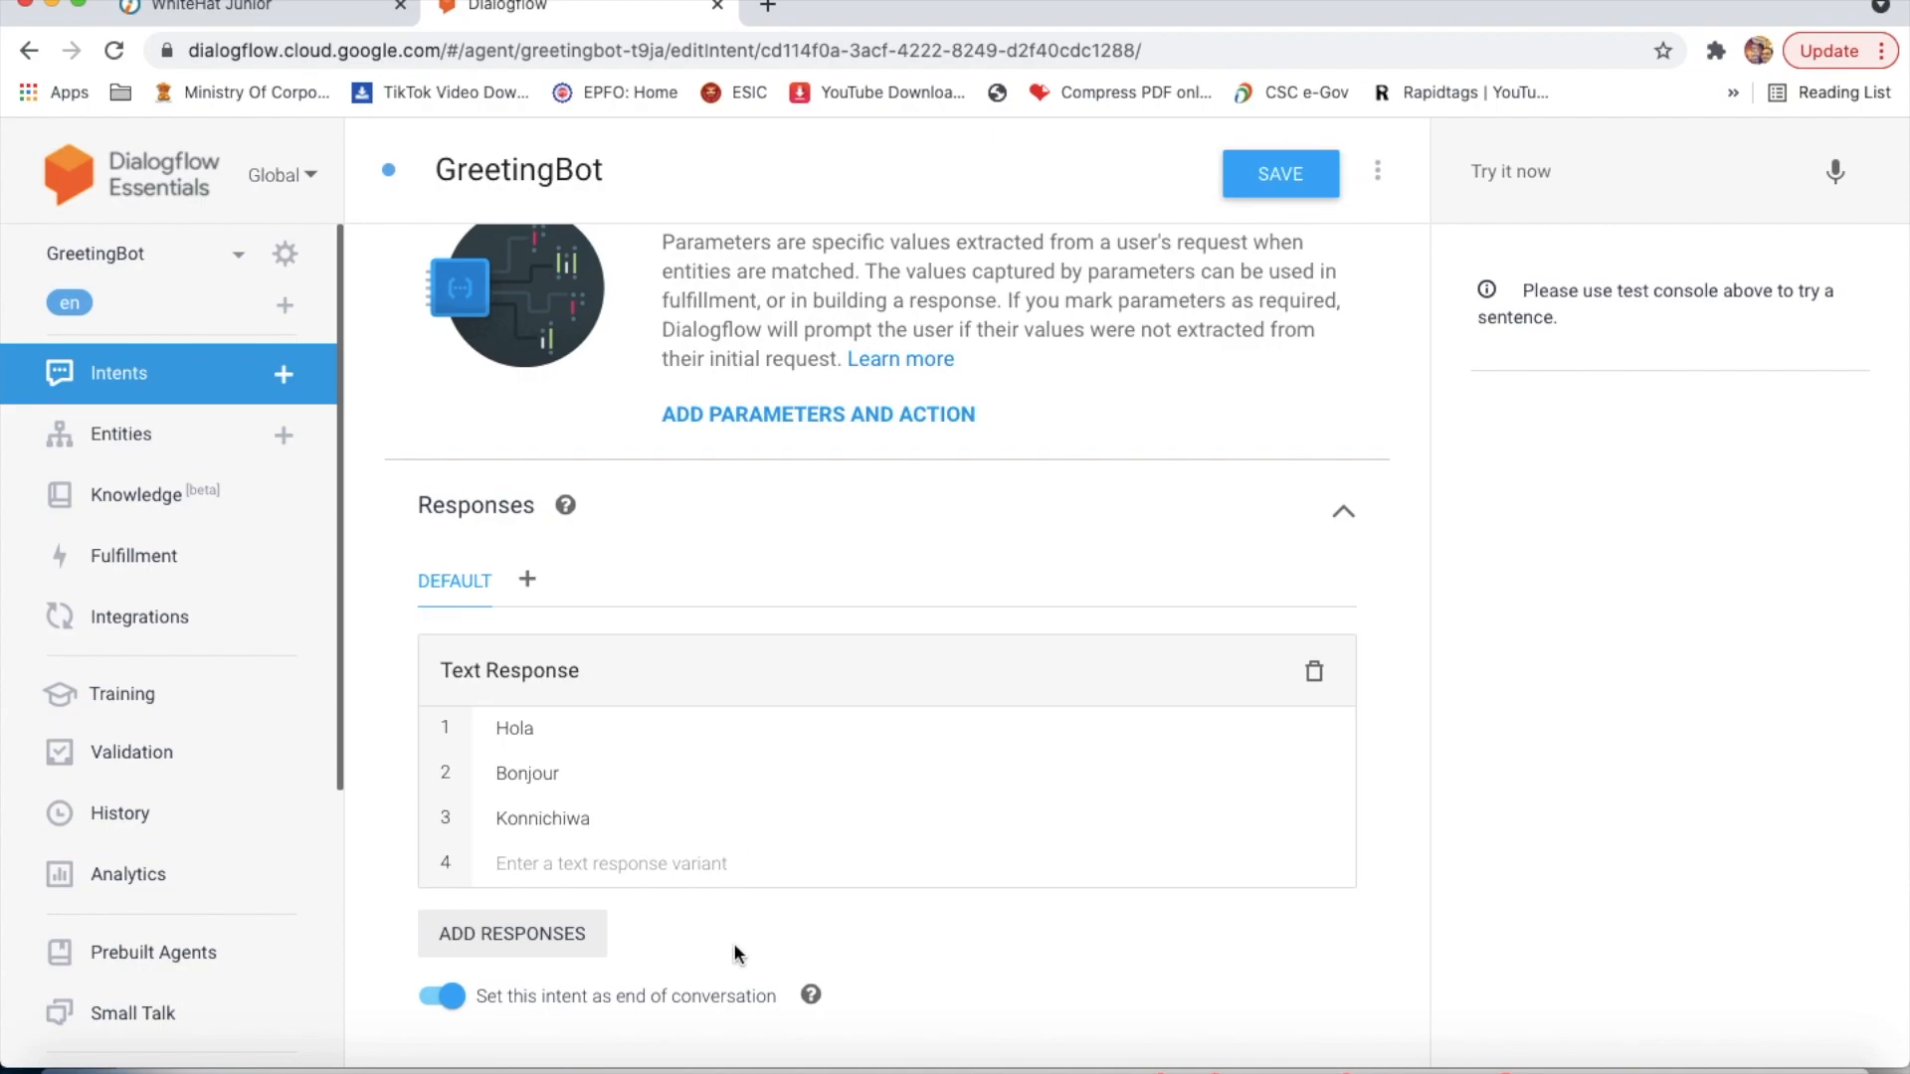
pyautogui.write('N')
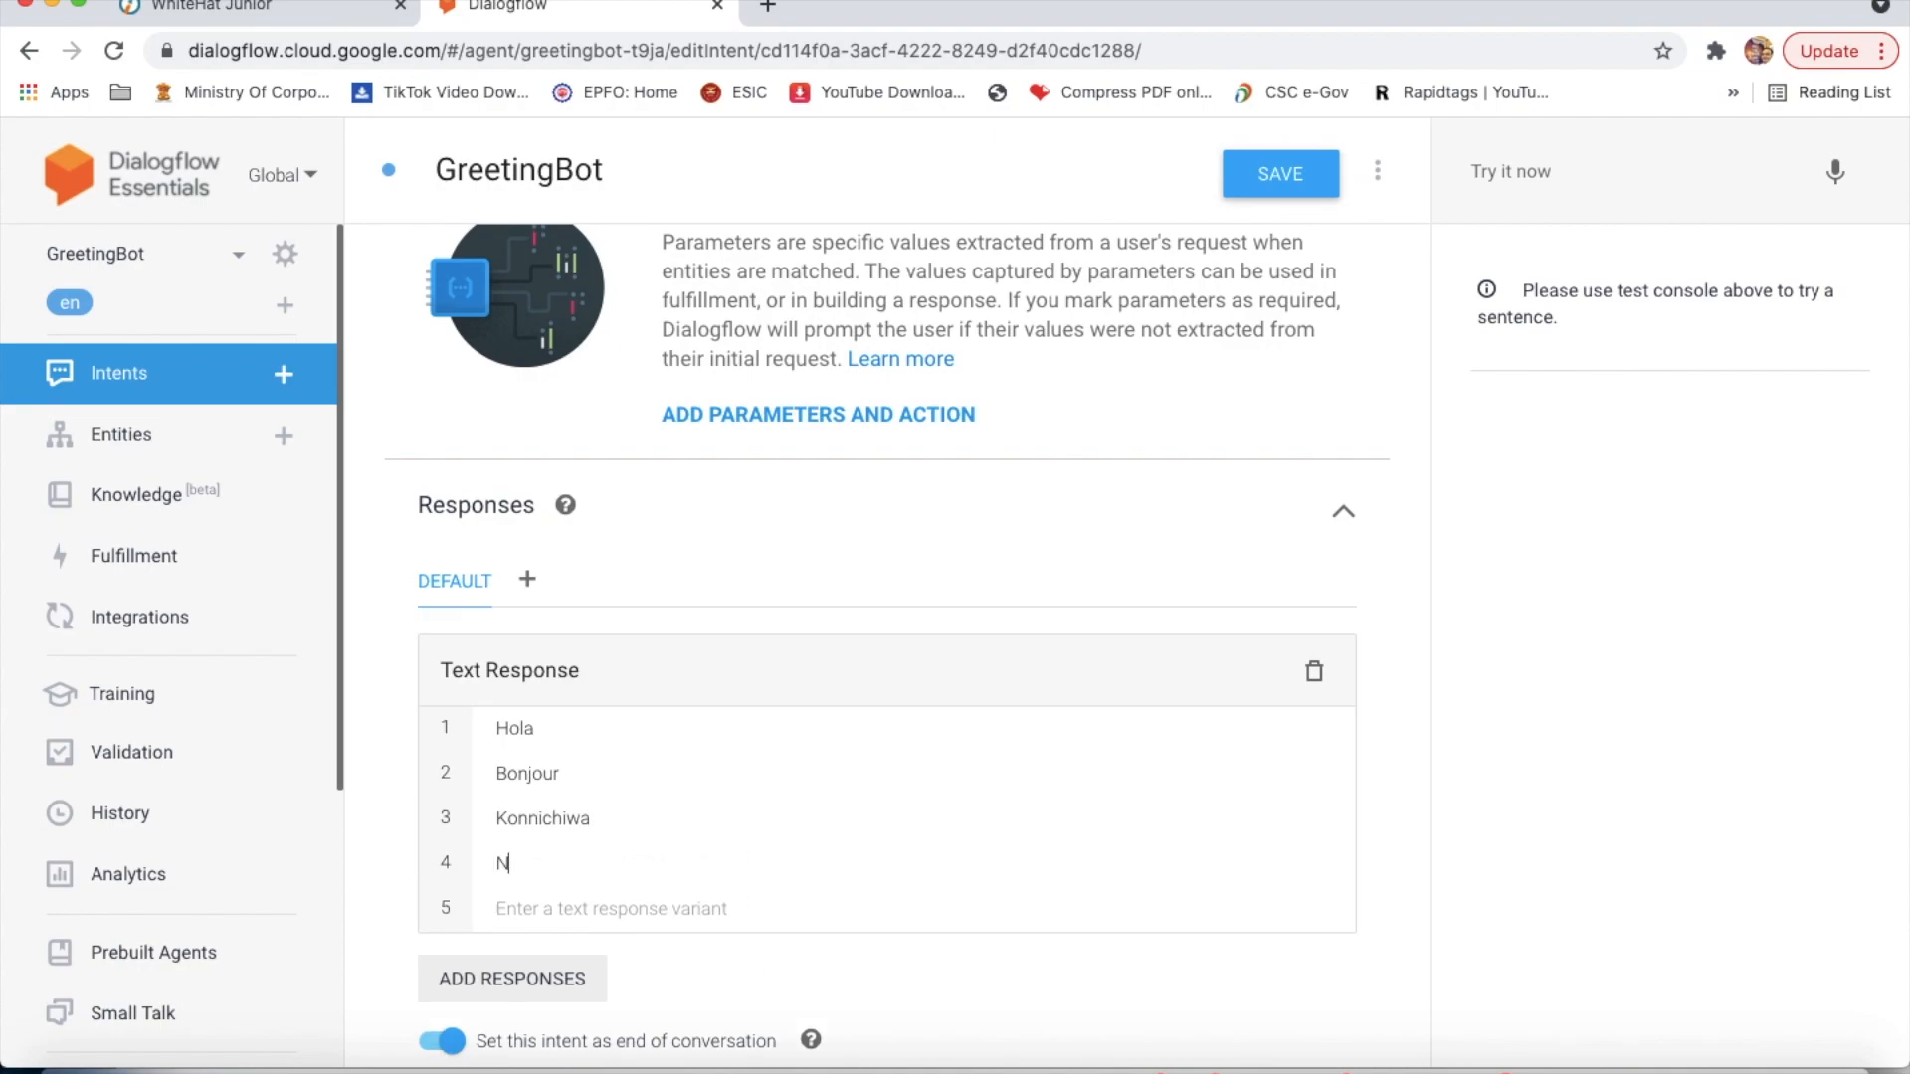
pyautogui.write('amaste')
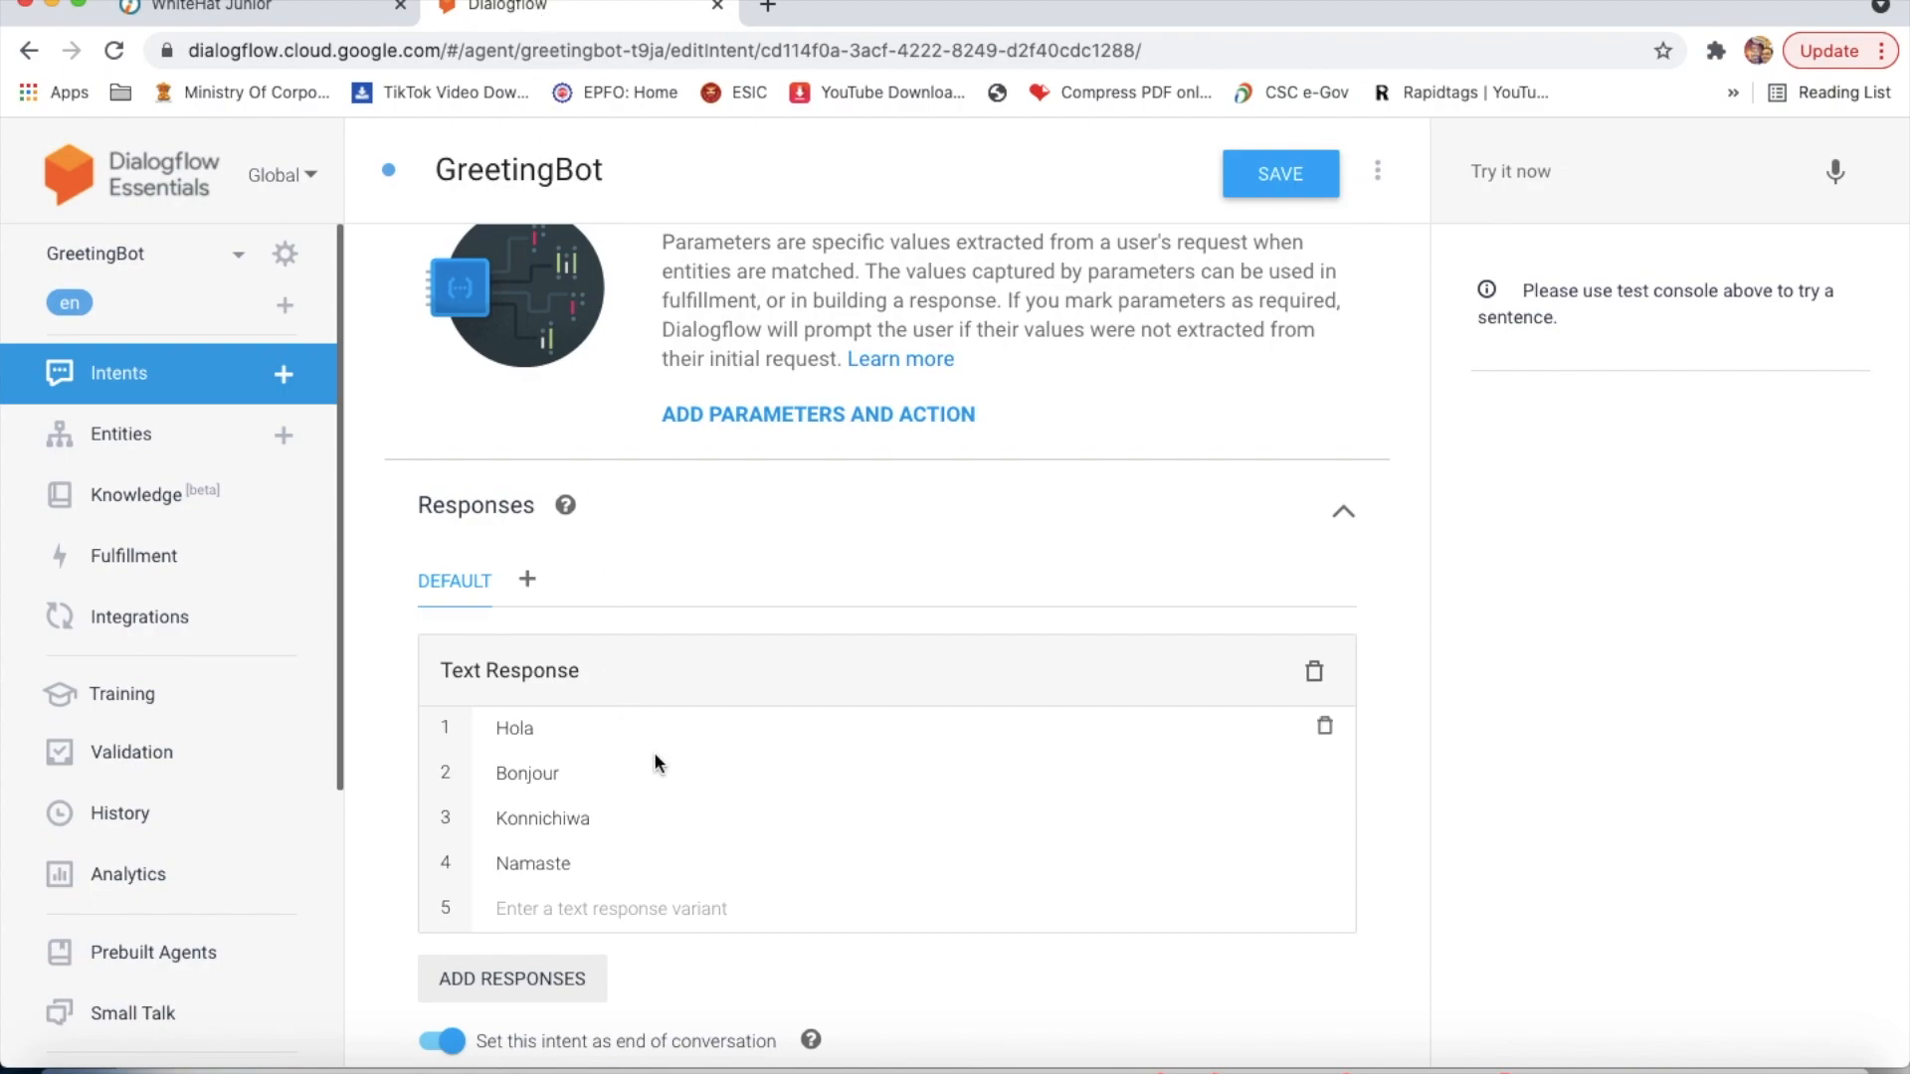
pyautogui.moveTo(658, 762)
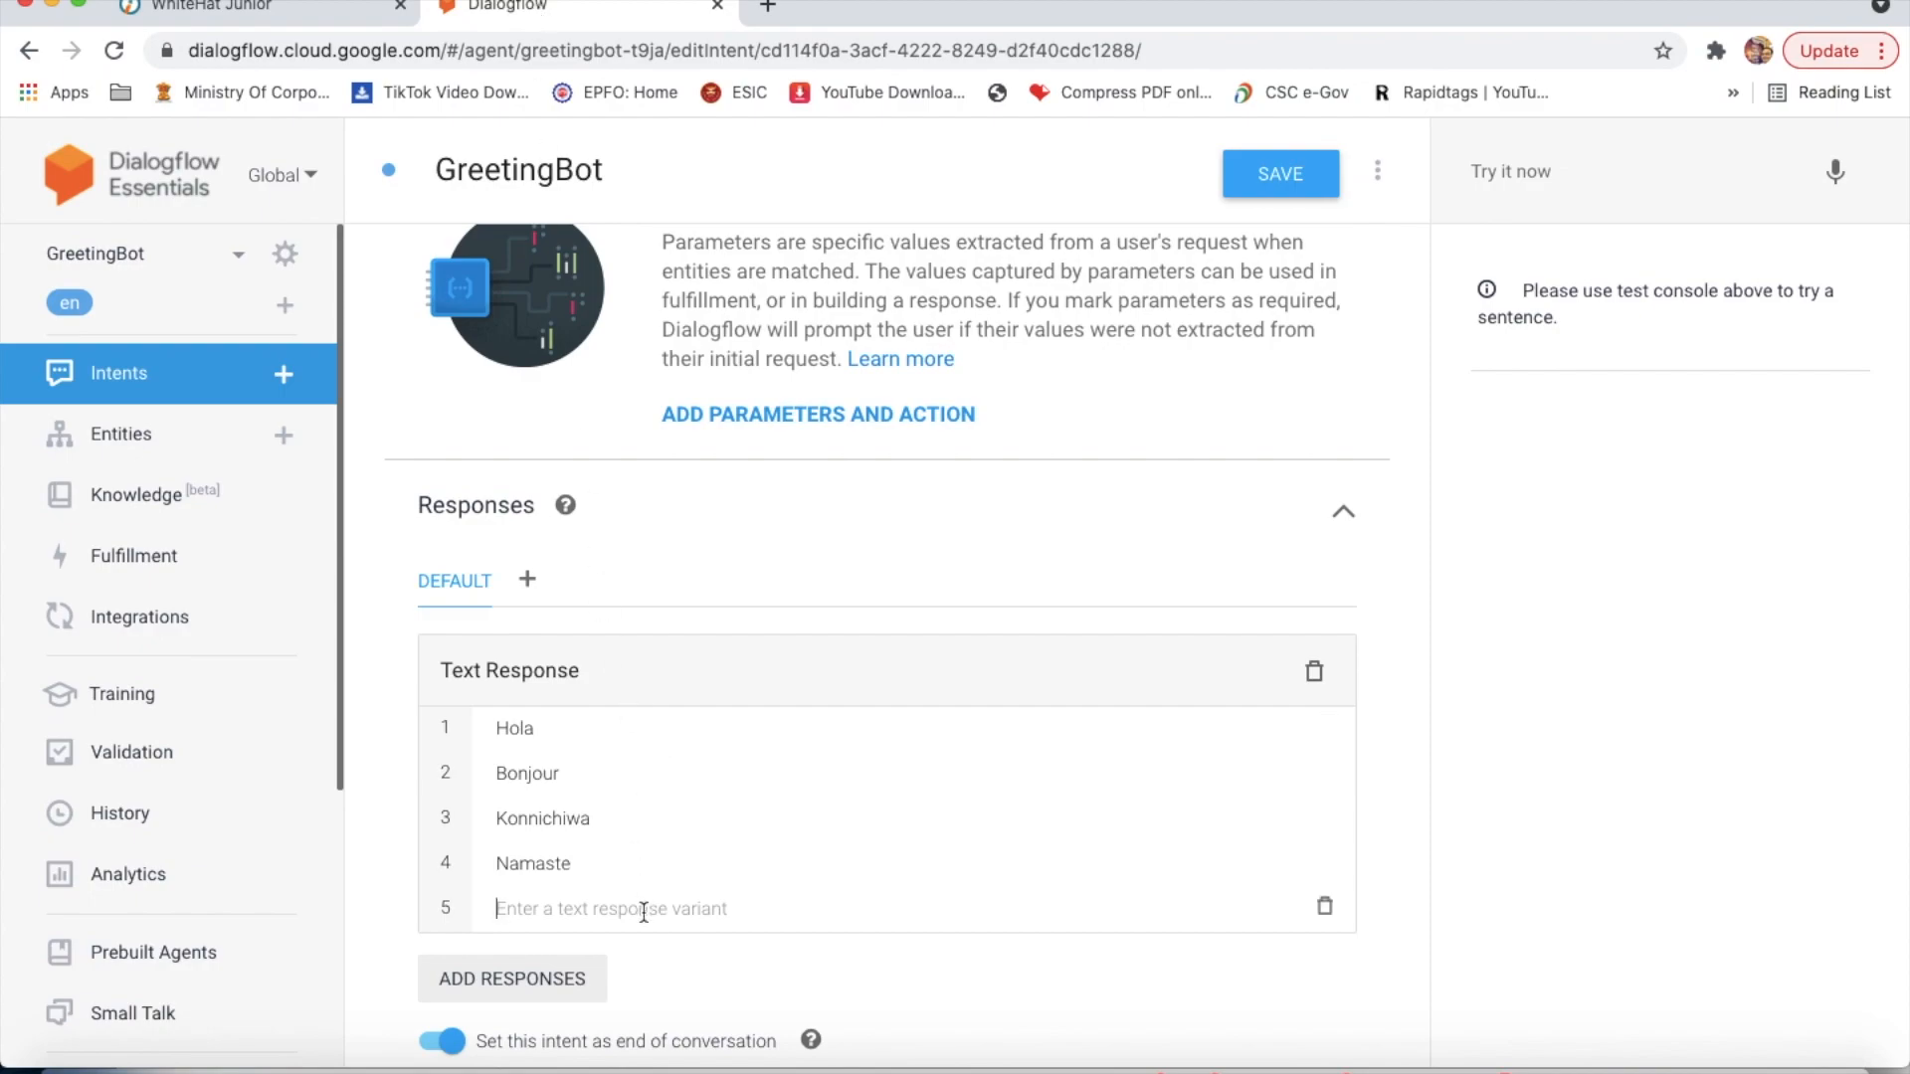
pyautogui.write('Hallo')
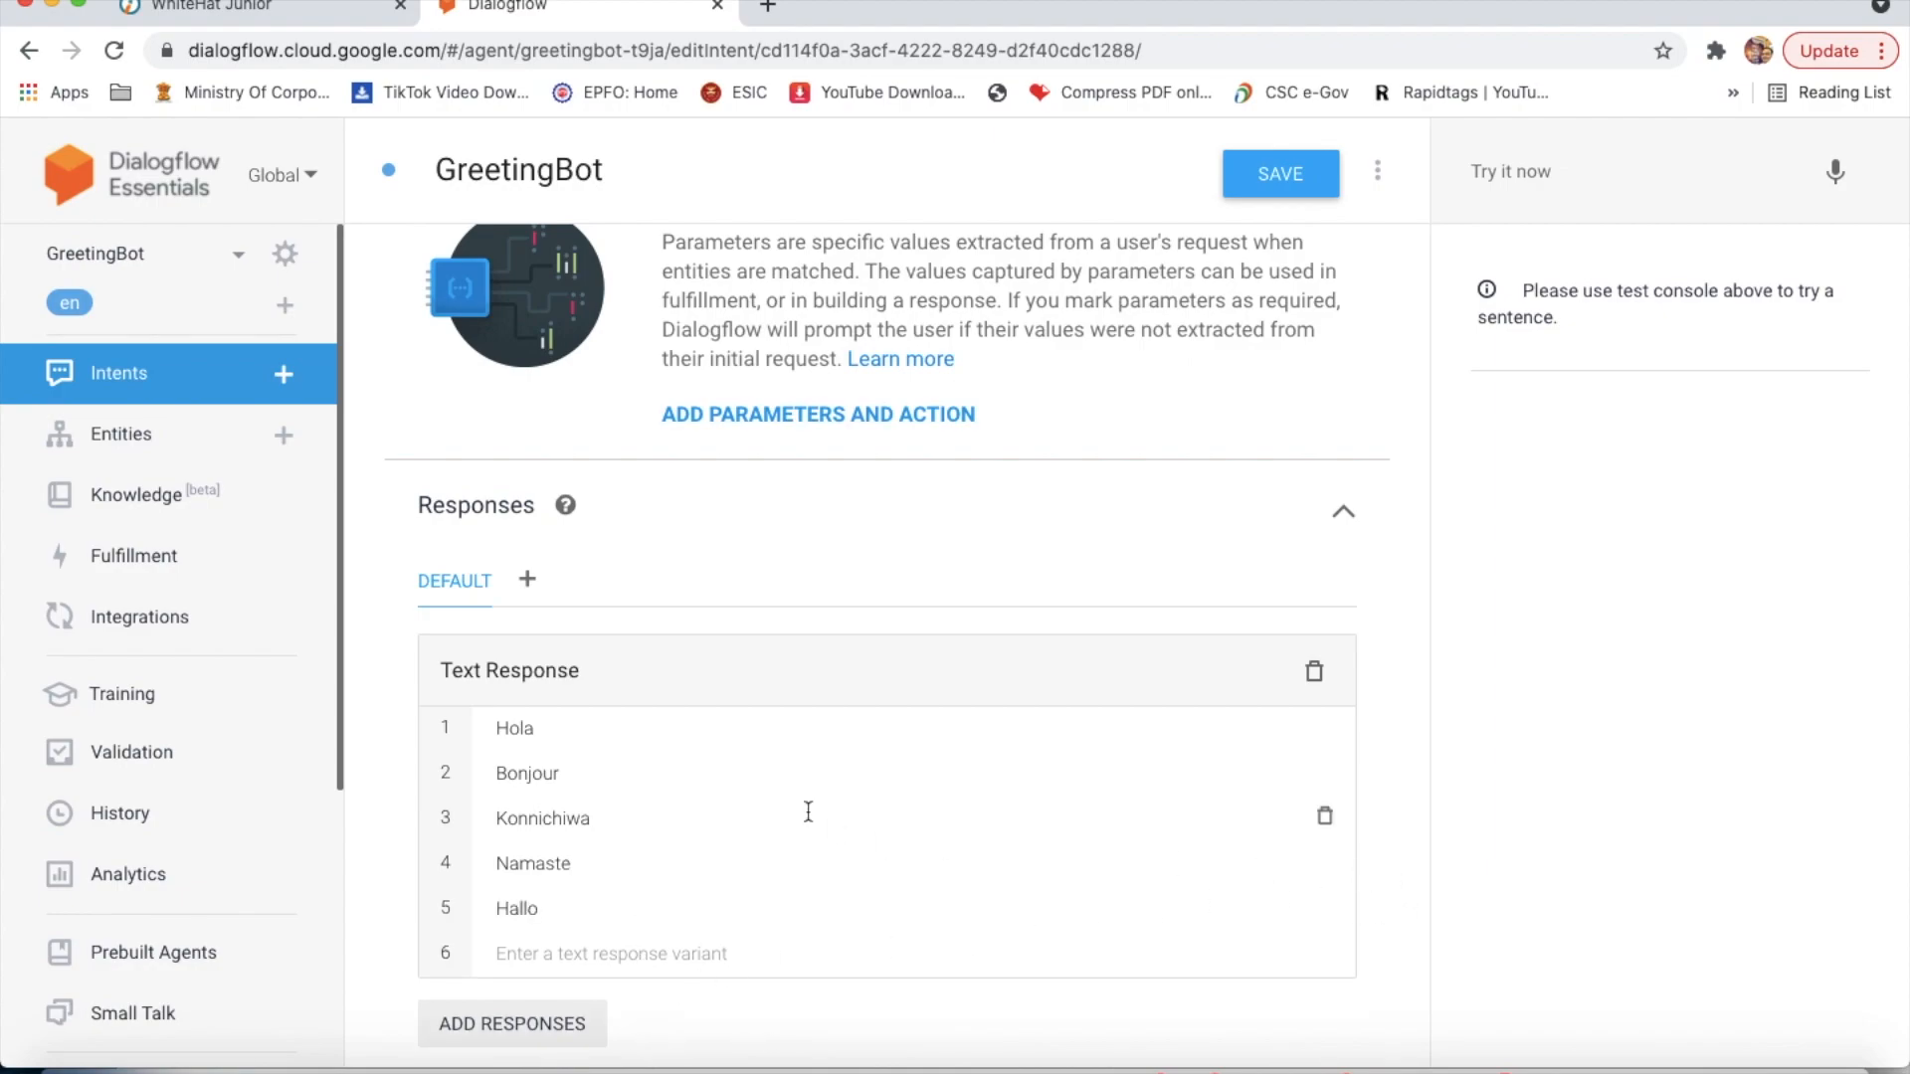
# Step: Enable Fulfillment to reveal the webhook toggles, leaving both webhook calls off
pyautogui.scroll(-3)
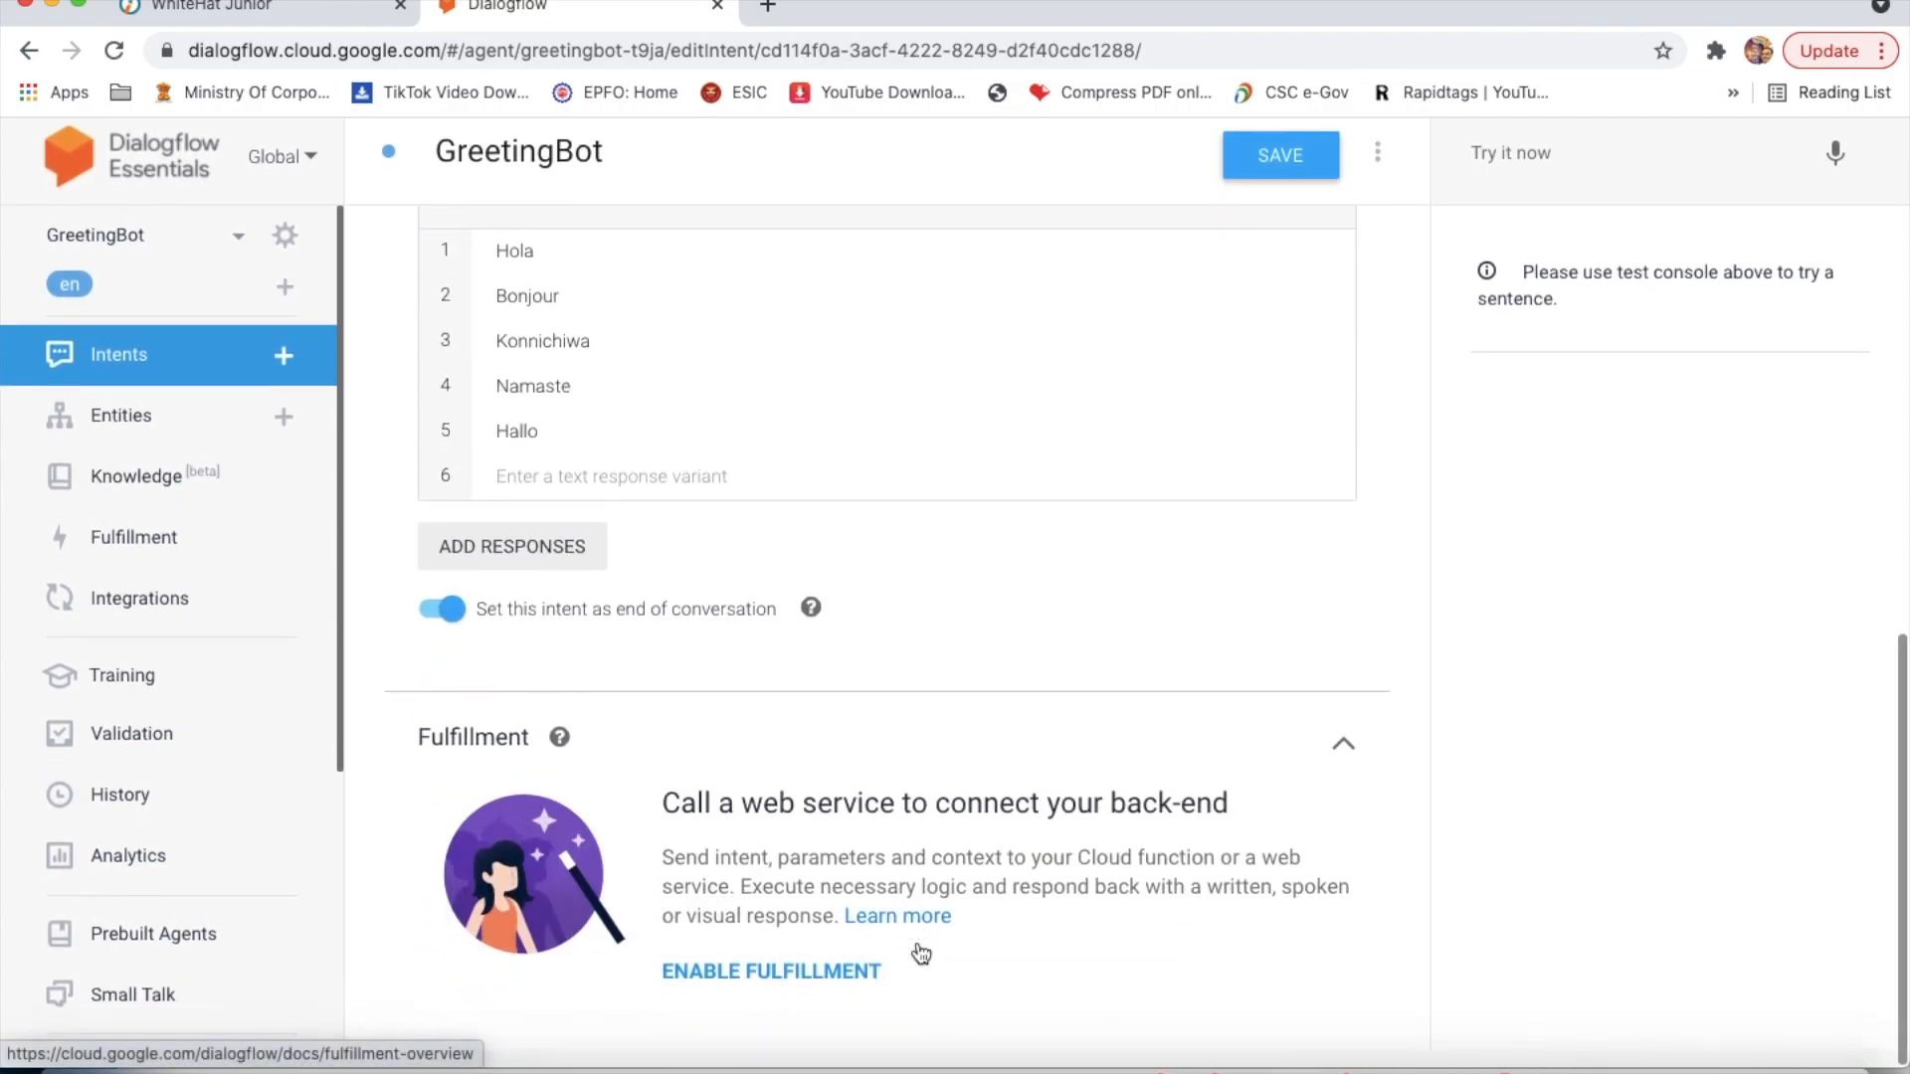
pyautogui.click(772, 971)
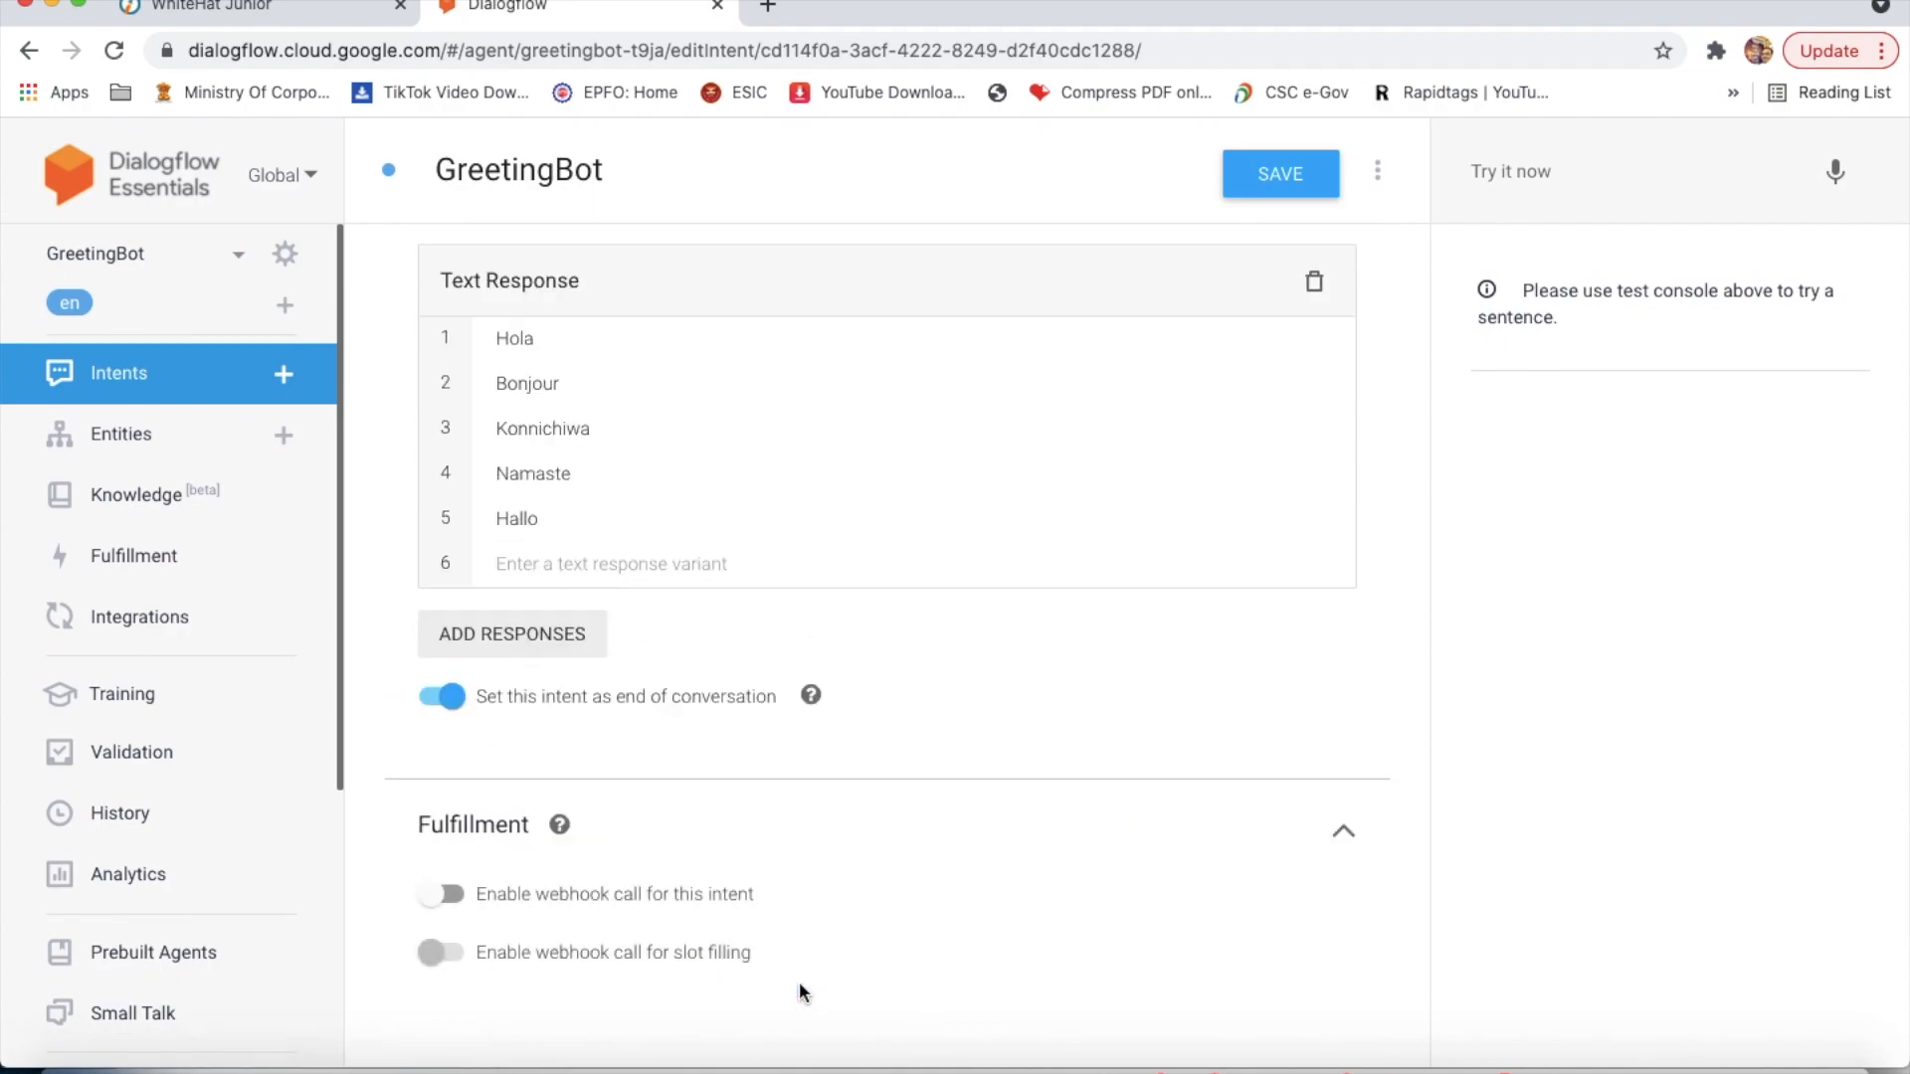
pyautogui.click(442, 895)
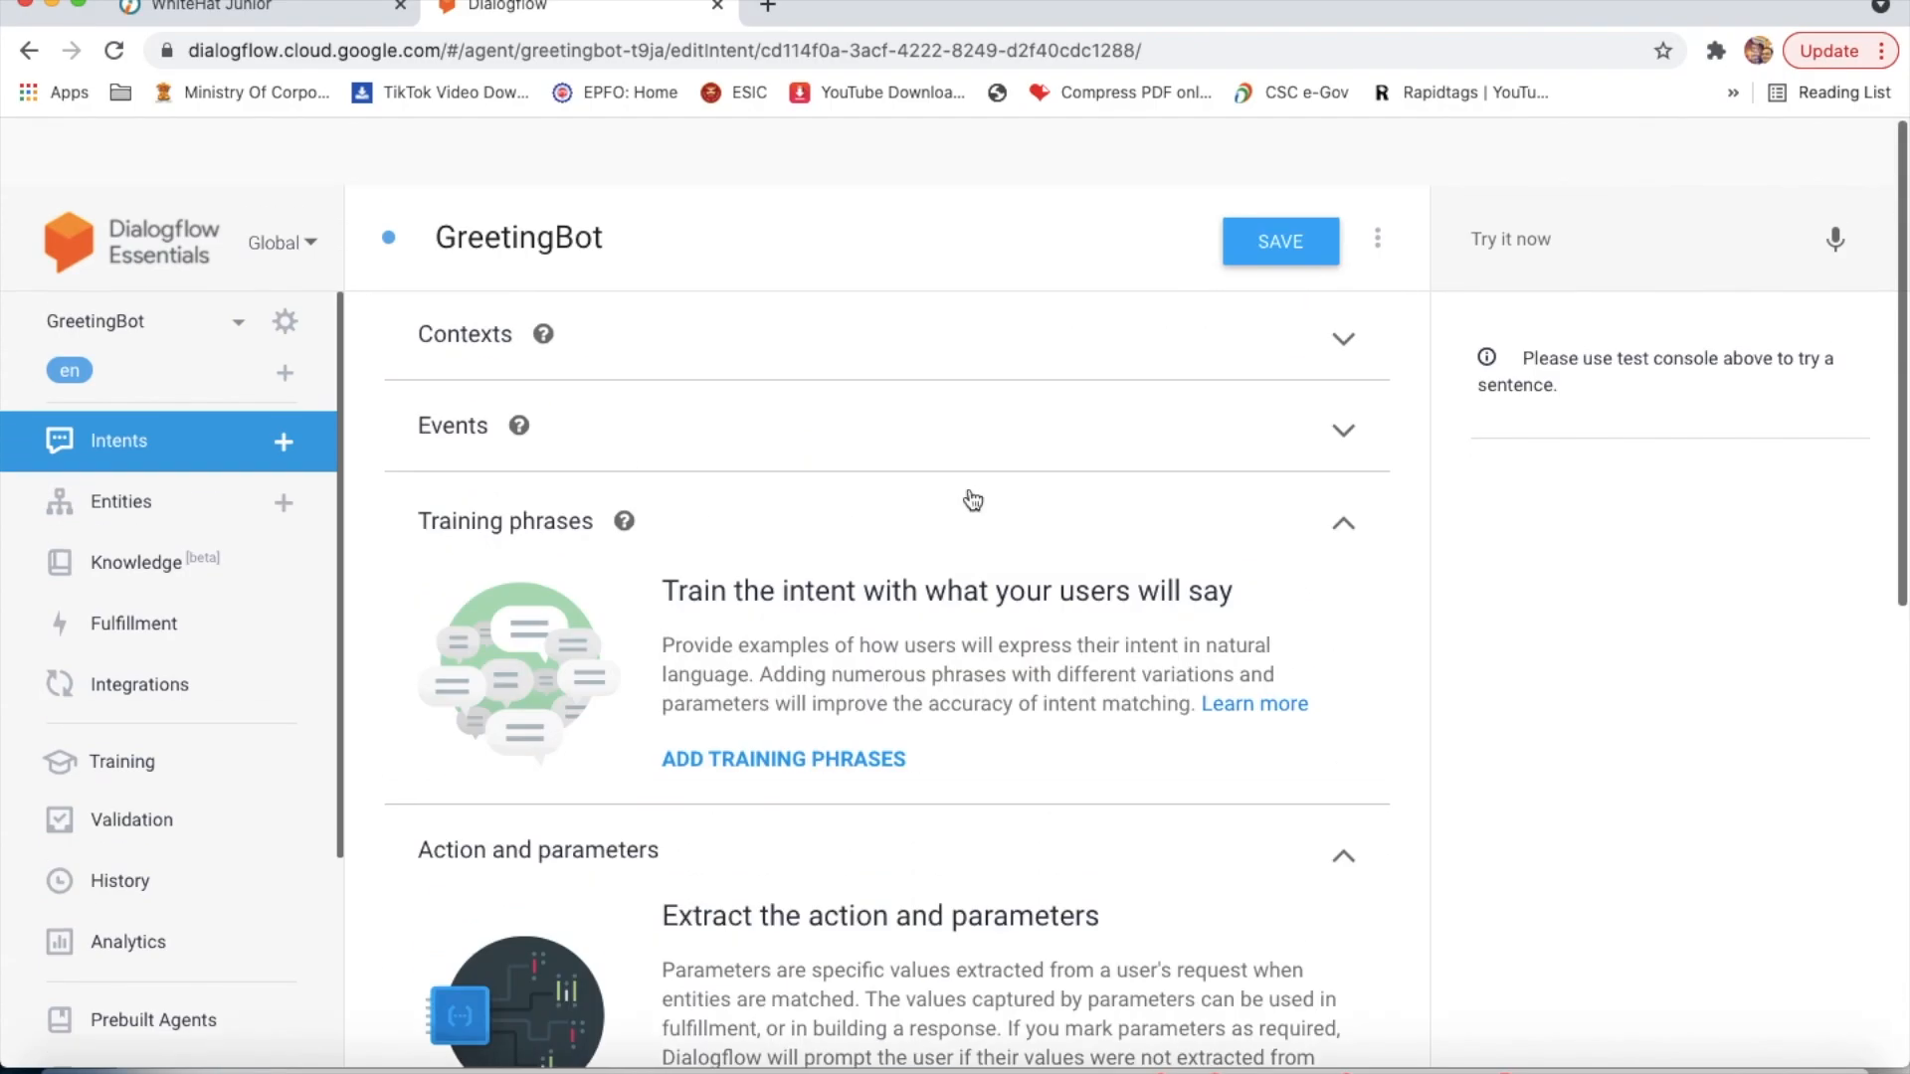
pyautogui.scroll(-3)
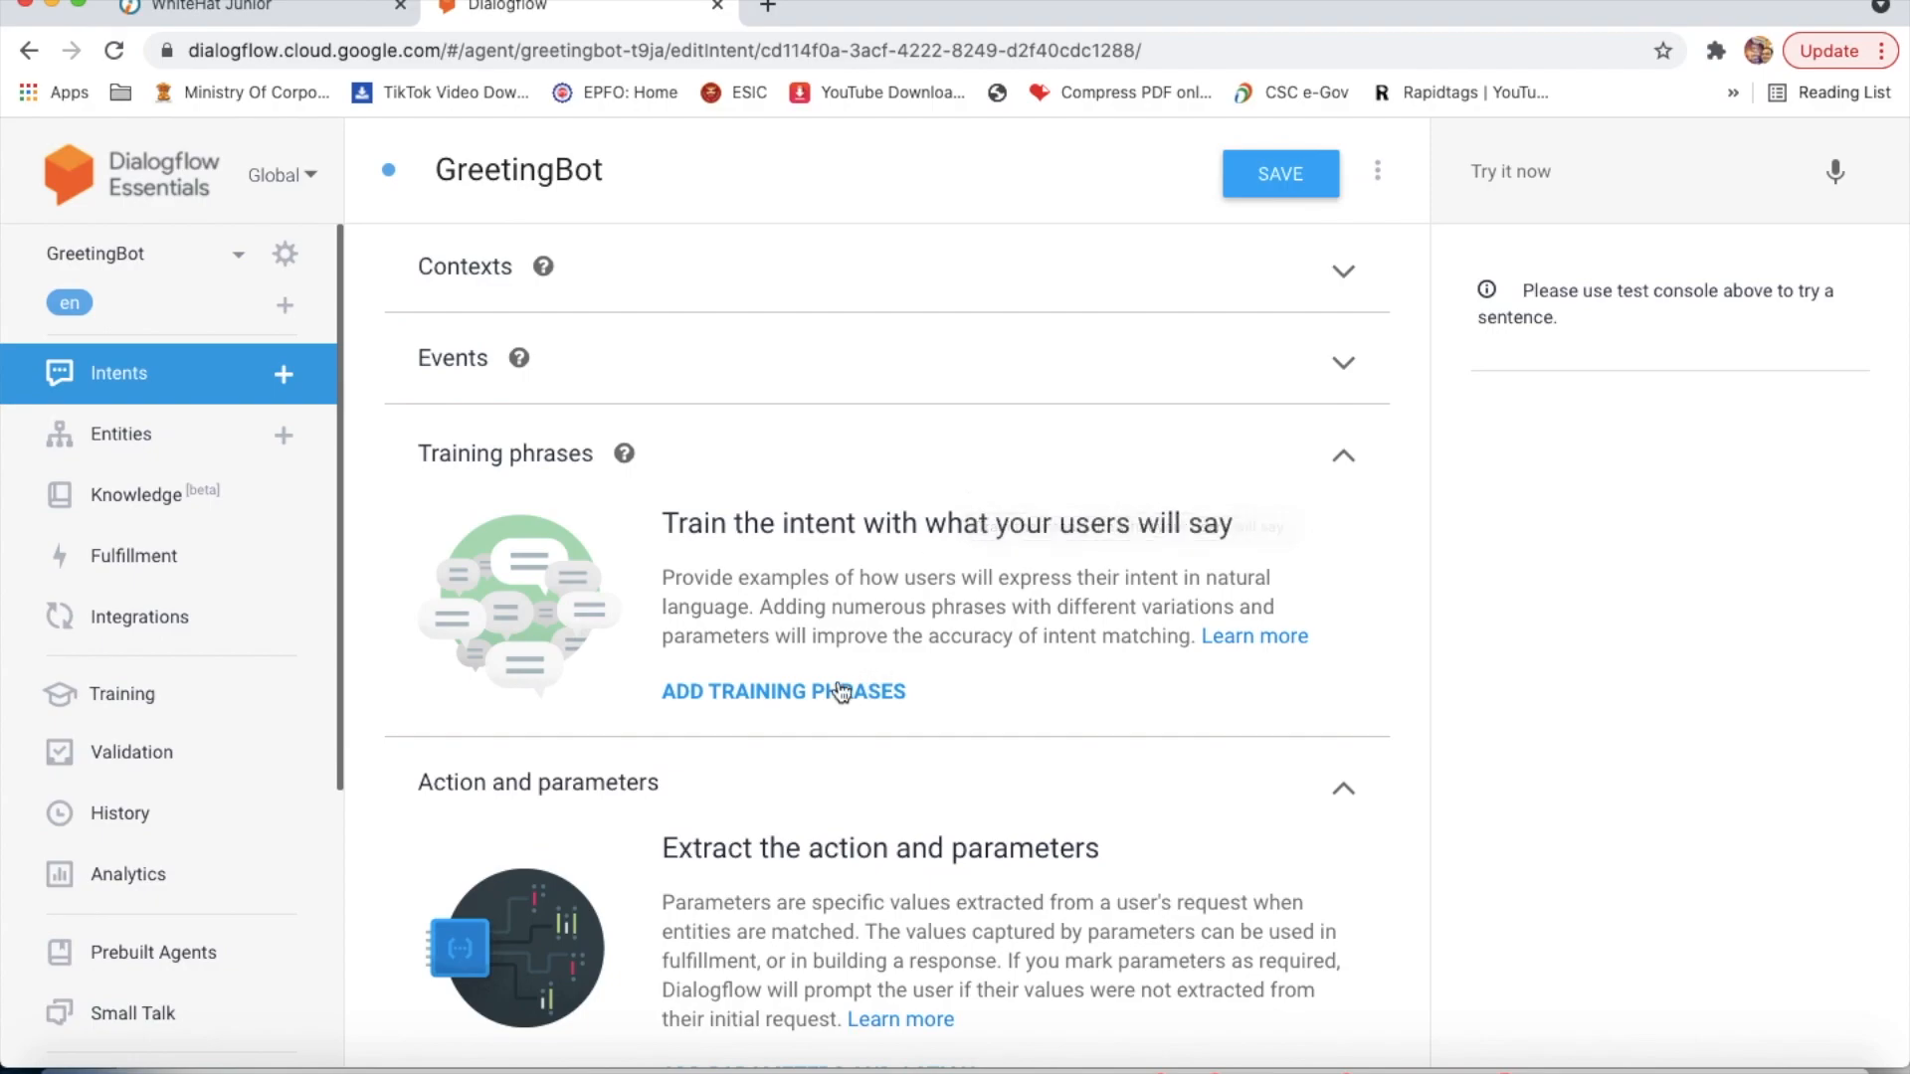
# Step: Start the training phrase entry box, recheck the greeting table and return to the intent editor
pyautogui.click(784, 693)
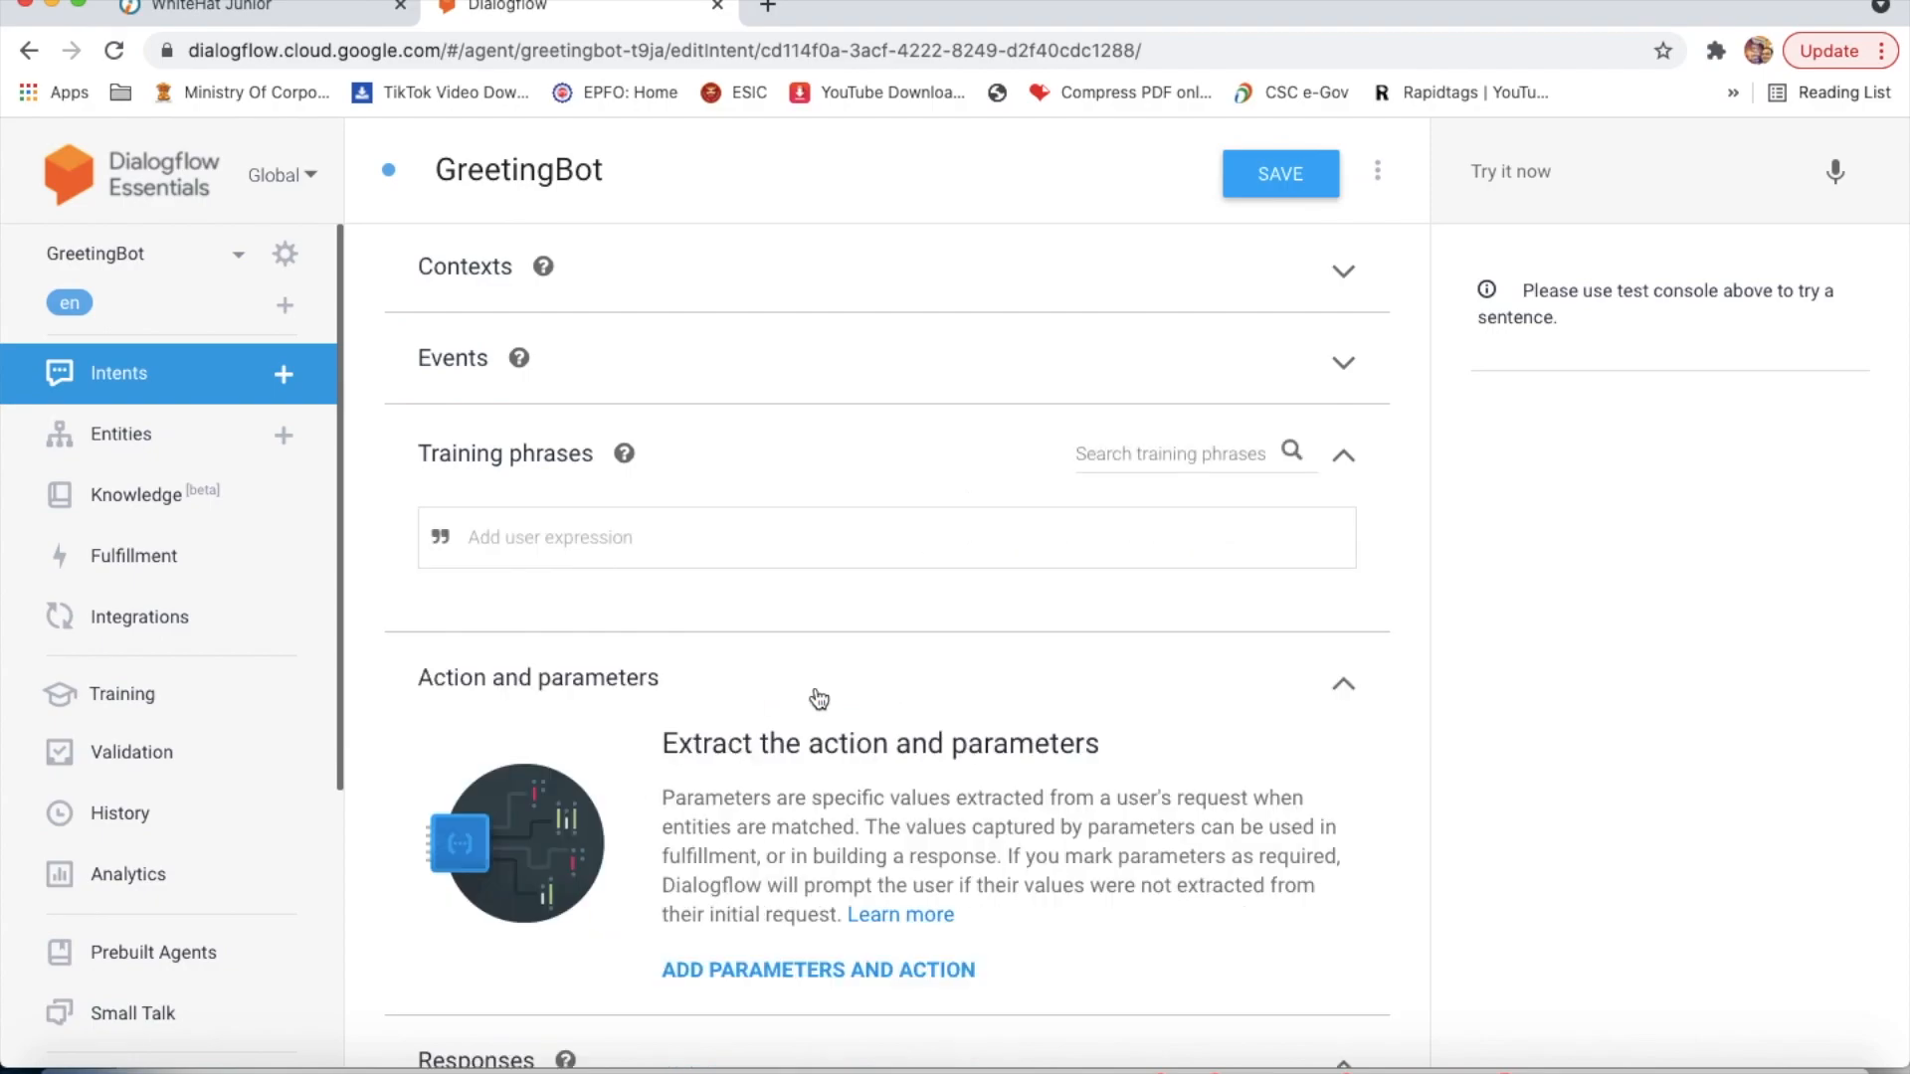
pyautogui.scroll(-3)
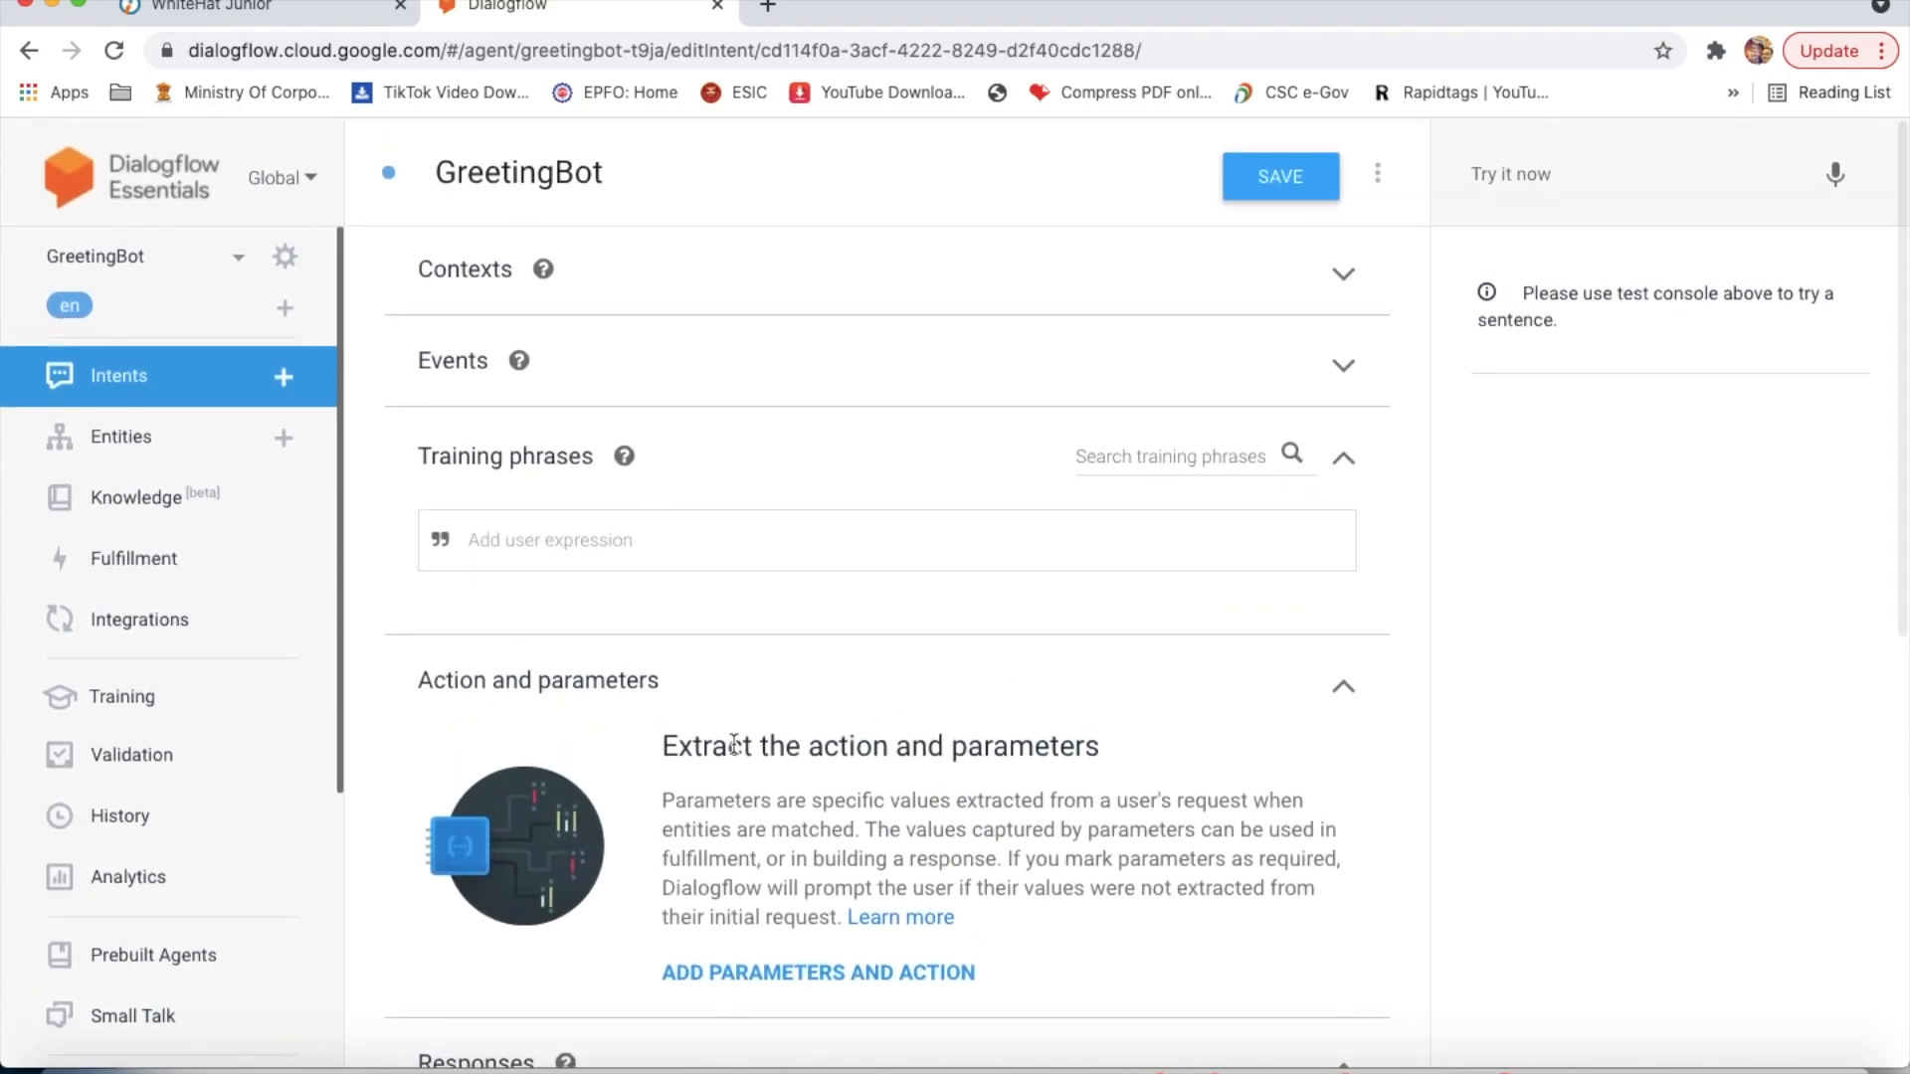
pyautogui.scroll(-3)
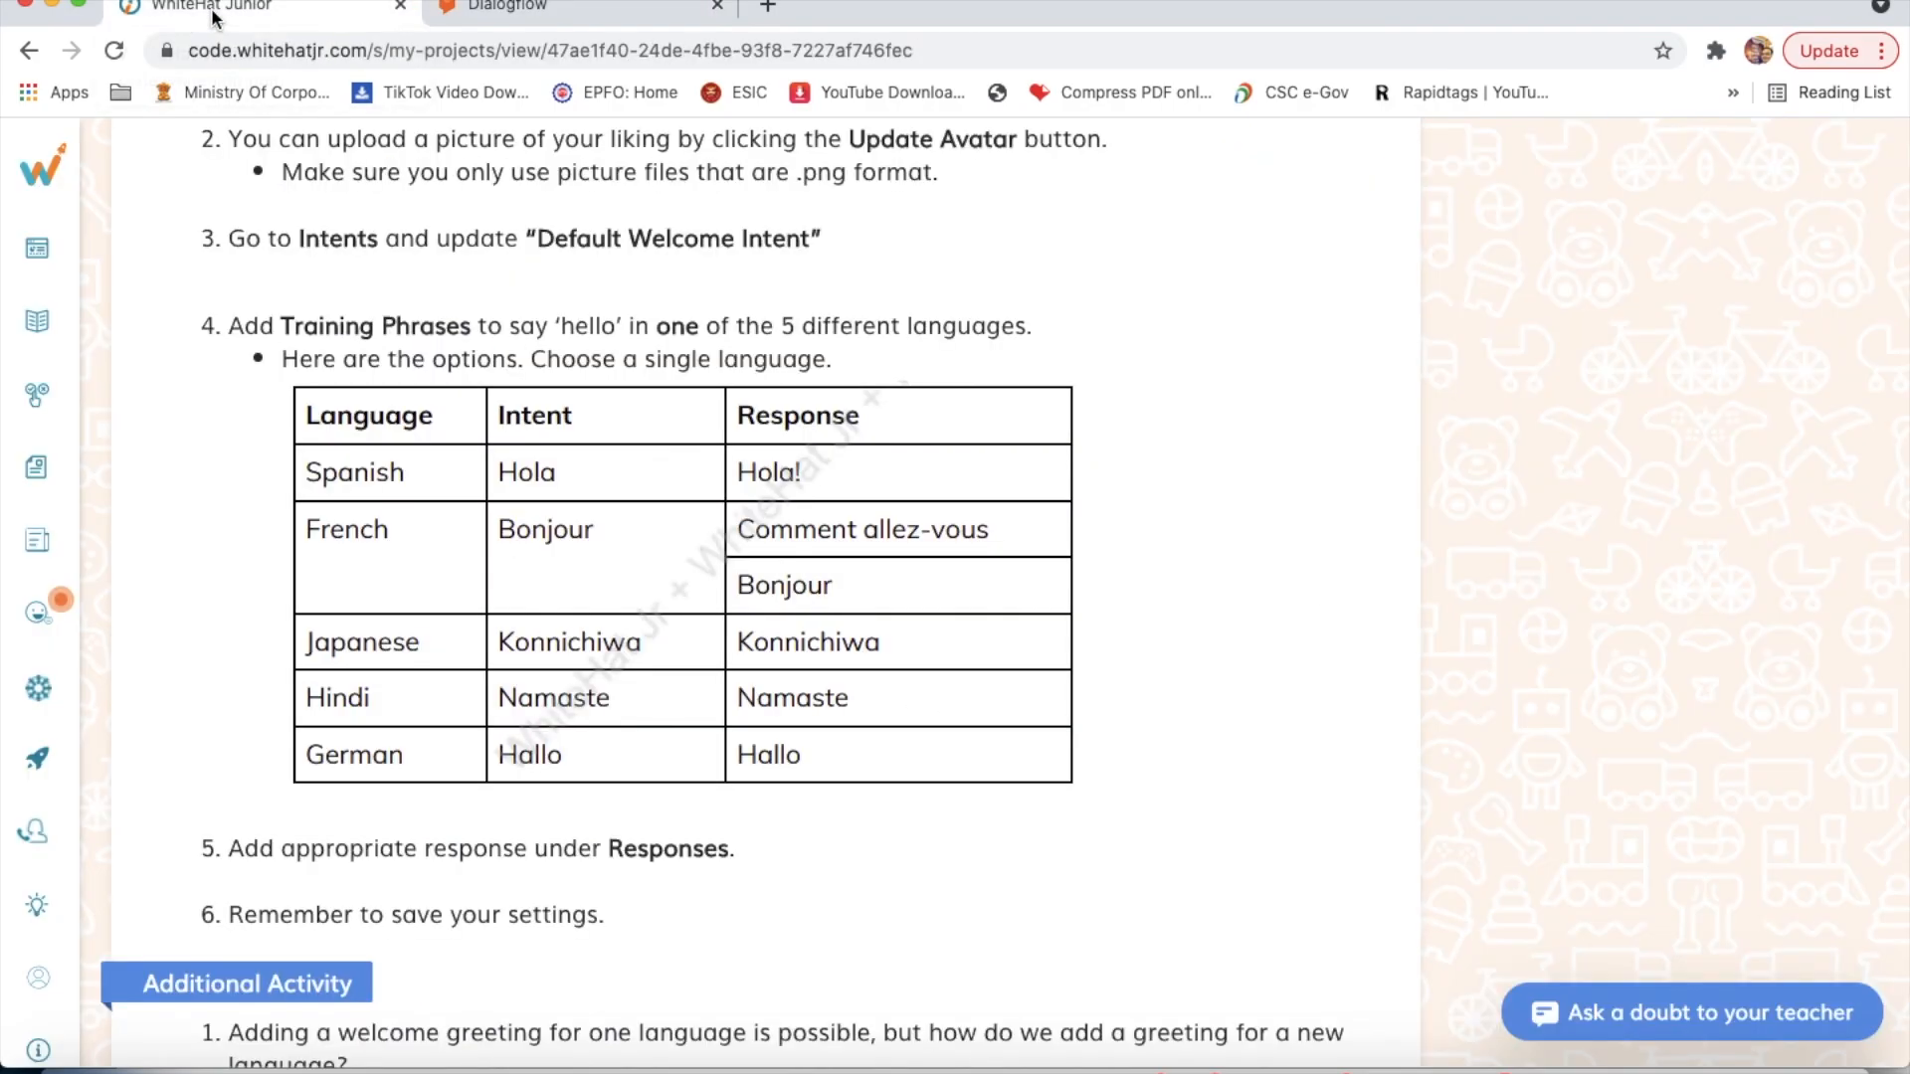
pyautogui.moveTo(762, 605)
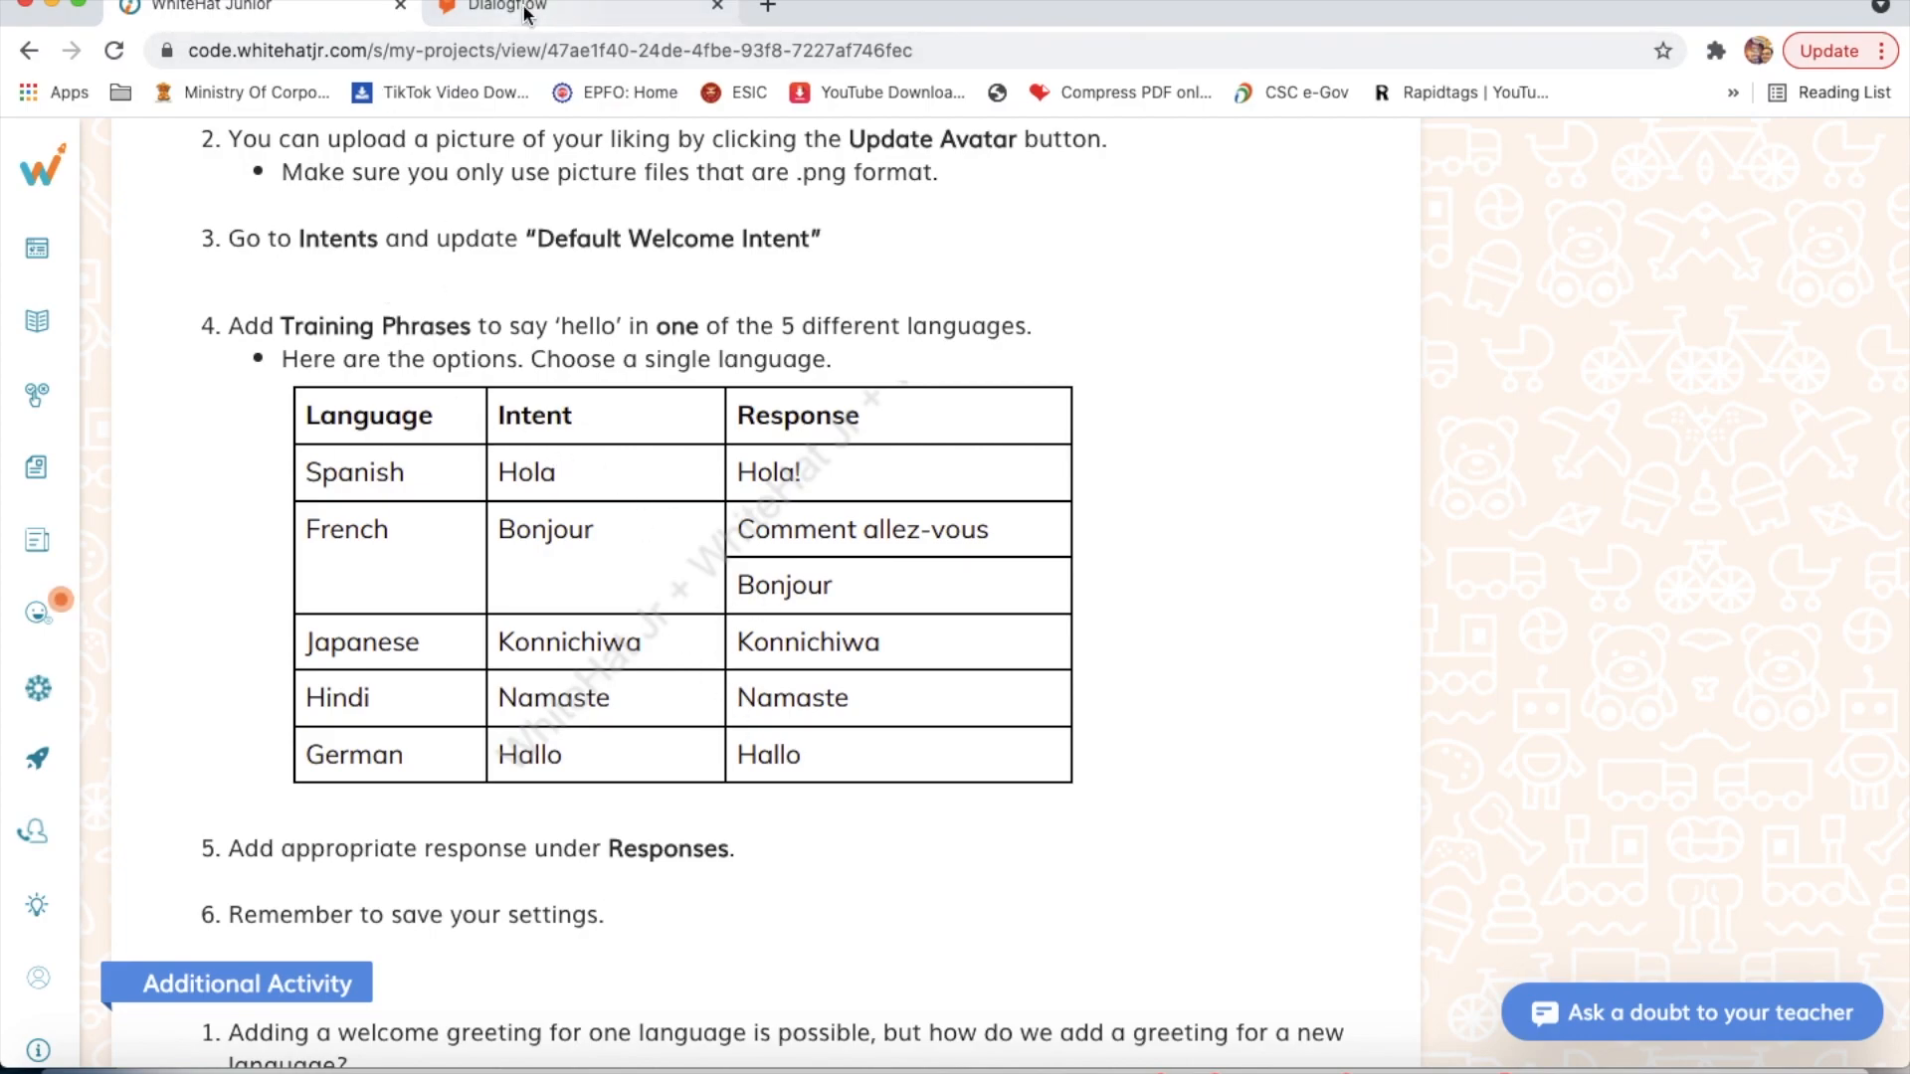
pyautogui.click(510, 10)
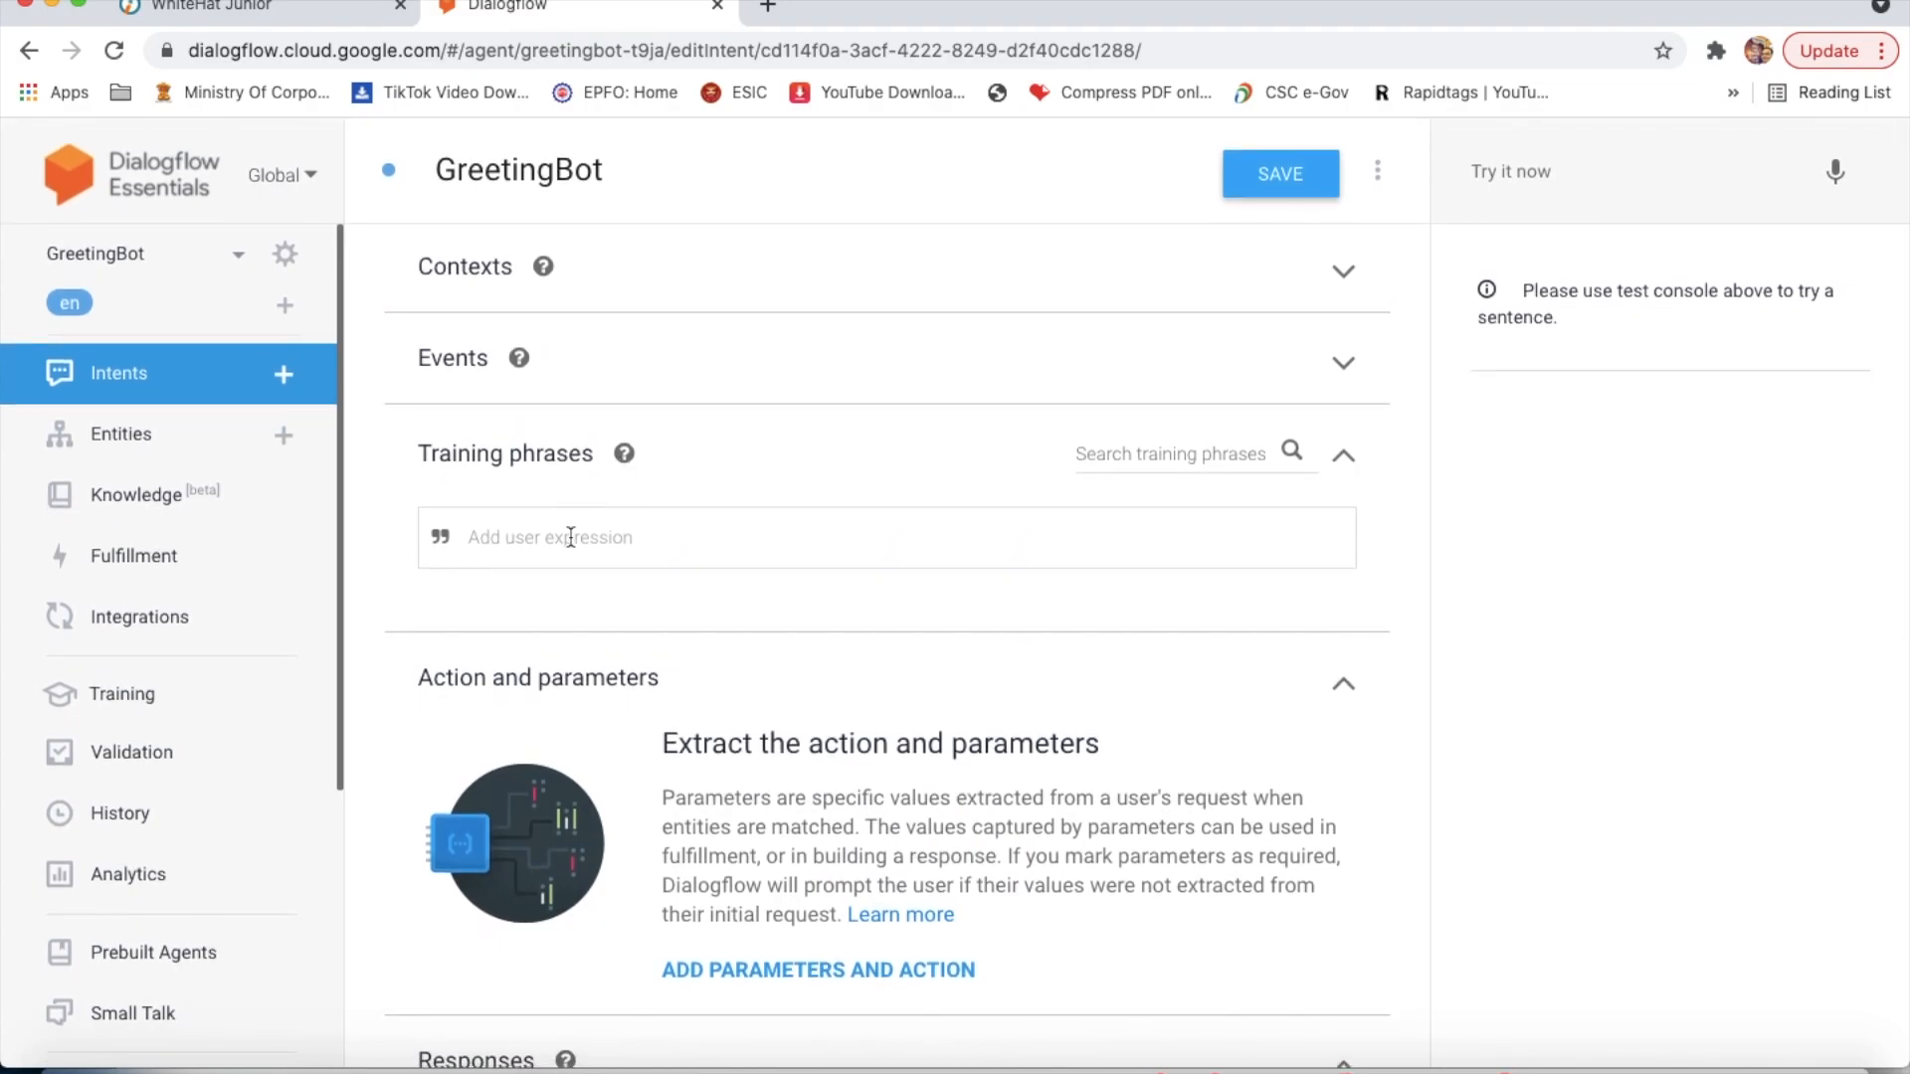
# Step: Add Hola, Bonjour and Konnichiwa as training phrases of the GreetingBot intent
pyautogui.scroll(-3)
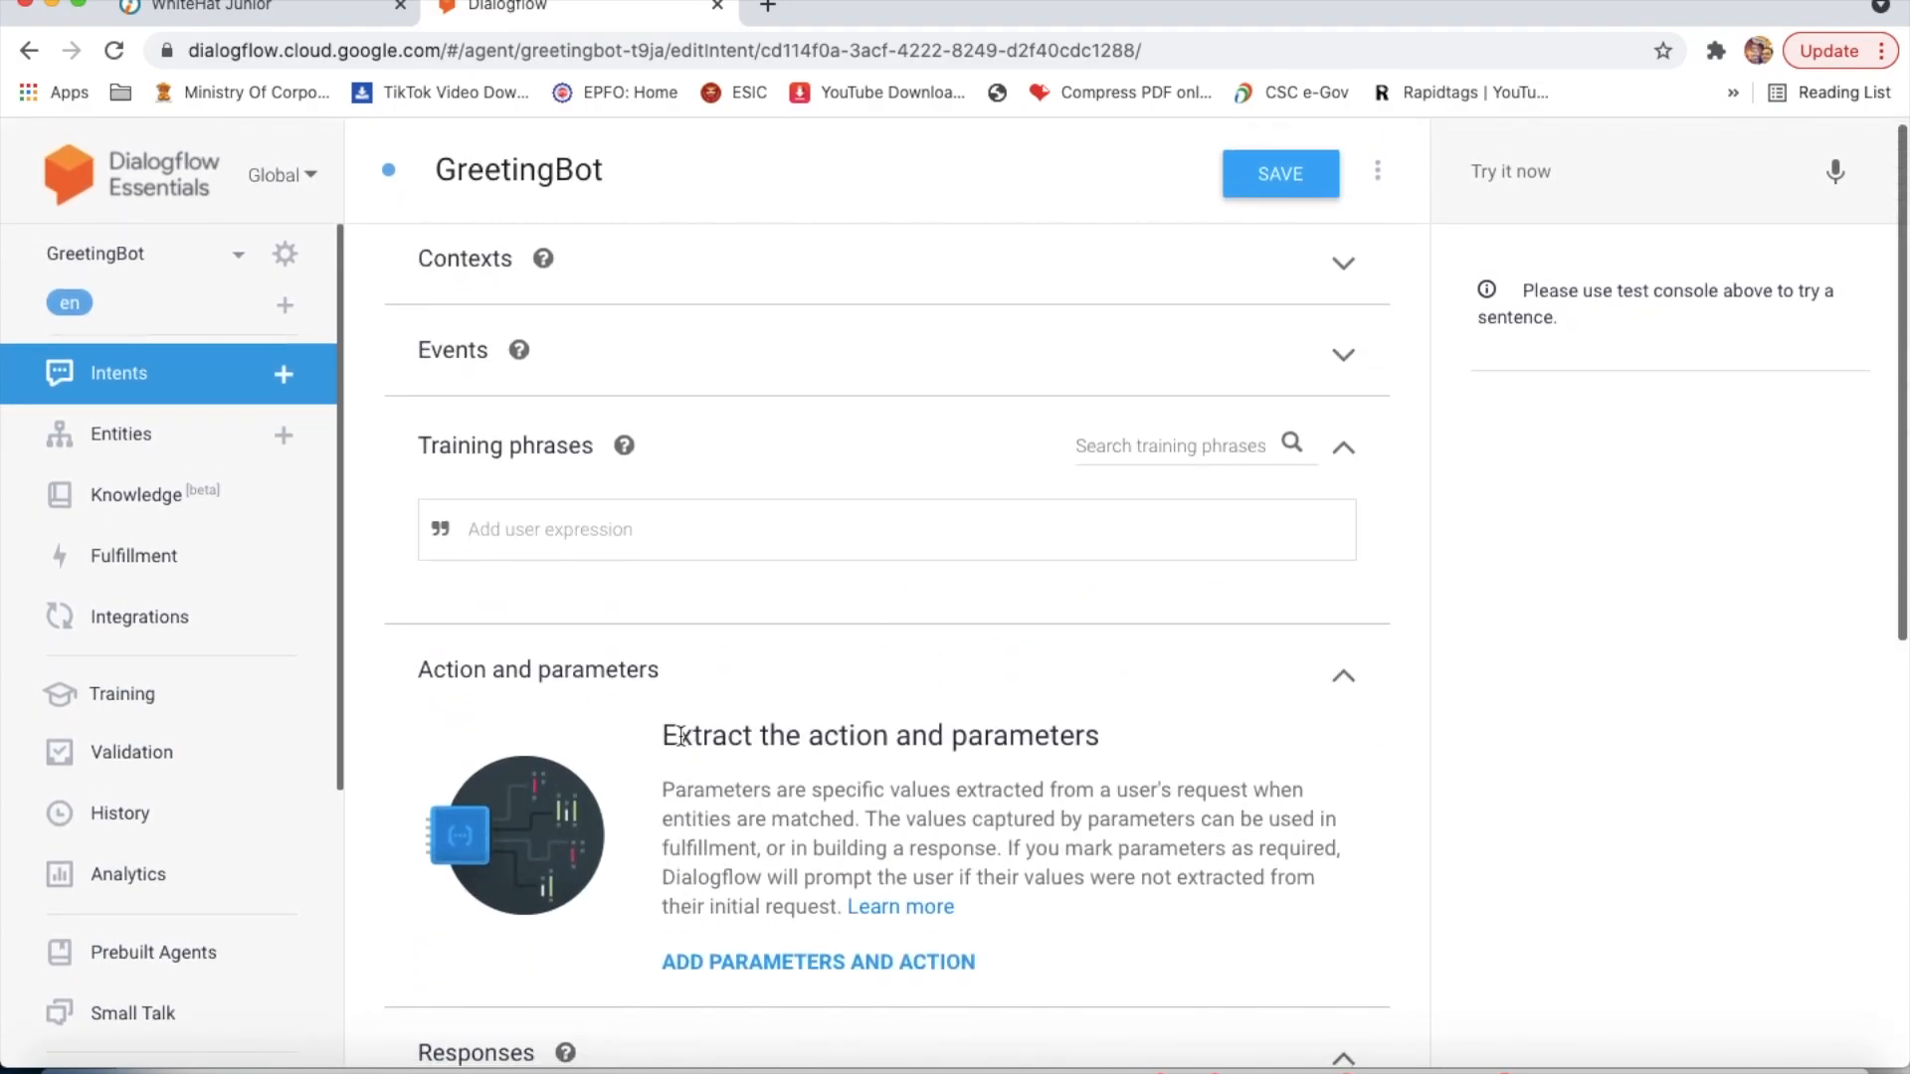
pyautogui.write('Hola')
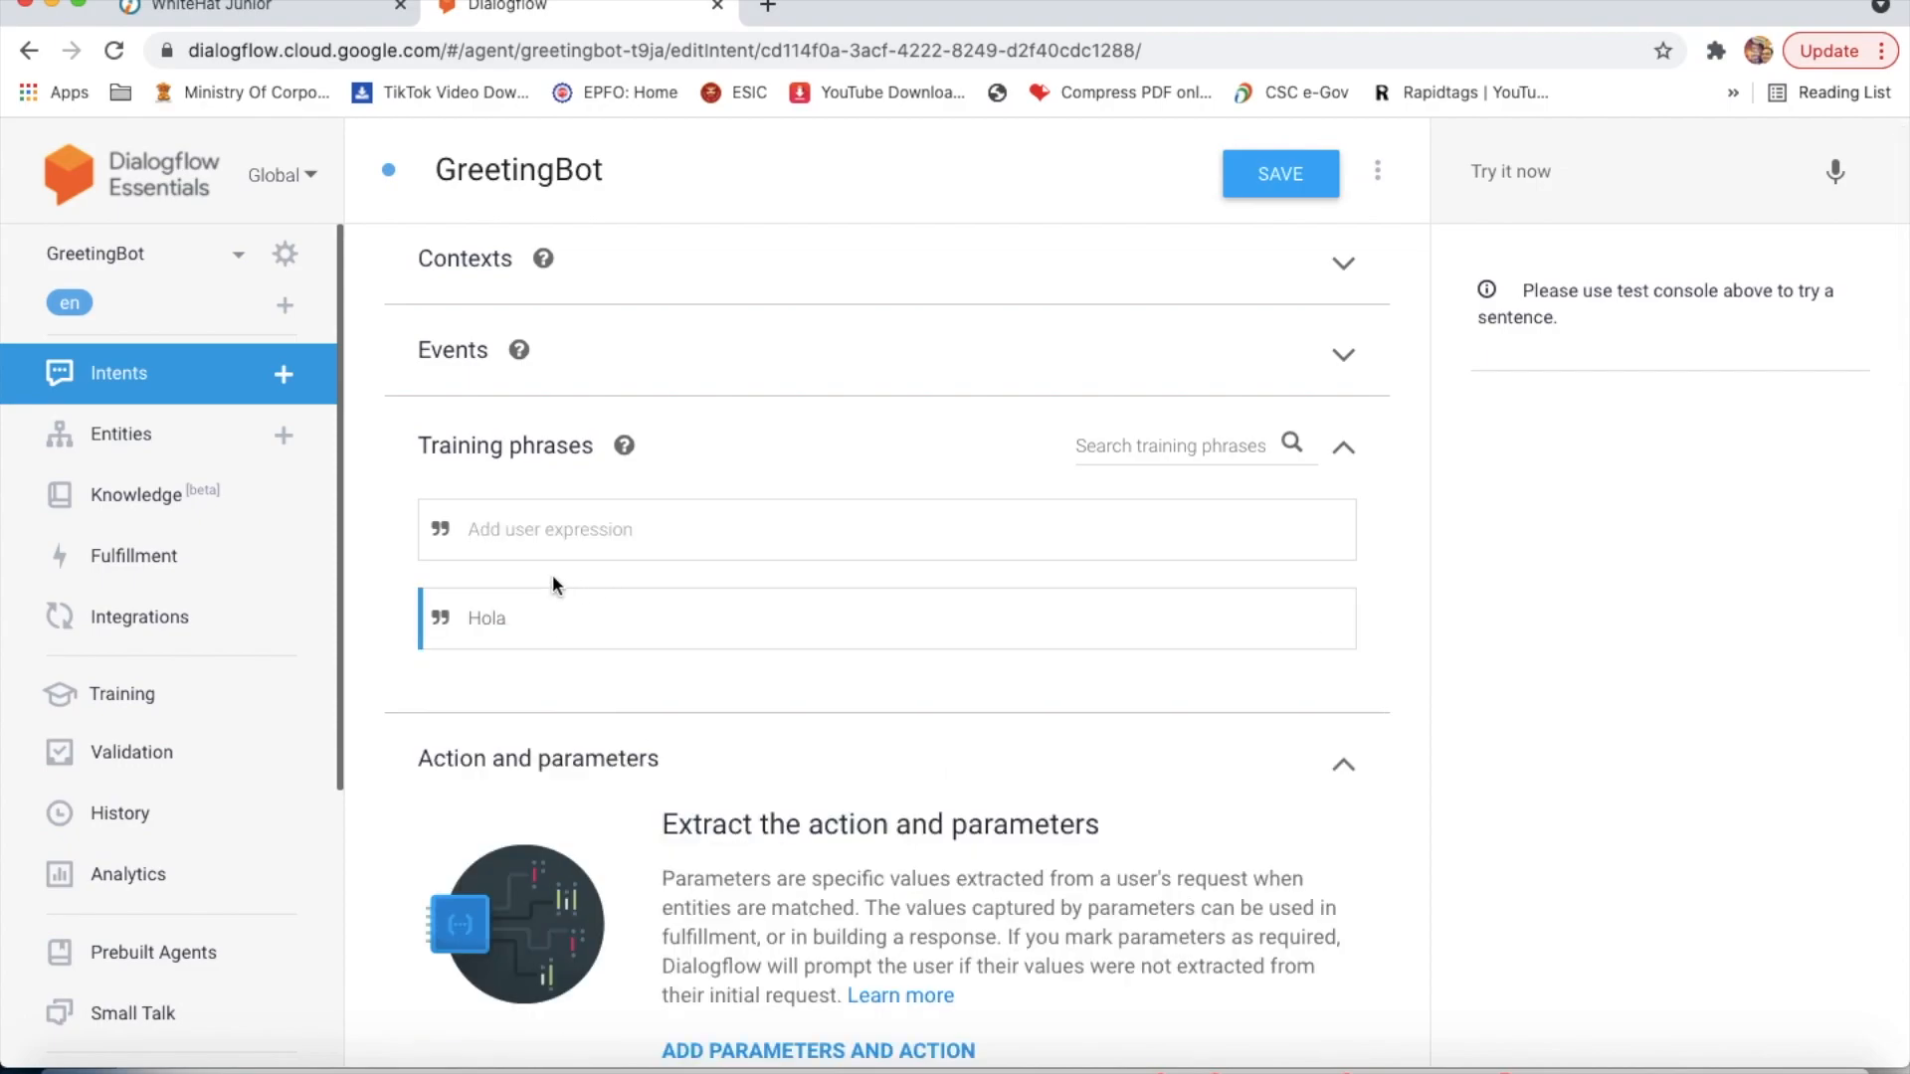
pyautogui.scroll(-3)
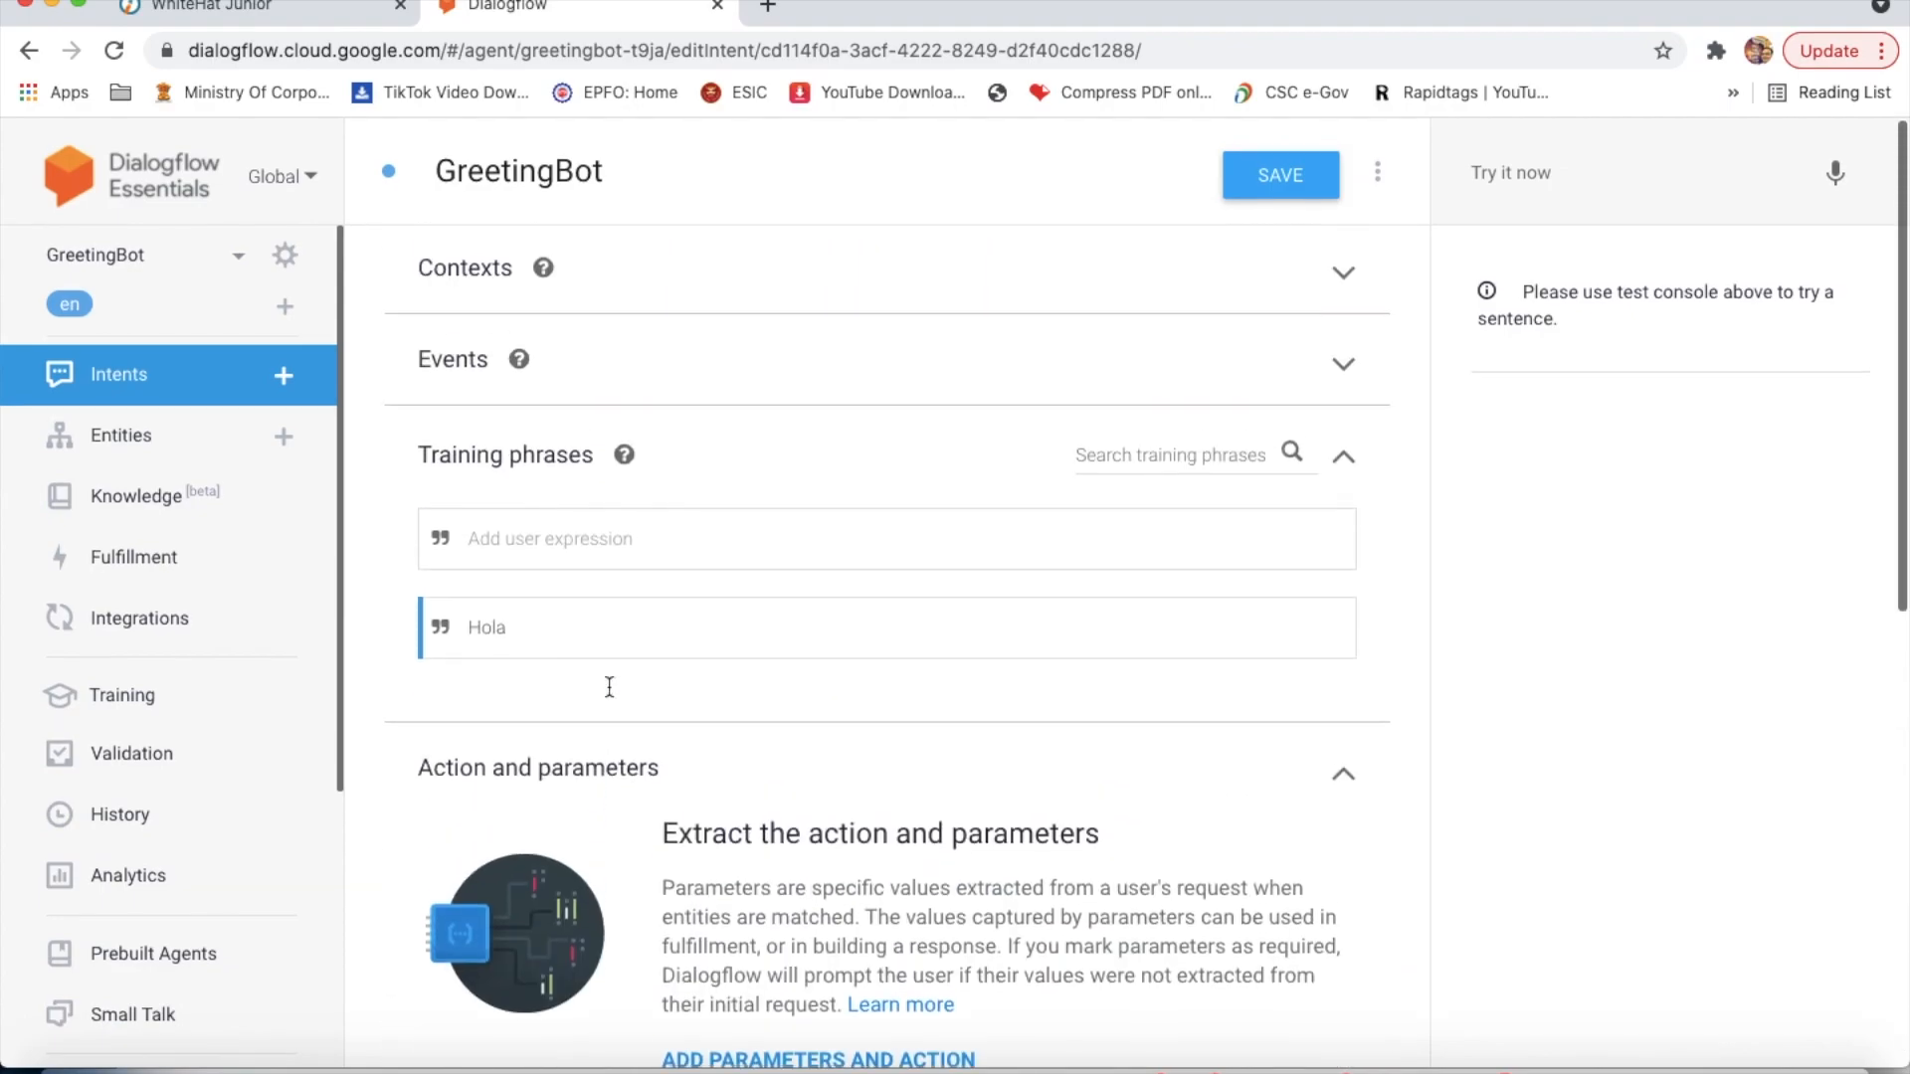
pyautogui.write('Bonjour')
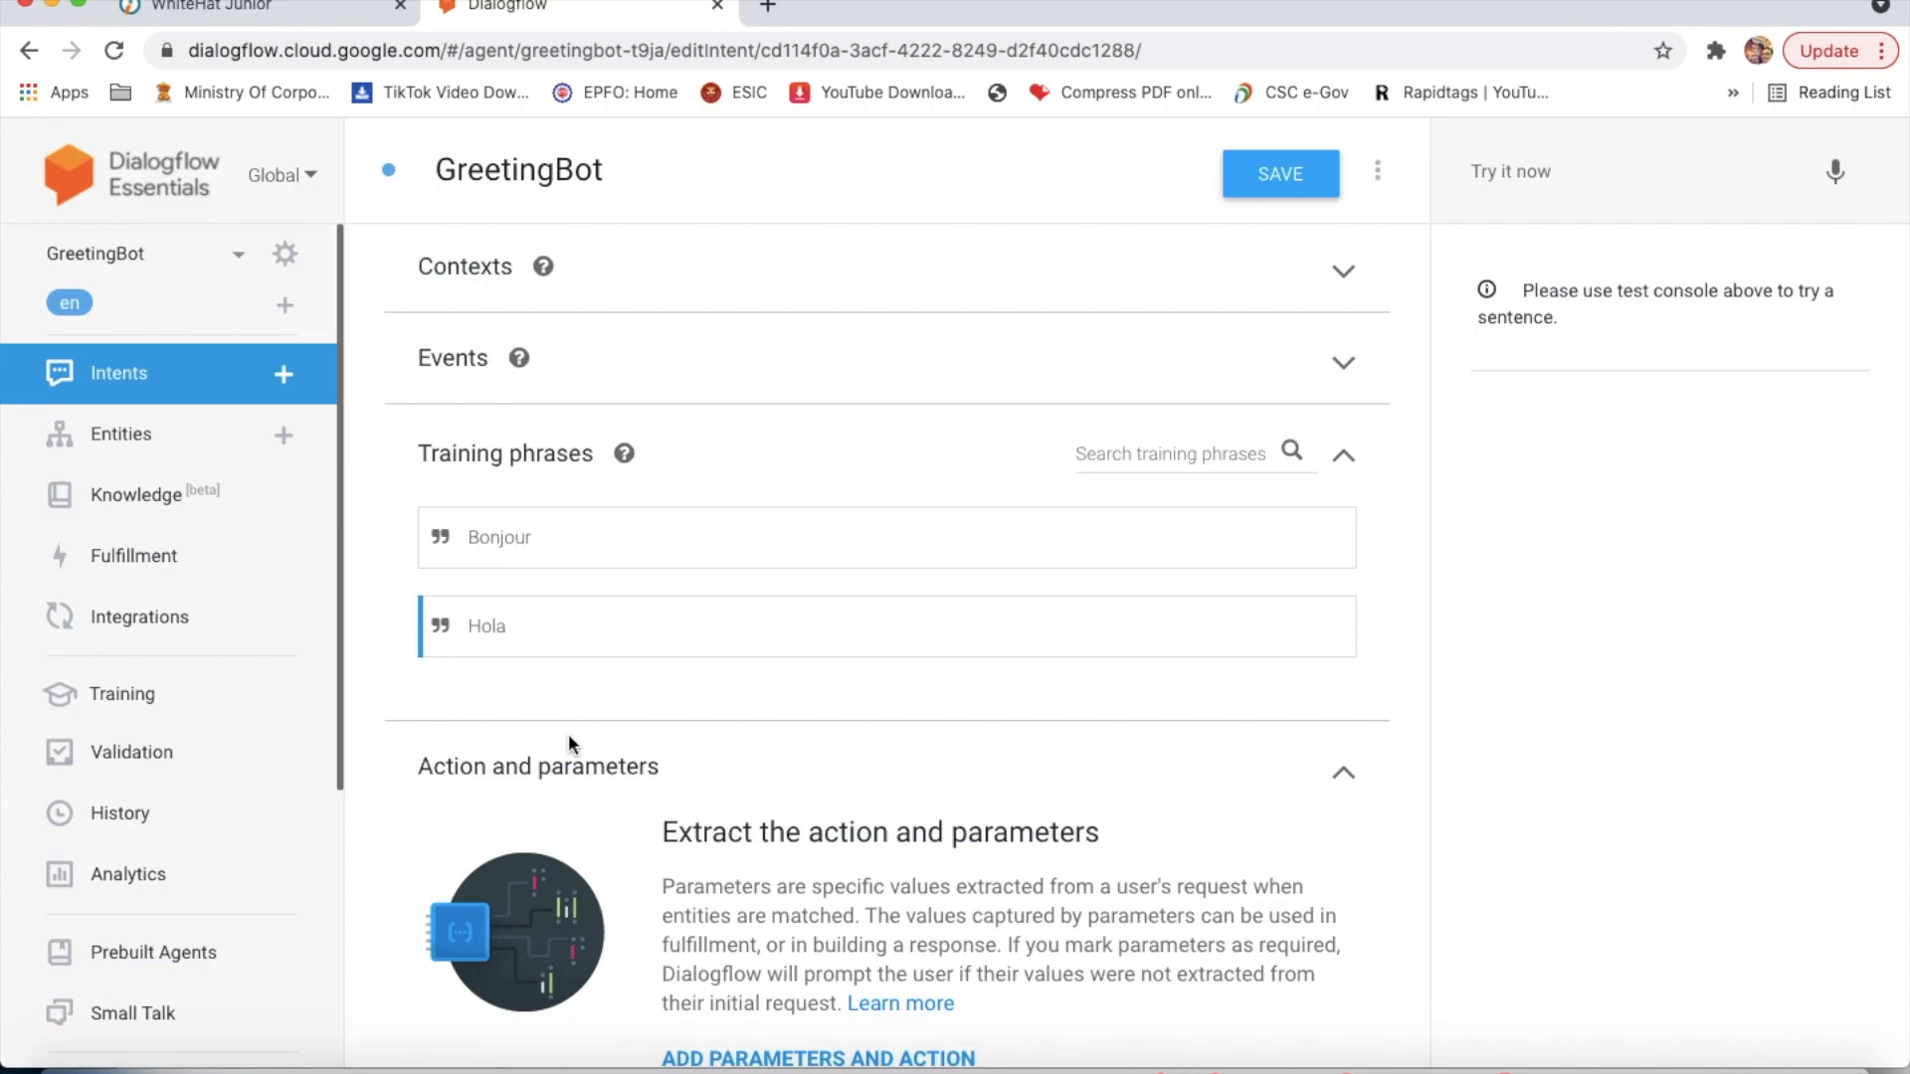
pyautogui.scroll(-3)
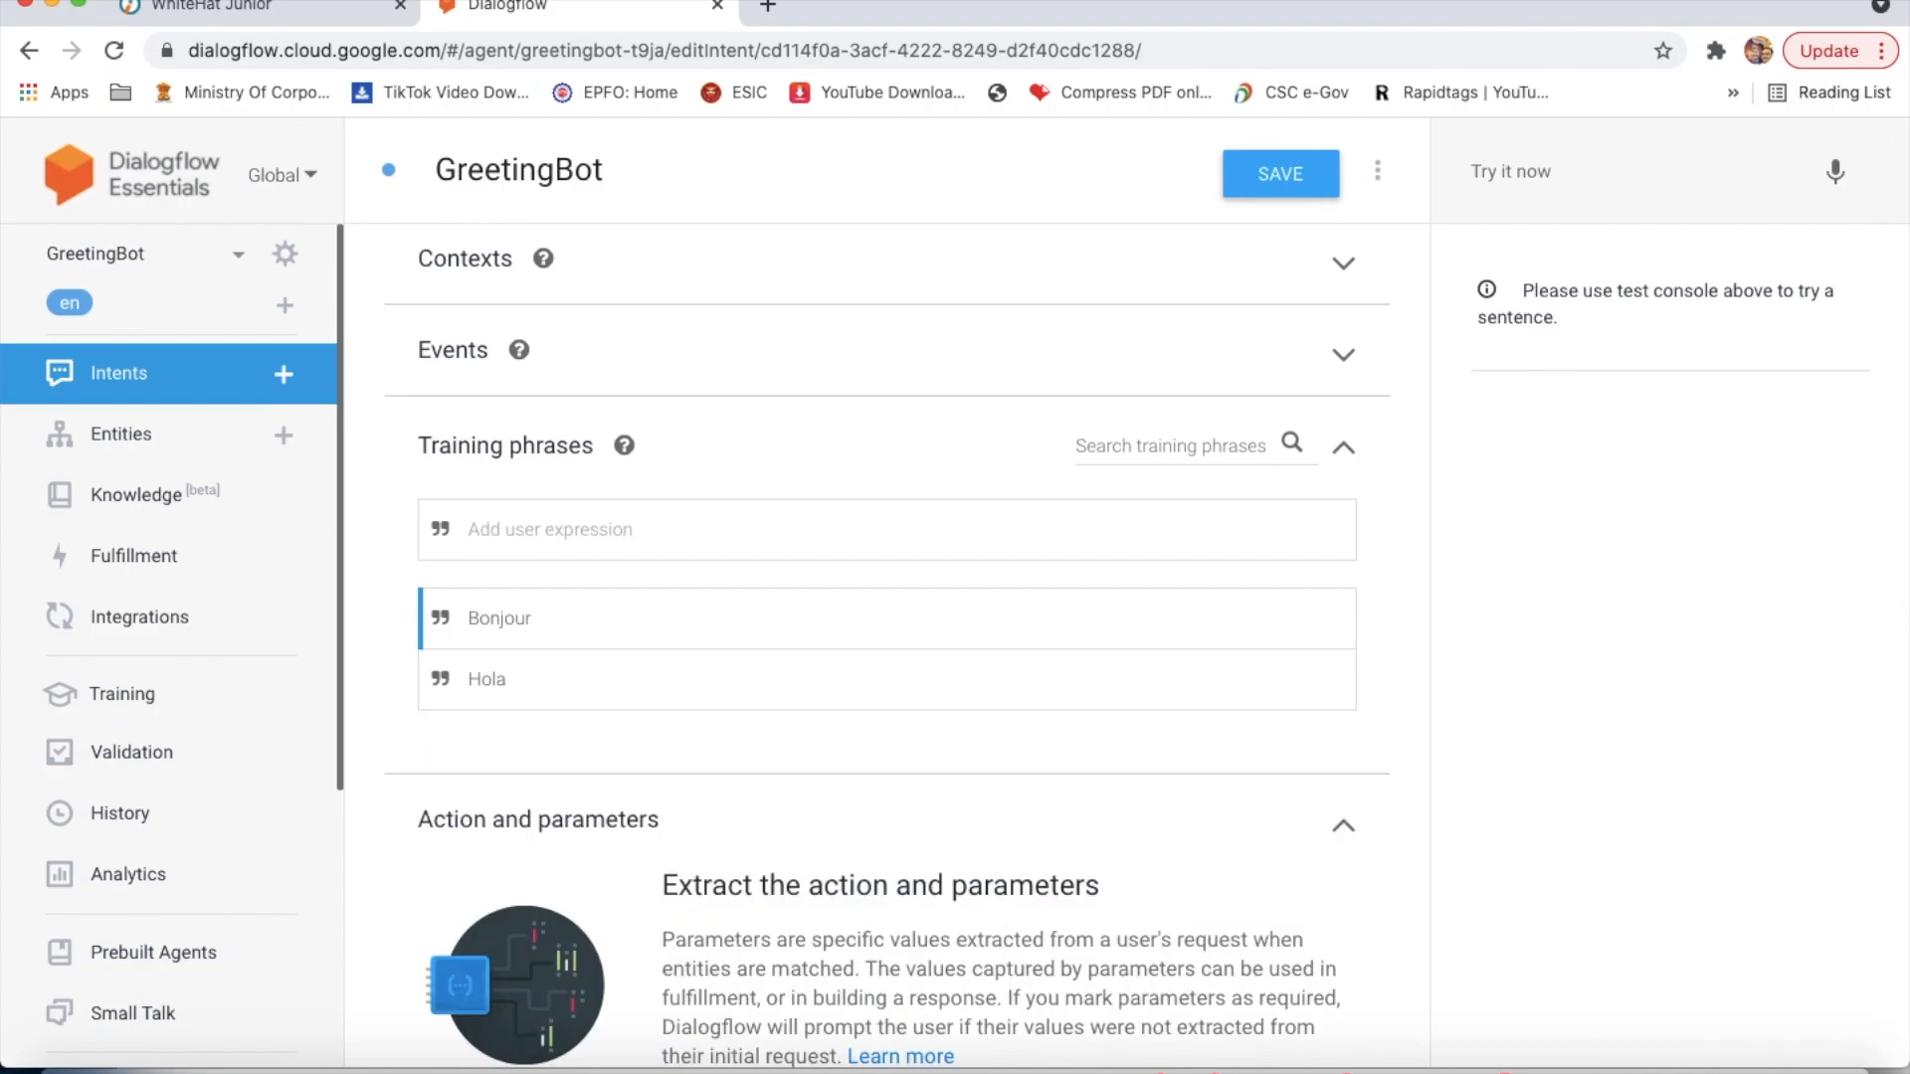
pyautogui.write('K')
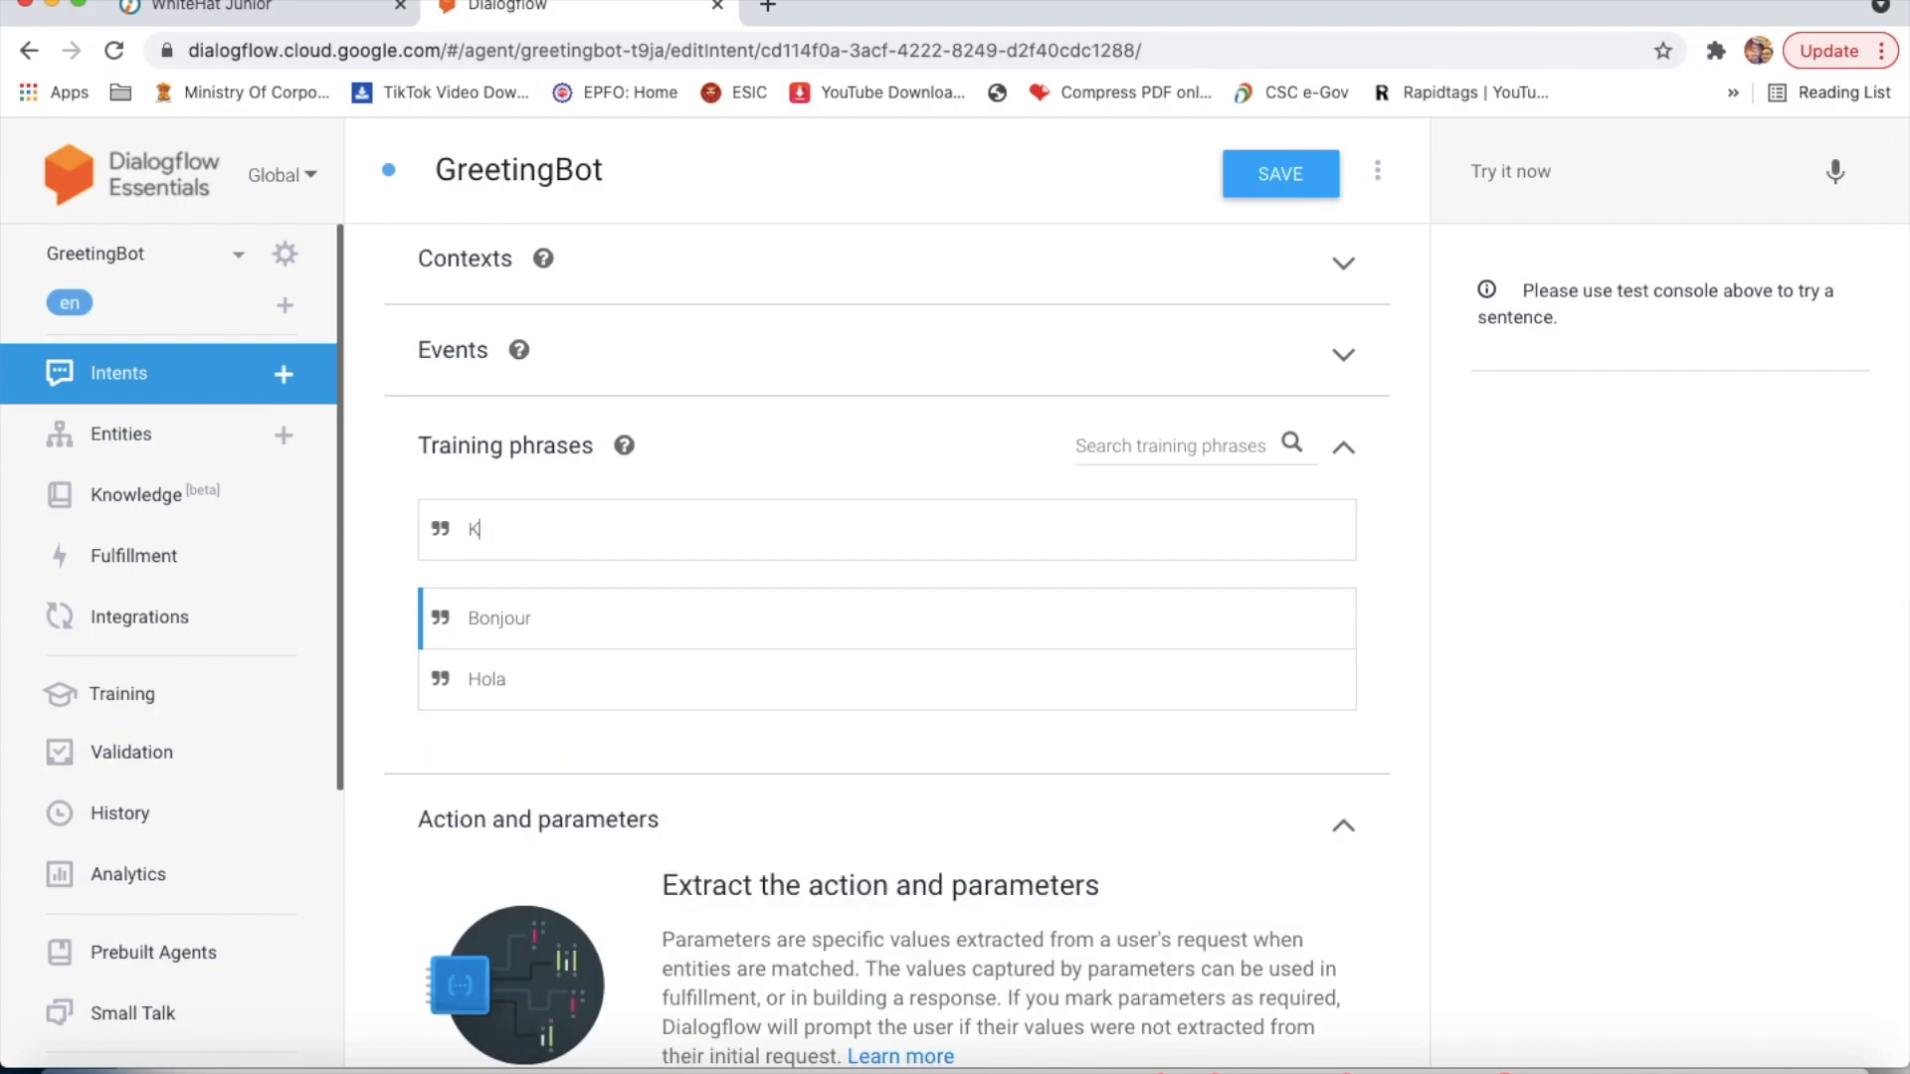
pyautogui.write('onnichiwa')
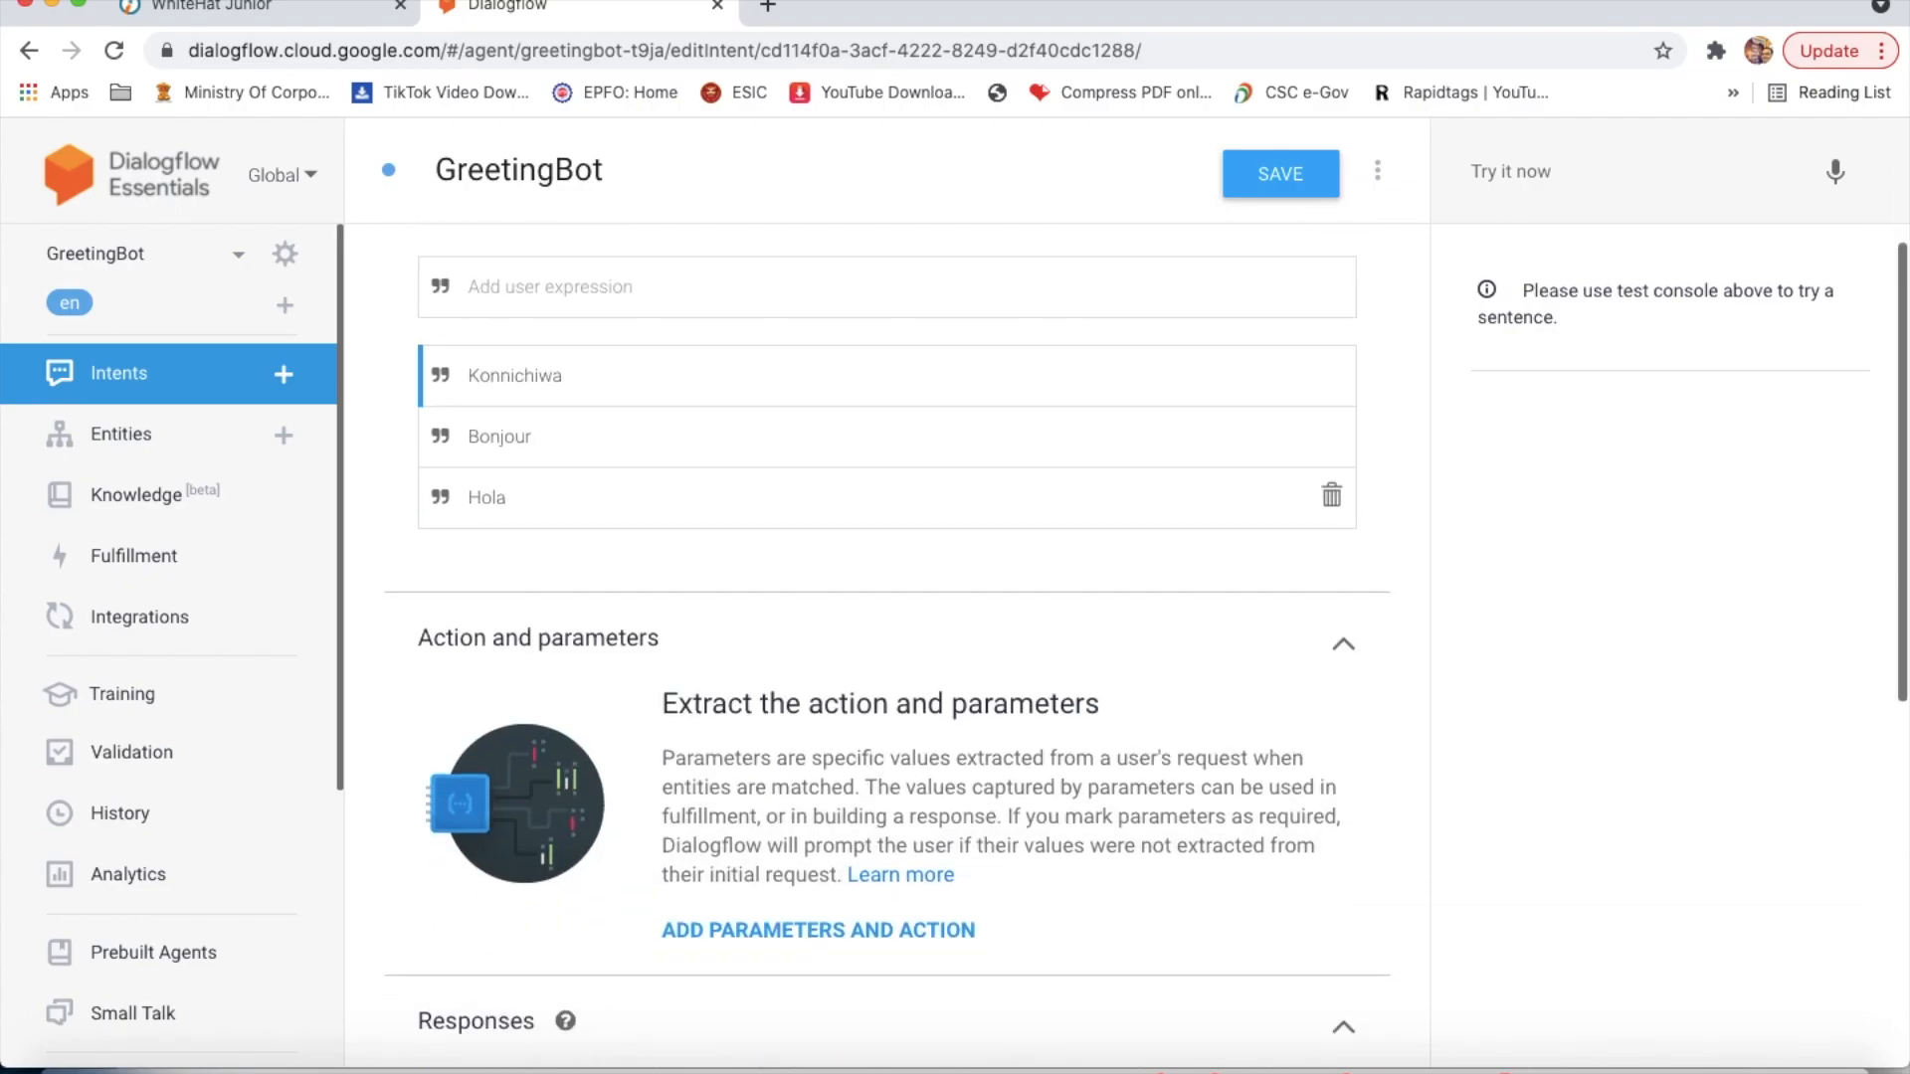
# Step: Add Namaste as a training phrase and begin entering Hallo
pyautogui.scroll(-3)
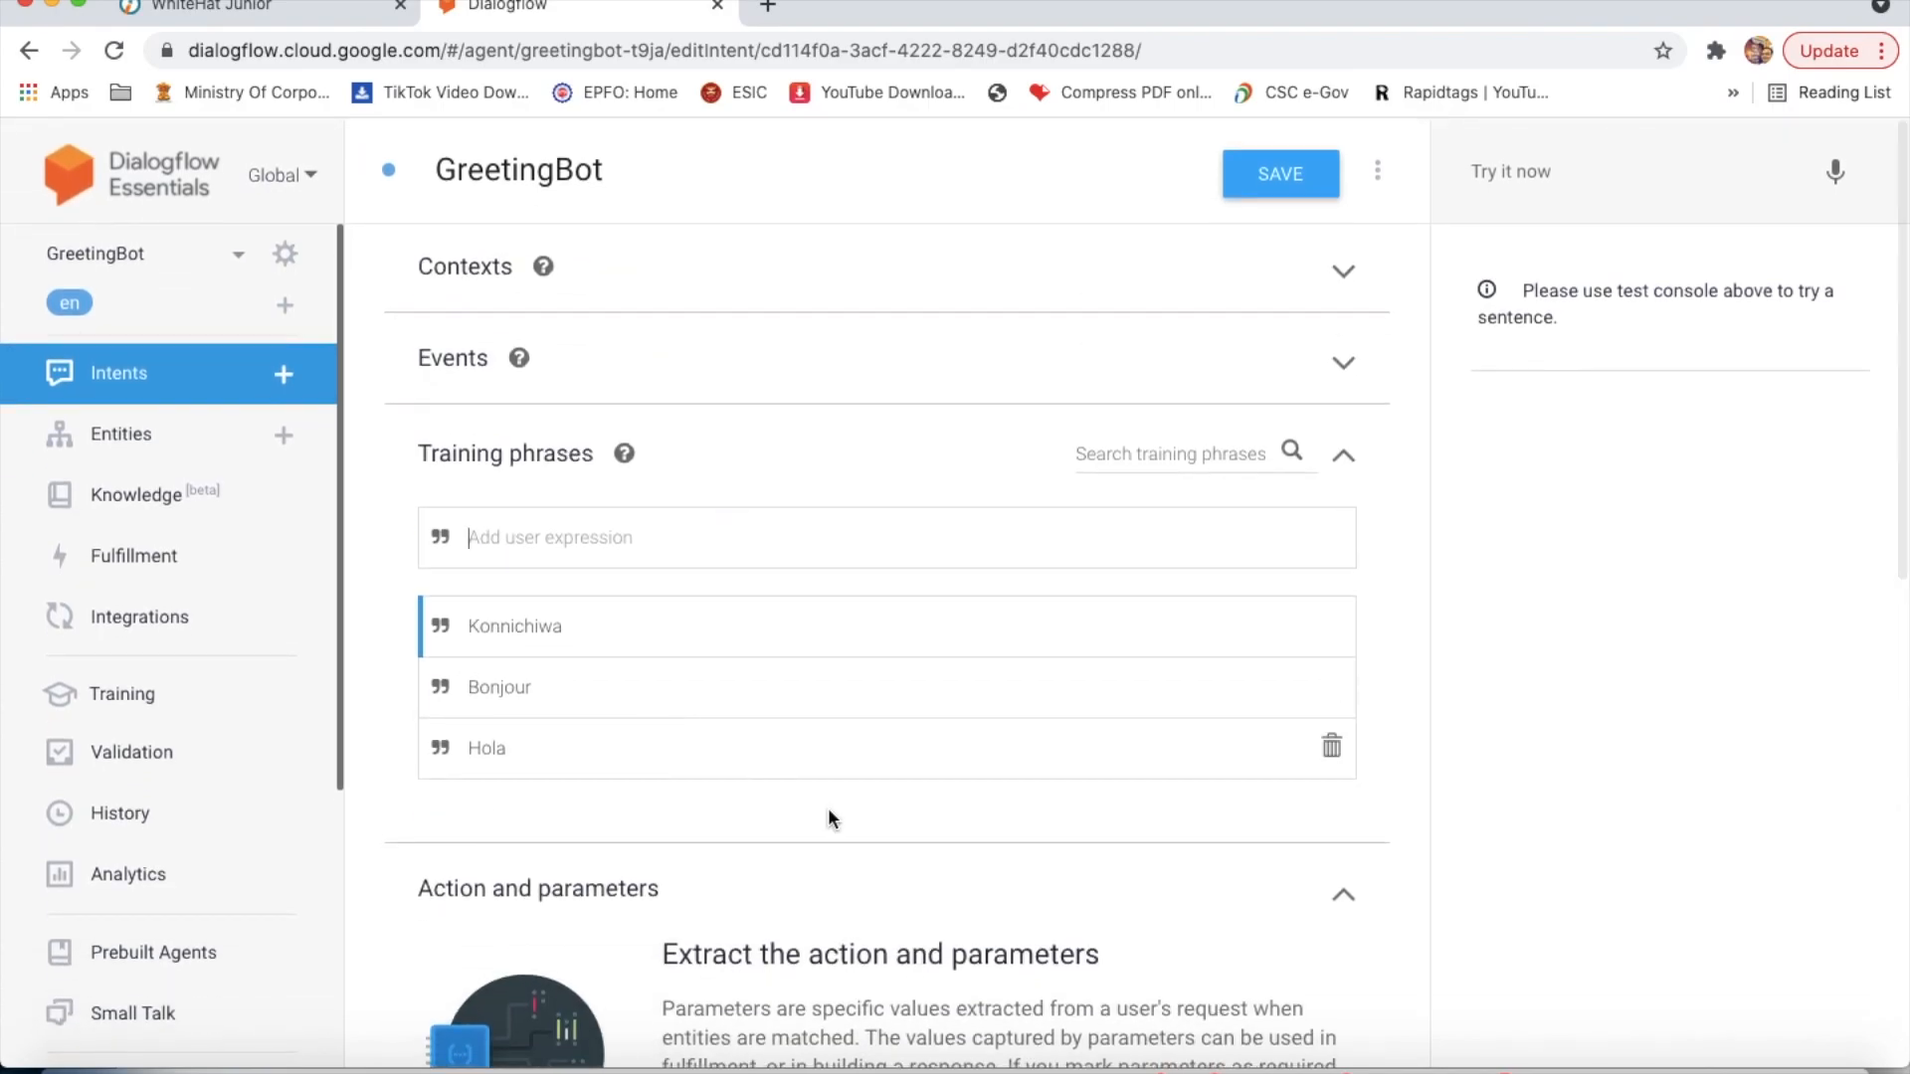
pyautogui.write('Nams')
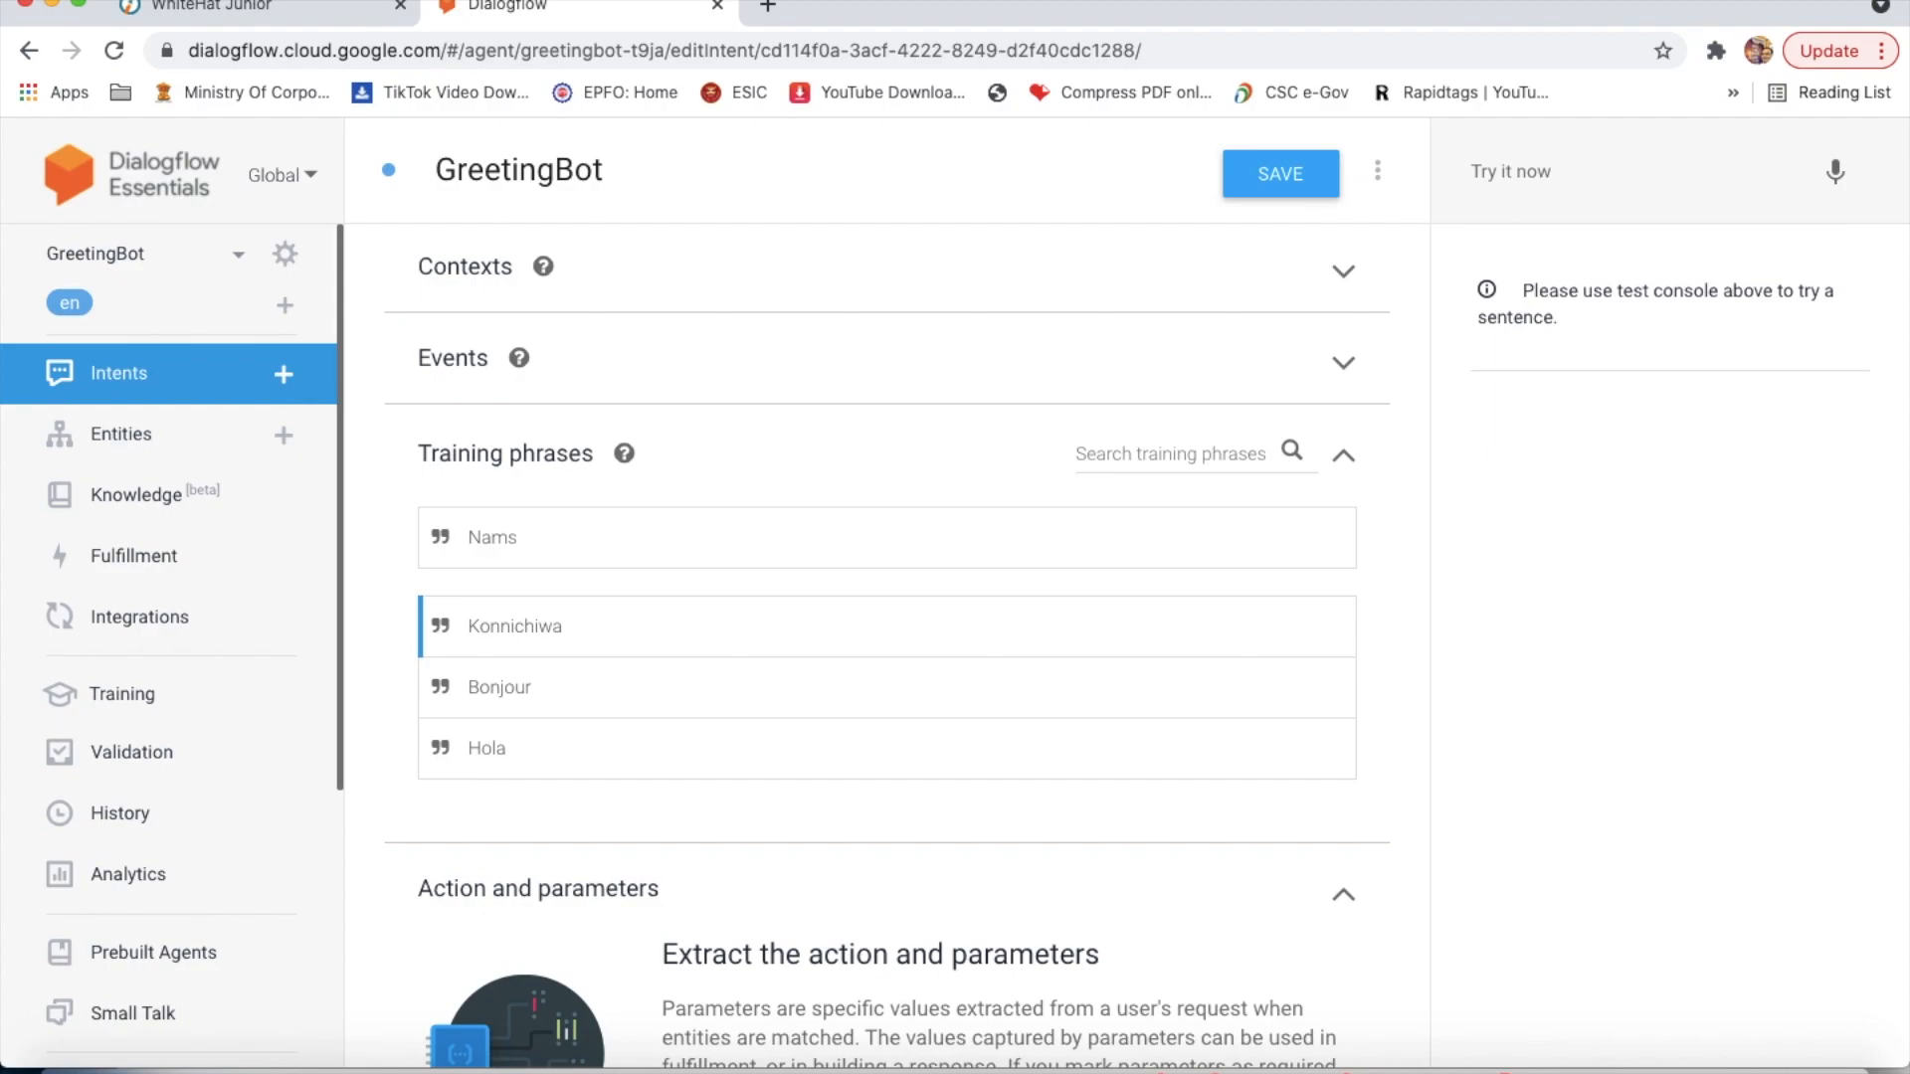
pyautogui.write('Namaste')
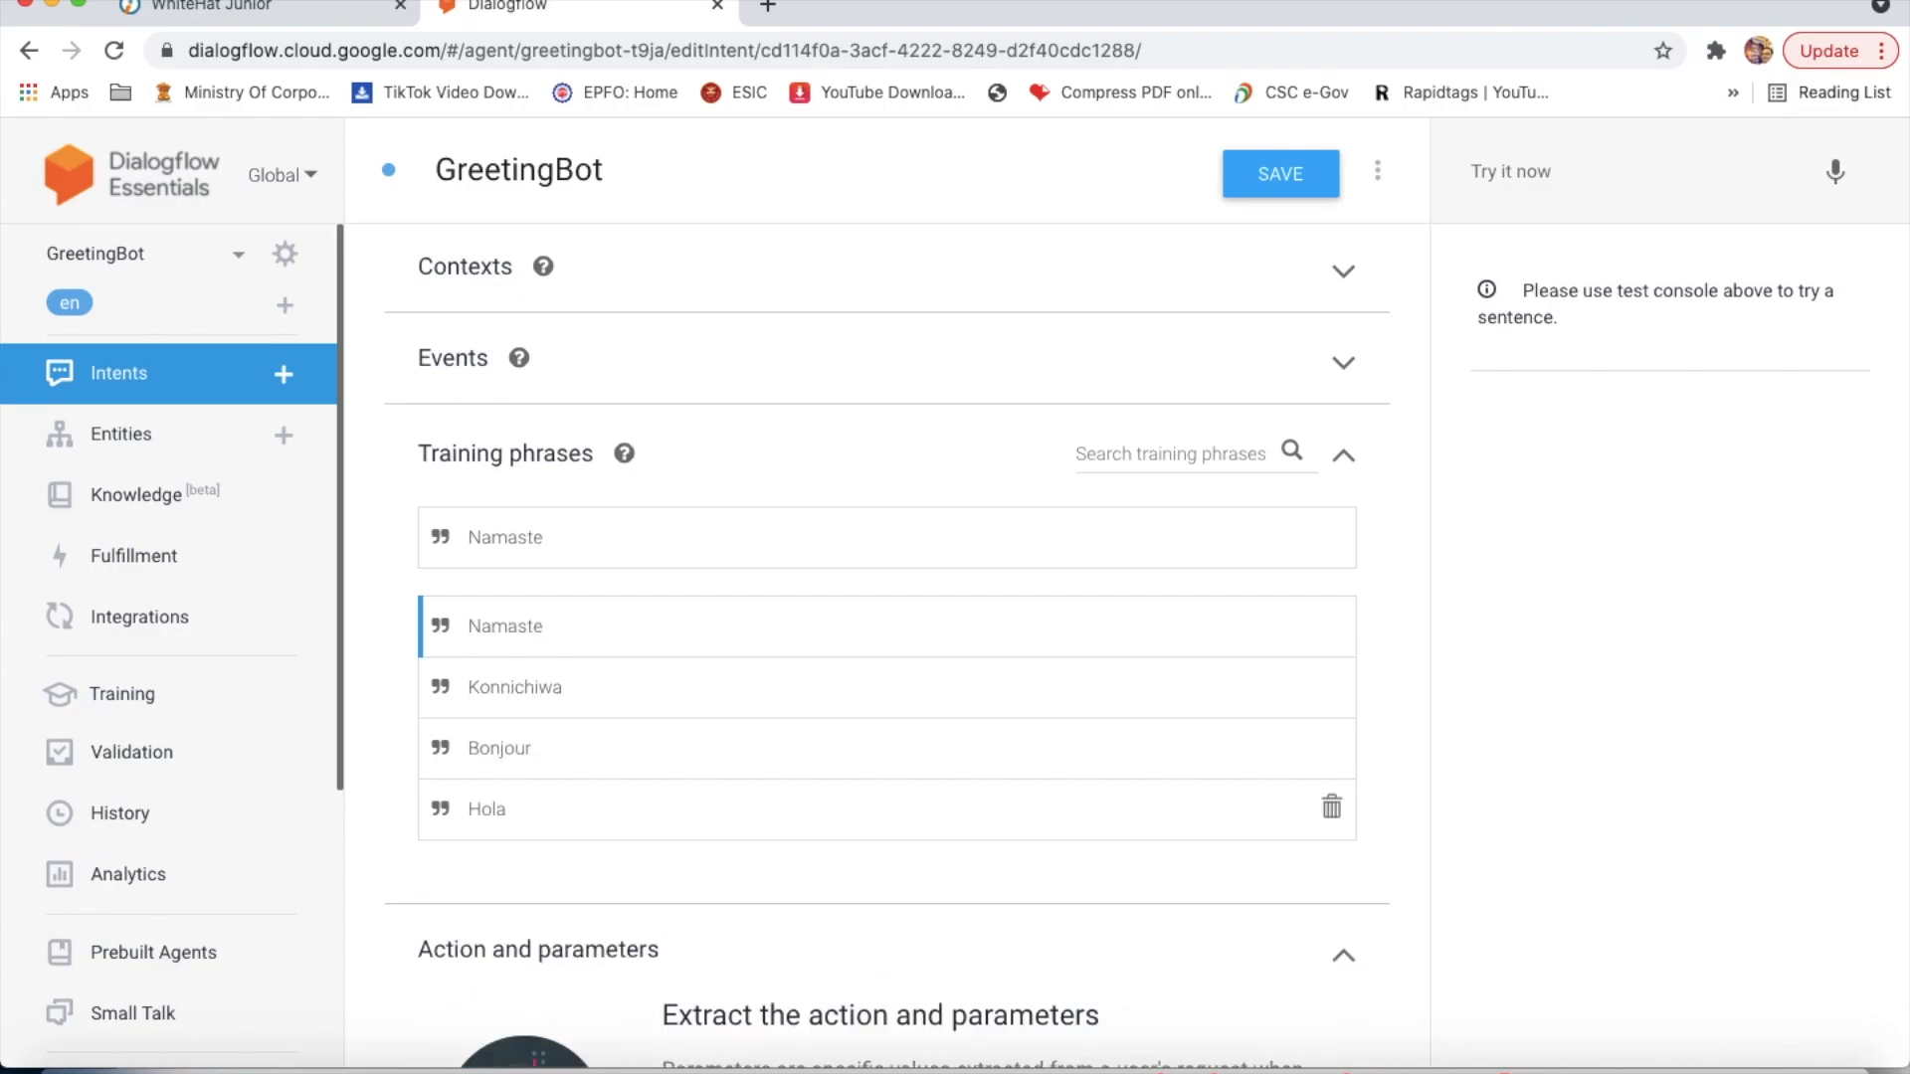
pyautogui.scroll(-3)
pyautogui.write('Hallo')
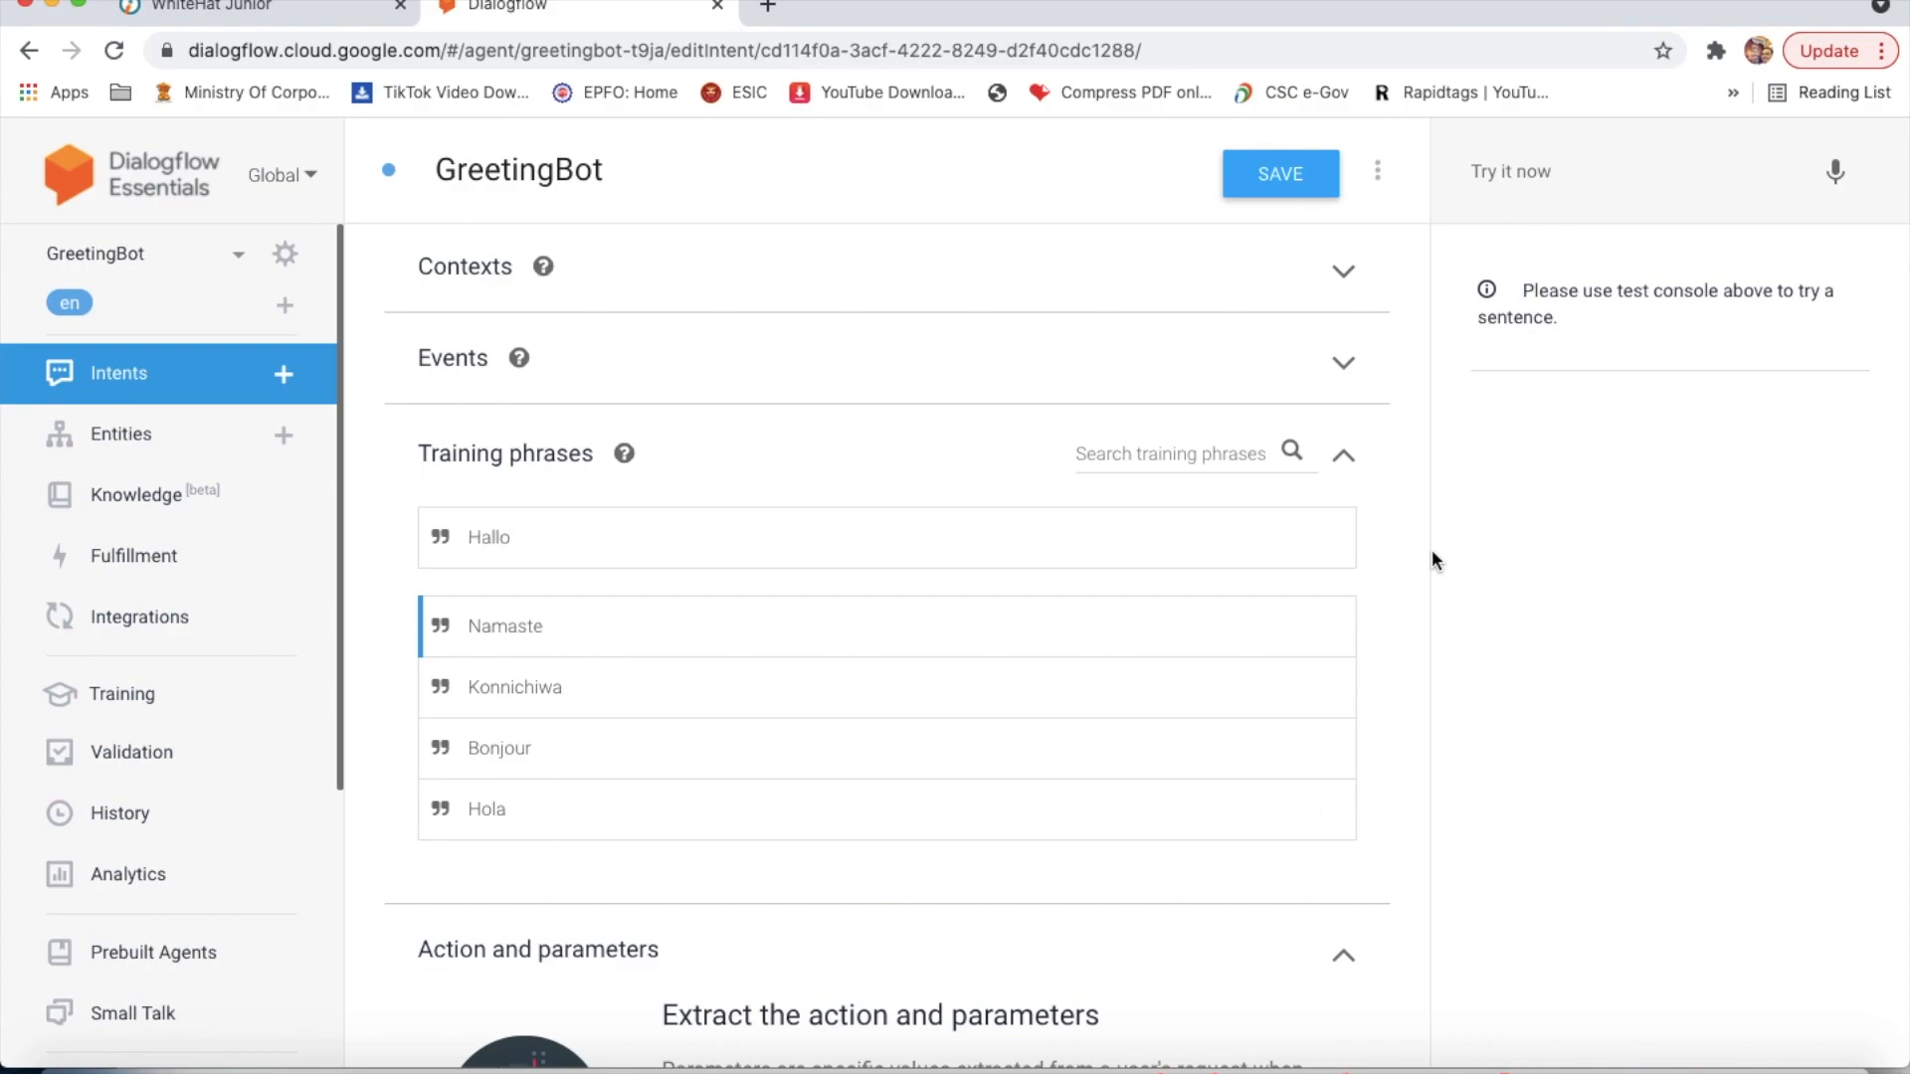
# Step: Add Hallo as the fifth training phrase and save the GreetingBot intent
pyautogui.click(1282, 173)
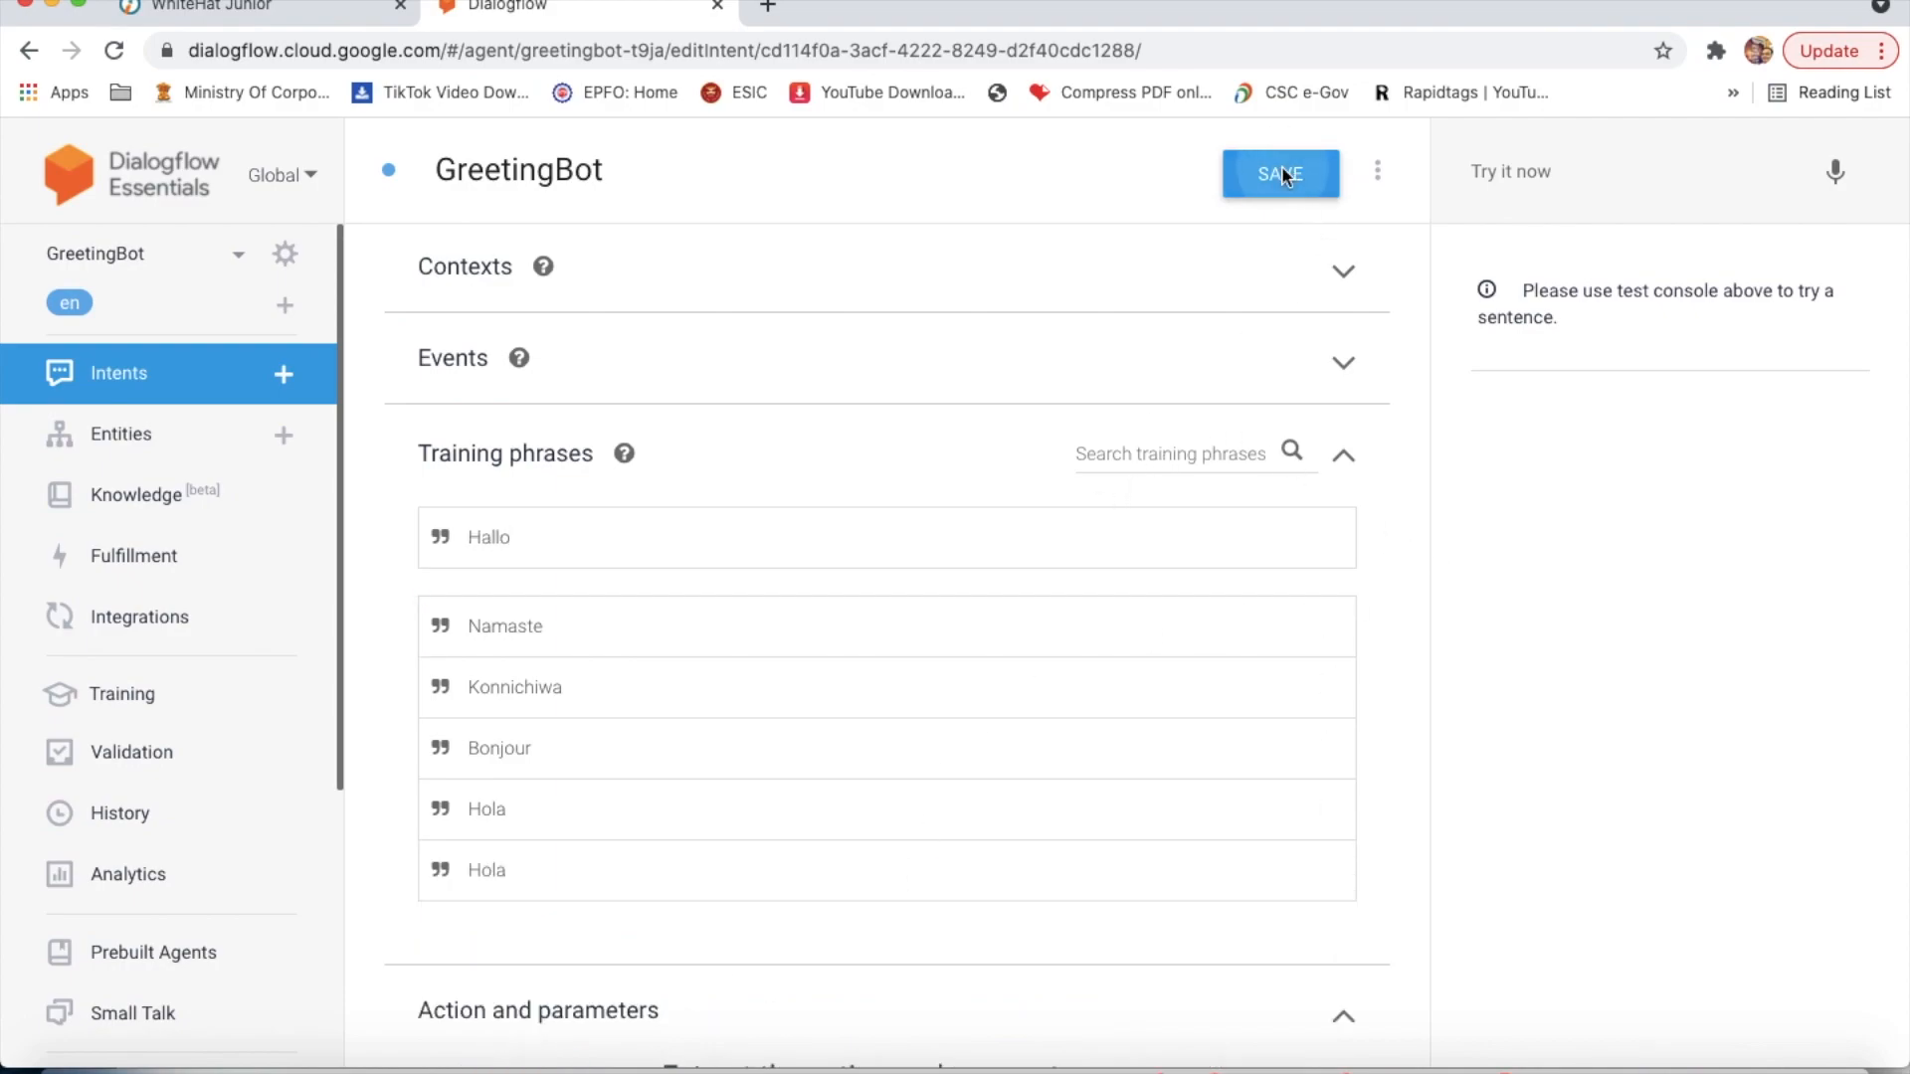
pyautogui.click(1282, 173)
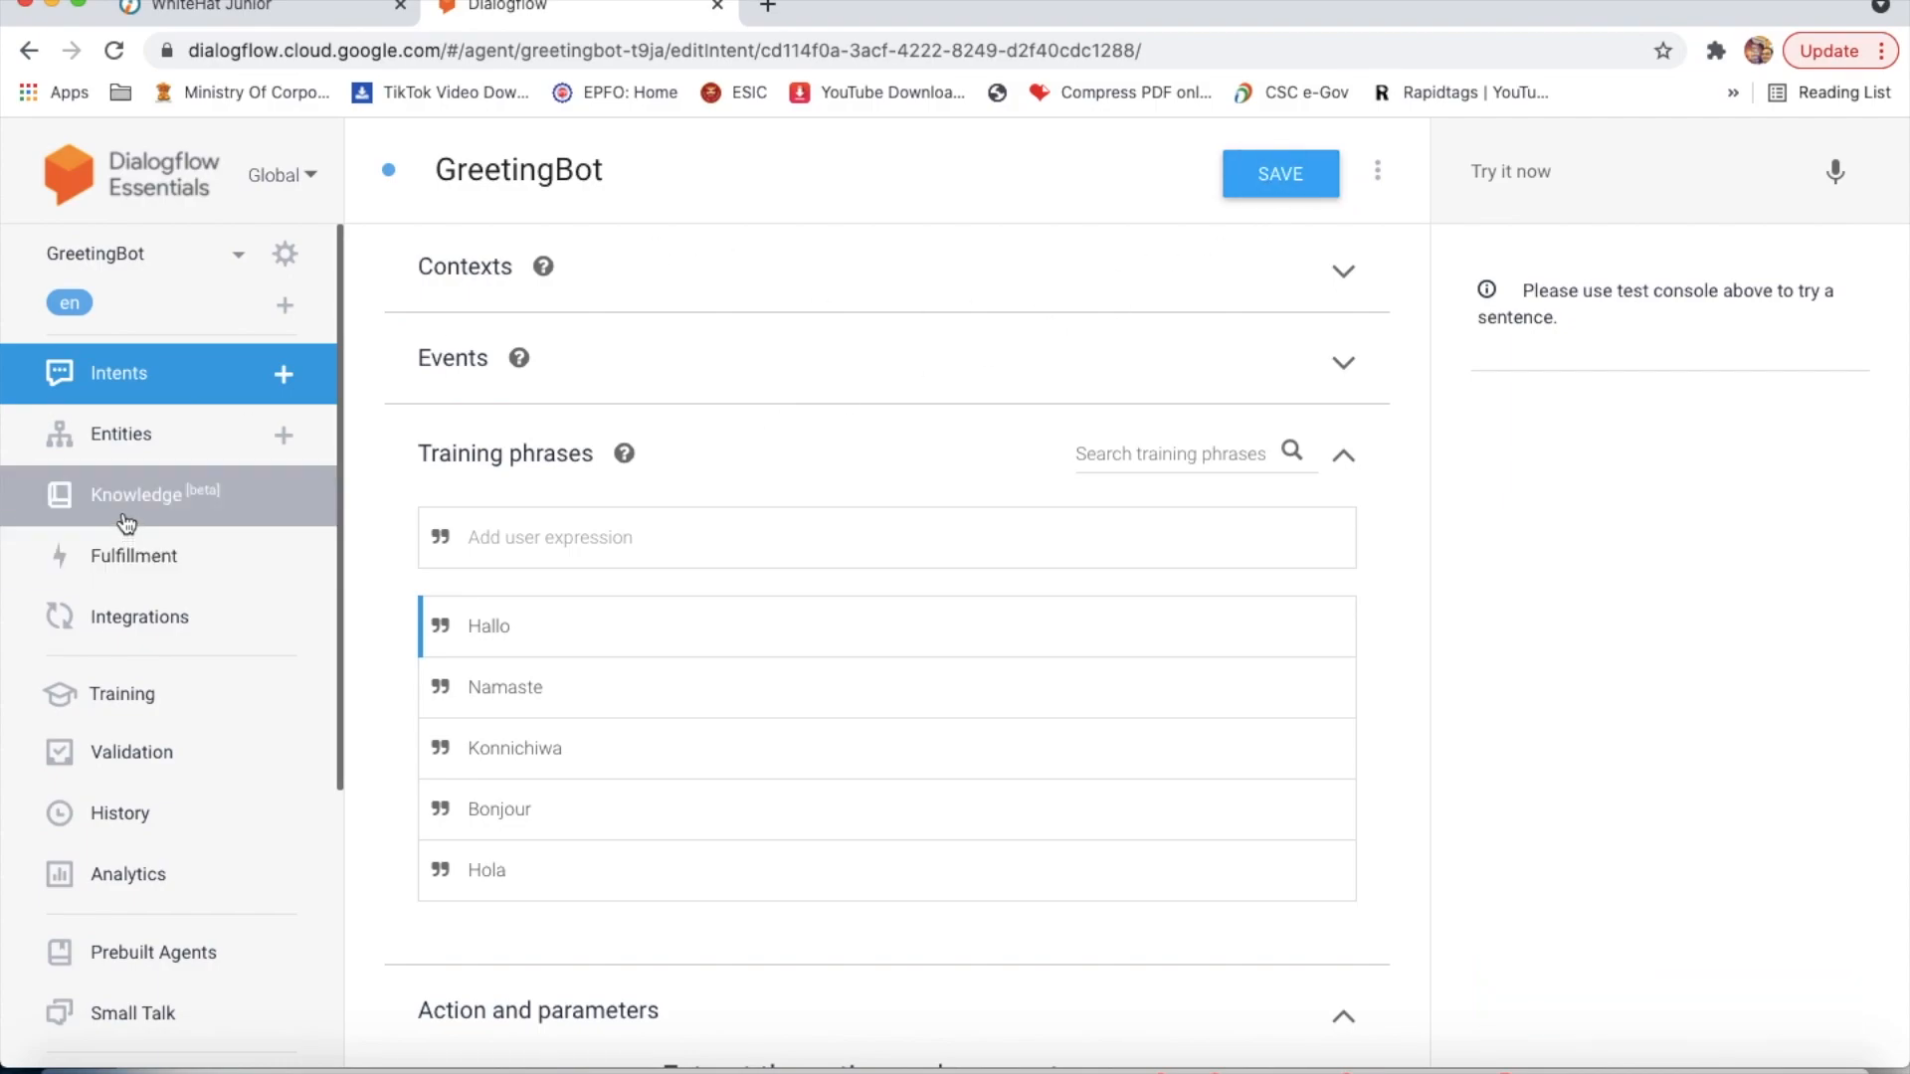
pyautogui.moveTo(287, 257)
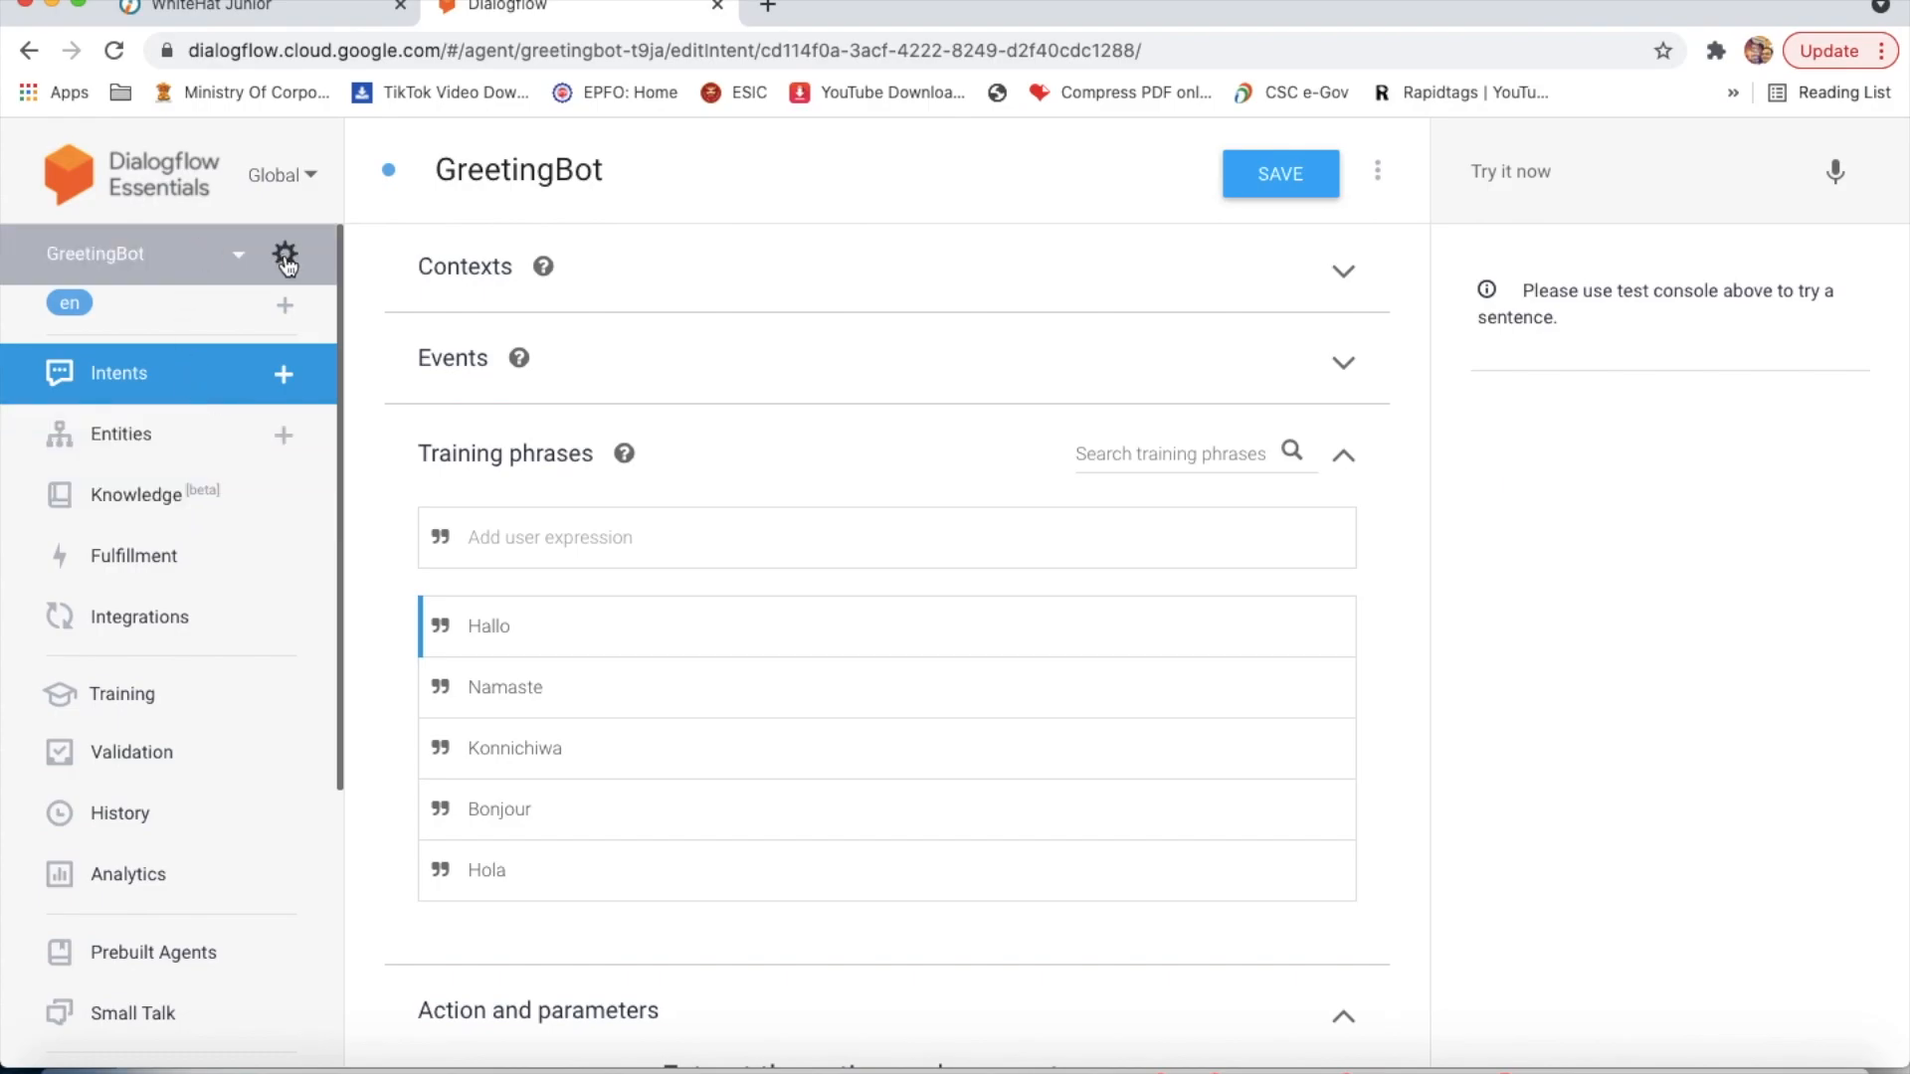
# Step: Enable beta features in agent settings, go to Knowledge Bases and set results preference to Stronger
pyautogui.click(285, 255)
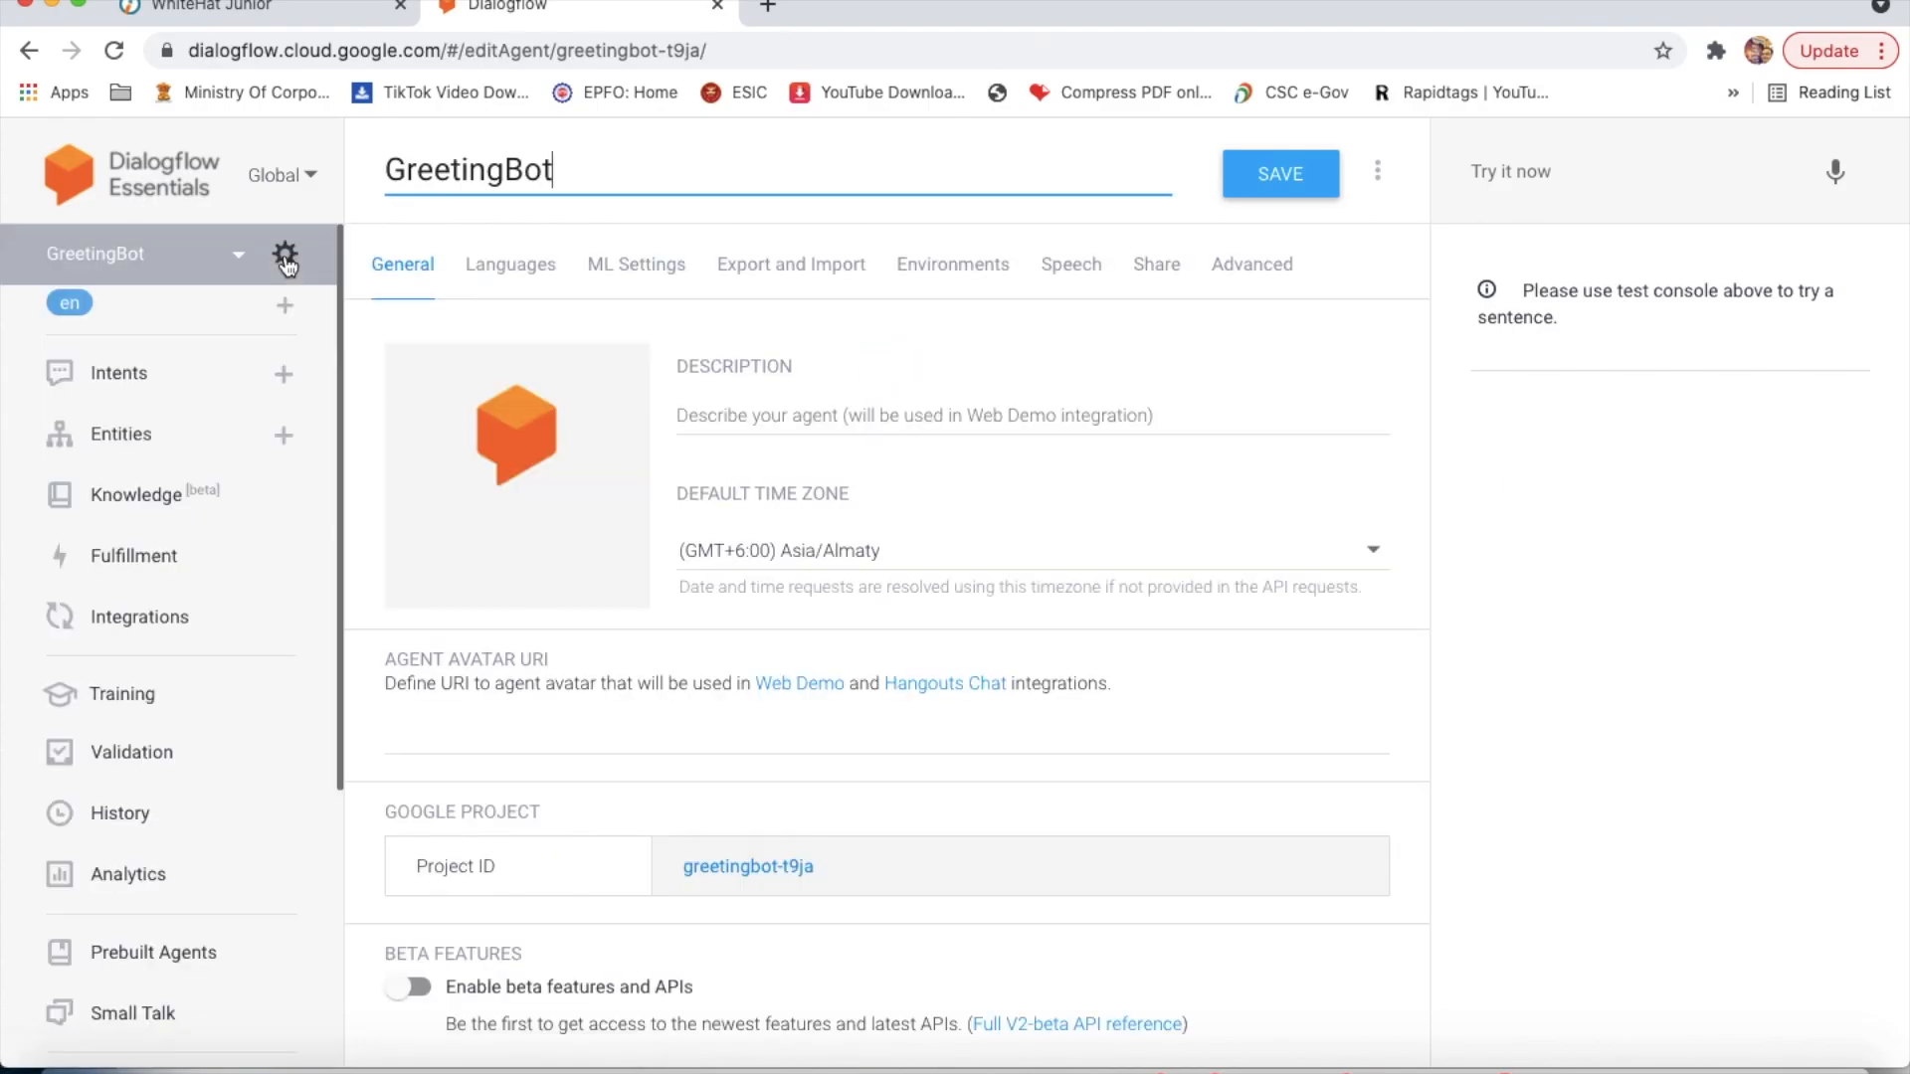
pyautogui.scroll(-3)
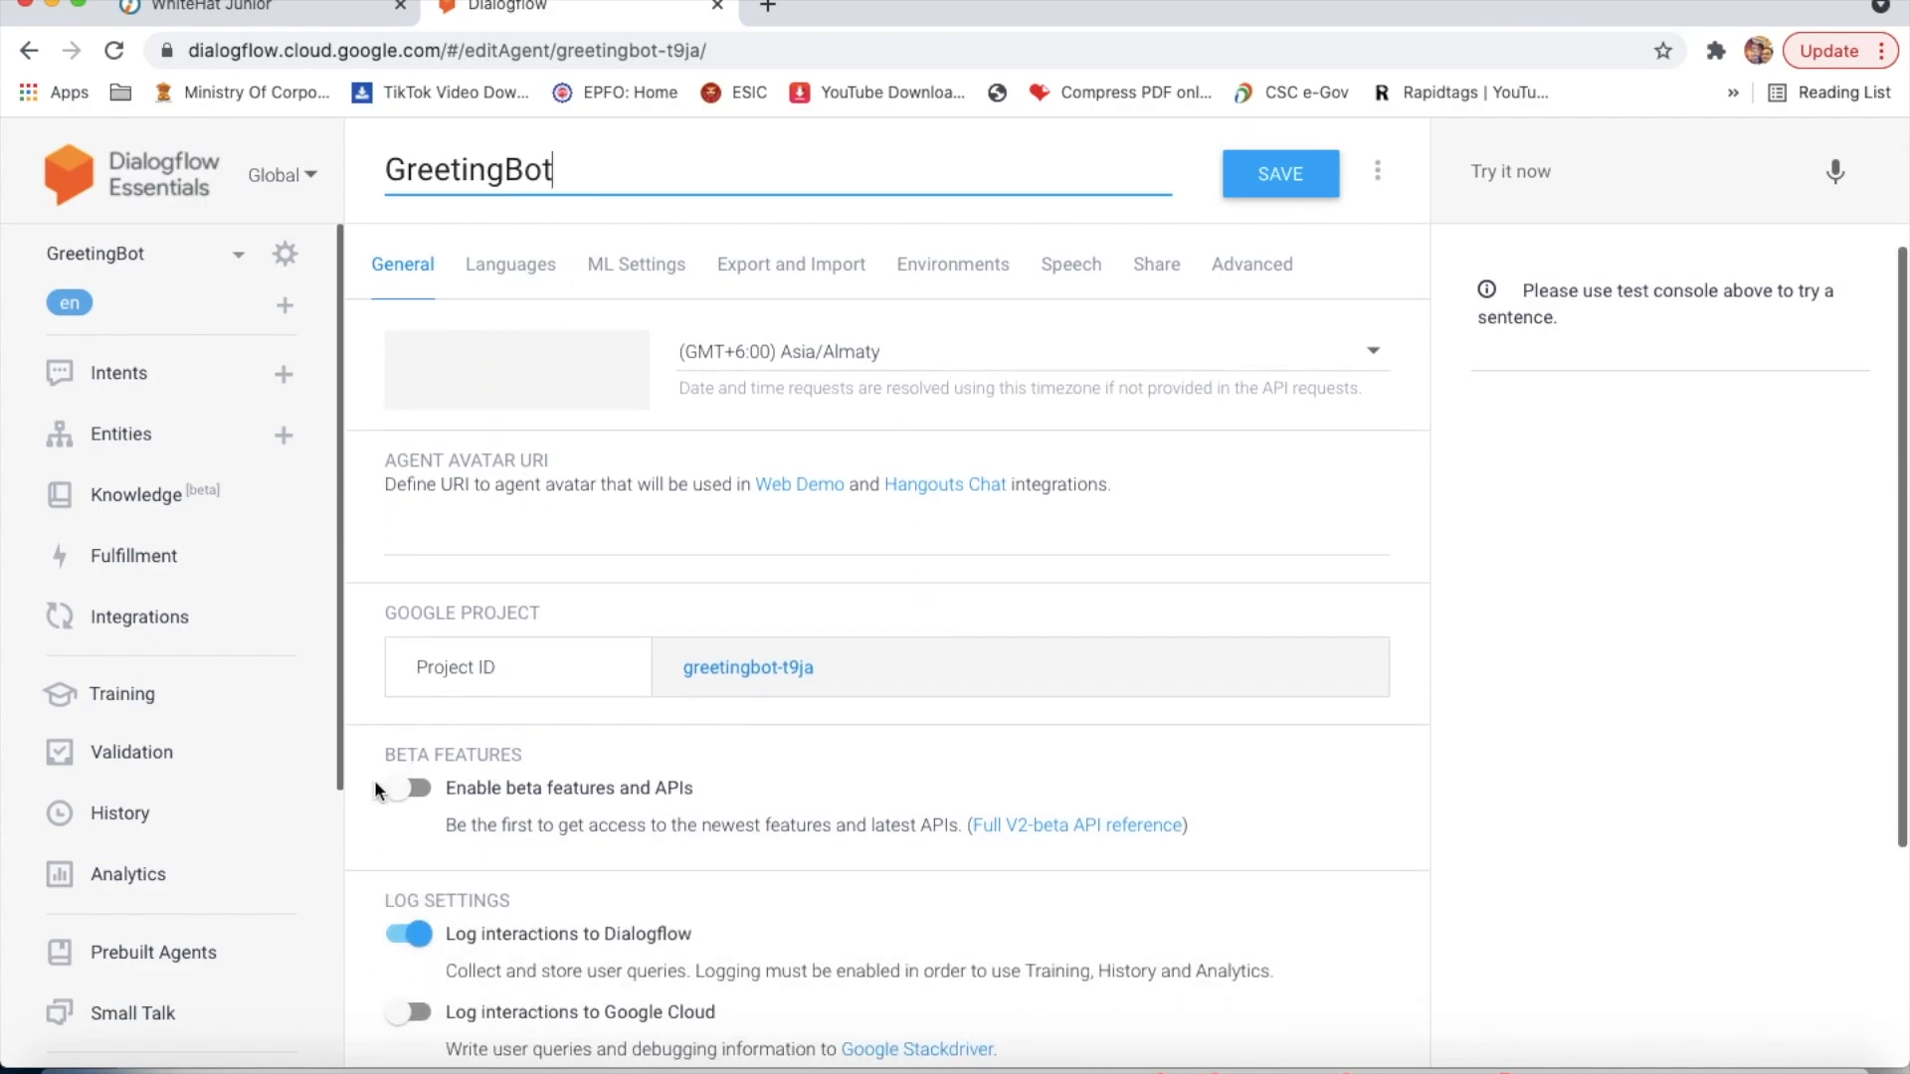
pyautogui.click(406, 788)
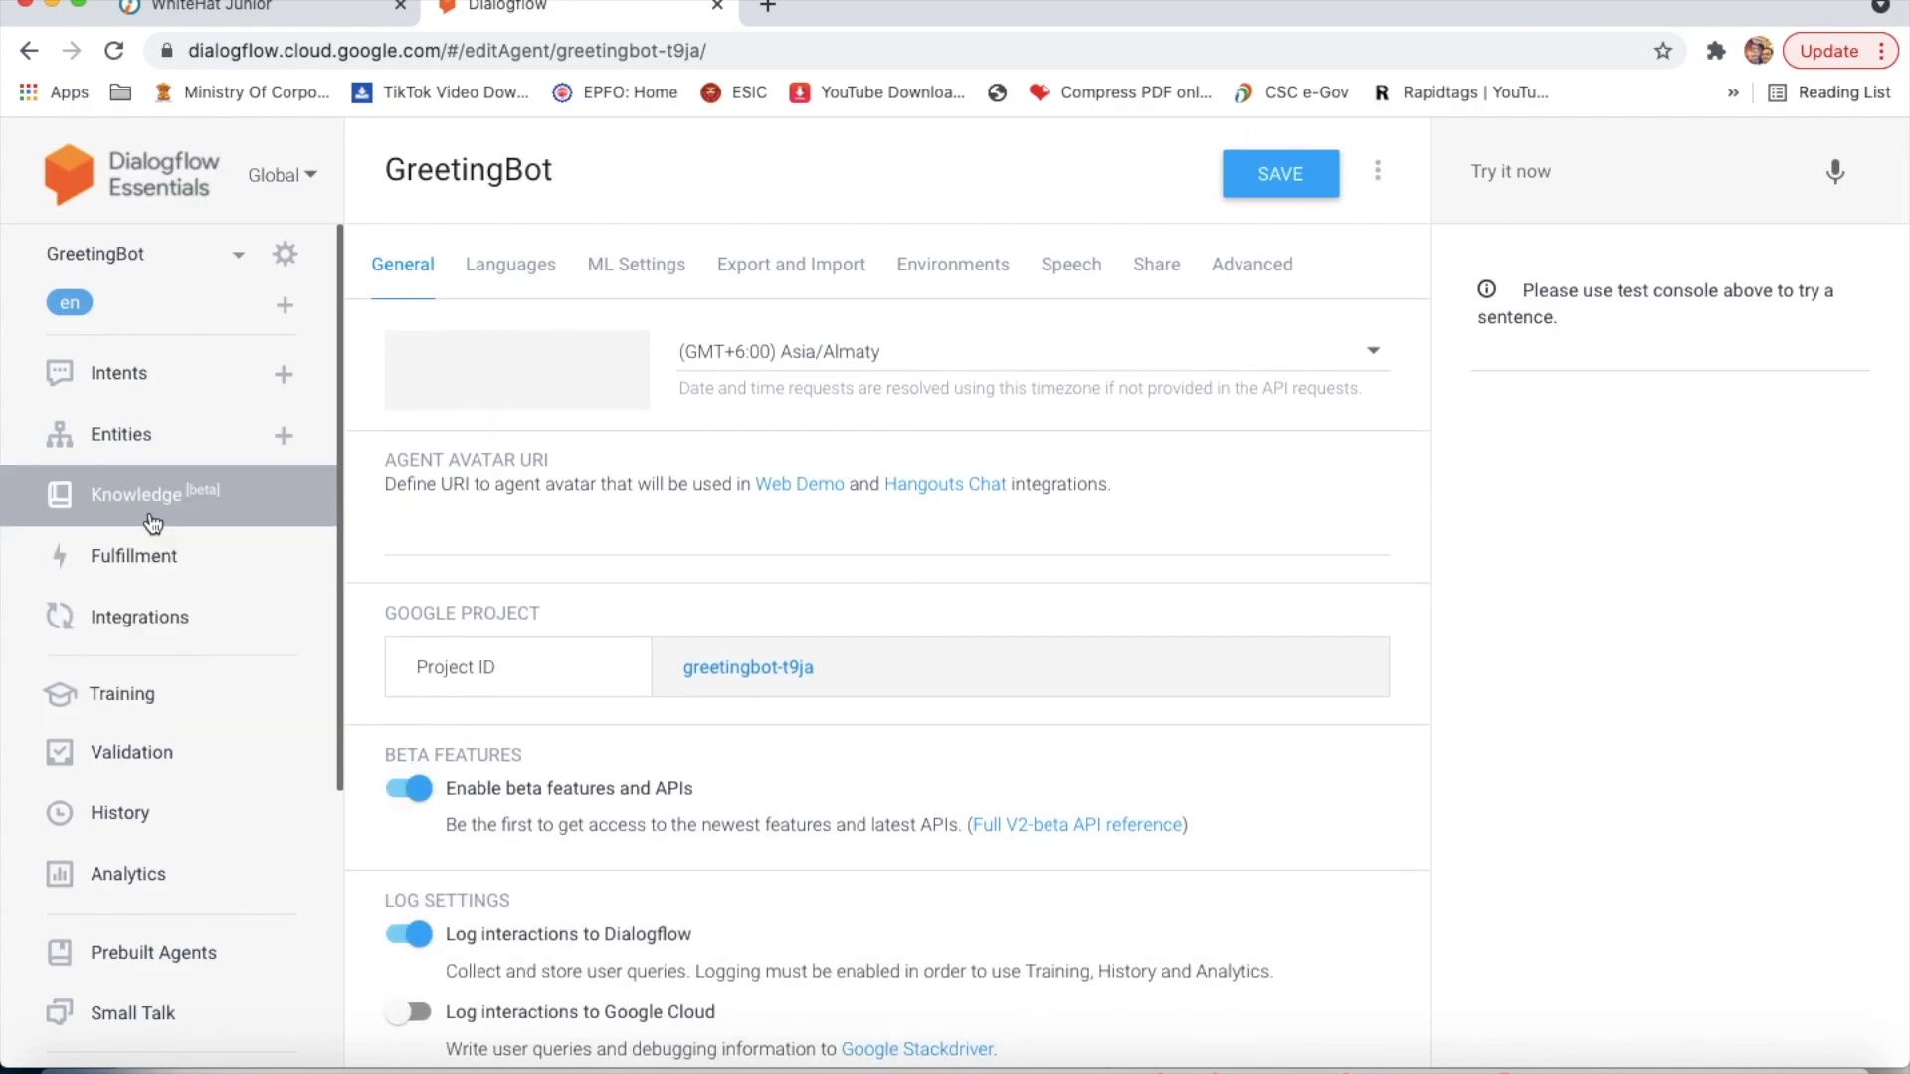
pyautogui.click(146, 493)
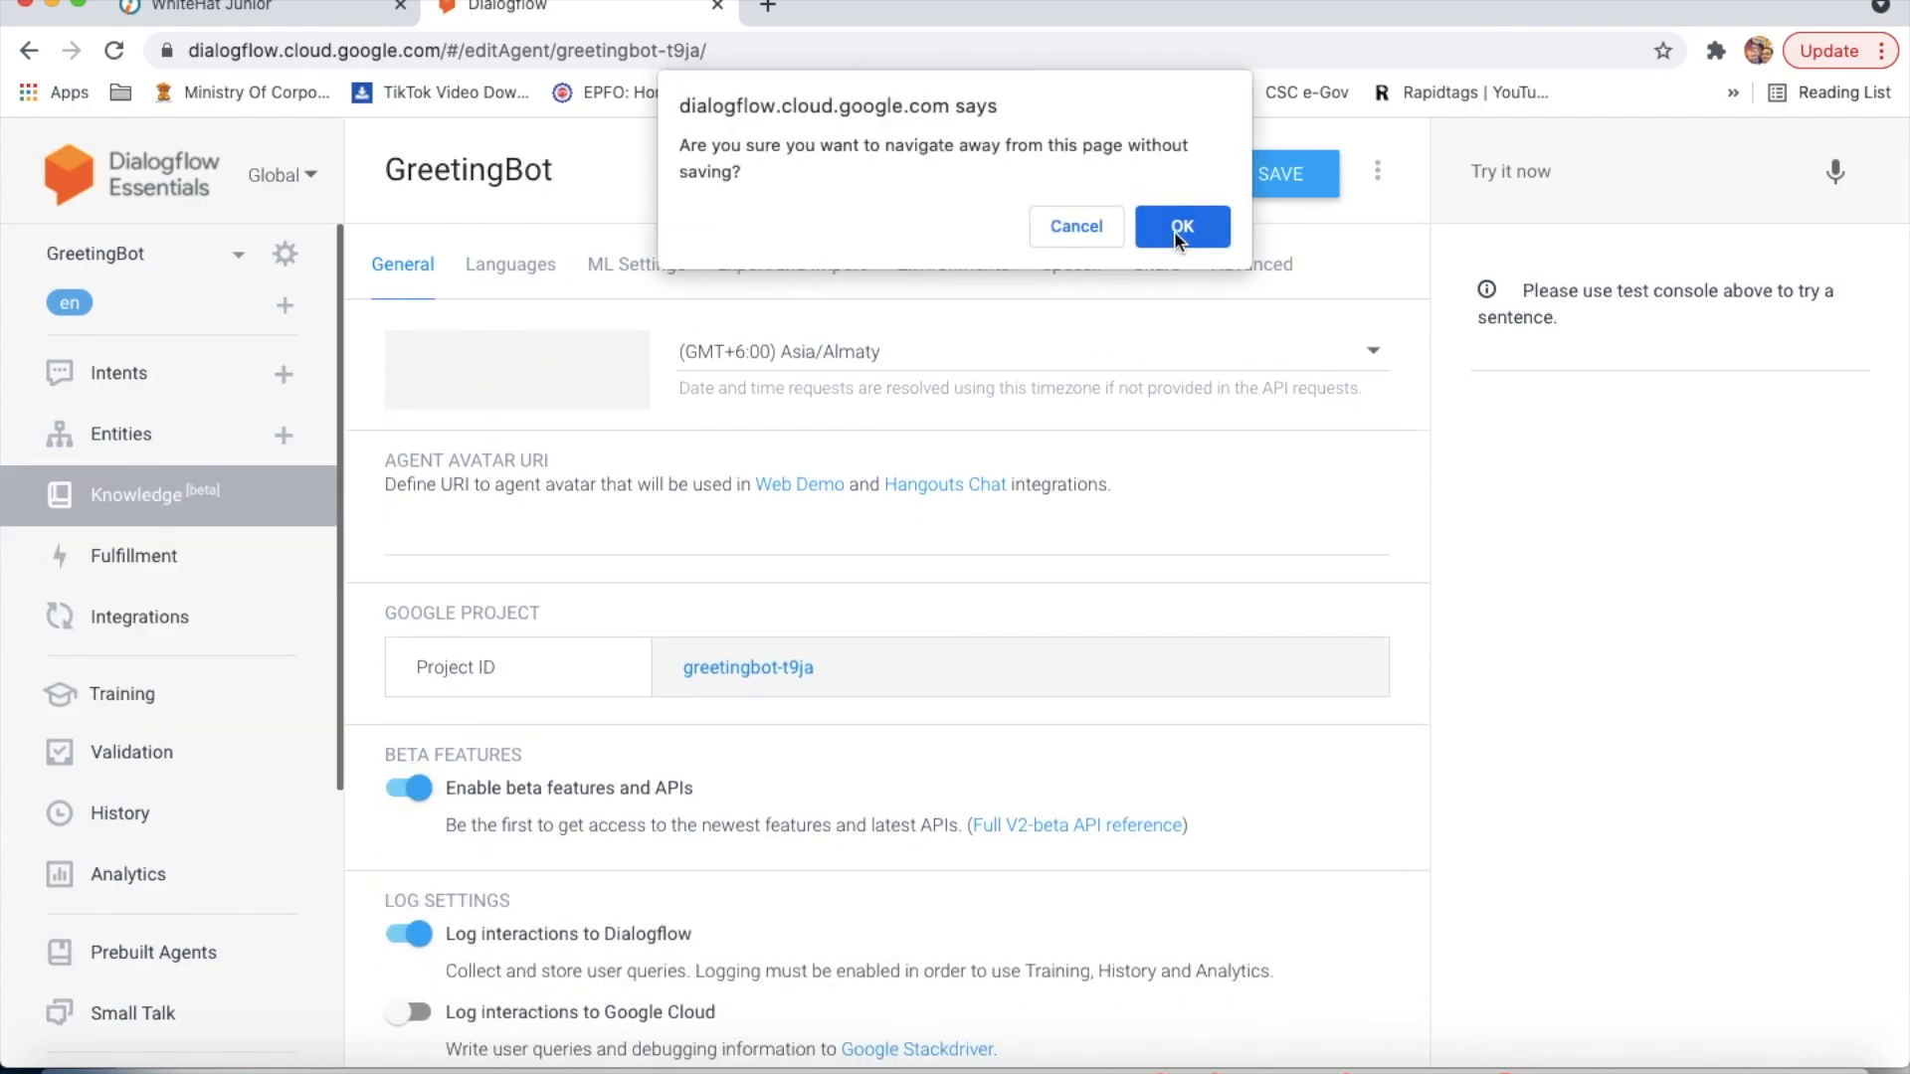
pyautogui.click(1181, 227)
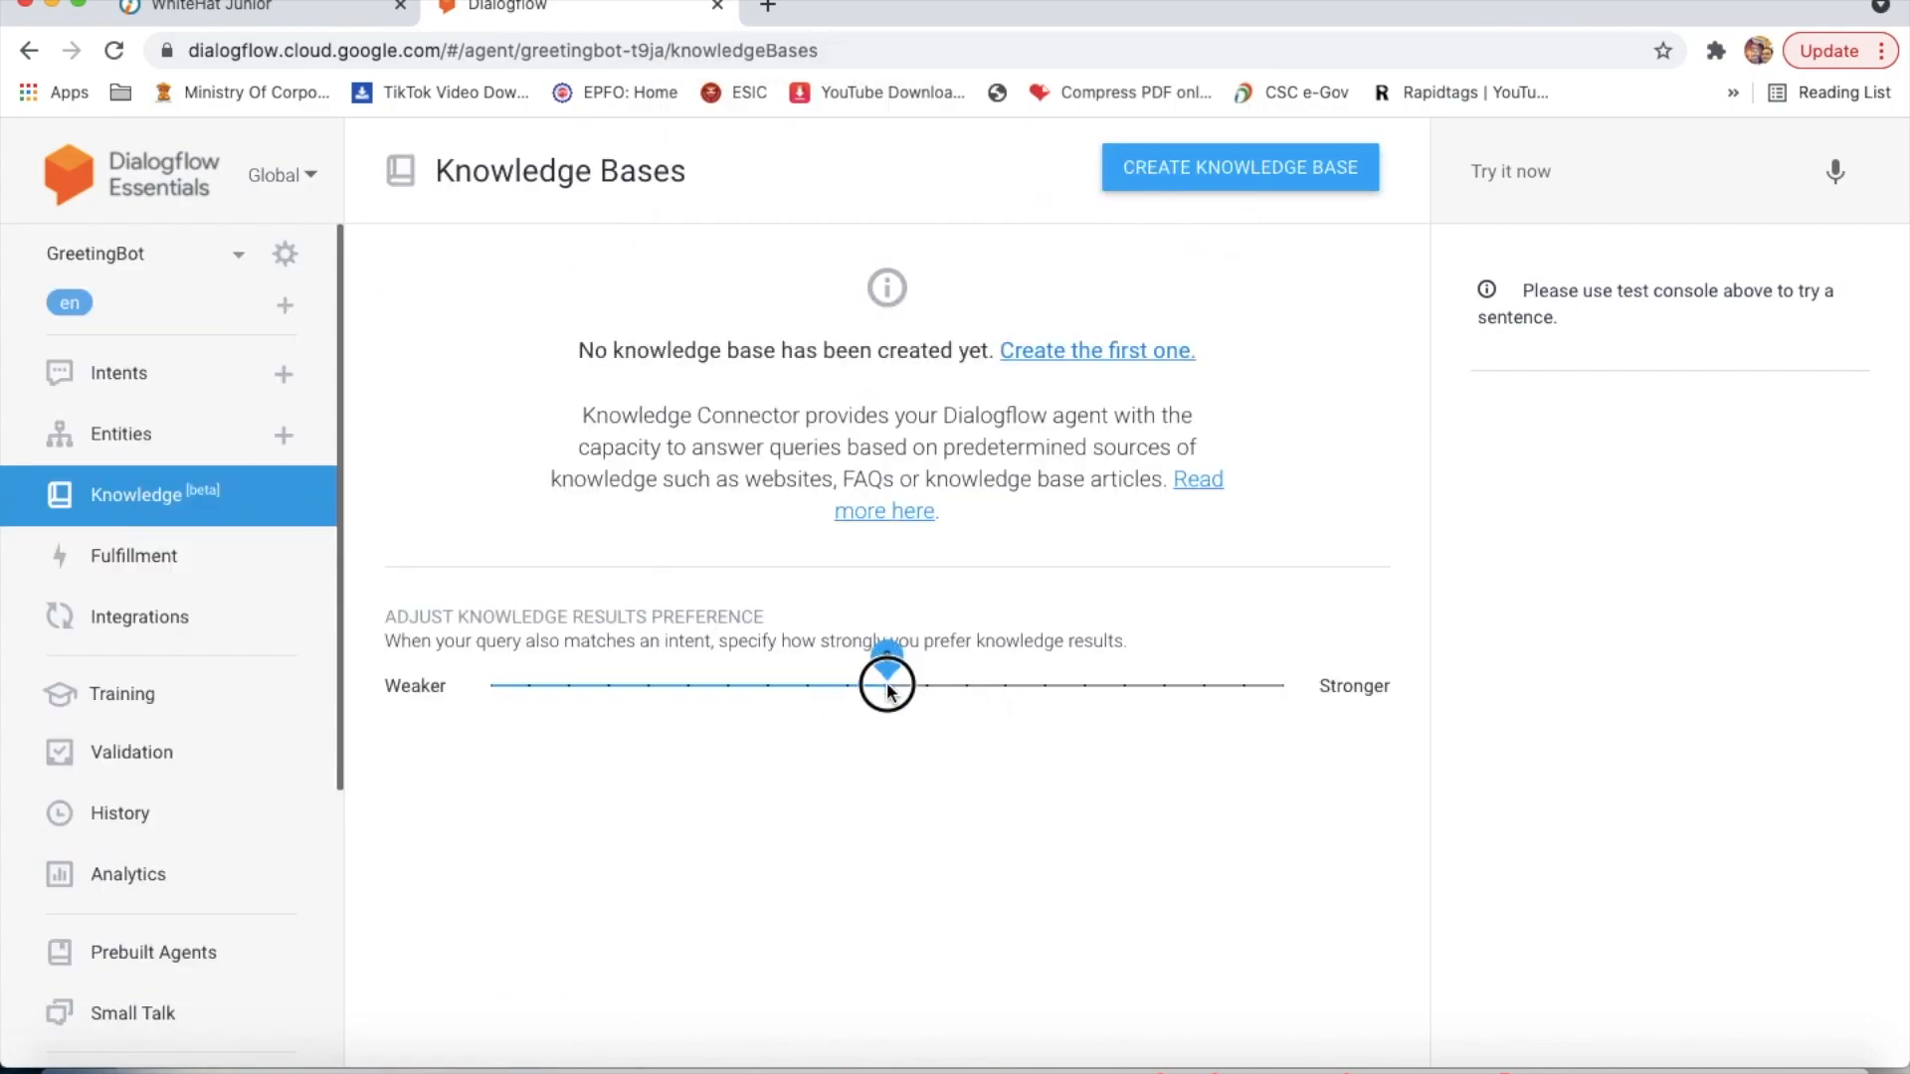
pyautogui.moveTo(888, 684); pyautogui.dragTo(1282, 685)
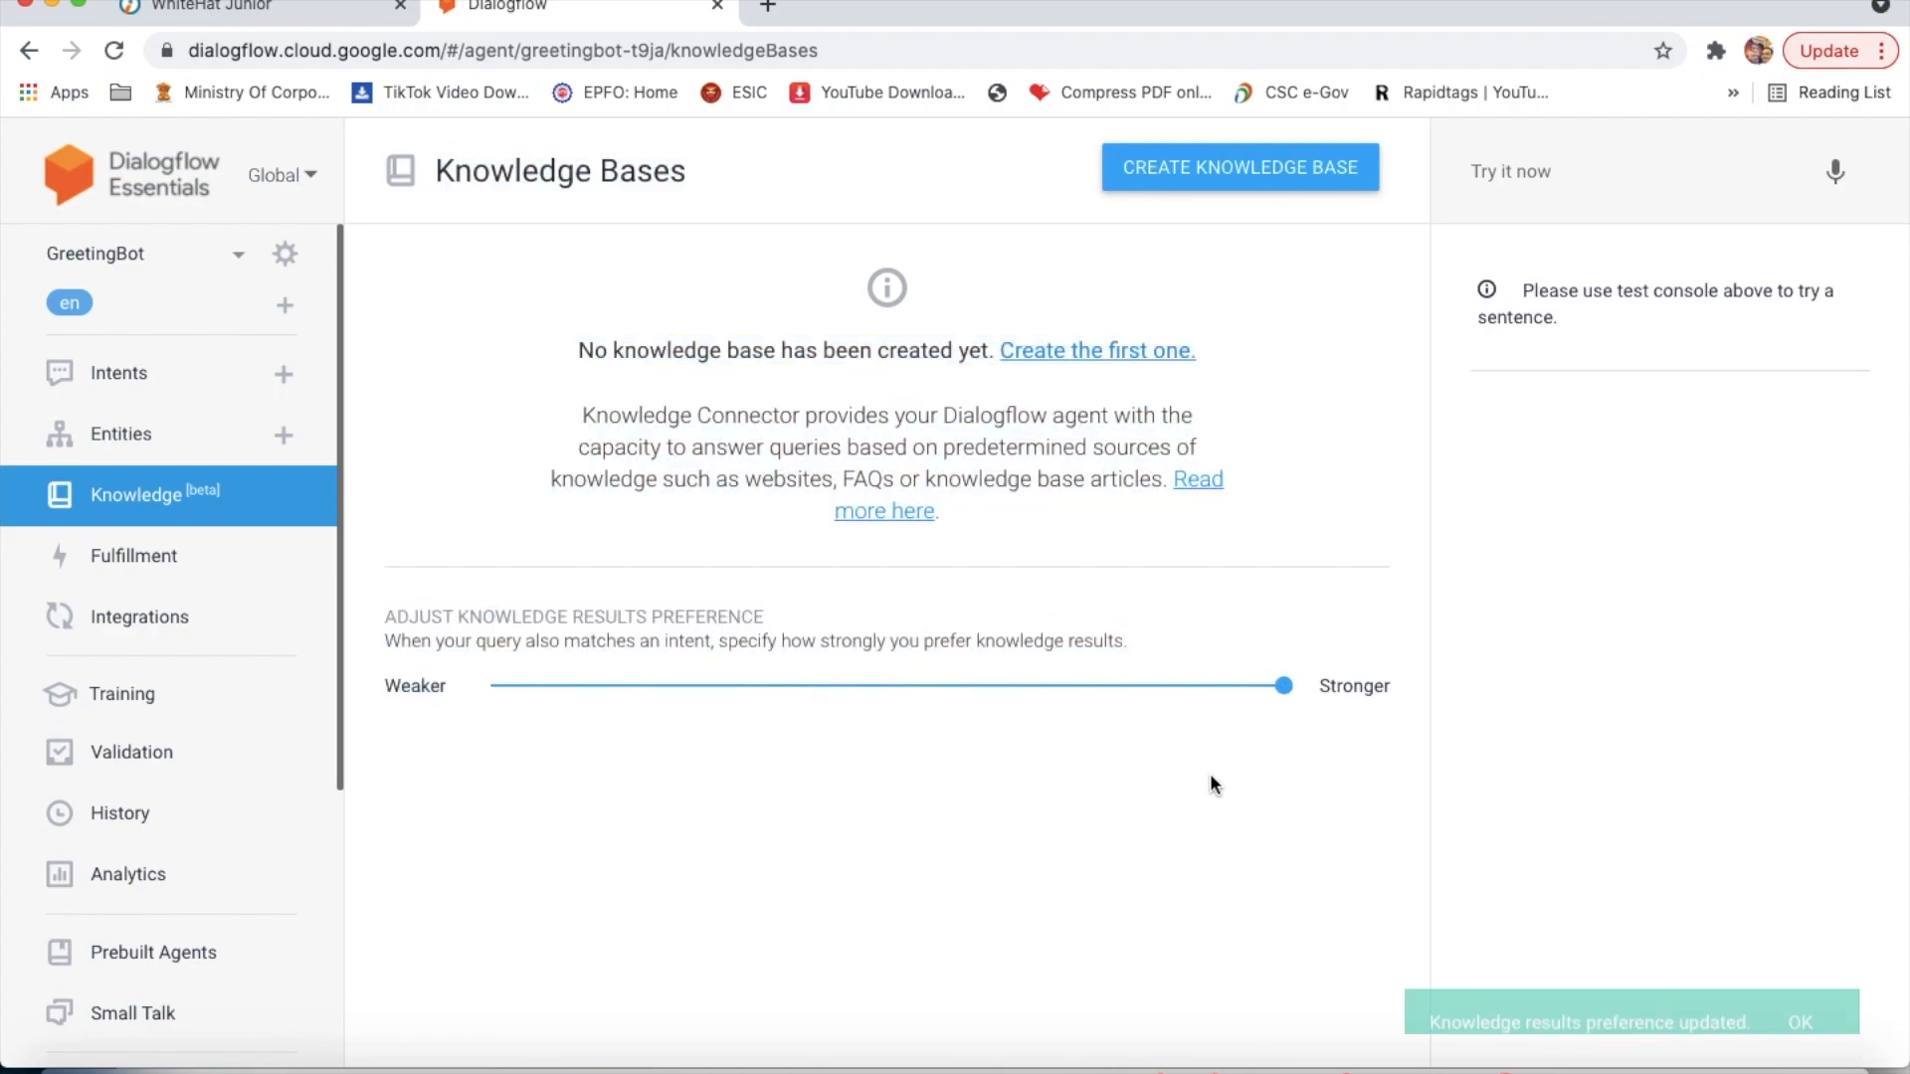
pyautogui.moveTo(1136, 195)
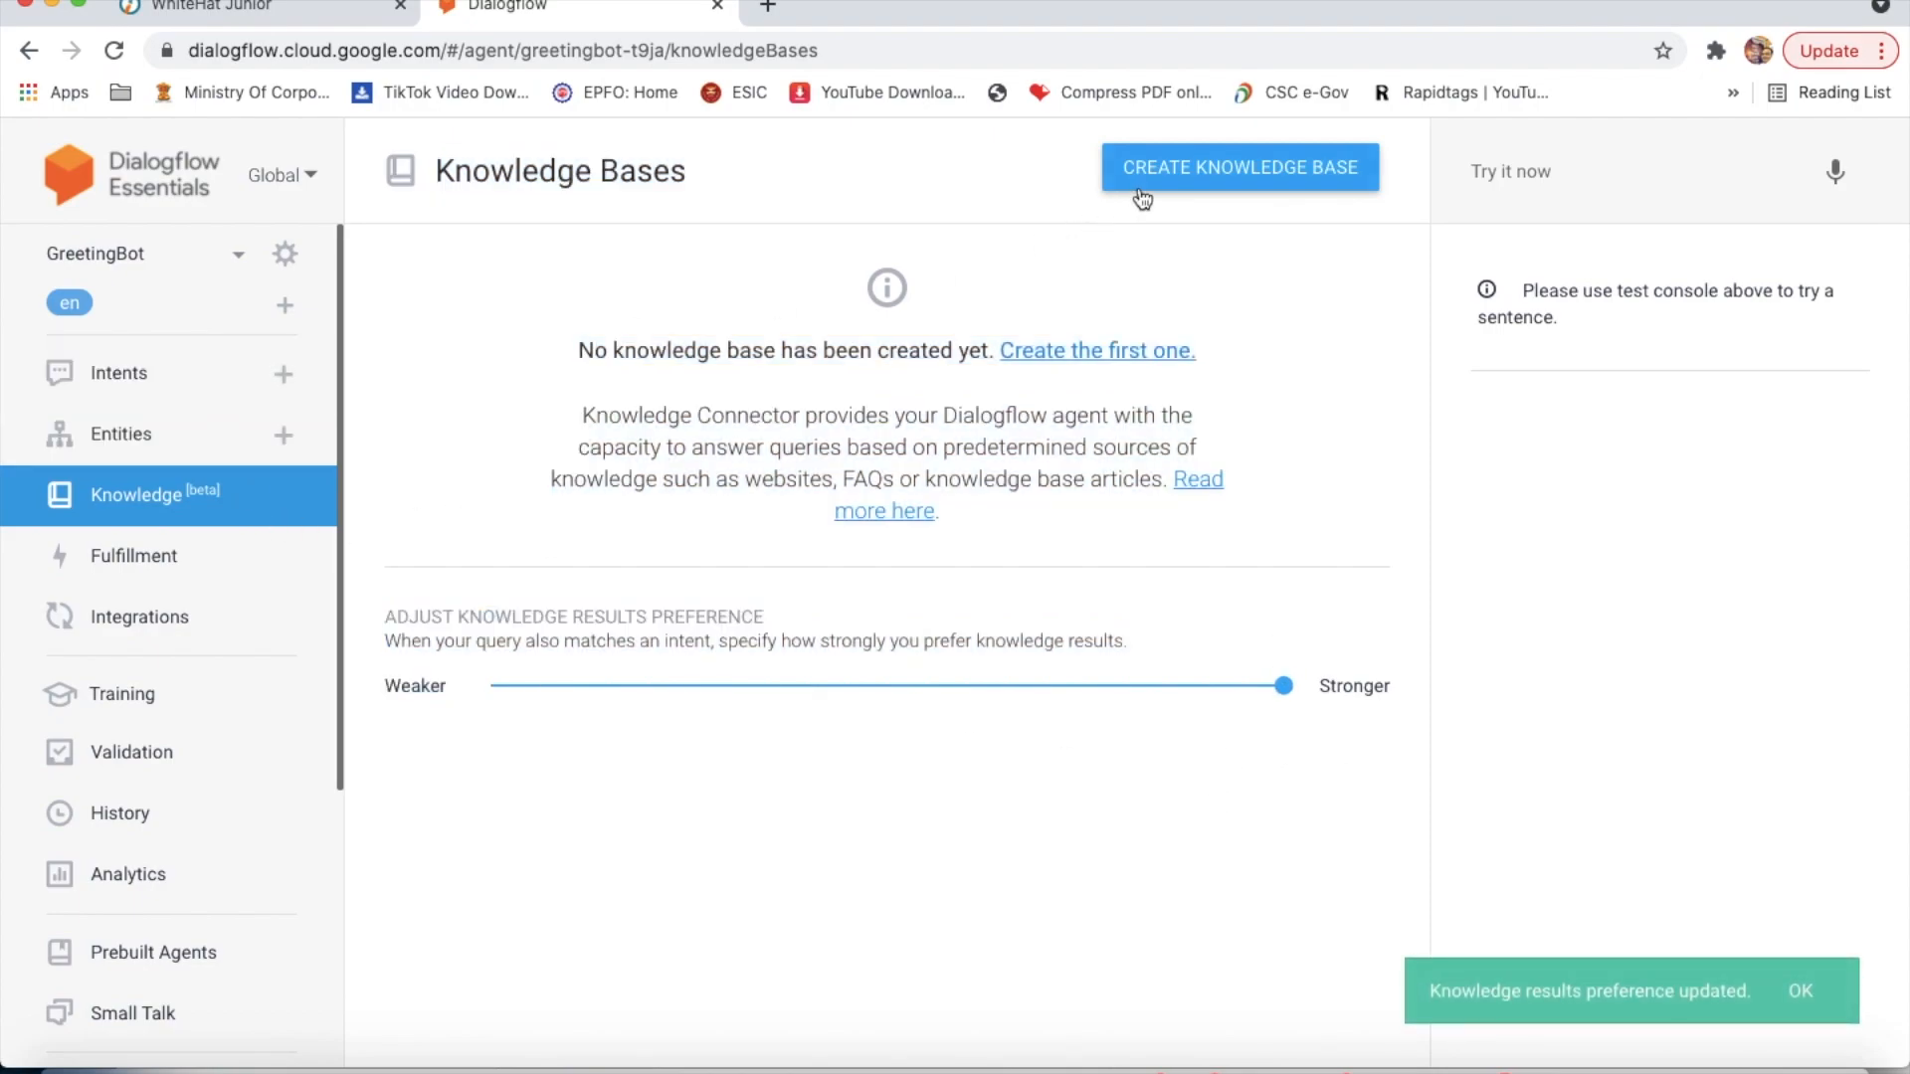
# Step: Start a new knowledge base, leave it unnamed, and return to GreetingBot's intents list
pyautogui.click(1241, 167)
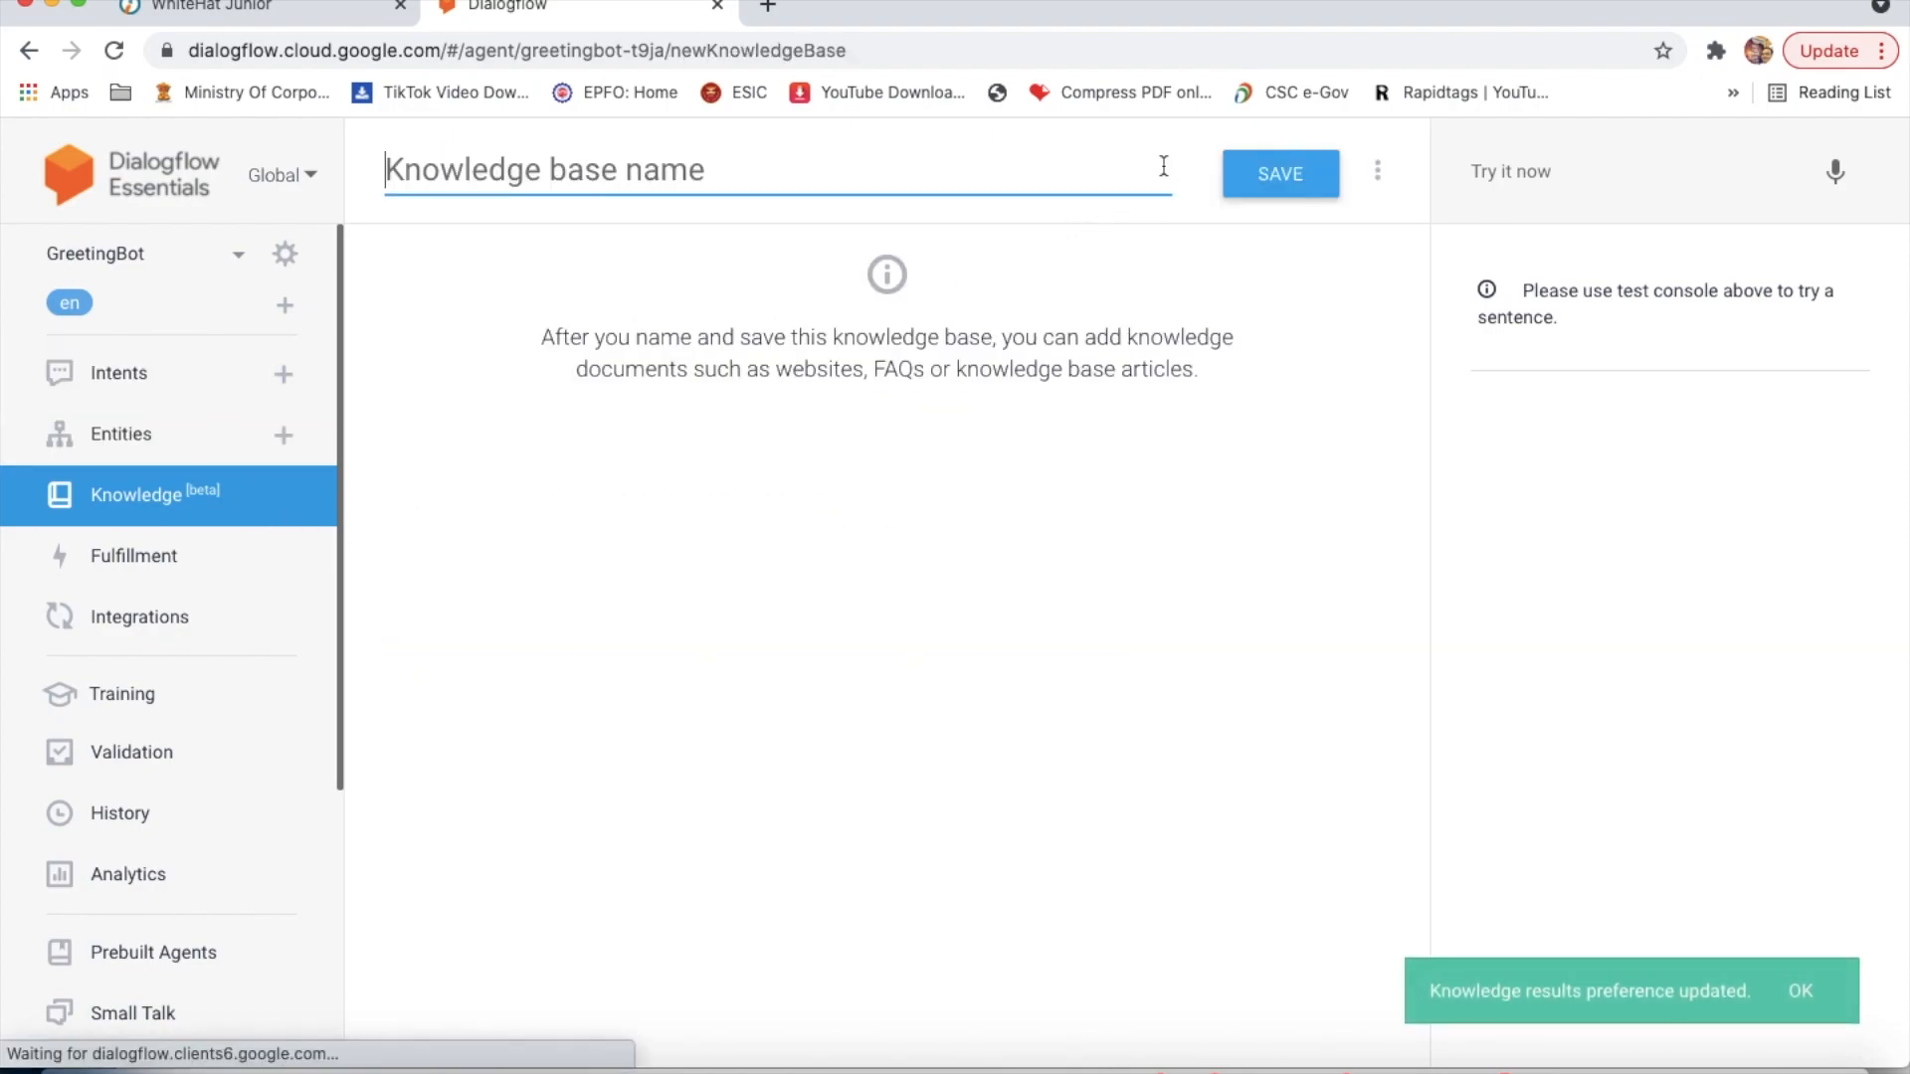
pyautogui.click(1281, 173)
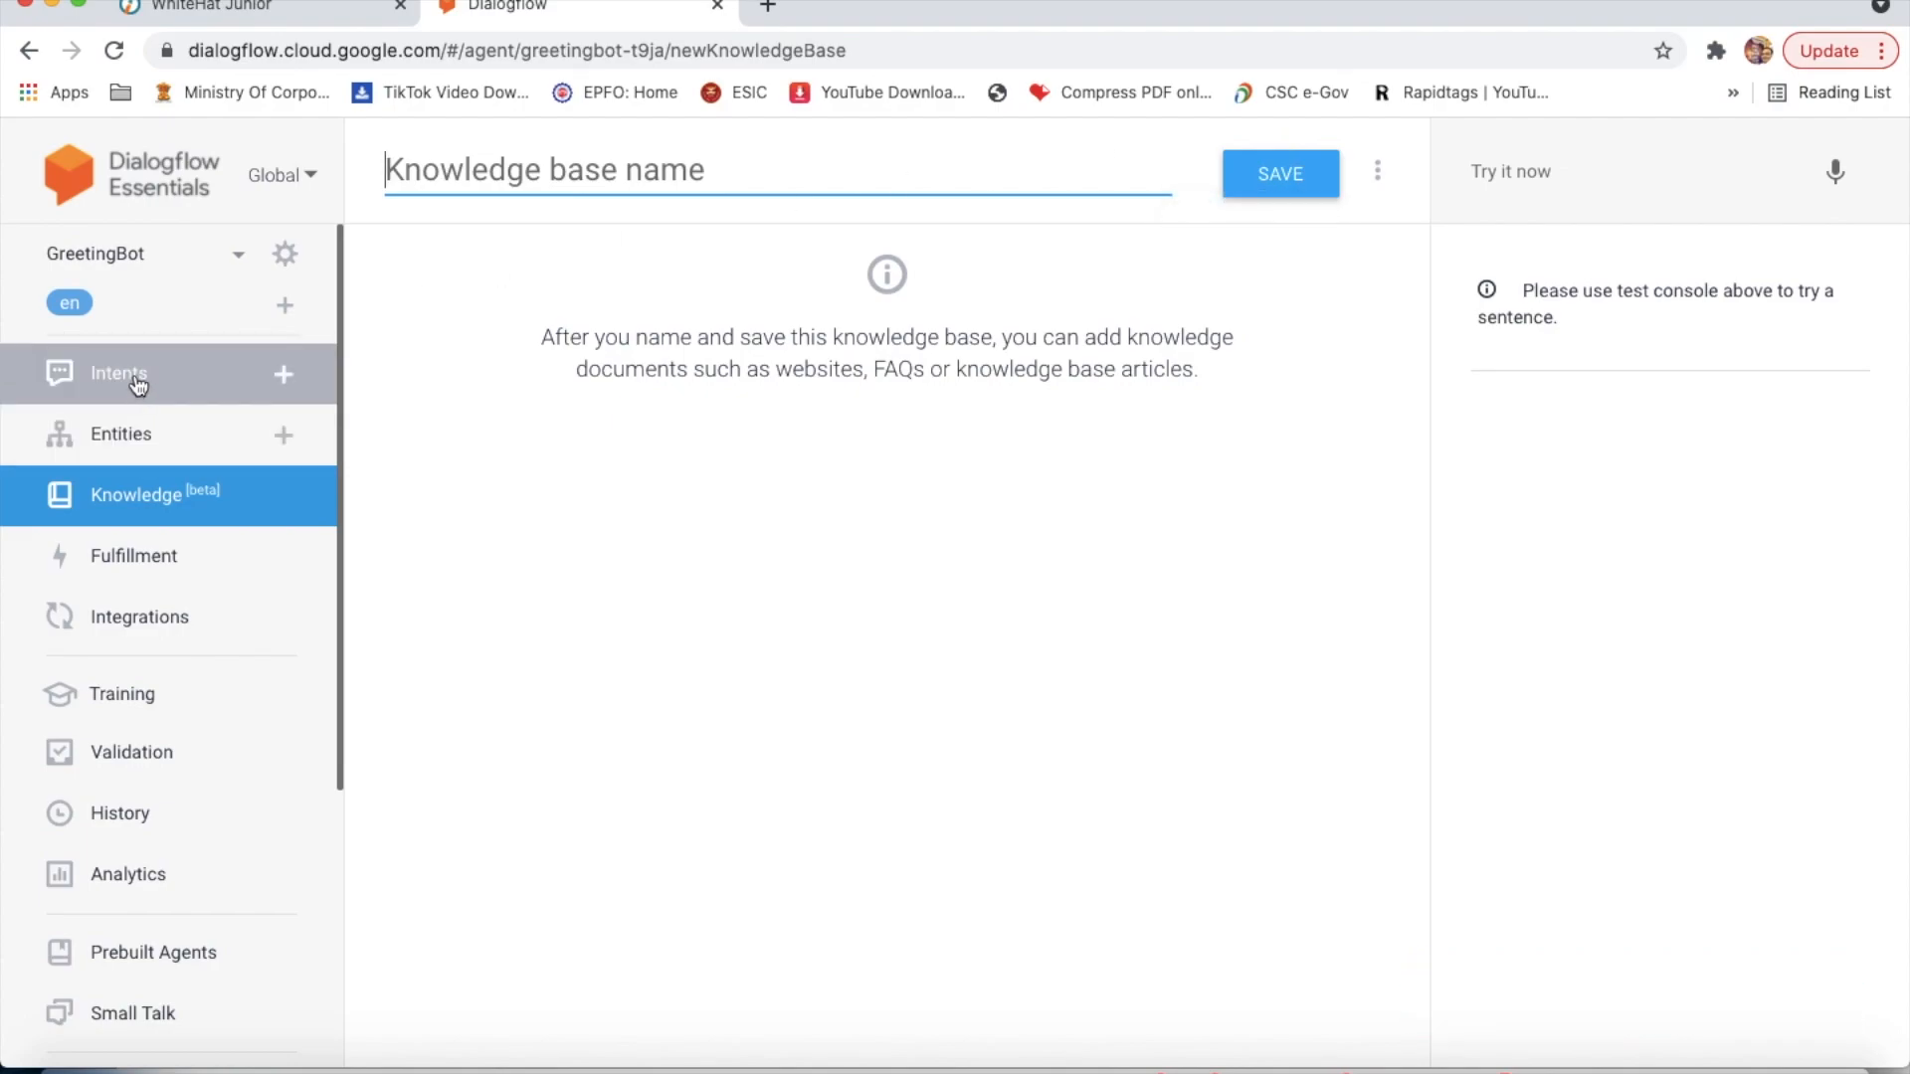
pyautogui.click(118, 374)
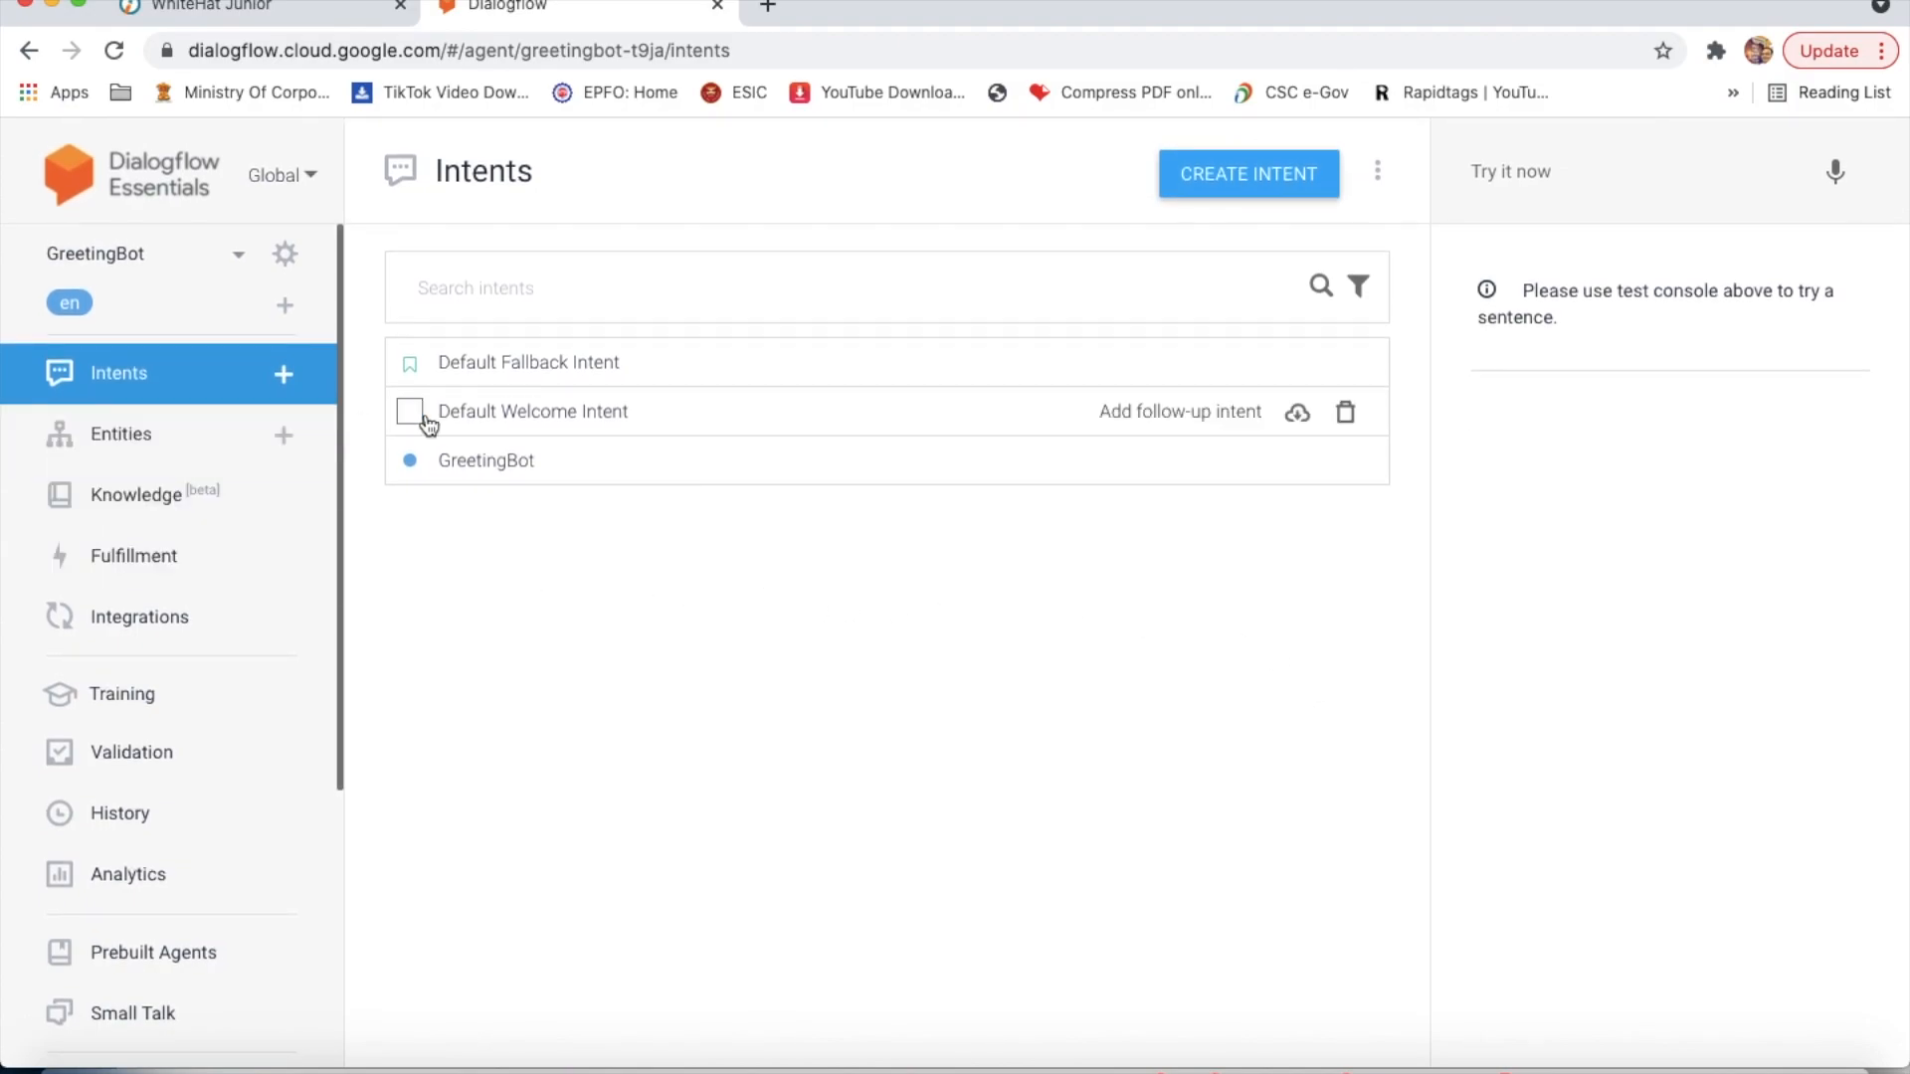
# Step: Test the agent in the Try it now console with Hallo and Namaste, checking the matched intent
pyautogui.click(486, 461)
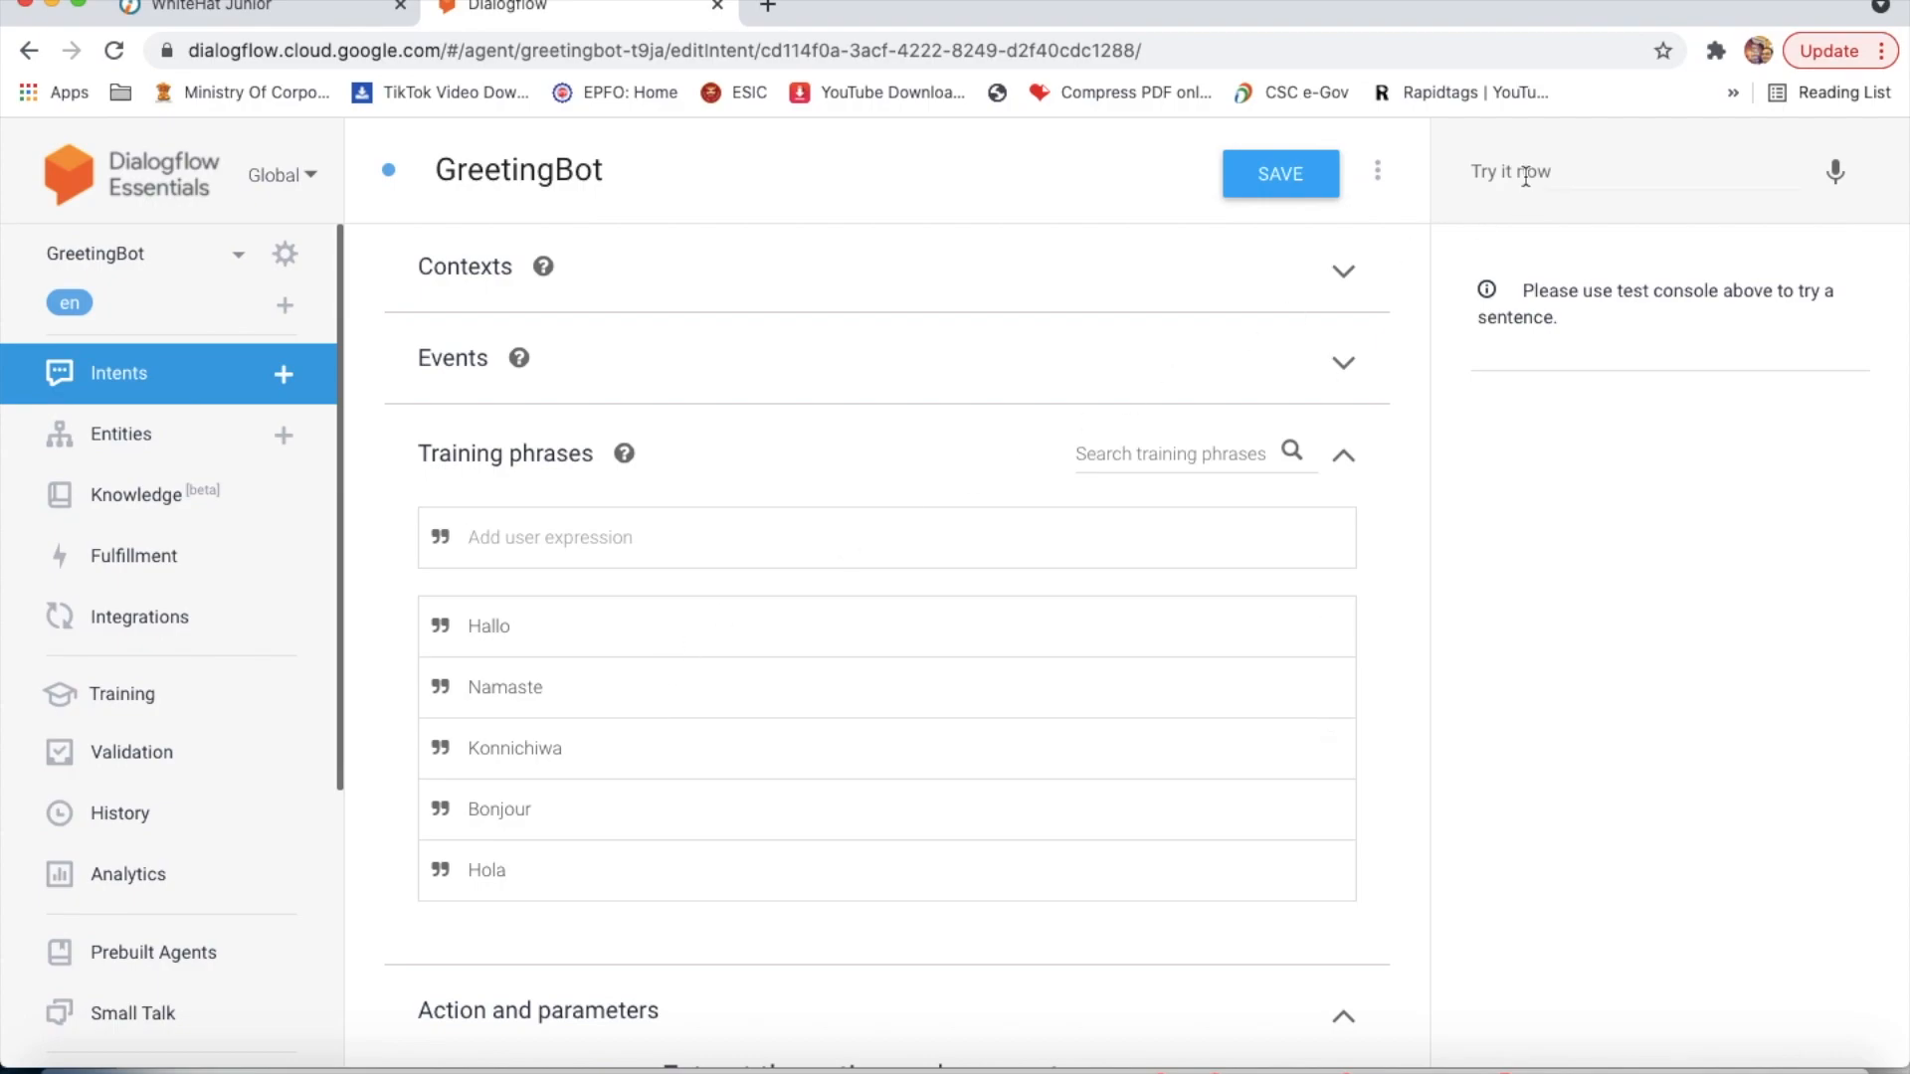
pyautogui.write('H')
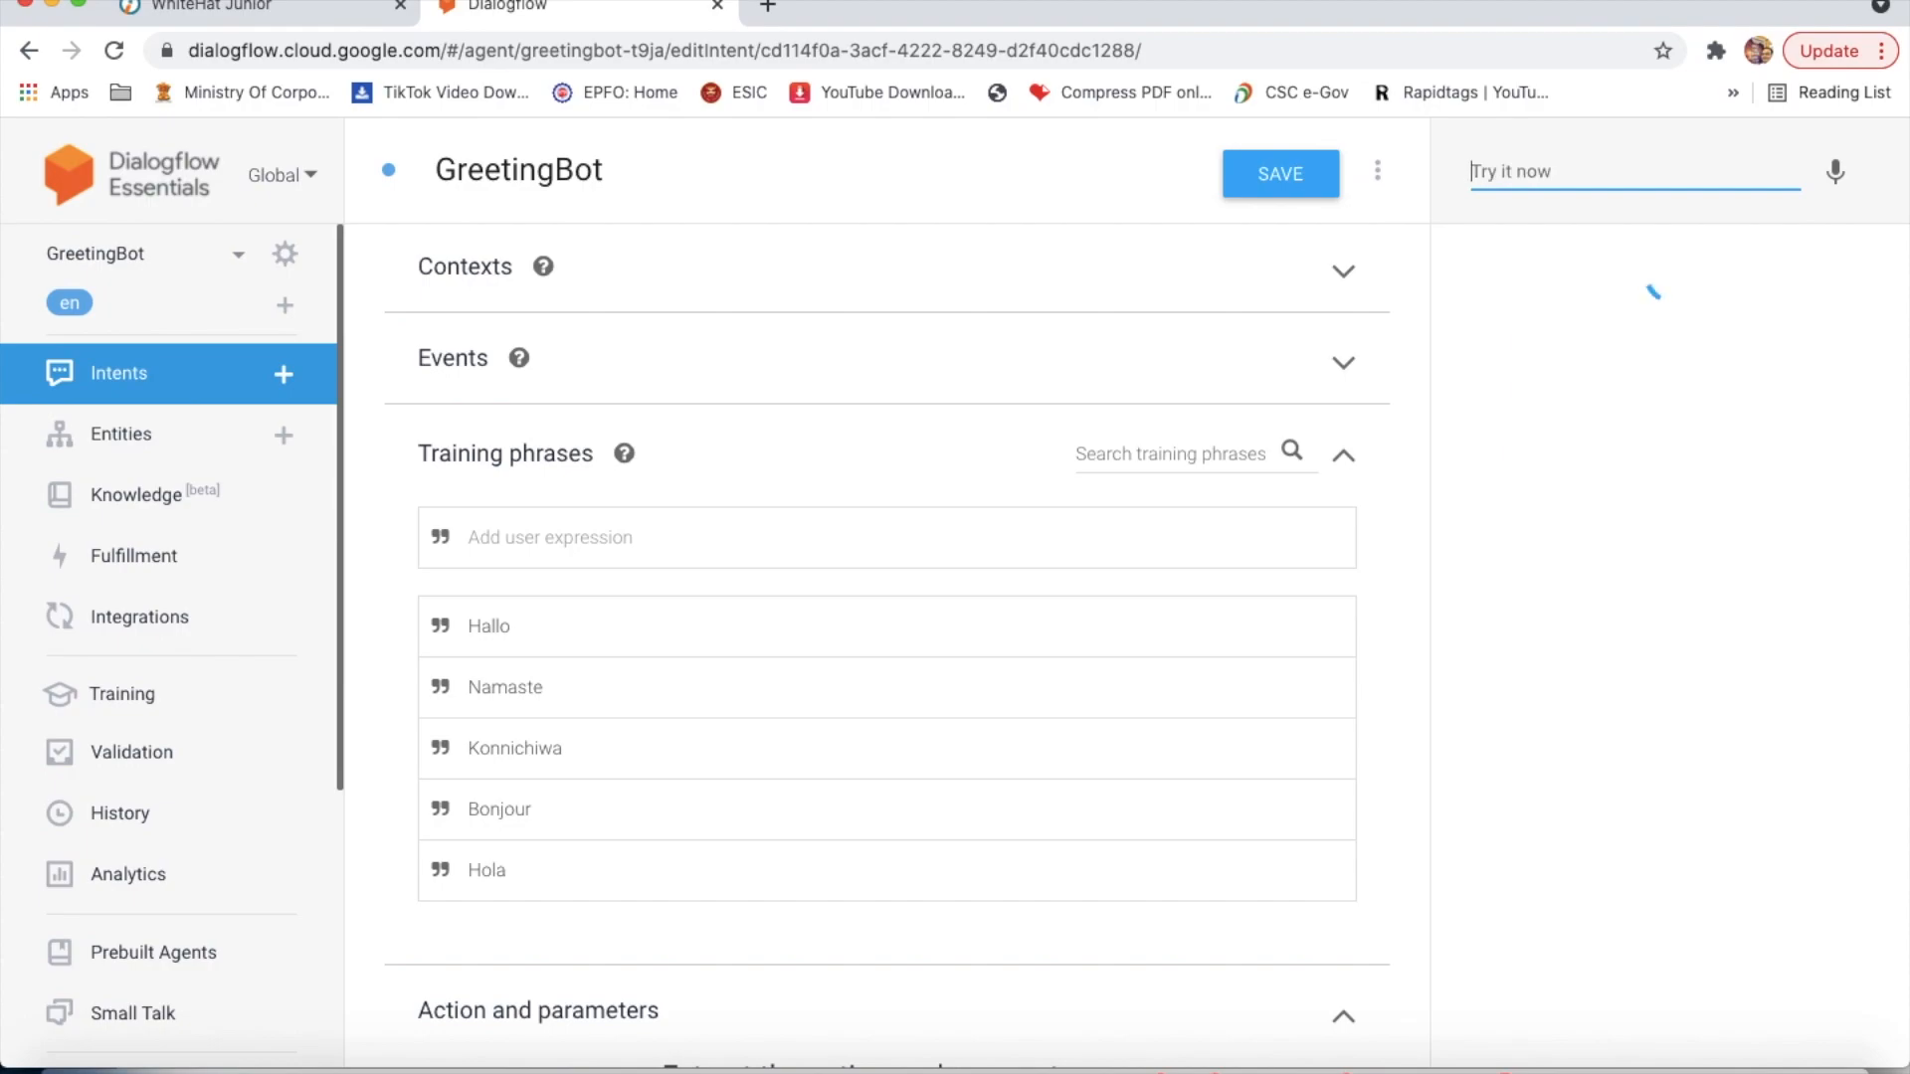
pyautogui.write('Hallo')
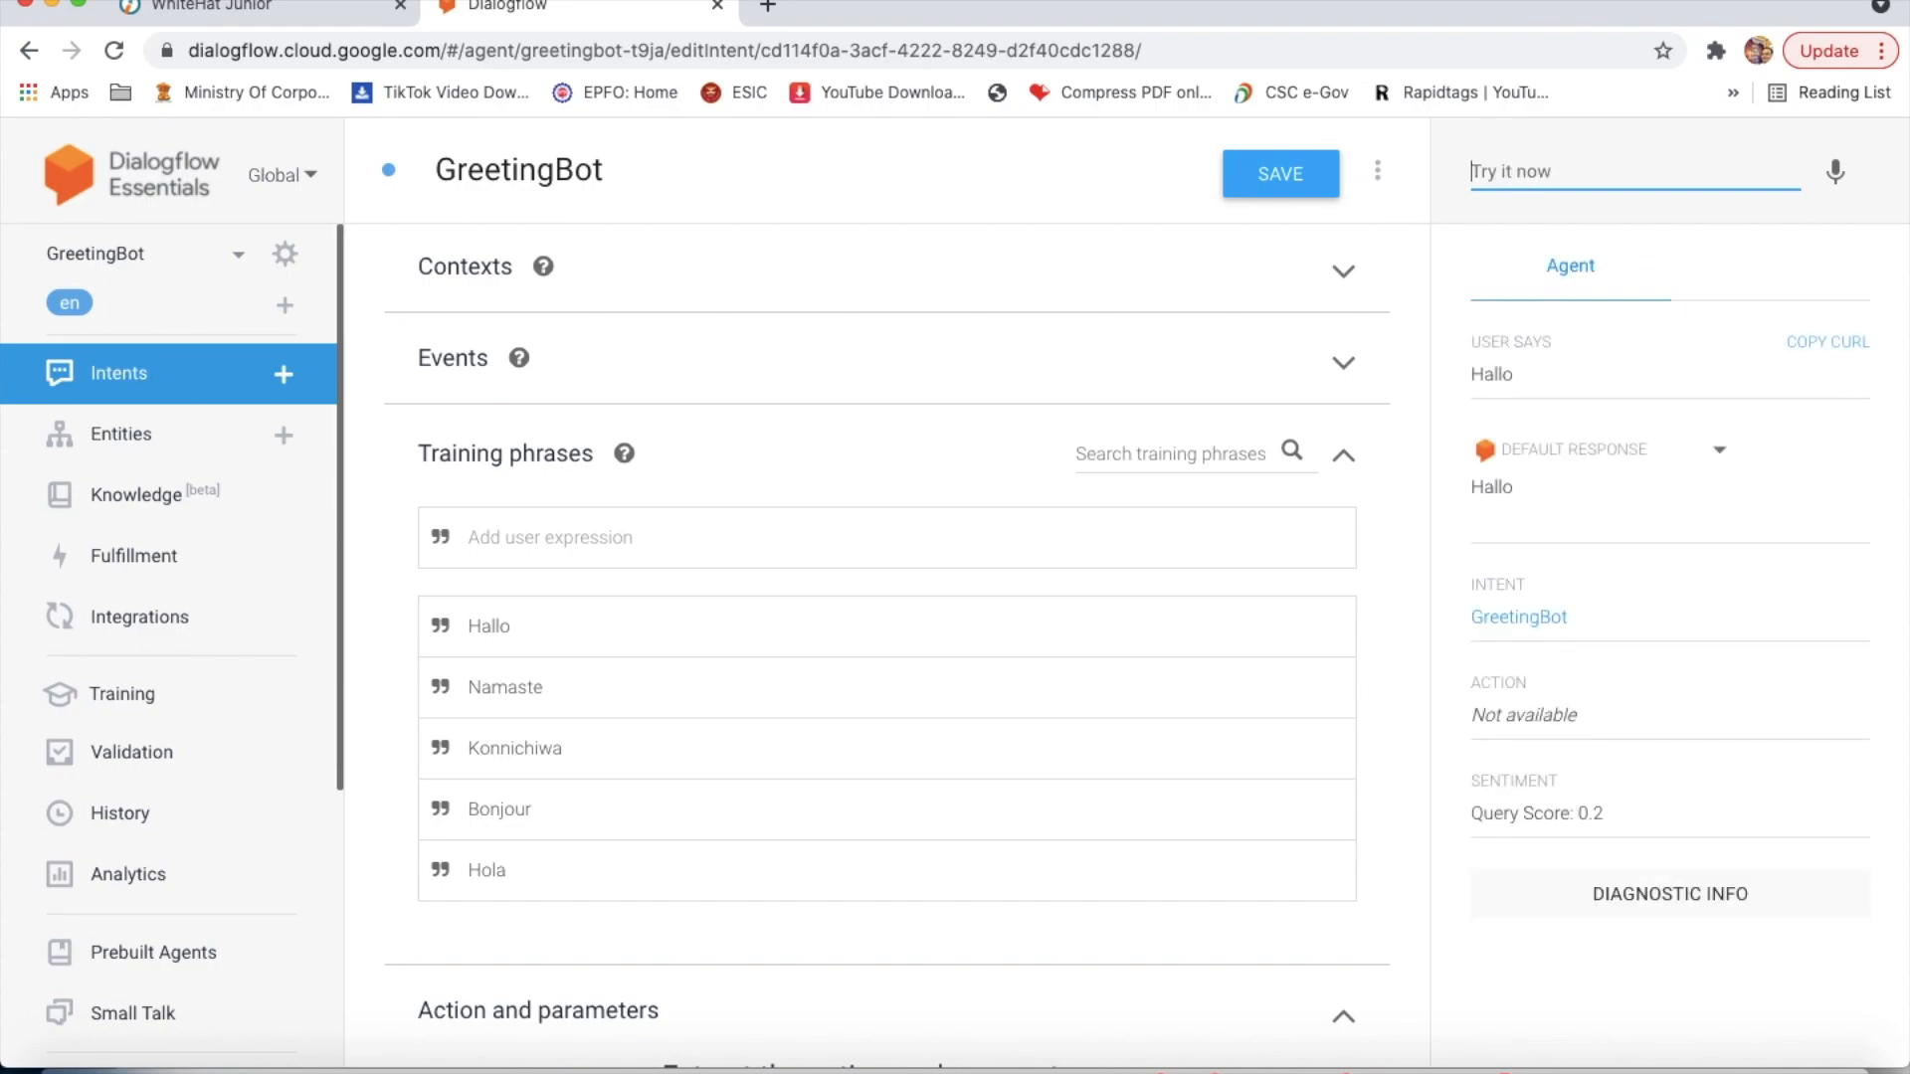
pyautogui.write('Na')
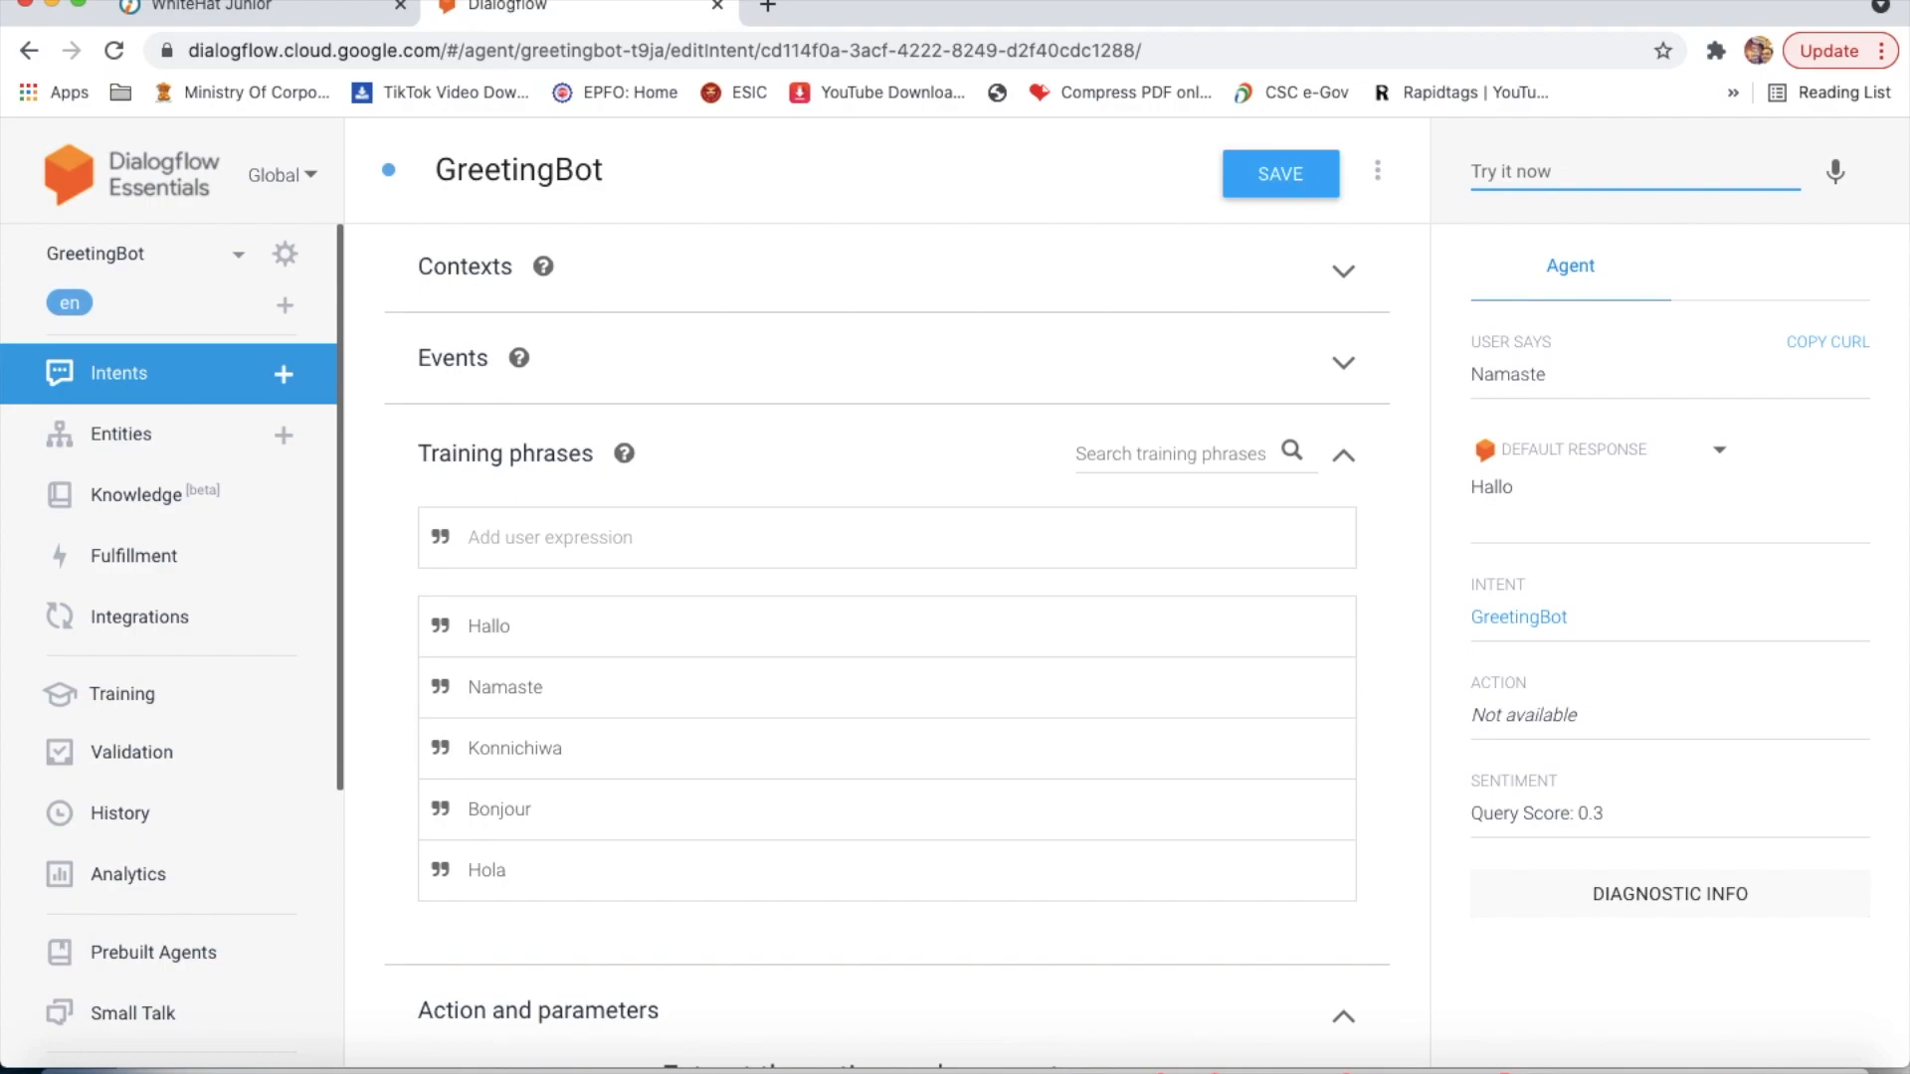
pyautogui.click(1632, 171)
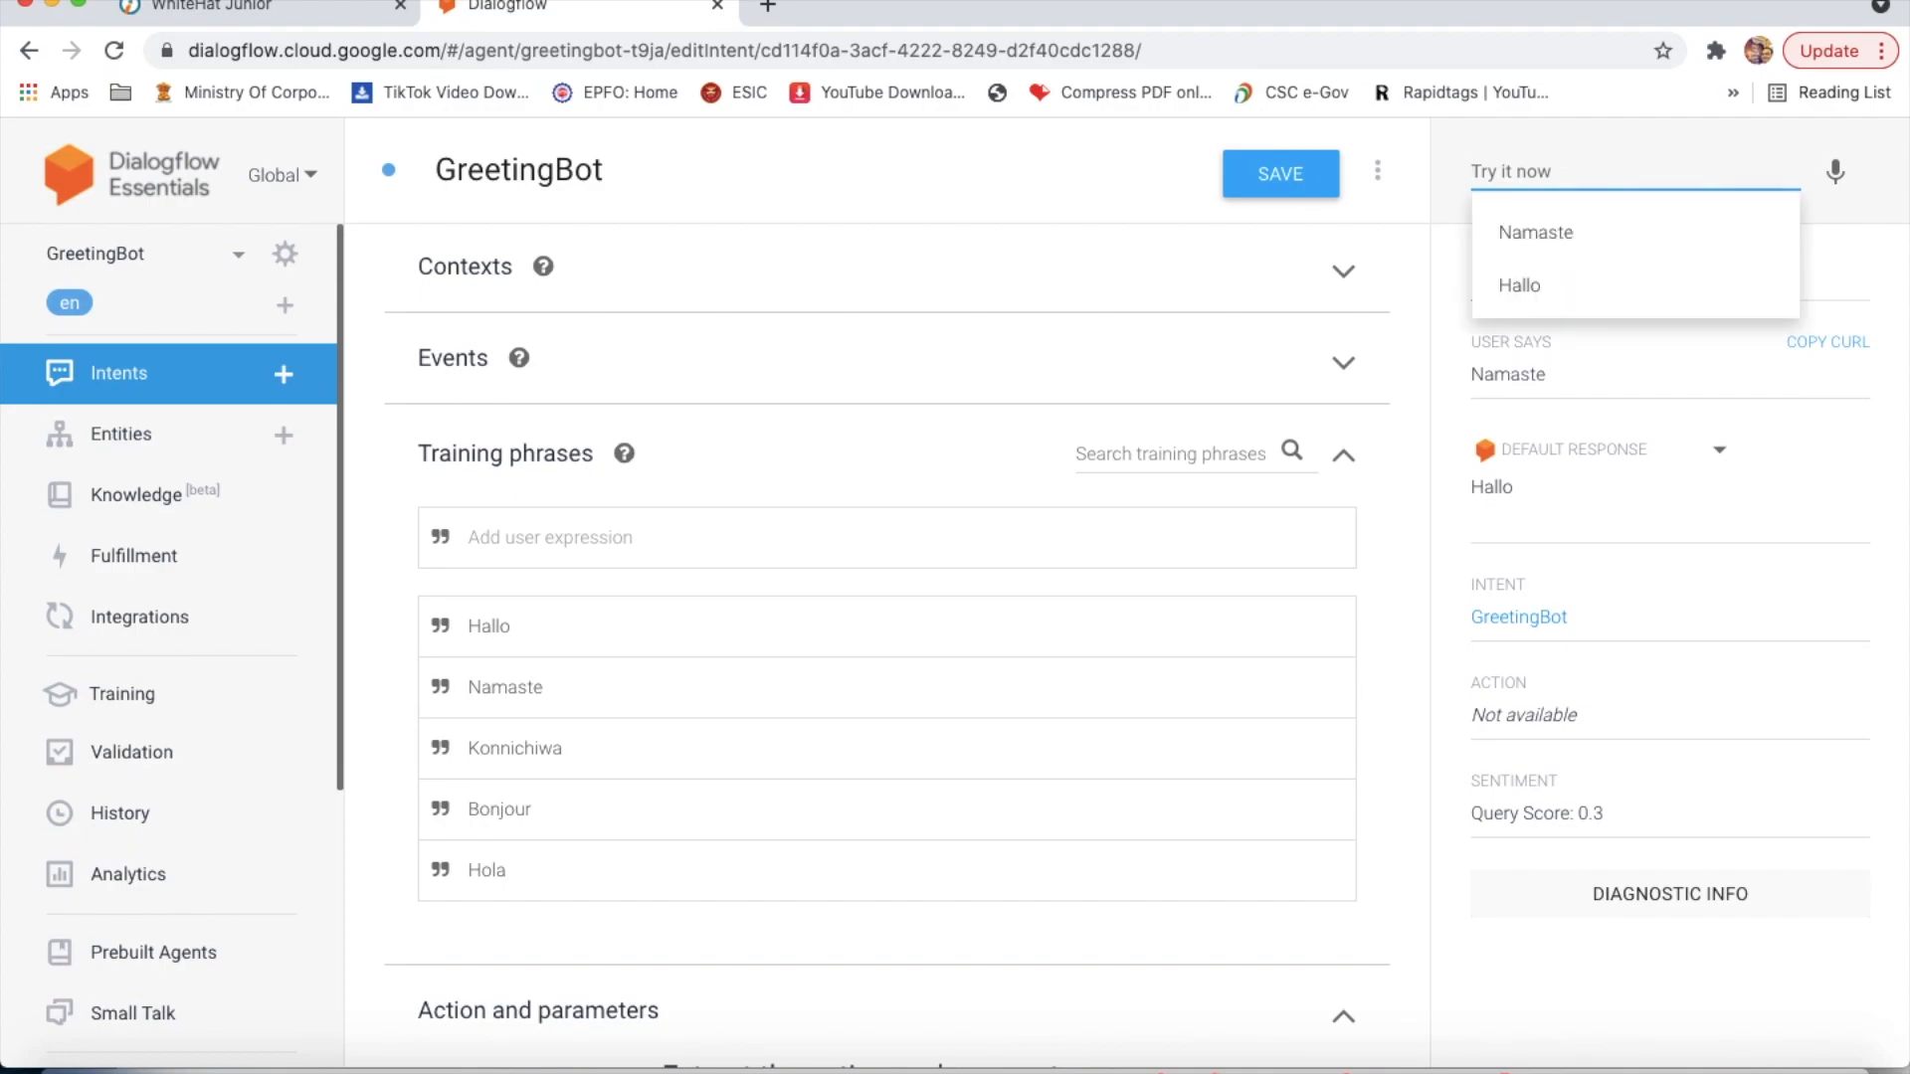
# Step: Test Konnichiwa, Bonjour and Hallo again, confirming each matches the GreetingBot intent
pyautogui.write('Konn')
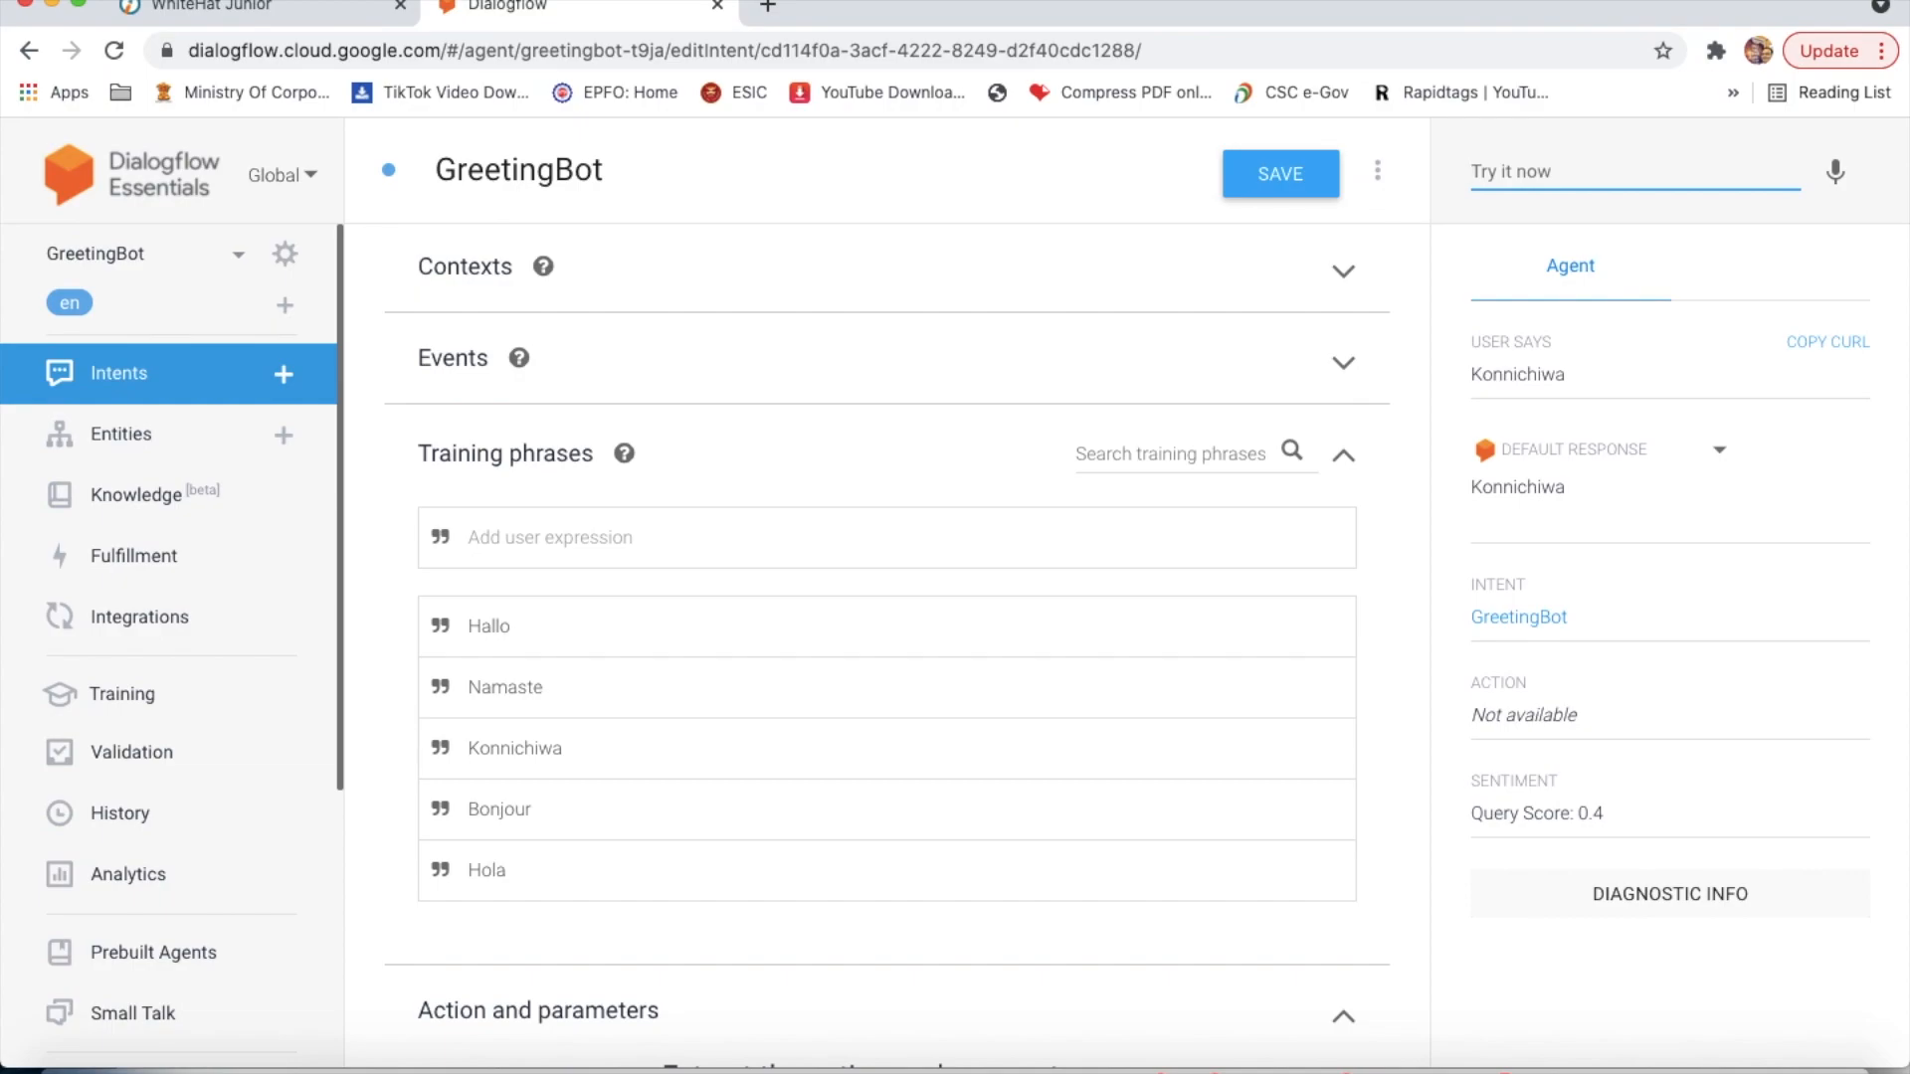
pyautogui.write('B')
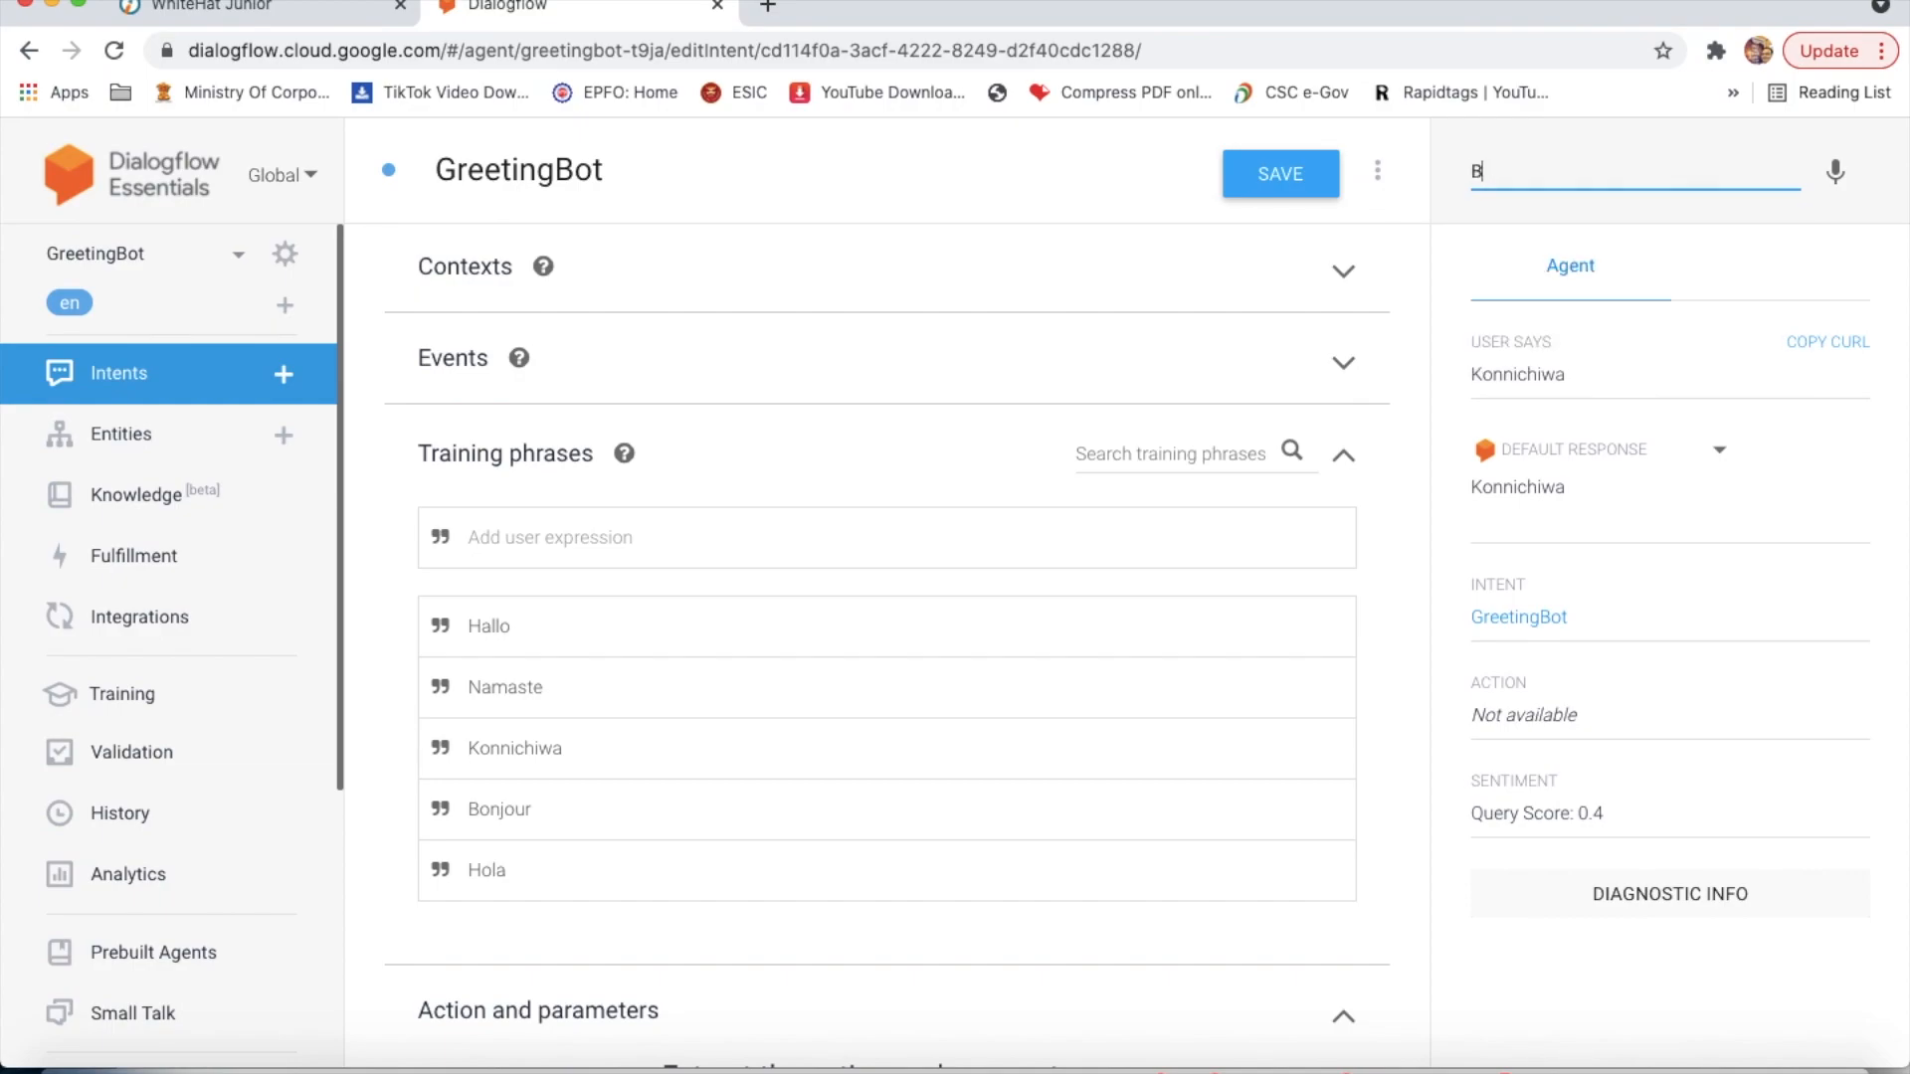
pyautogui.write('onjo')
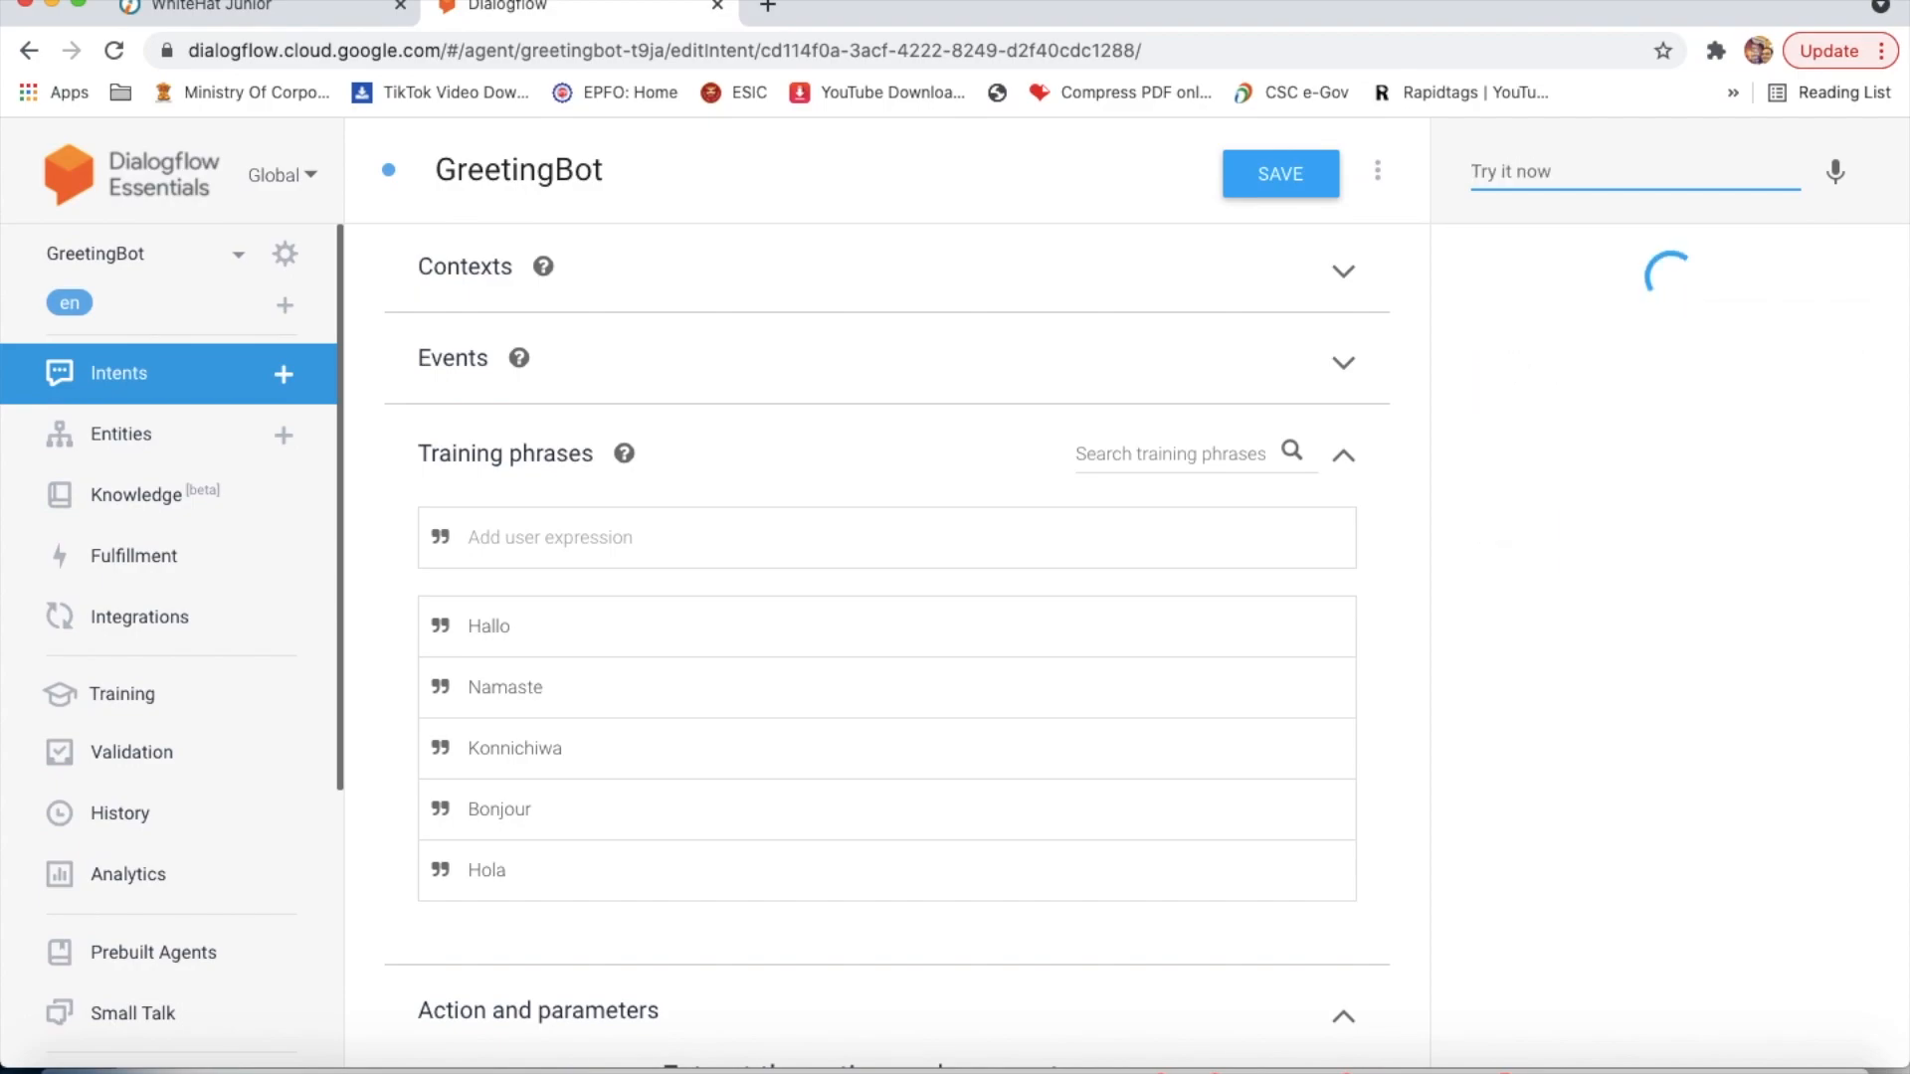
pyautogui.write('Bonjour')
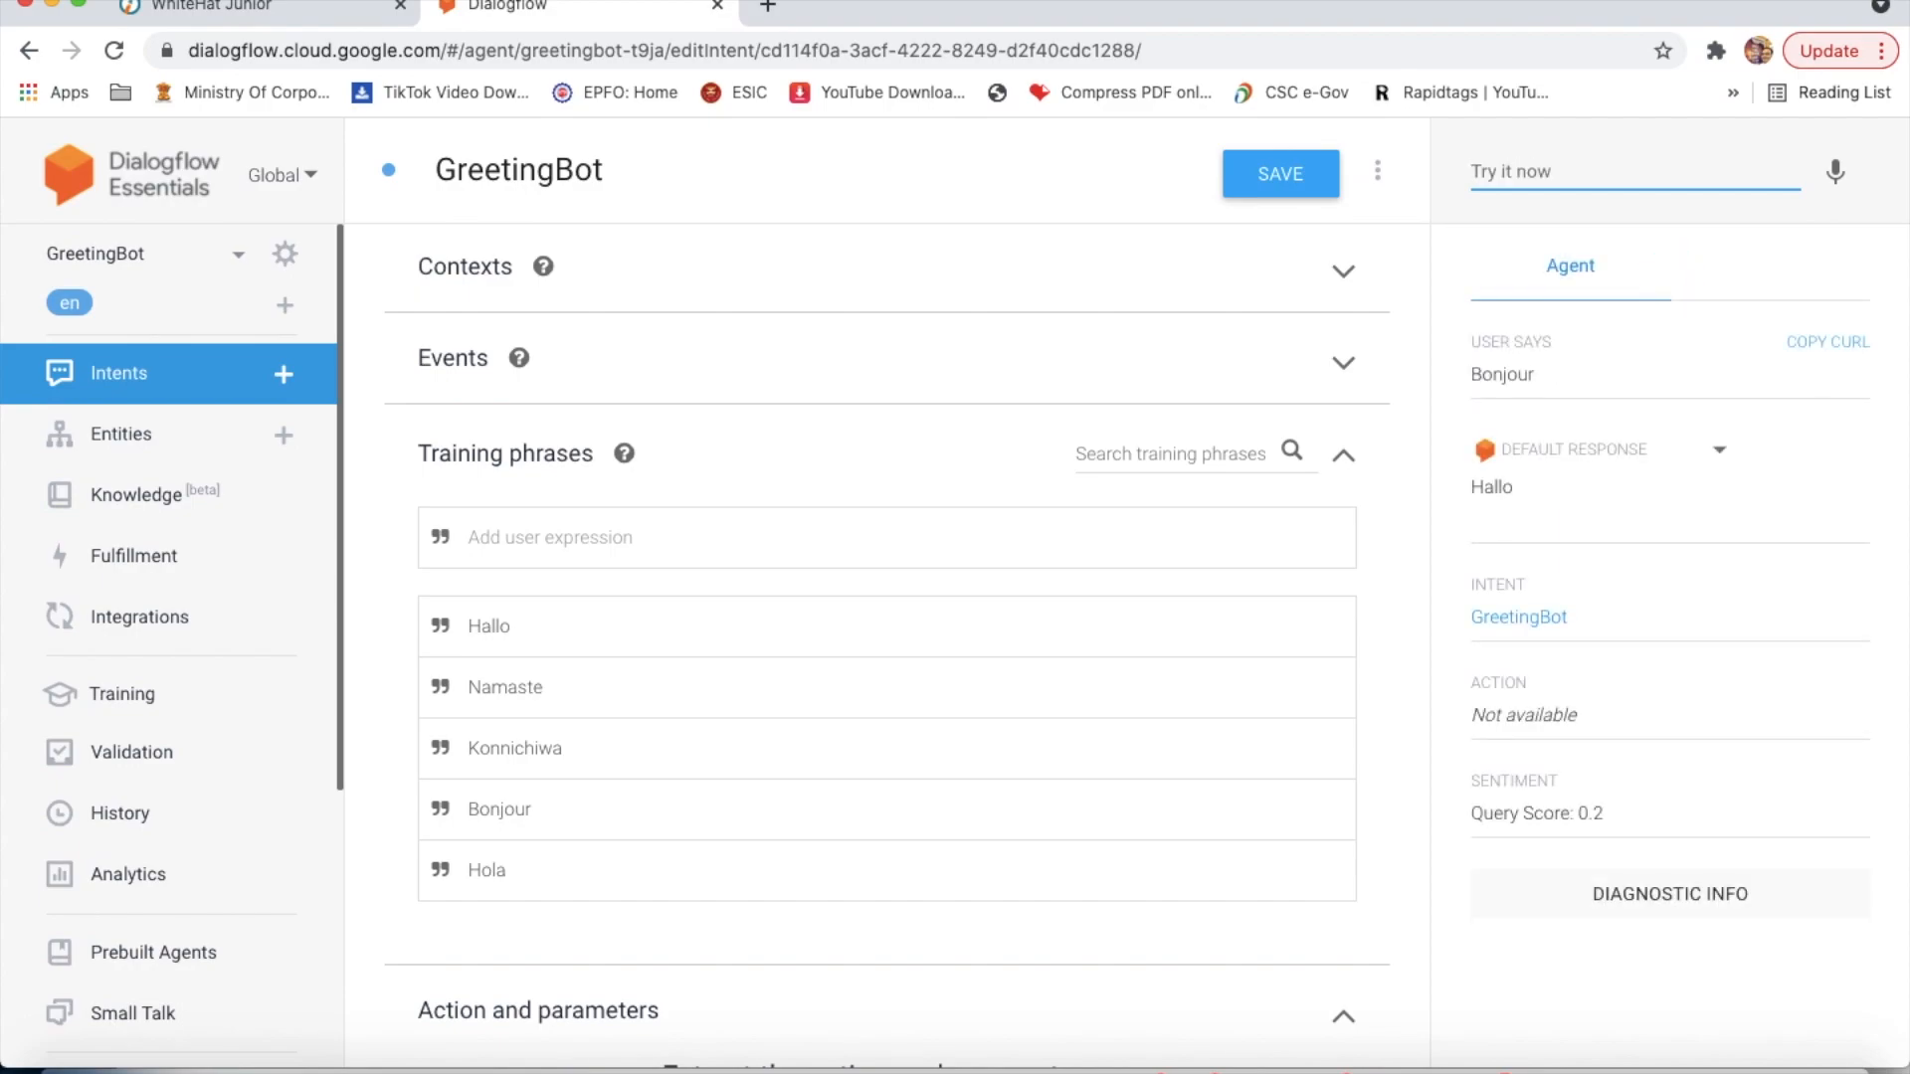
pyautogui.write('Hallo')
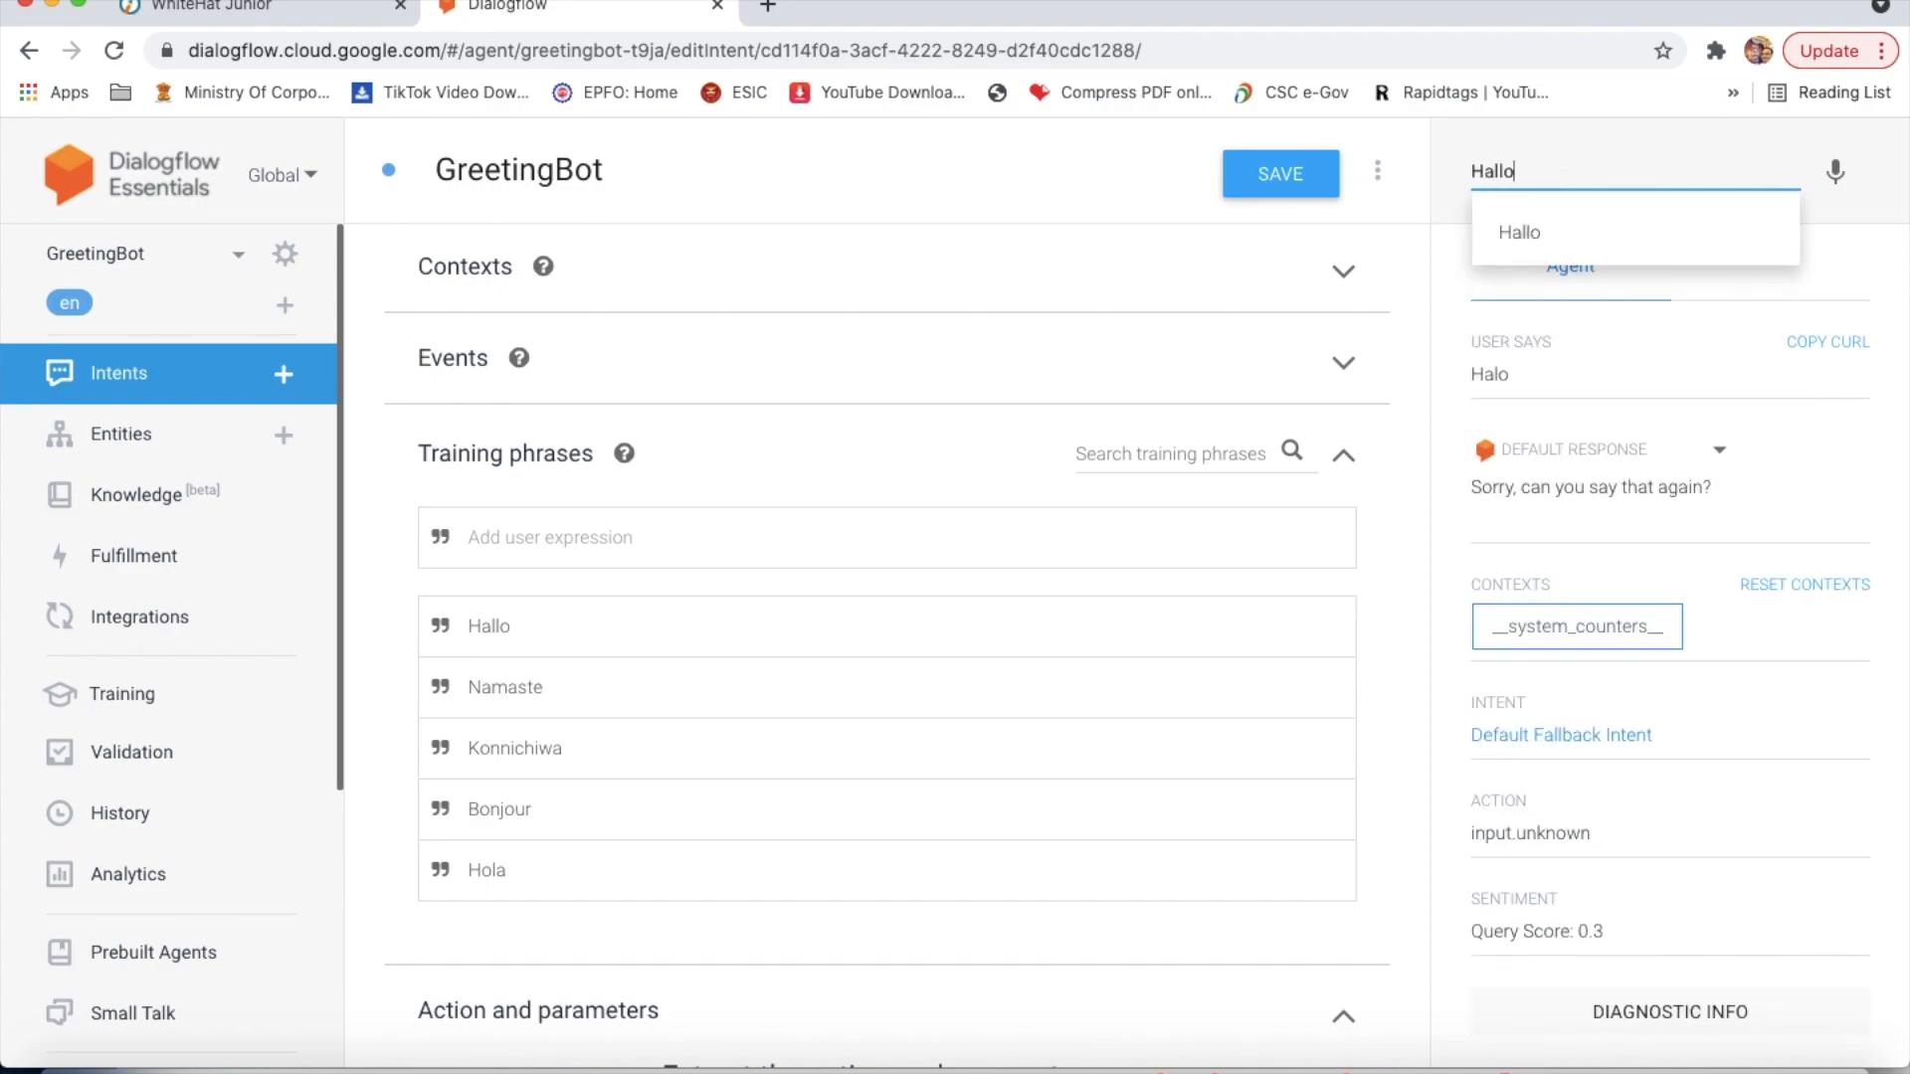
pyautogui.press('Enter')
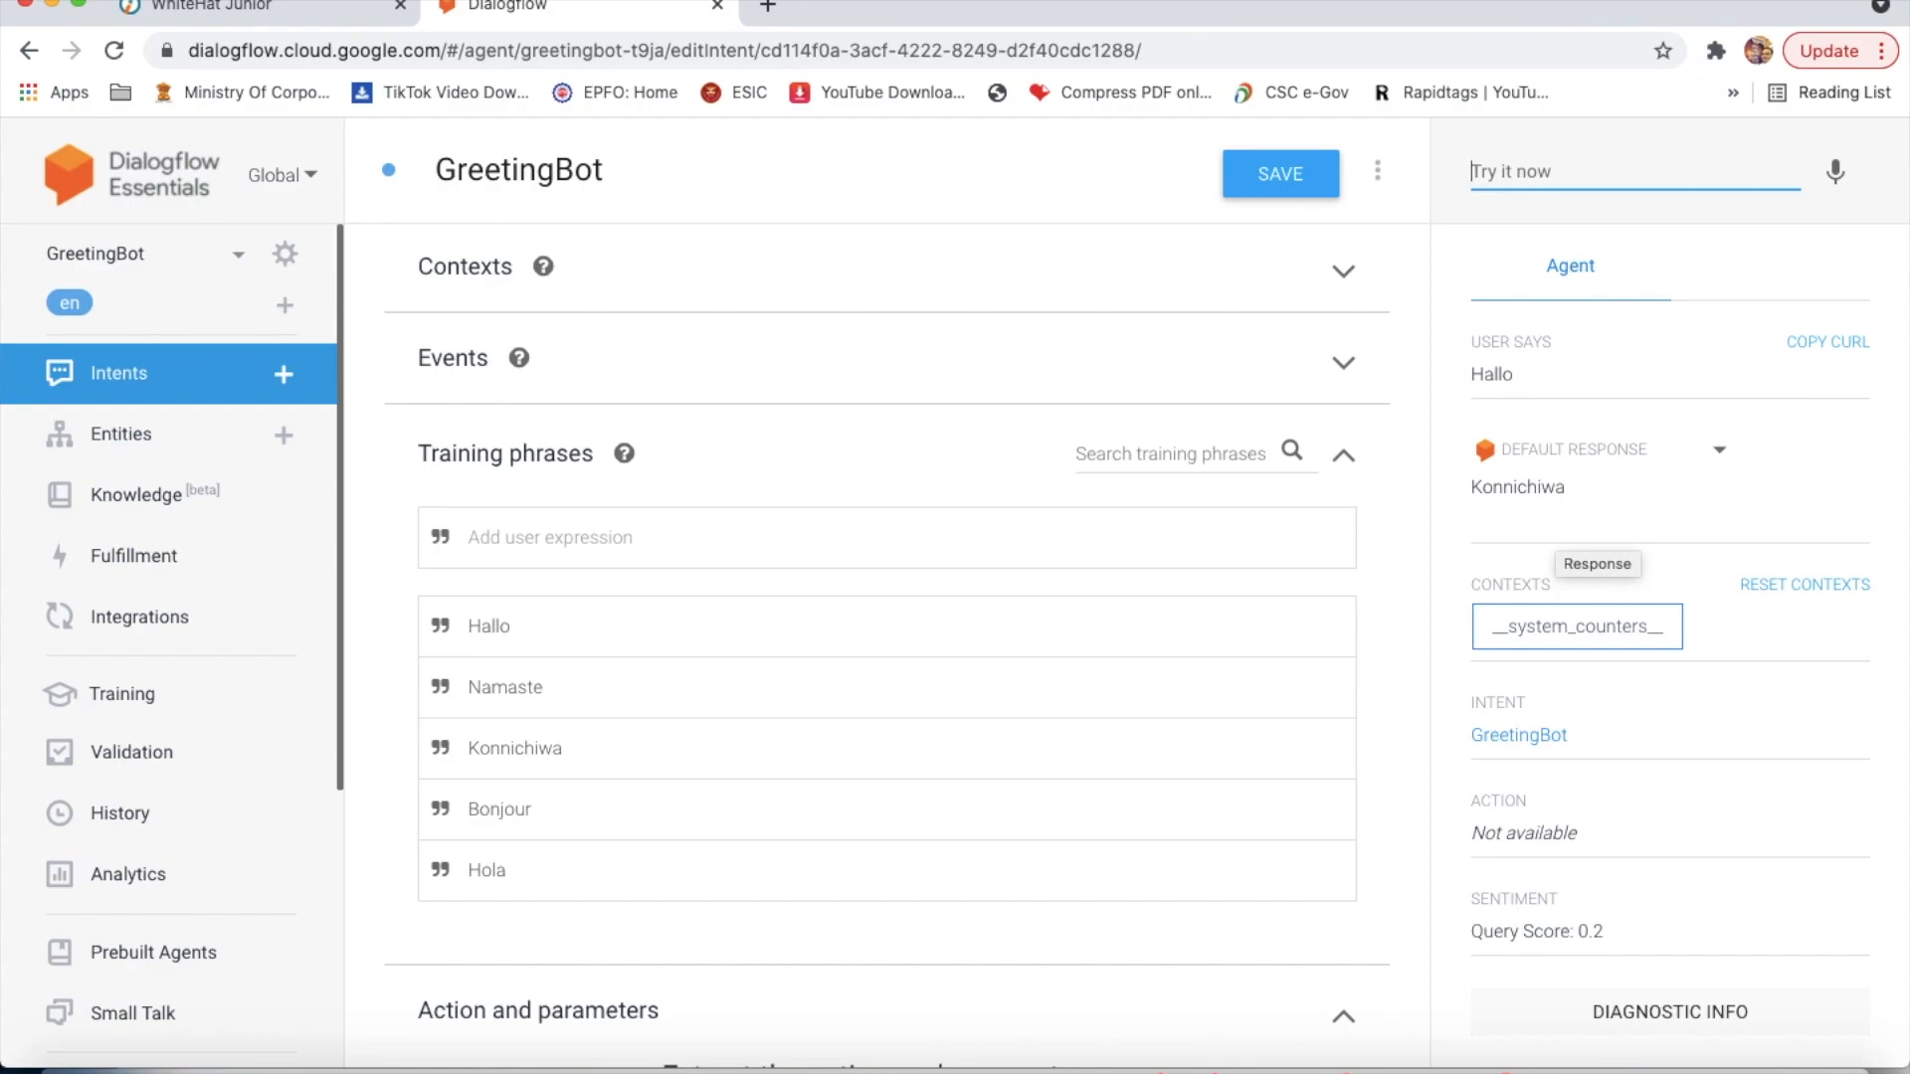
pyautogui.moveTo(585, 848)
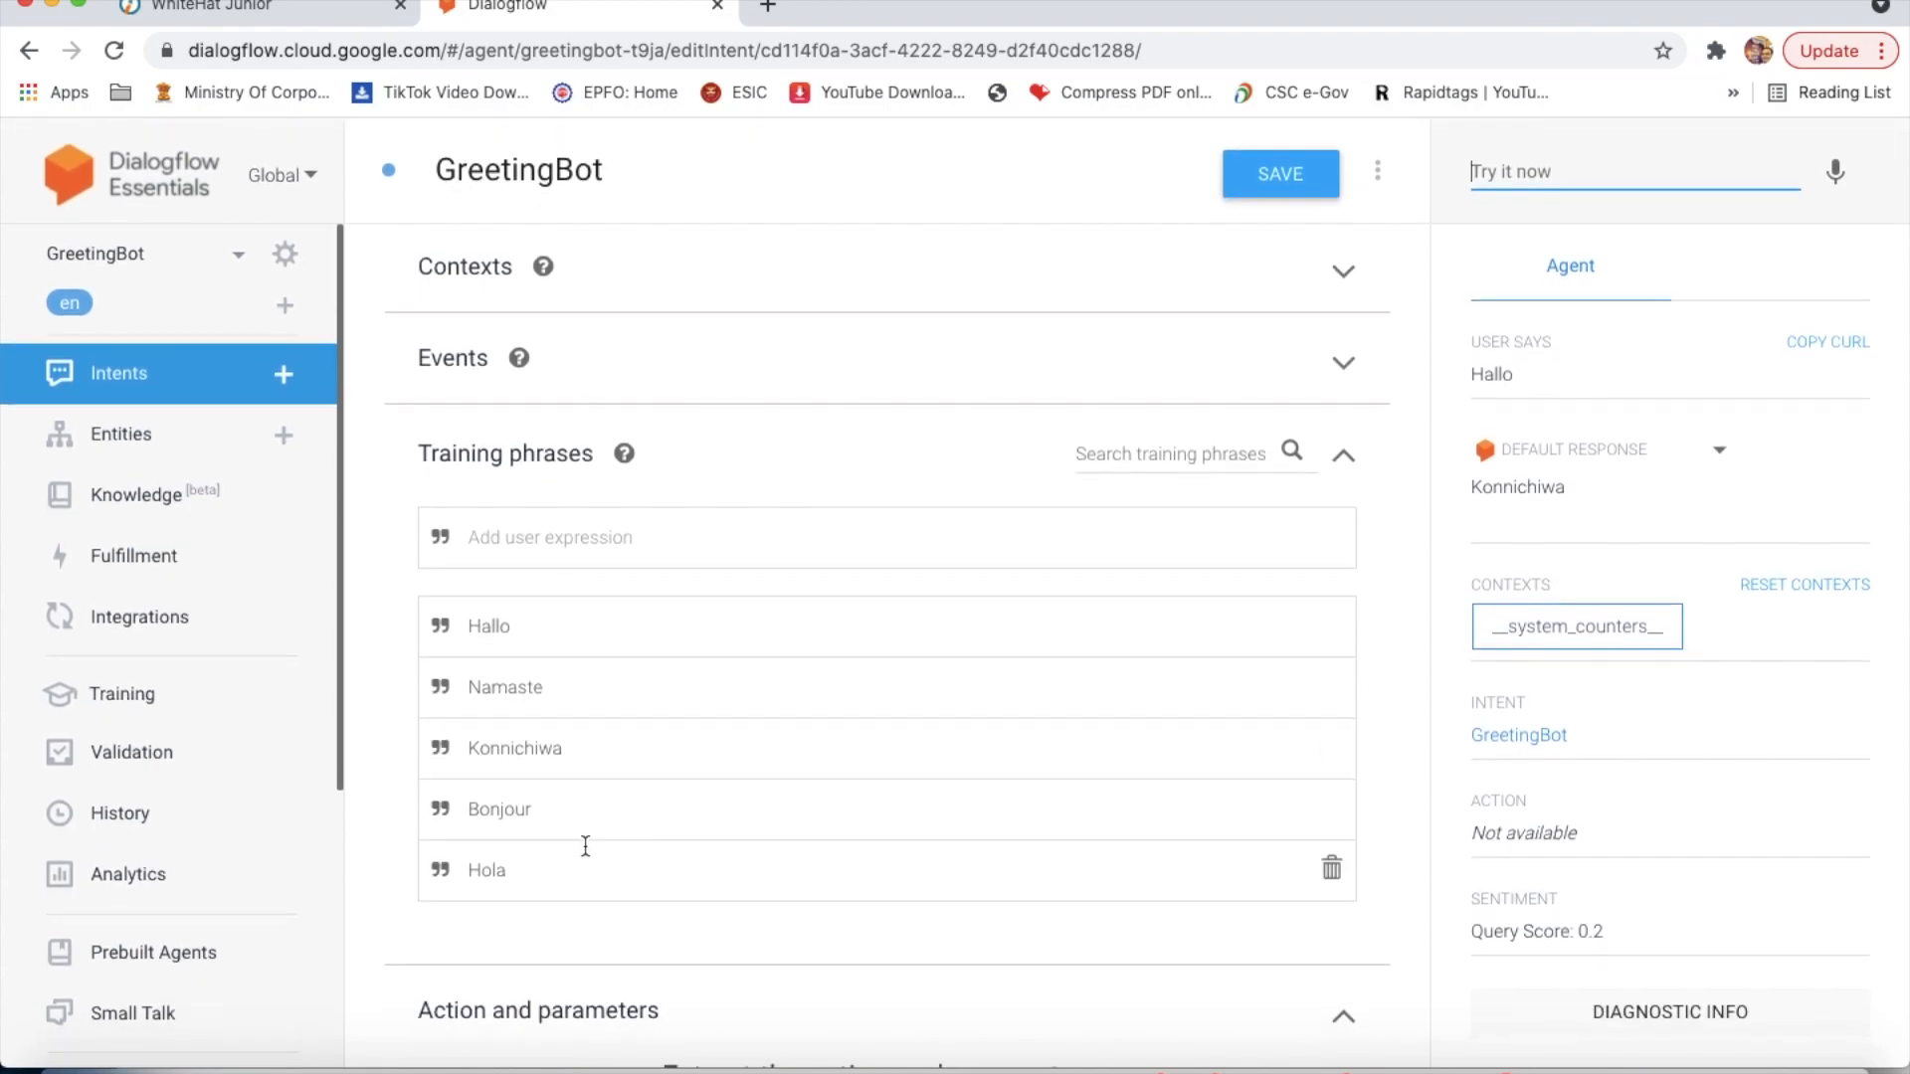
# Step: Show GreetingBot's Integrations page scrolled to the text-based options including Web Demo
pyautogui.click(137, 617)
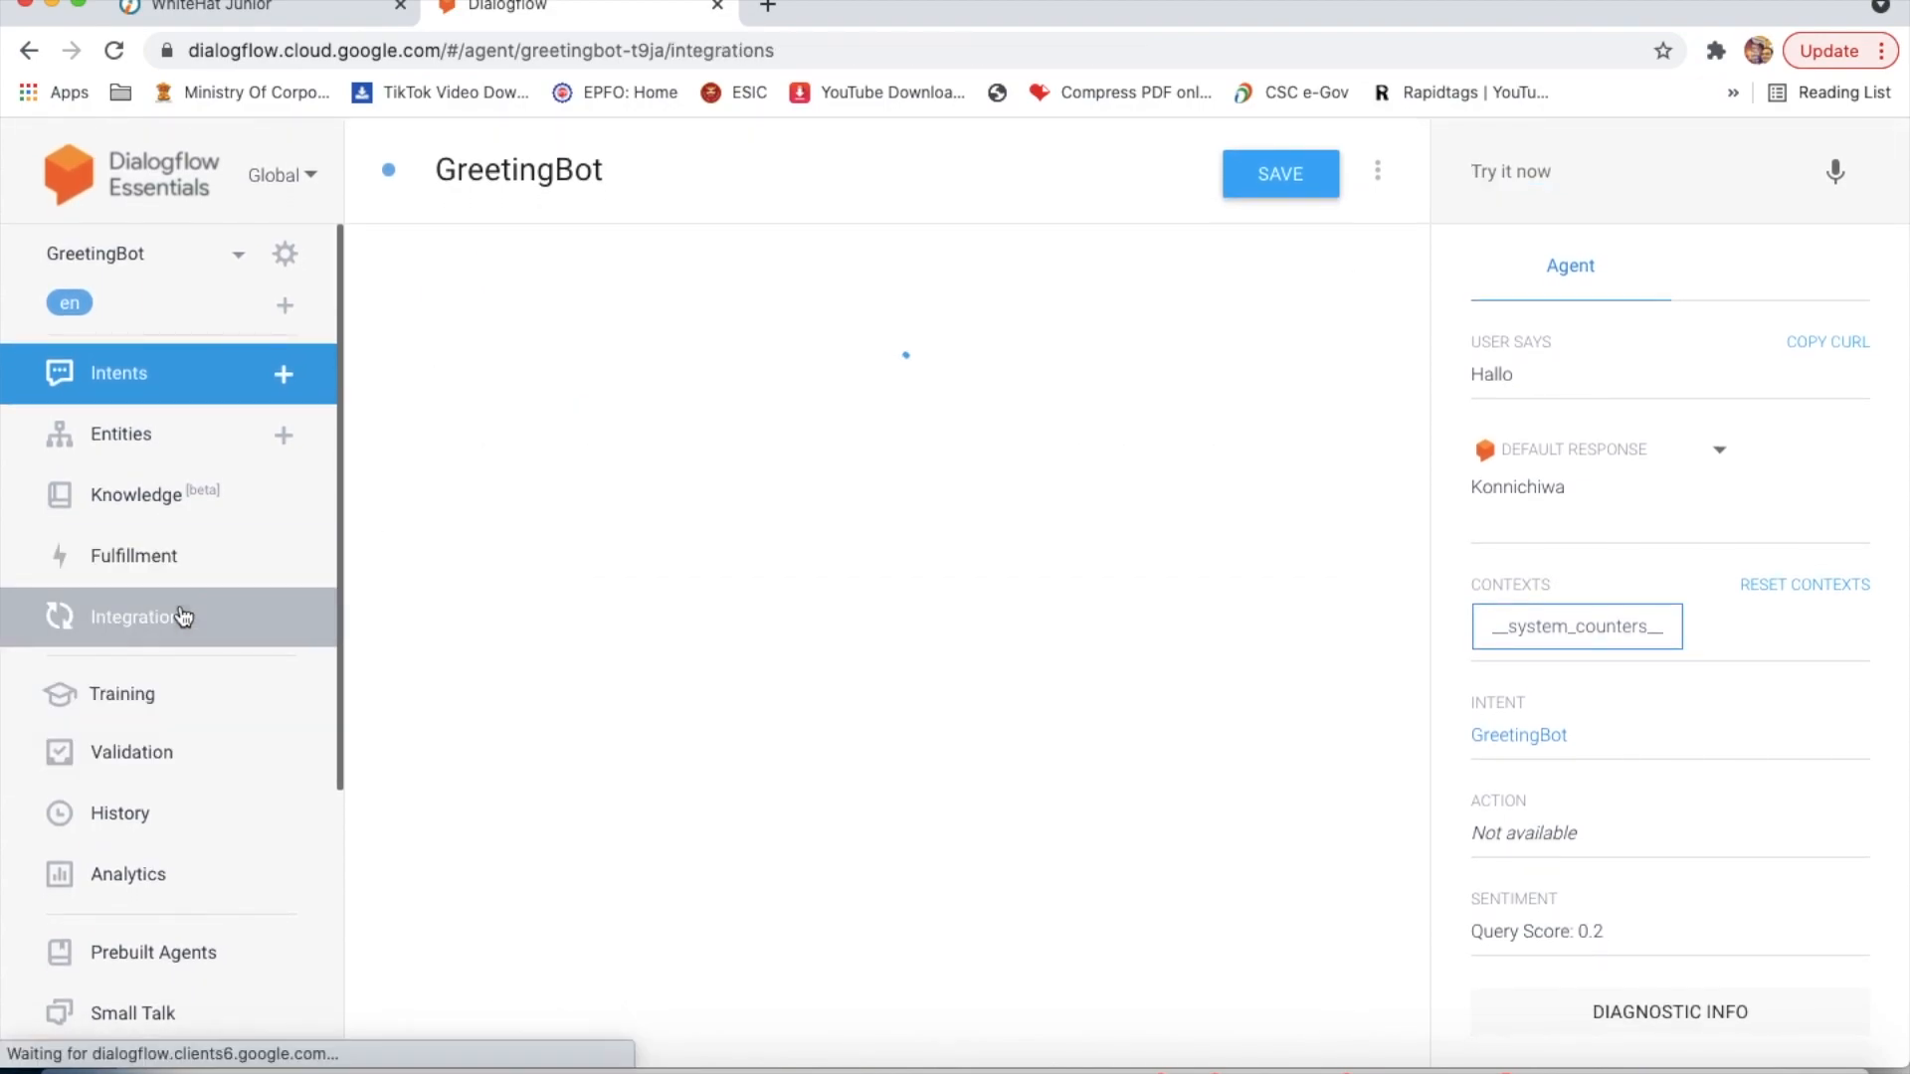
pyautogui.click(137, 617)
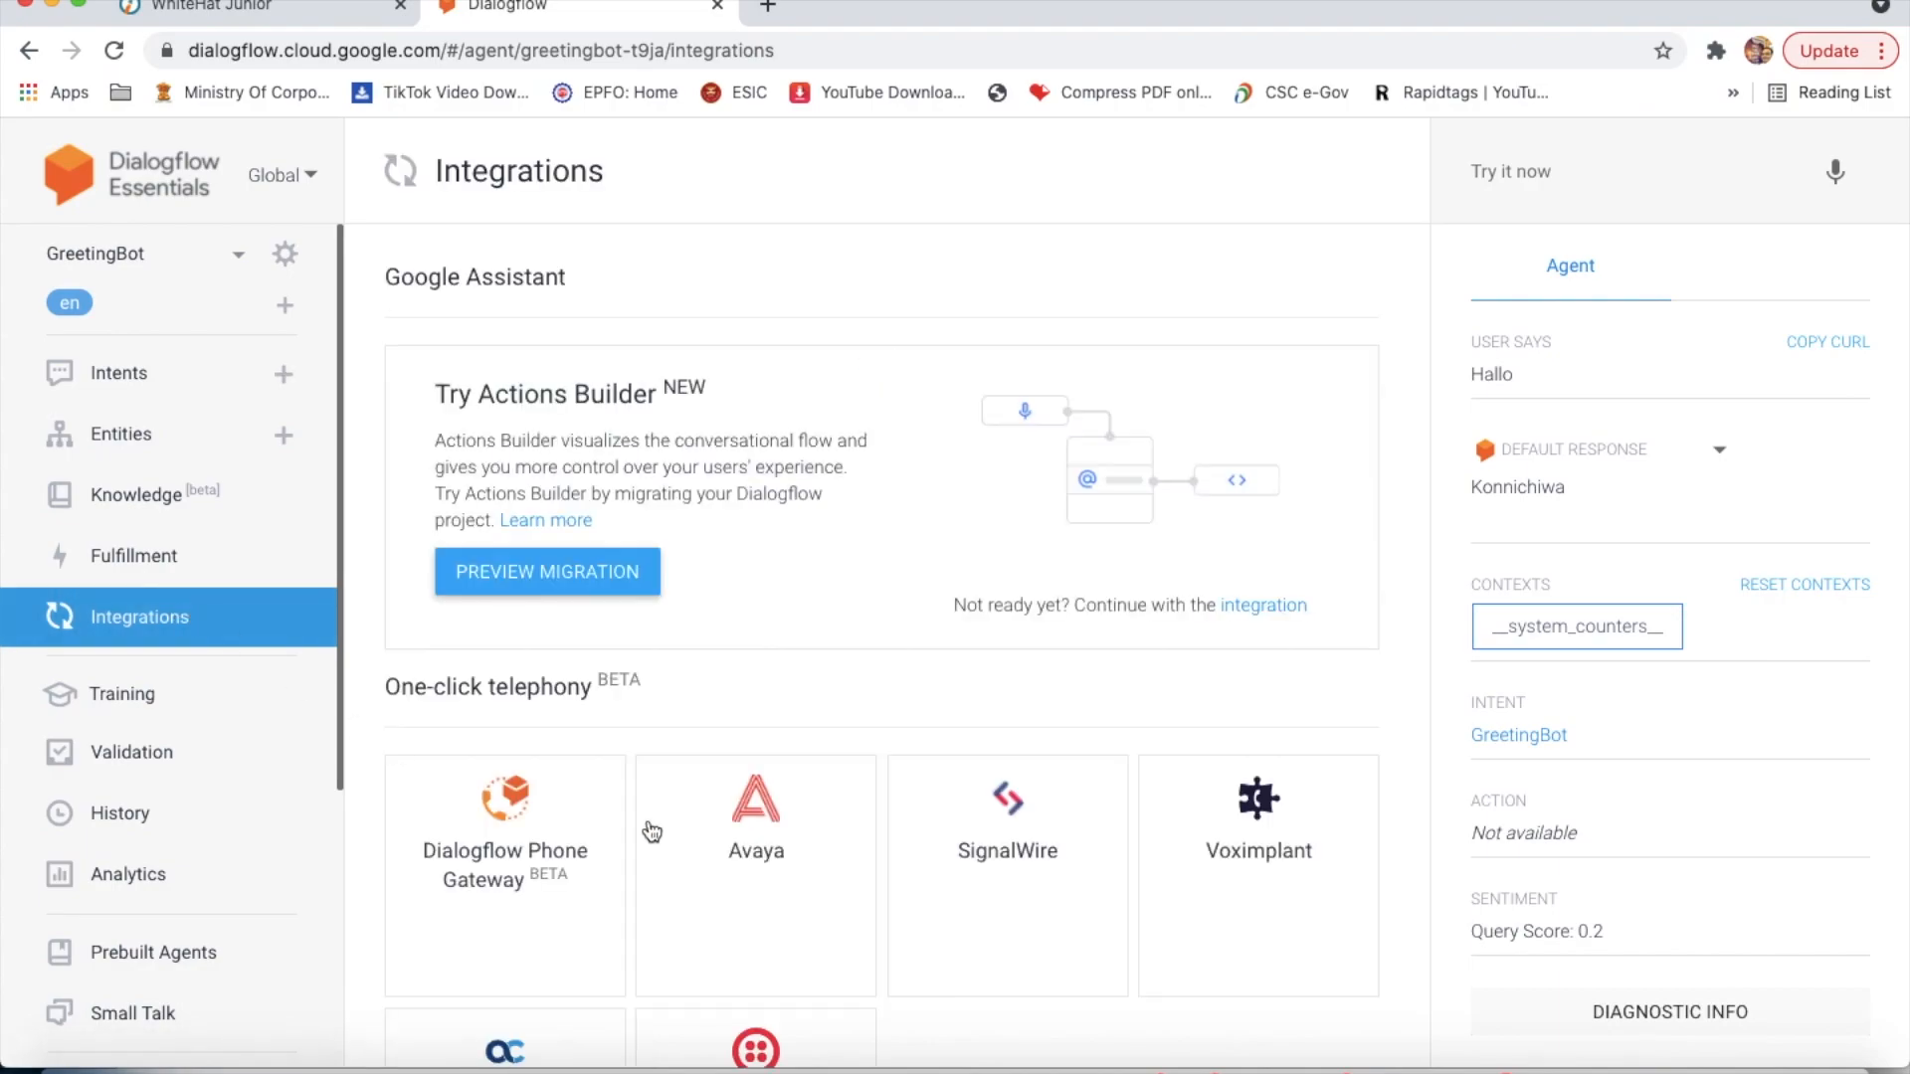
pyautogui.scroll(-3)
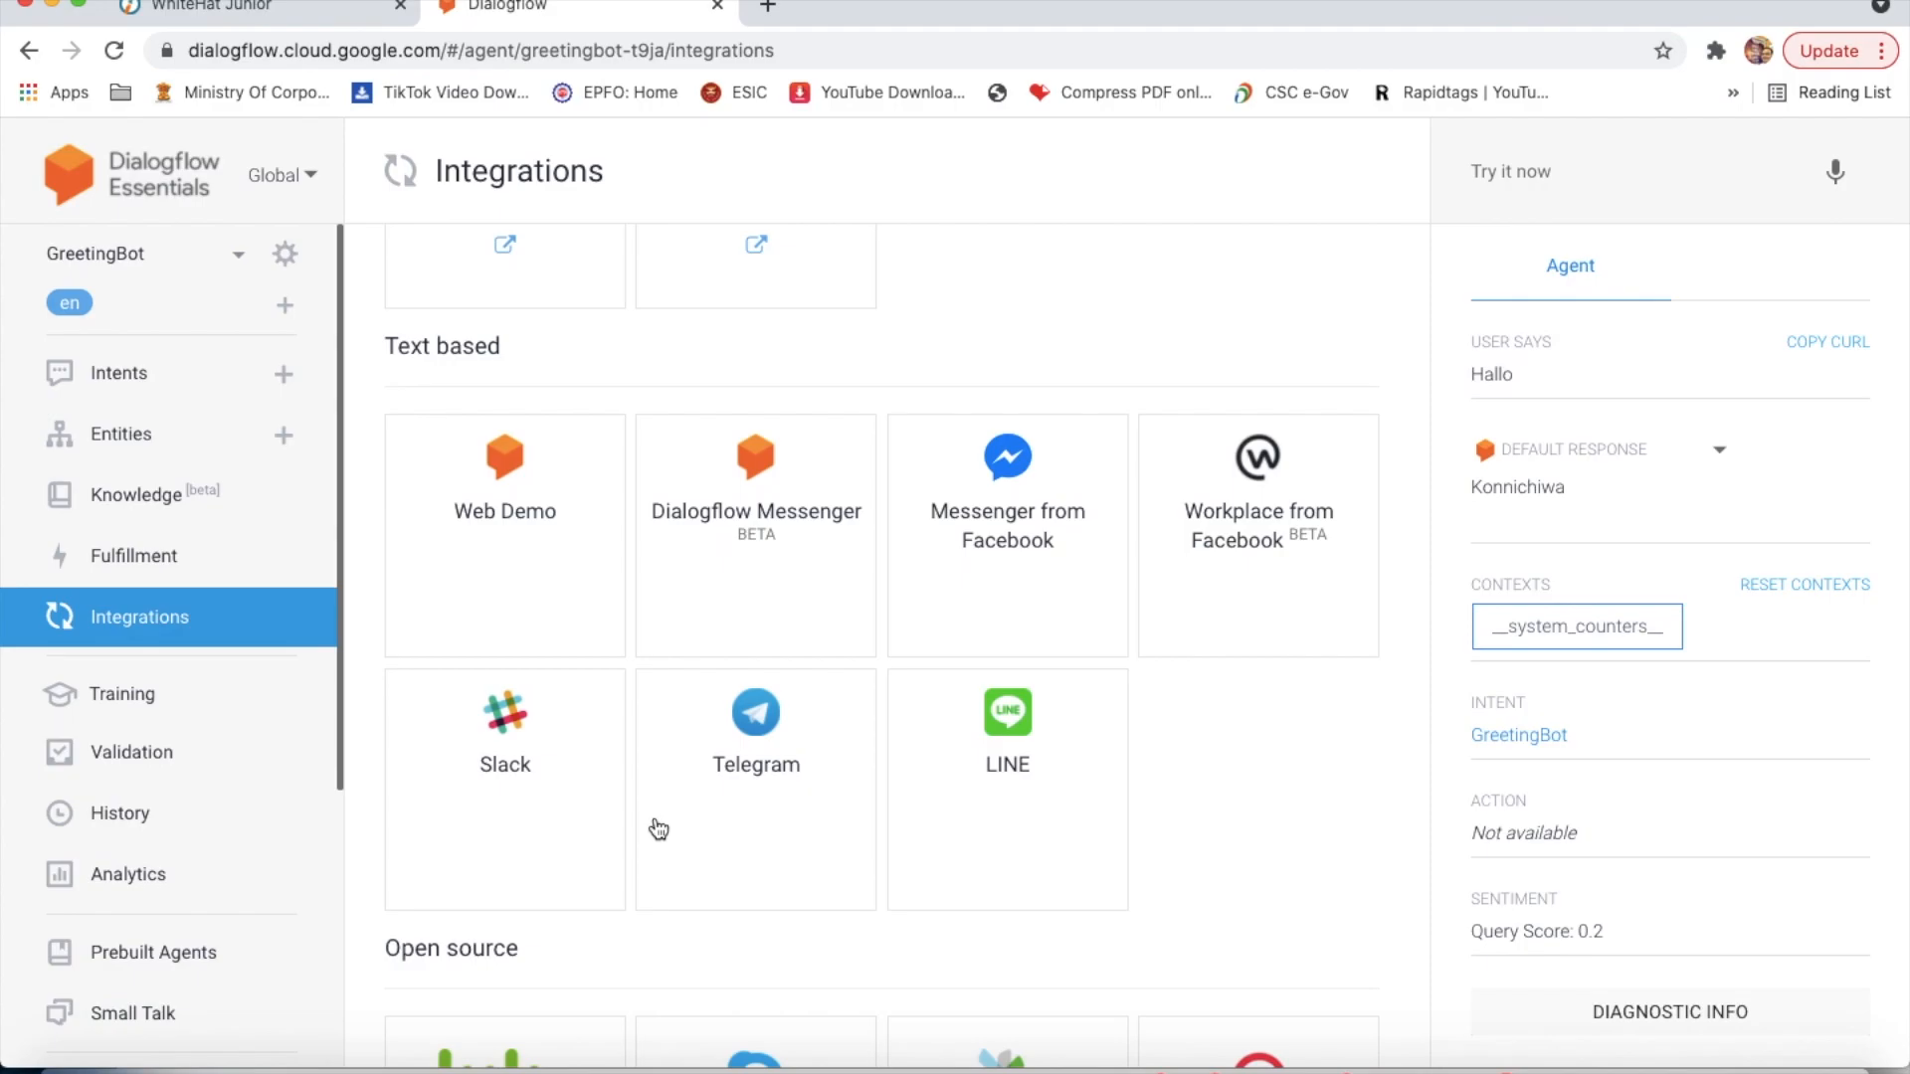
pyautogui.moveTo(509, 467)
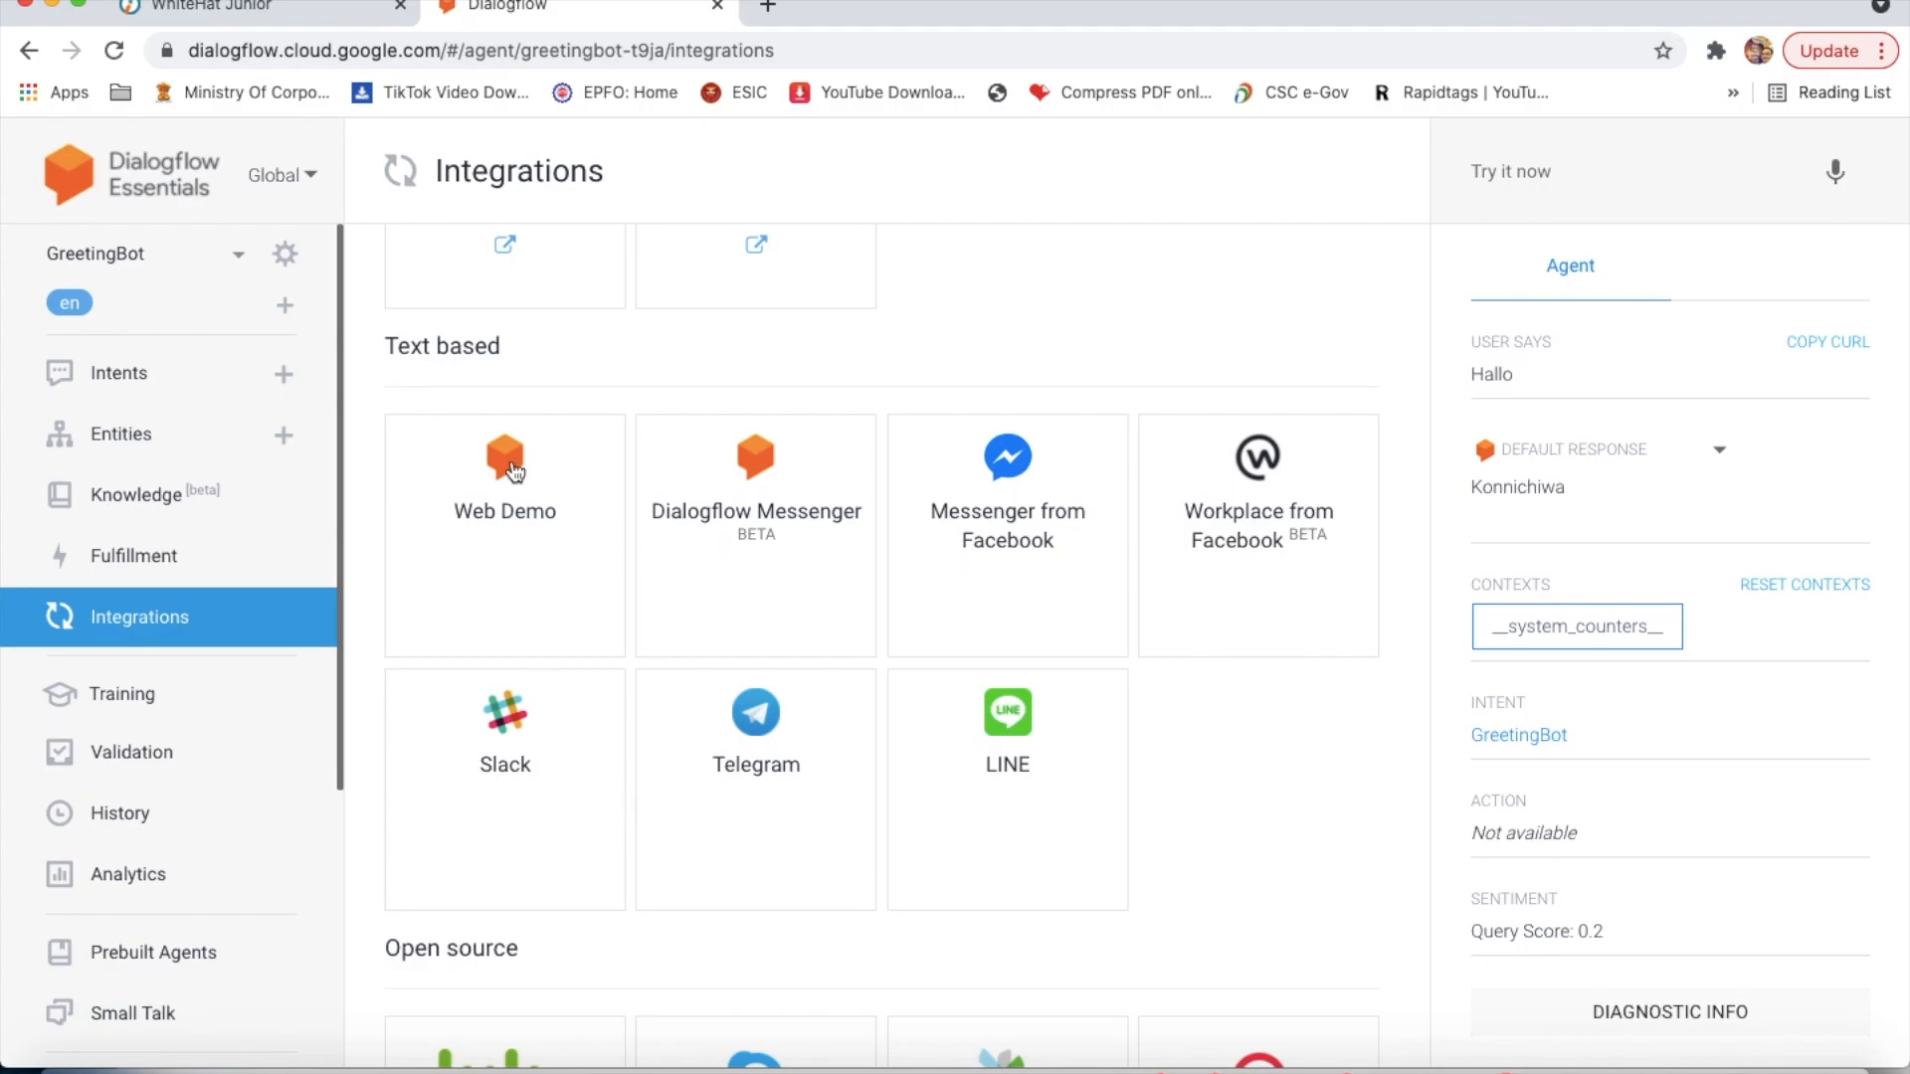
# Step: Enable the Web Demo integration, select its bot.dialogflow.com link, and switch to WhiteHat Jr
pyautogui.click(505, 465)
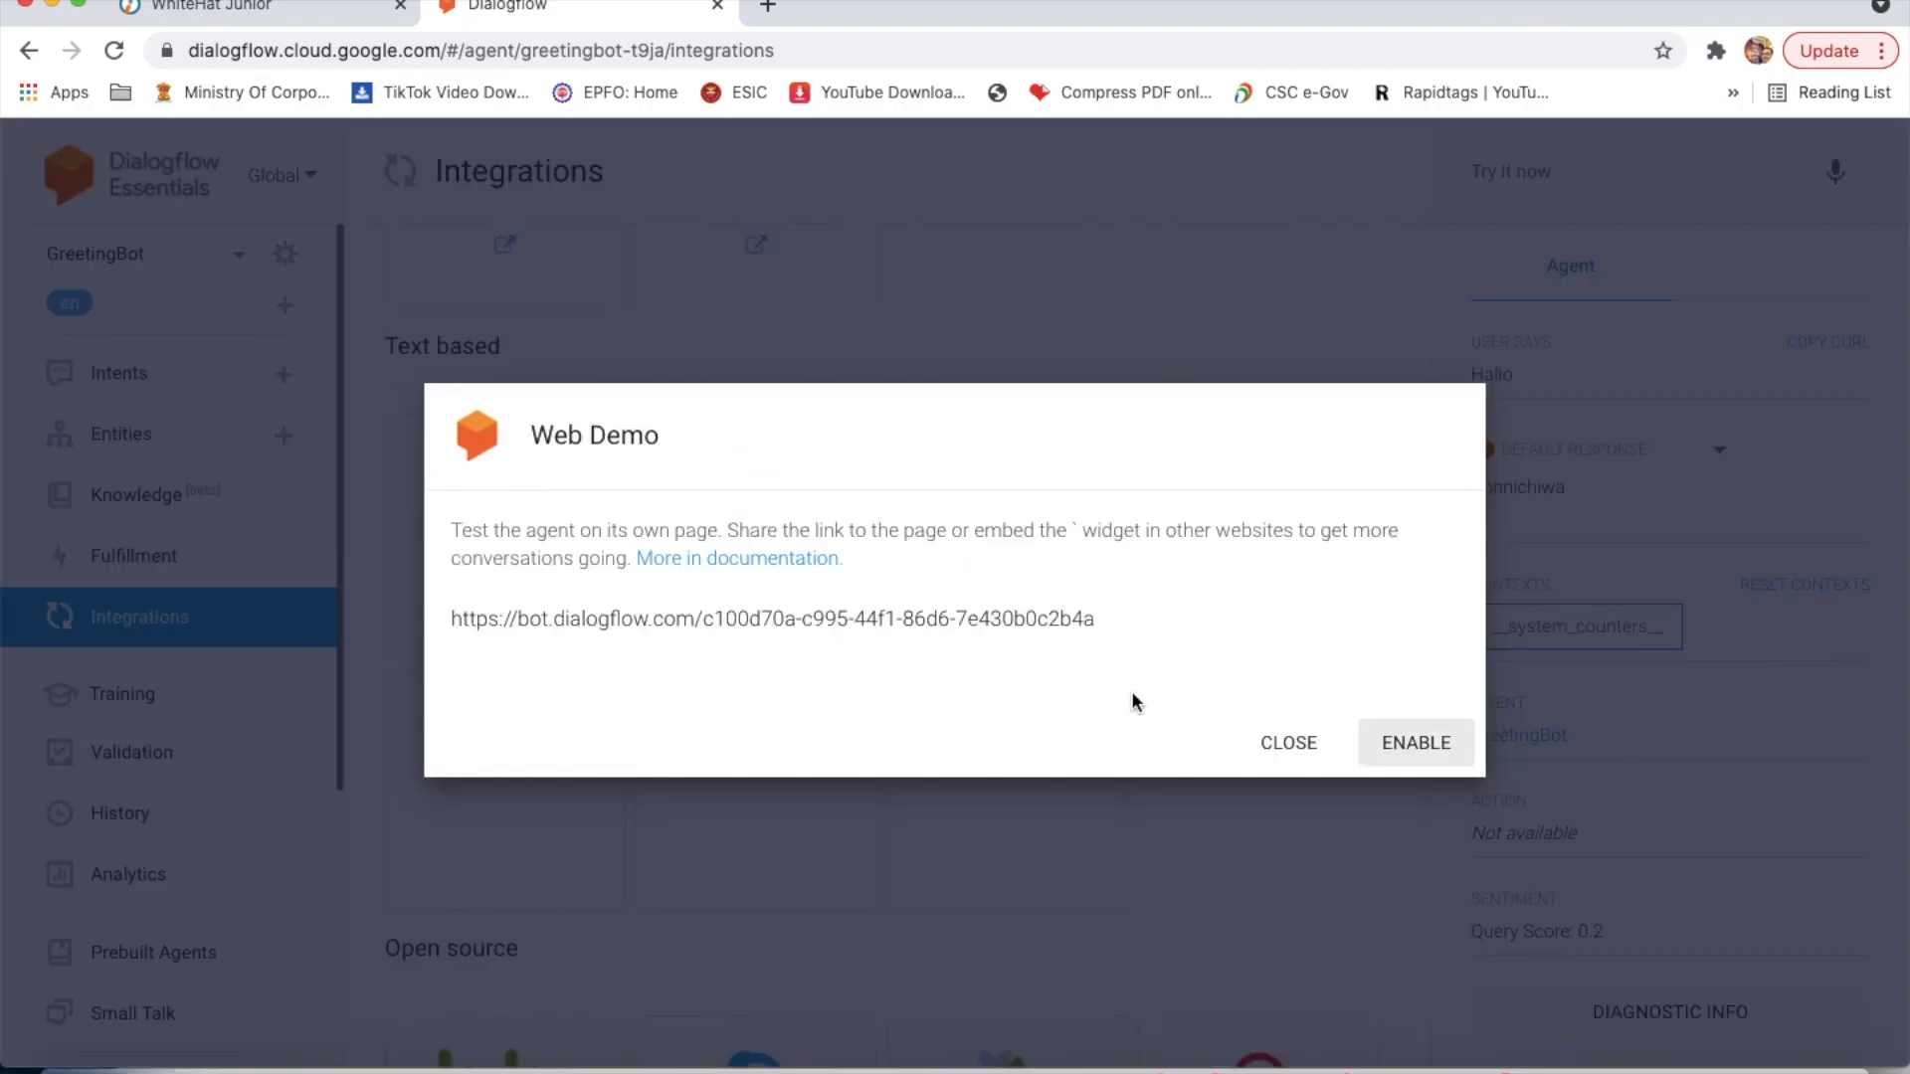
pyautogui.click(1417, 744)
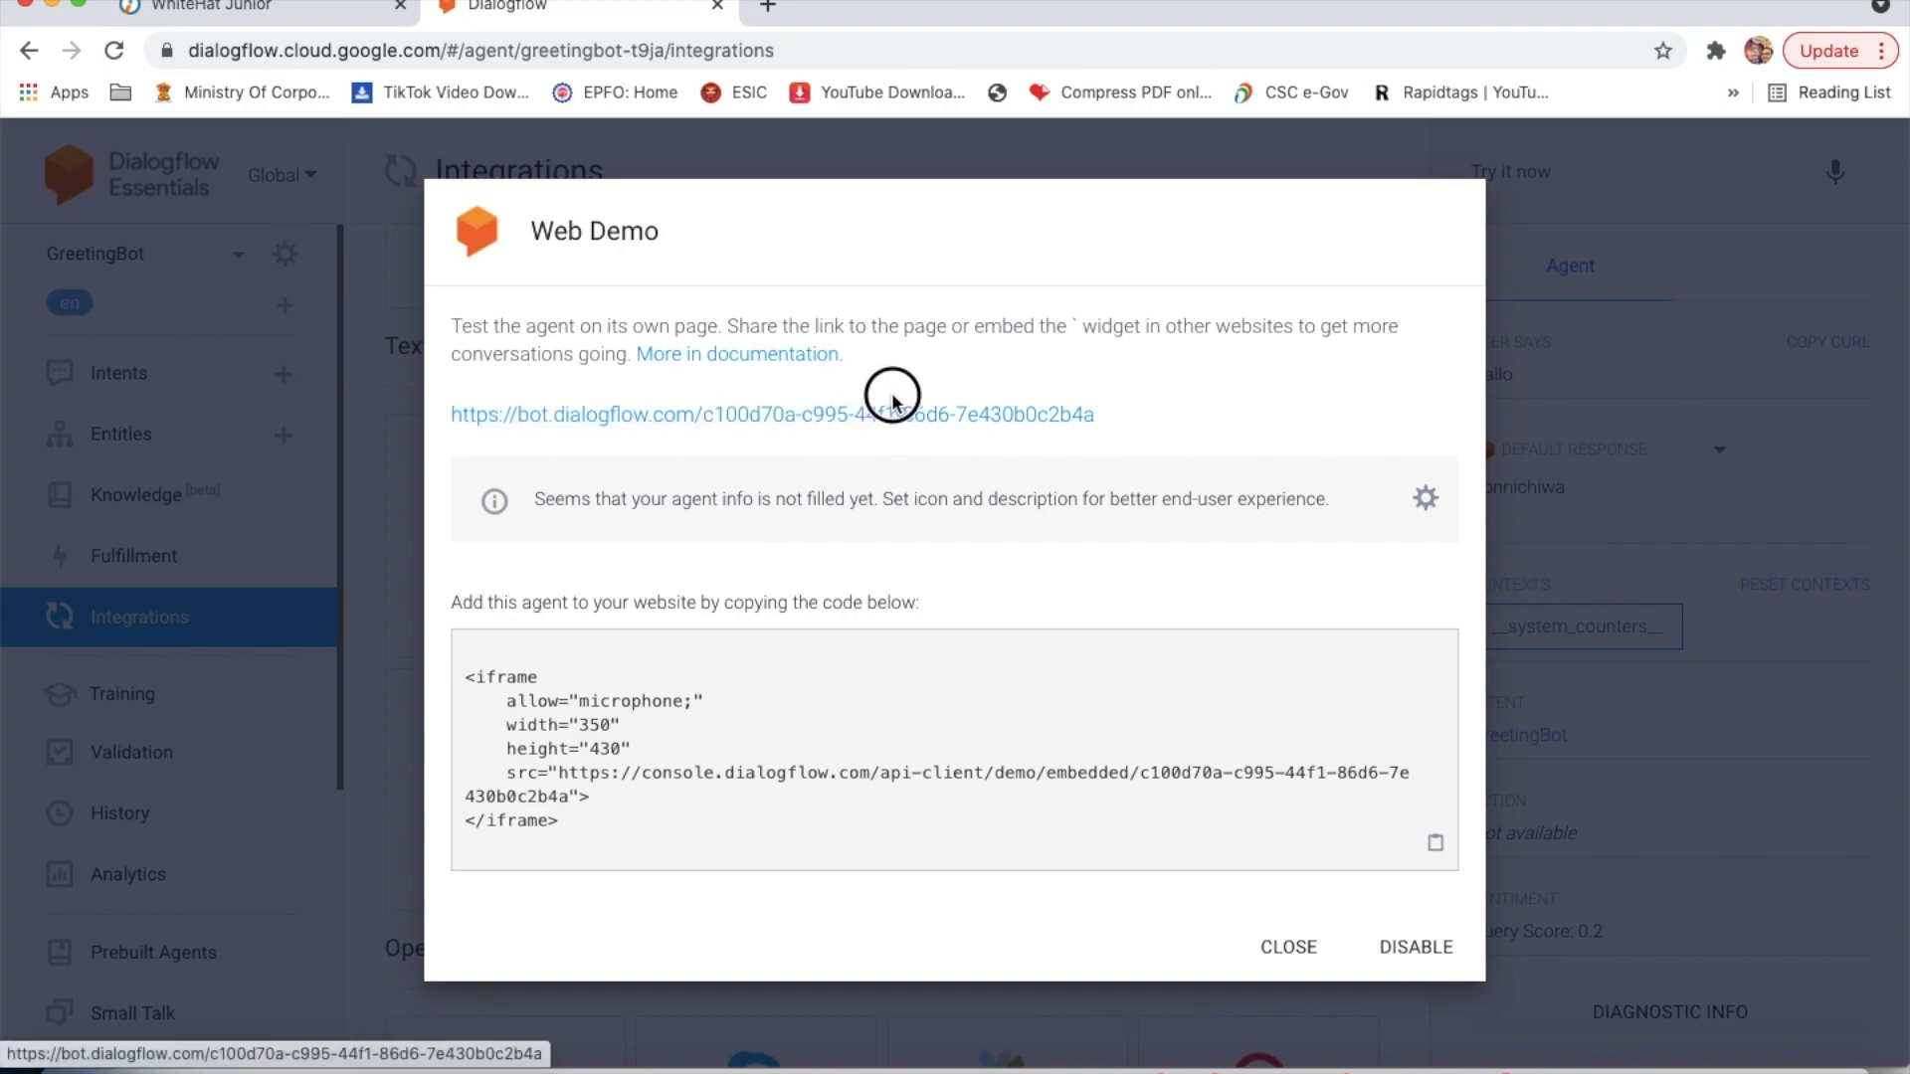
pyautogui.moveTo(451, 414); pyautogui.dragTo(609, 414)
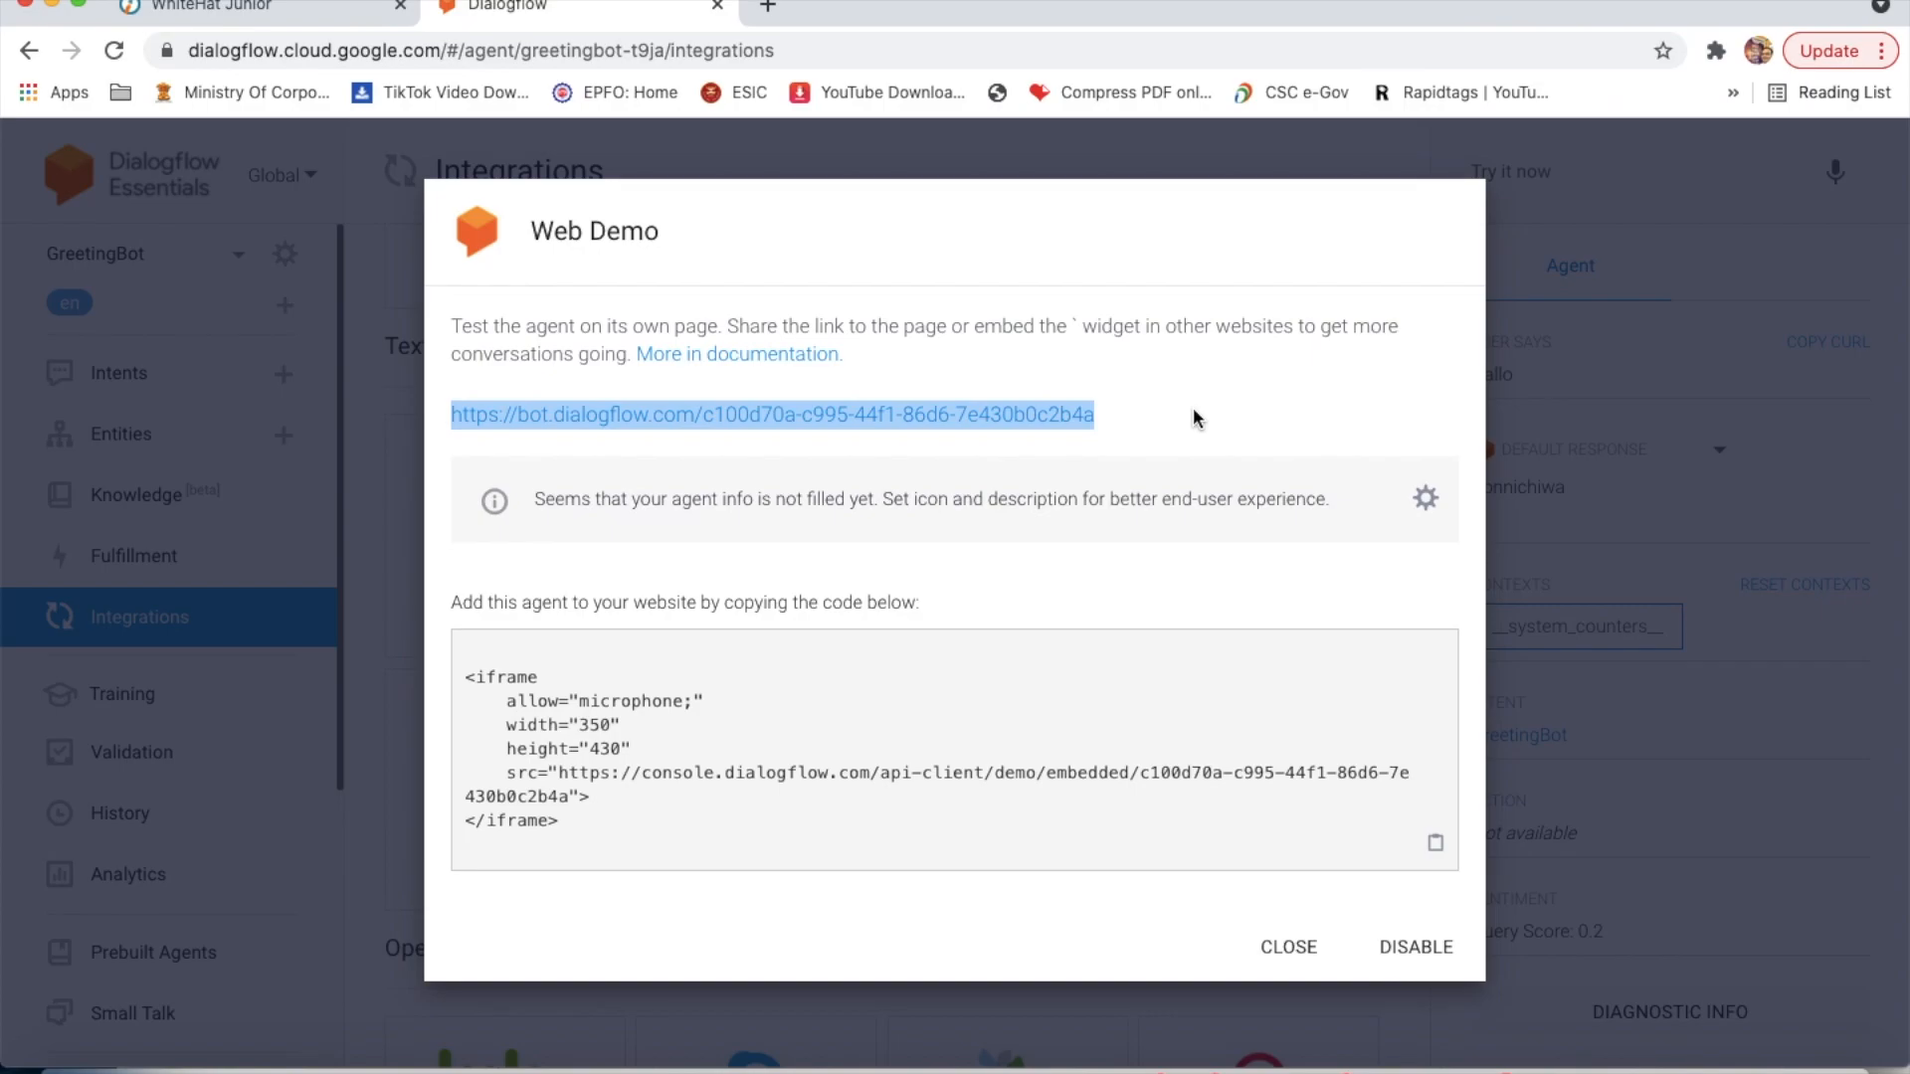
pyautogui.moveTo(257, 50)
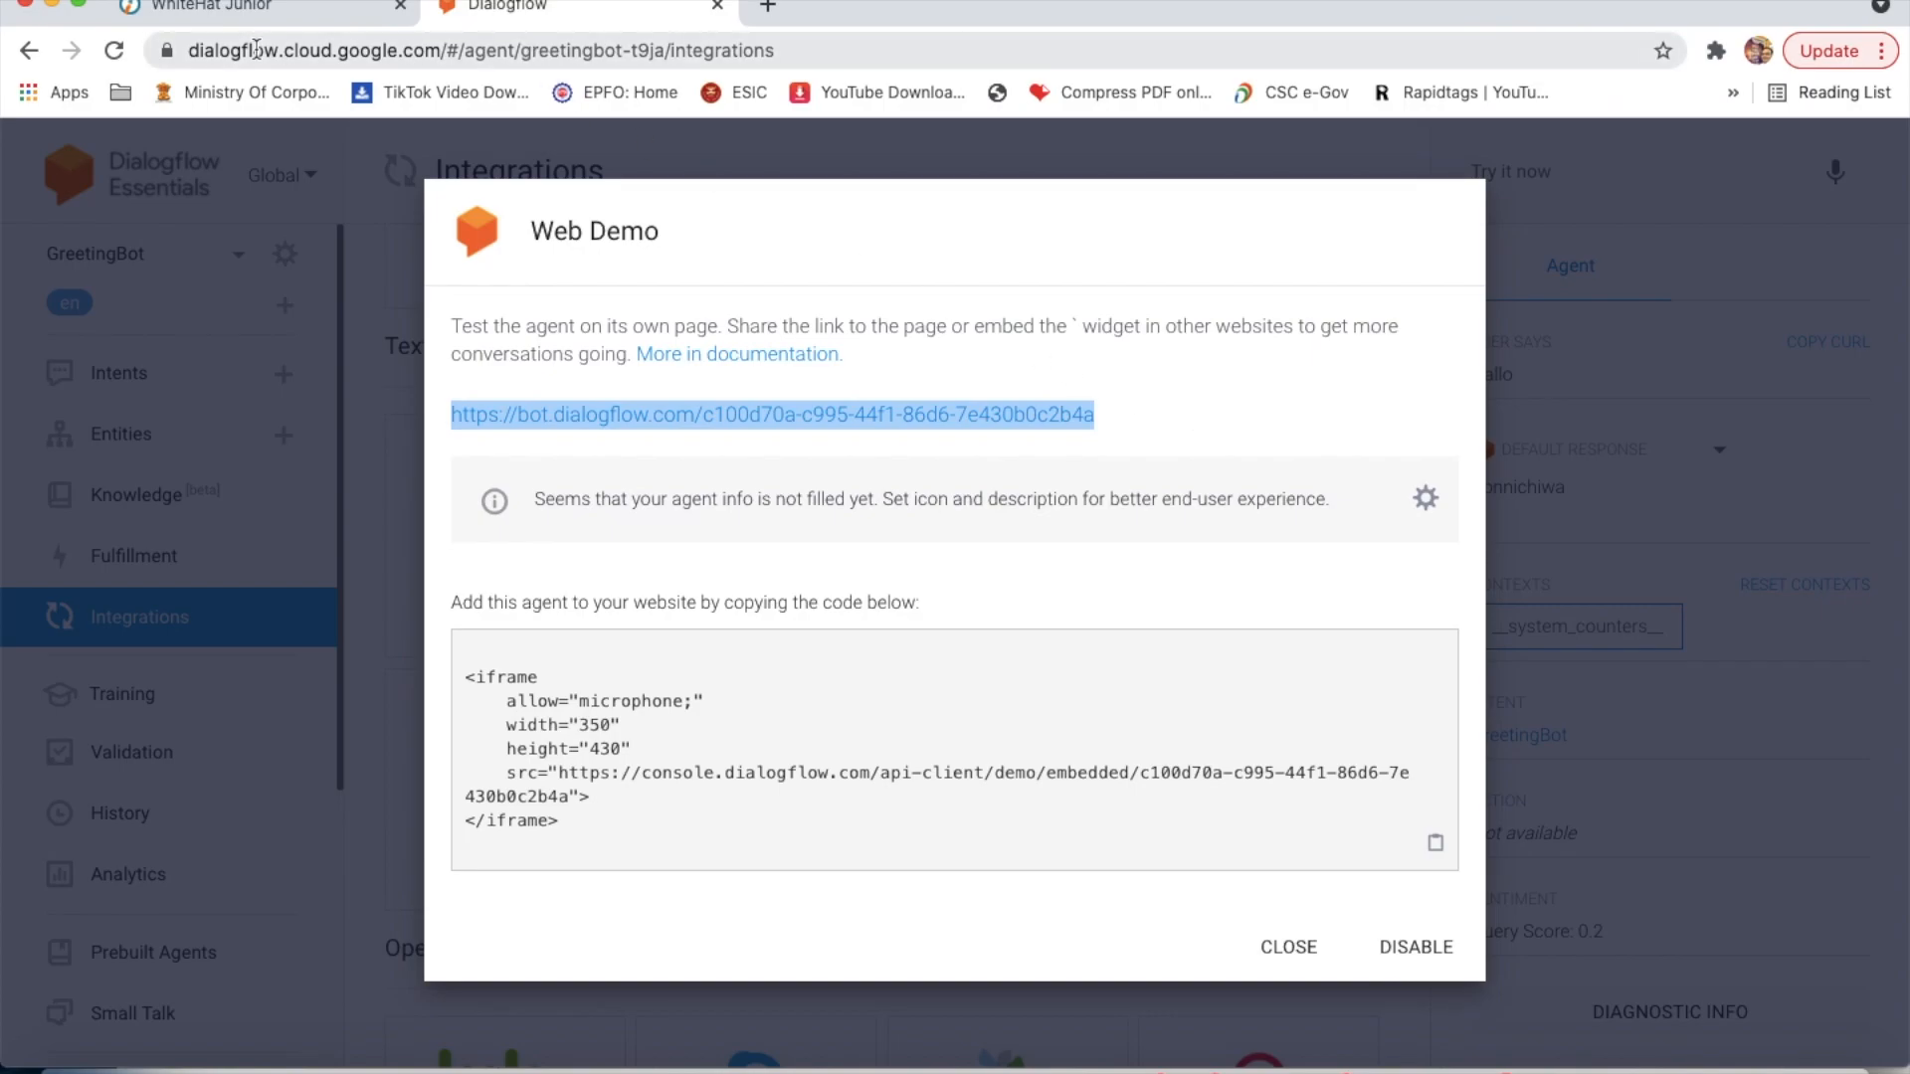
pyautogui.click(223, 8)
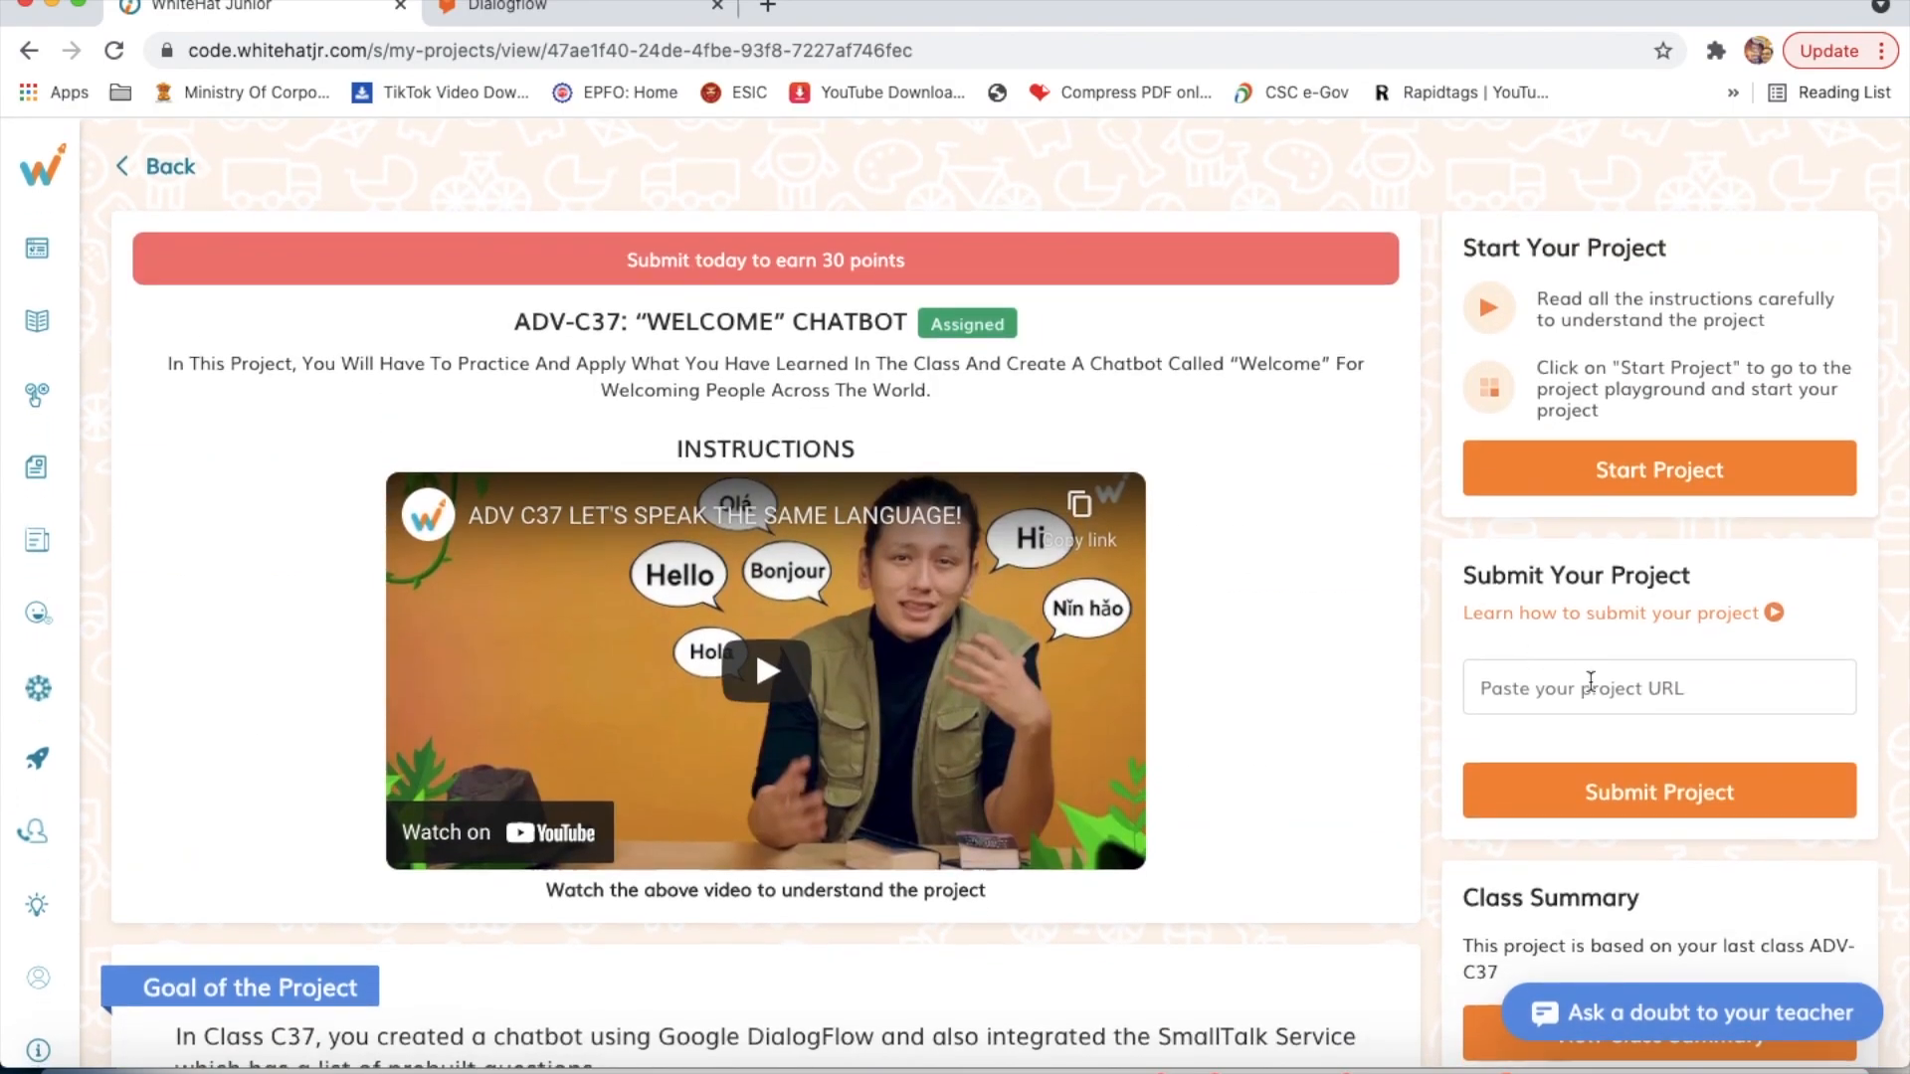
# Step: Paste the bot link as the project URL, submit it, dismiss the publish prompt, and close Web Demo details
pyautogui.click(1659, 687)
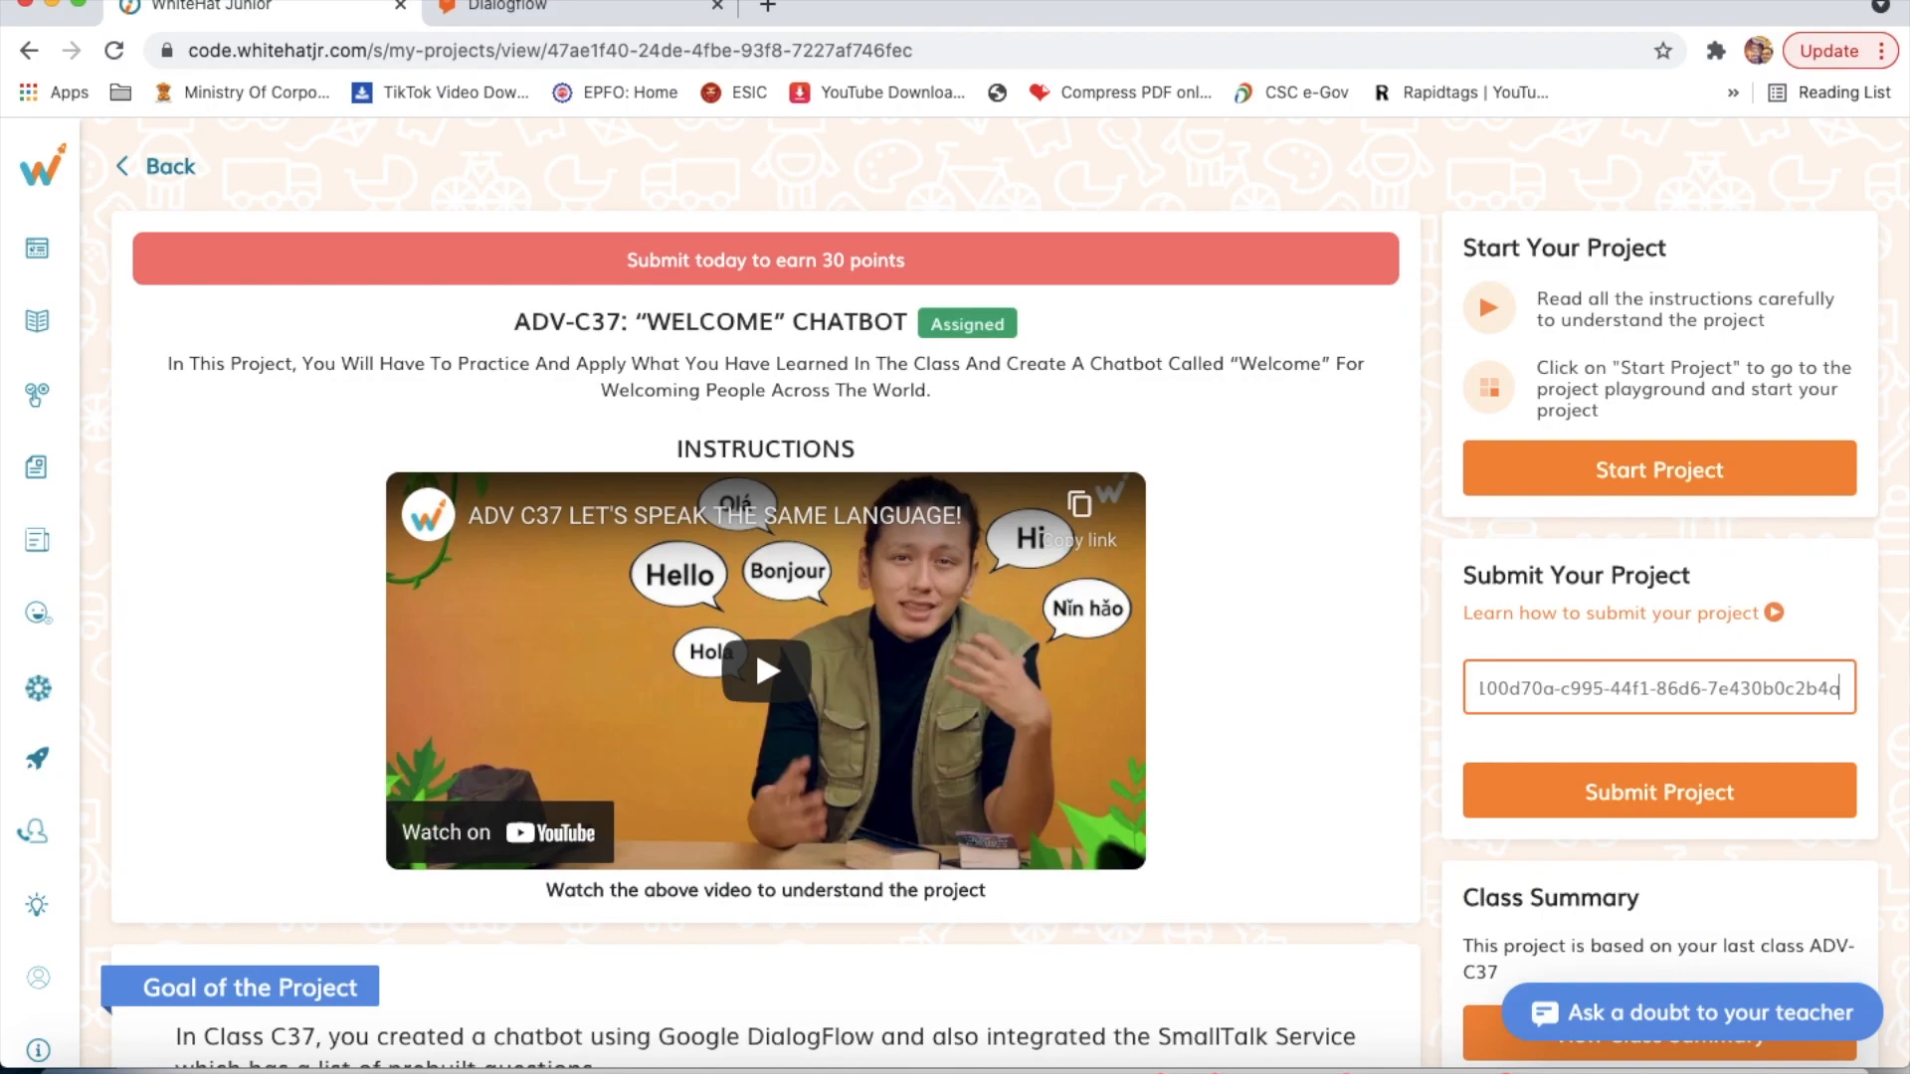
pyautogui.click(1660, 791)
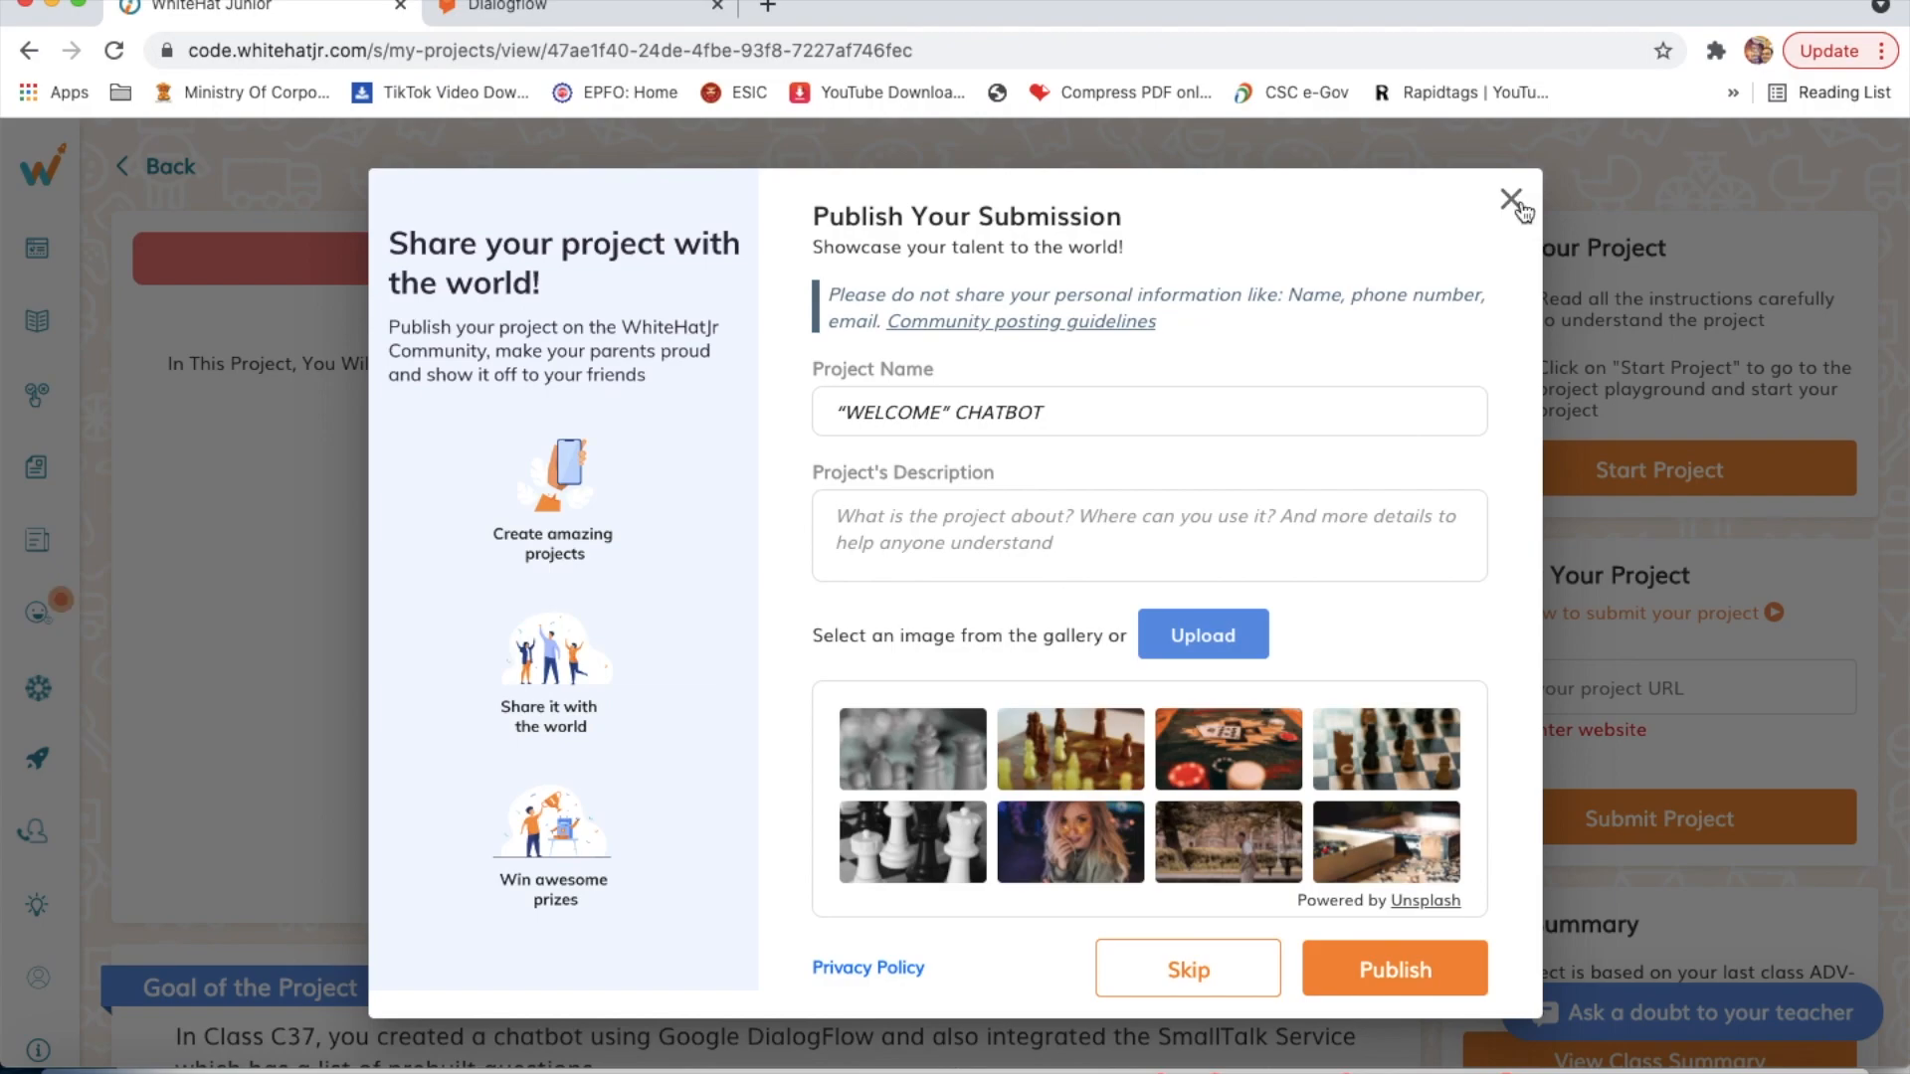
pyautogui.click(1510, 199)
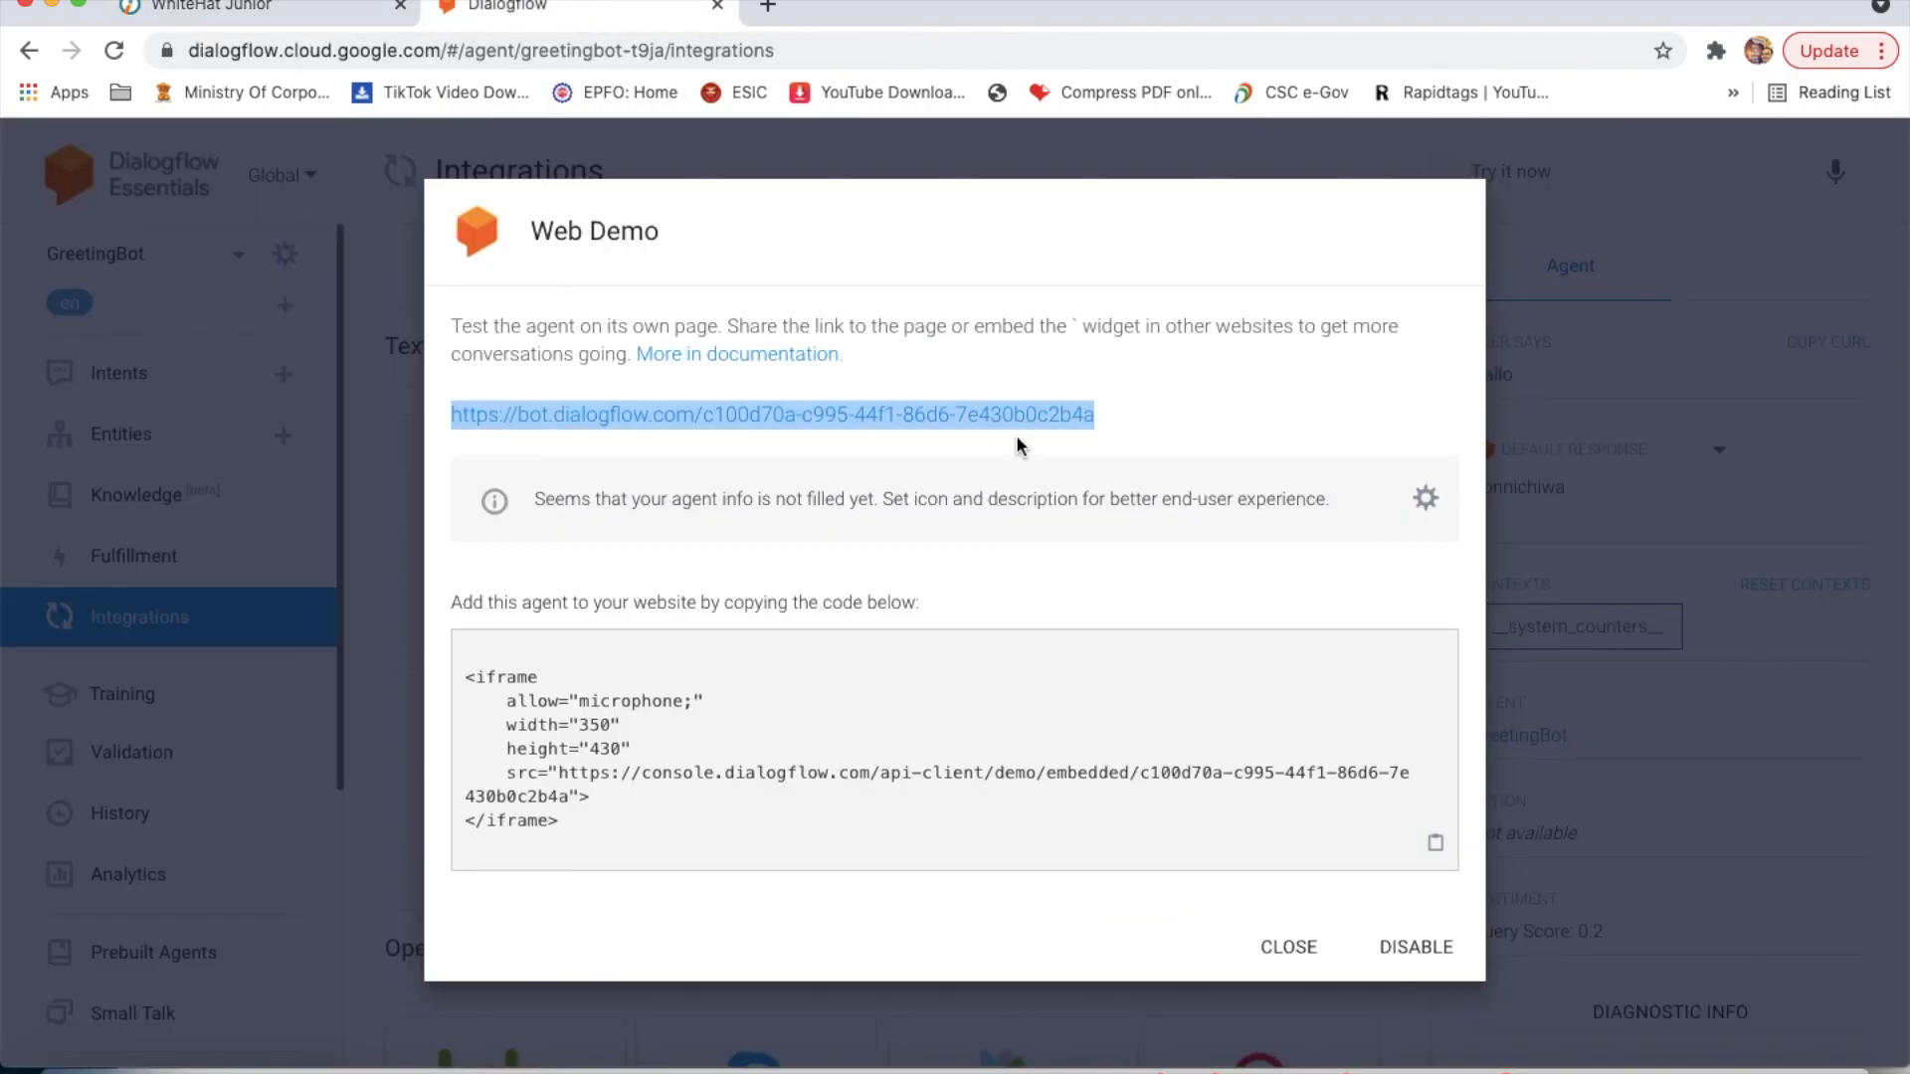
pyautogui.click(1289, 947)
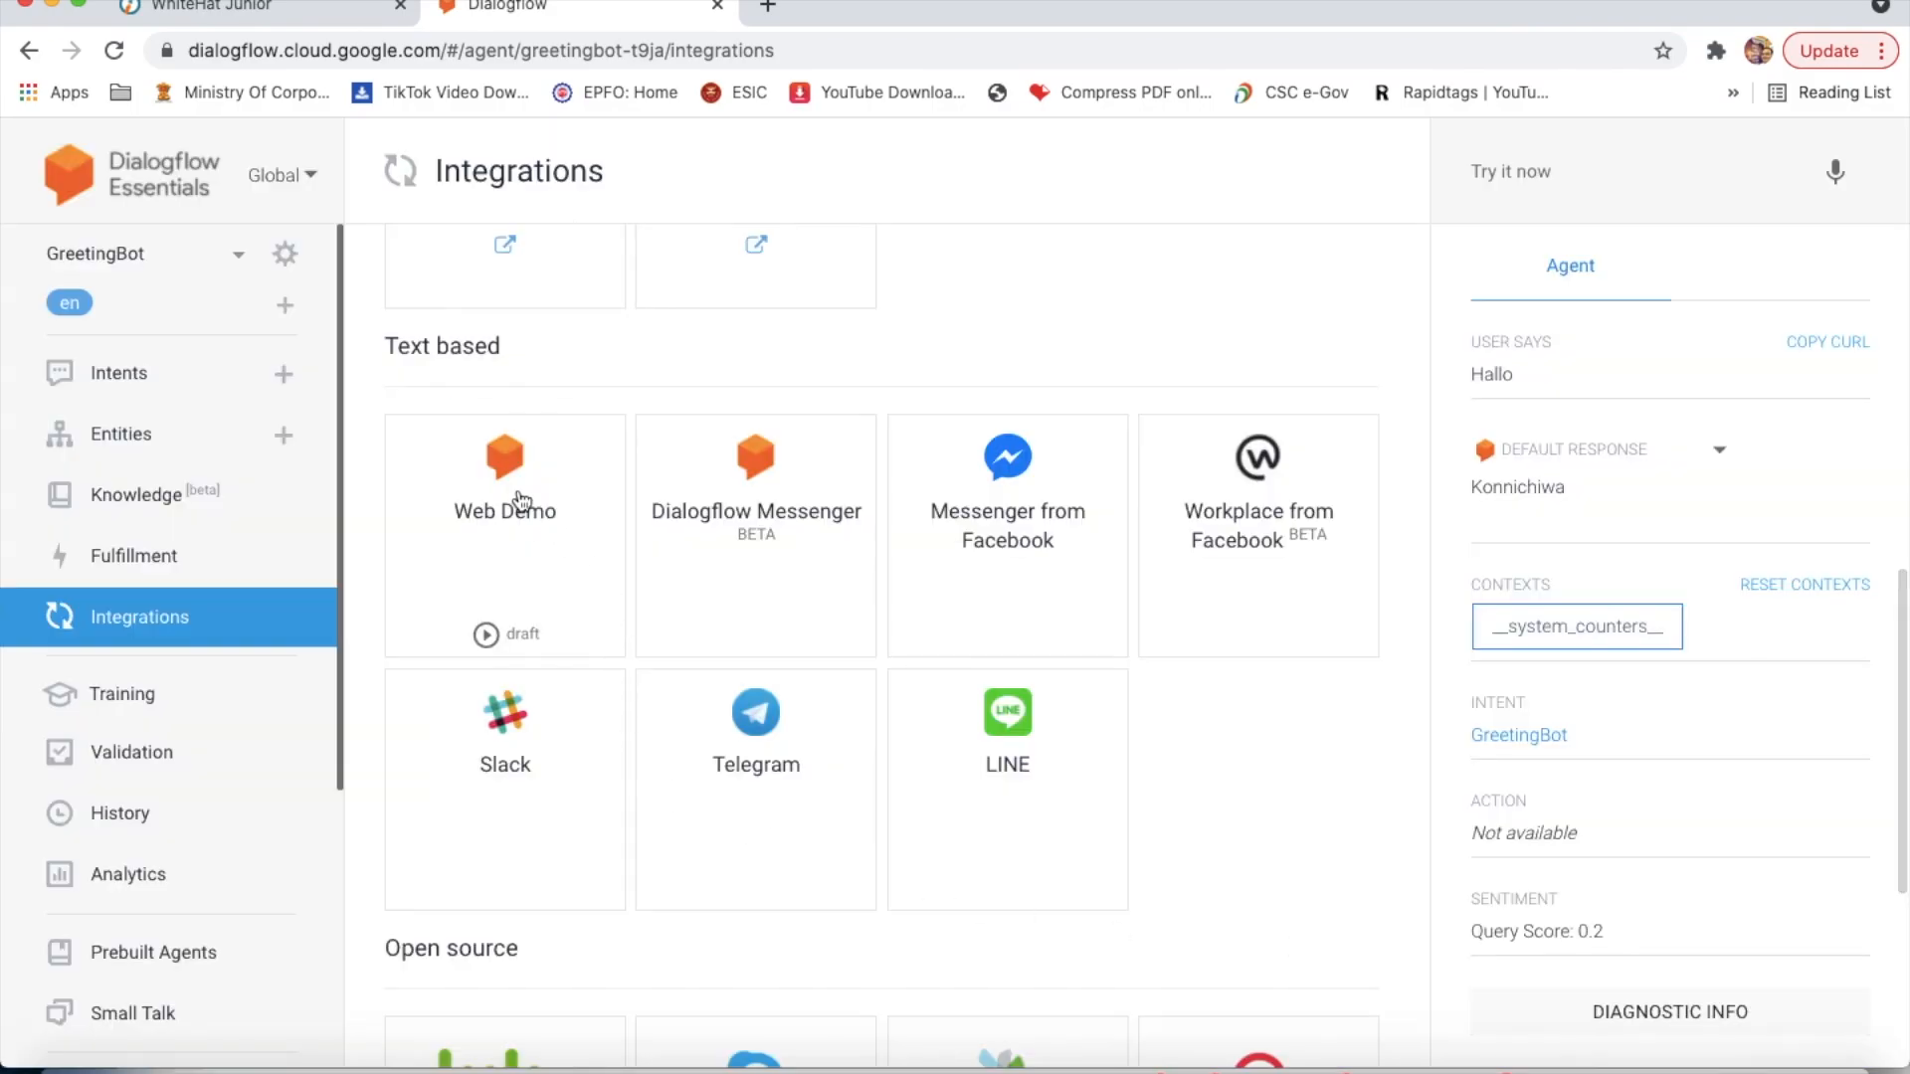